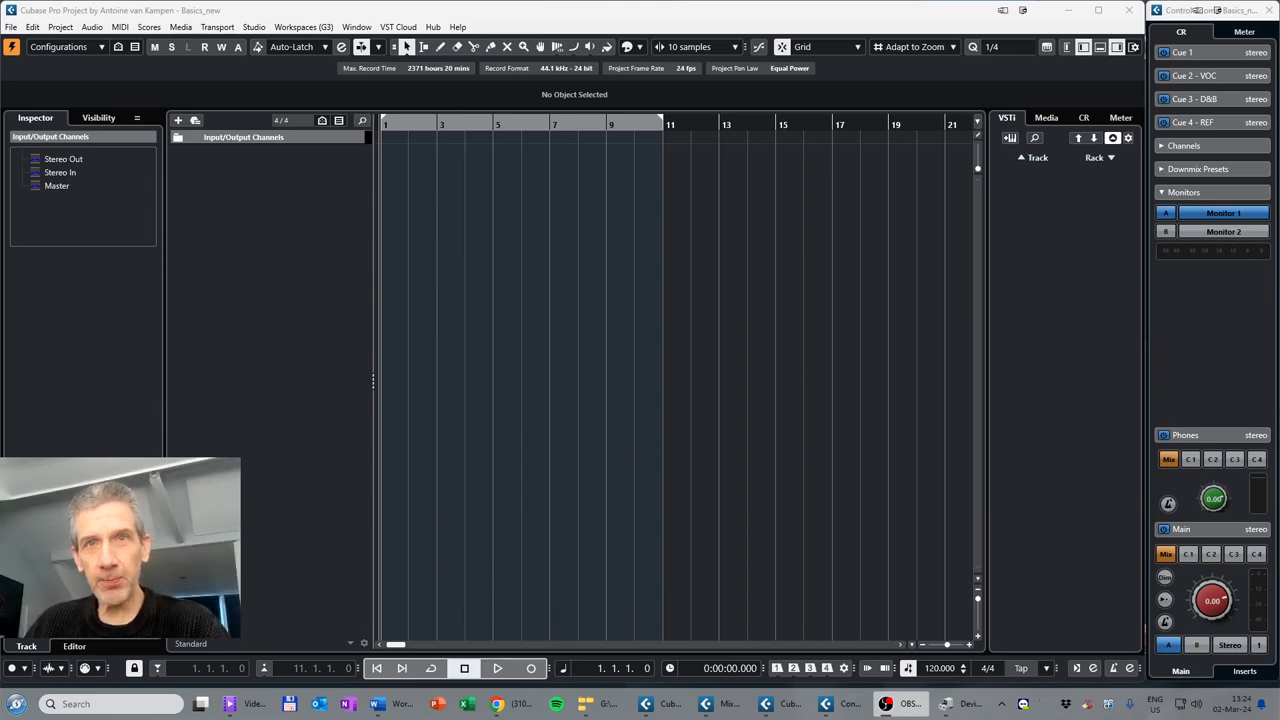
mouse_move(156, 185)
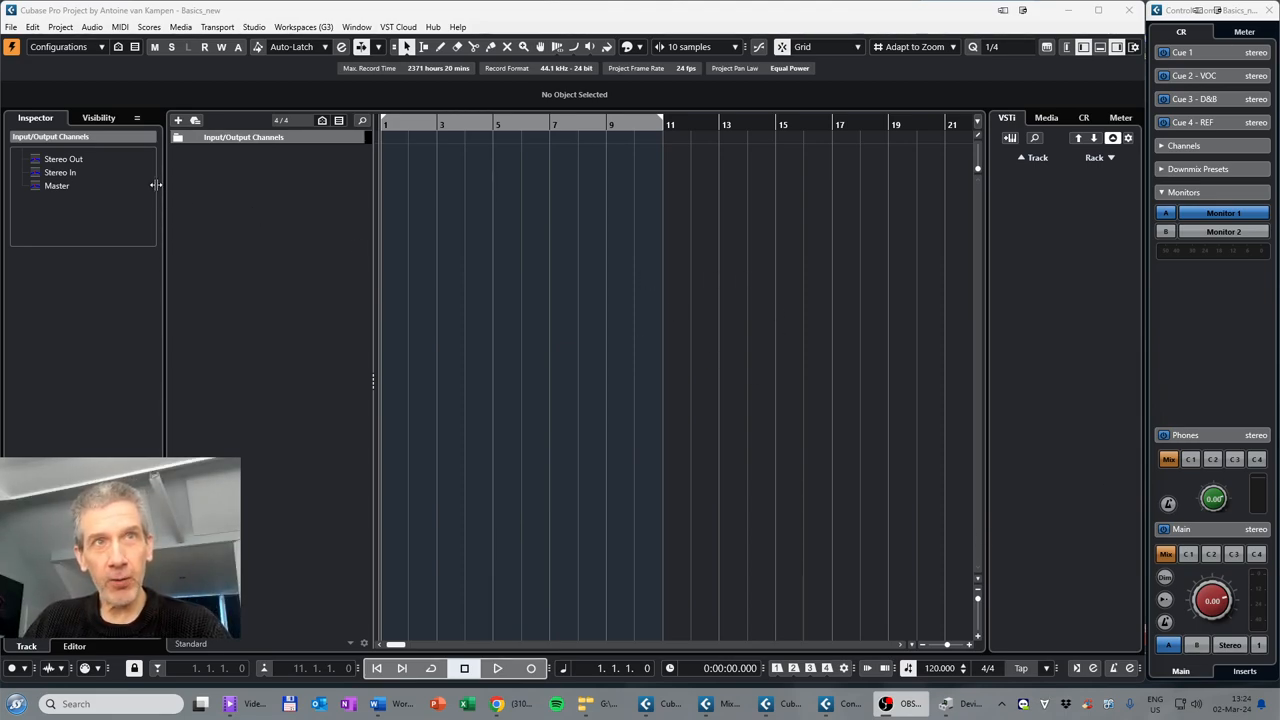
mouse_move(178, 120)
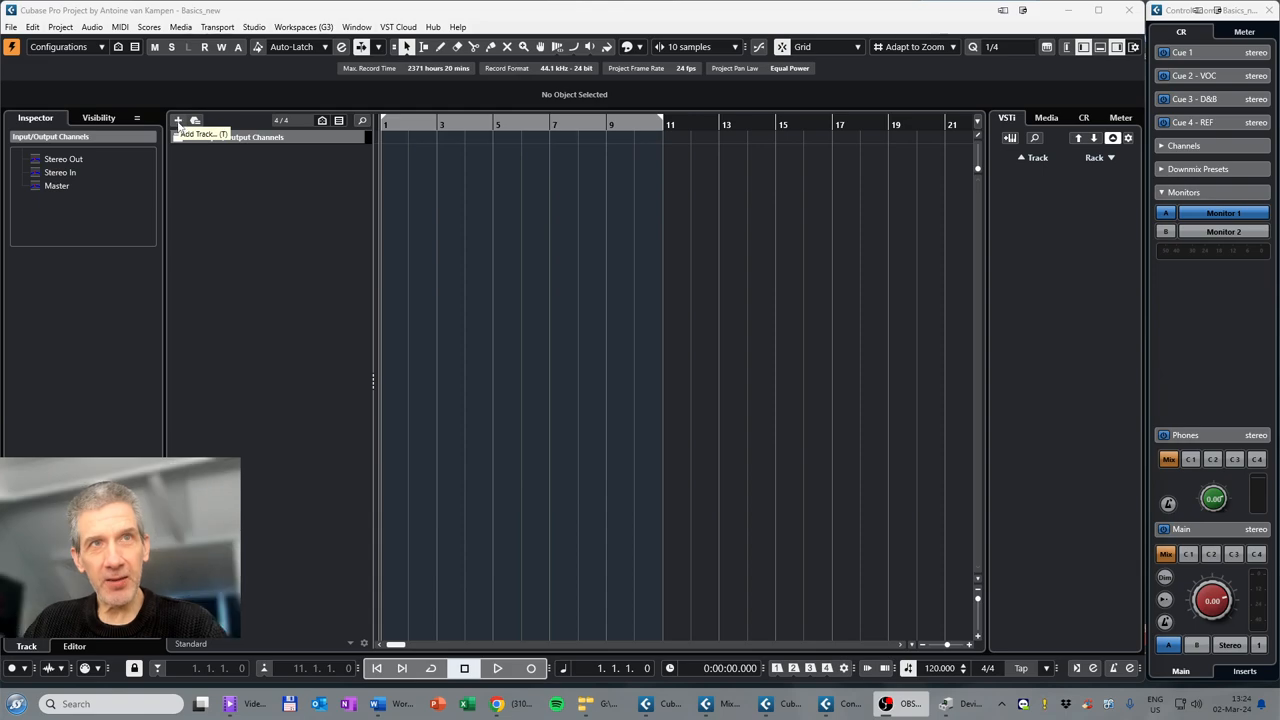
Step: Add a stereo audio track named 'RnB Vocal' with Stereo In input and Stereo Out output
left_click(178, 121)
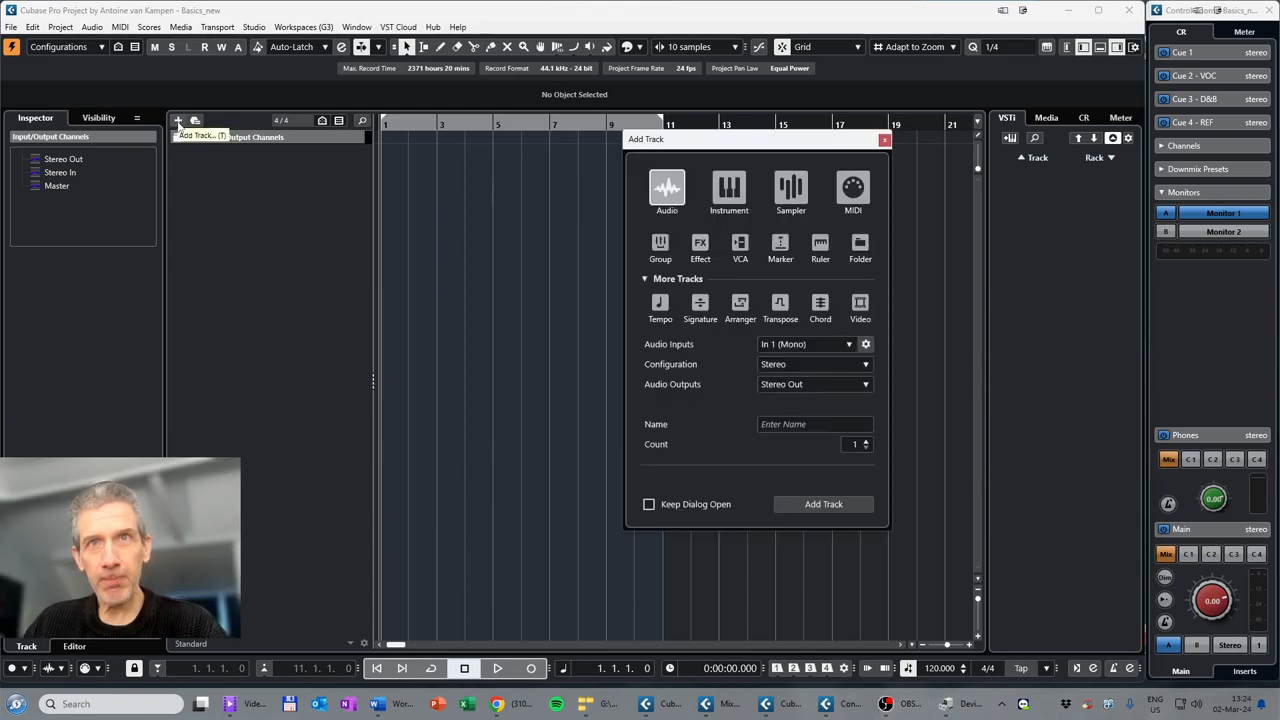
mouse_move(667, 190)
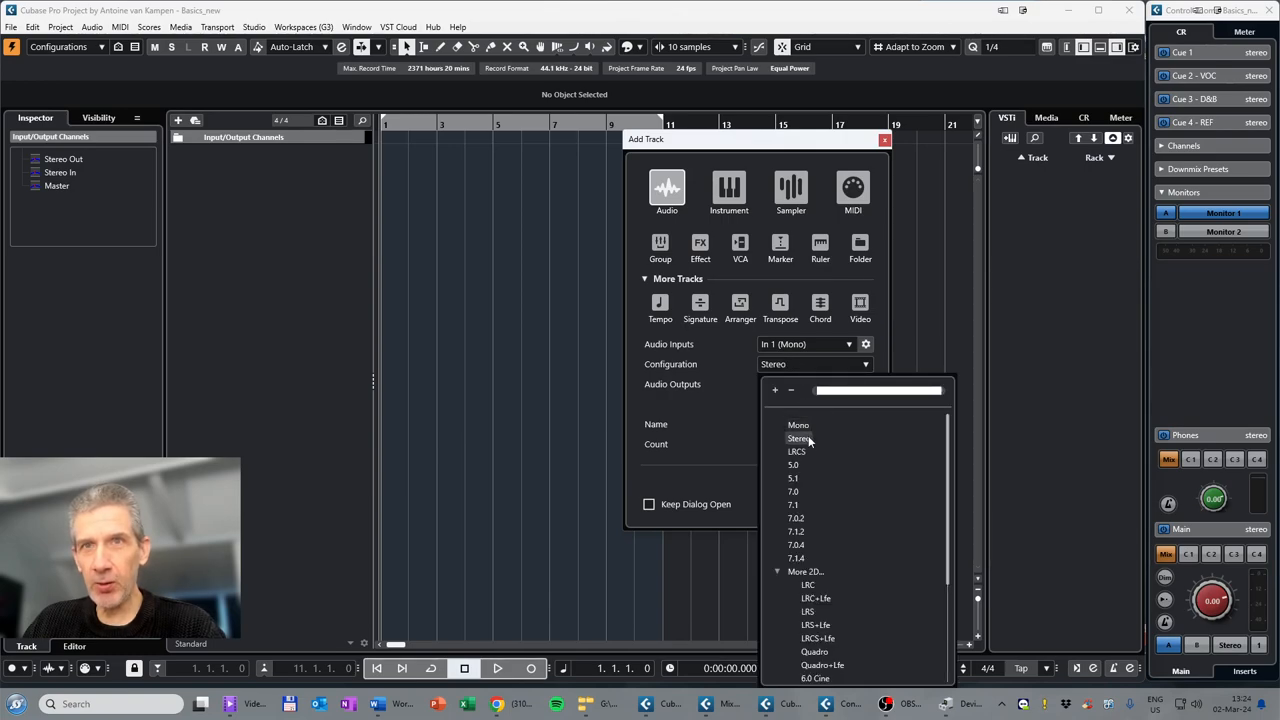
left_click(799, 438)
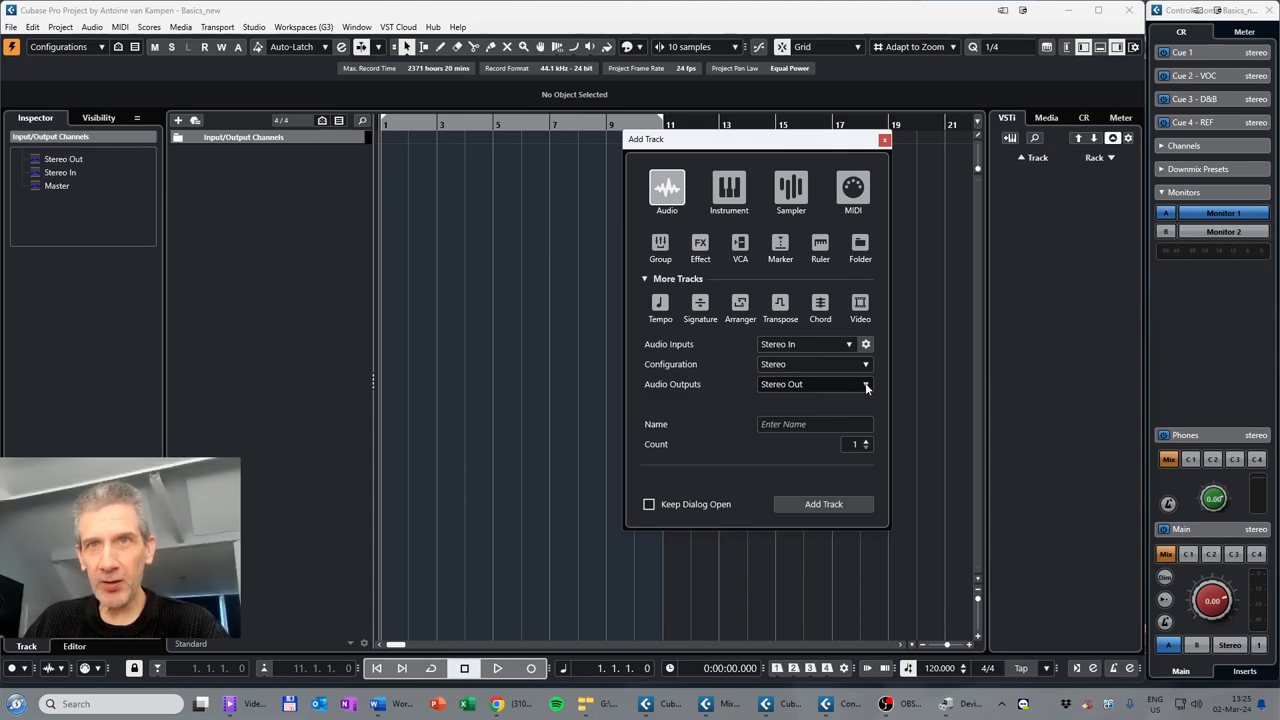
left_click(865, 384)
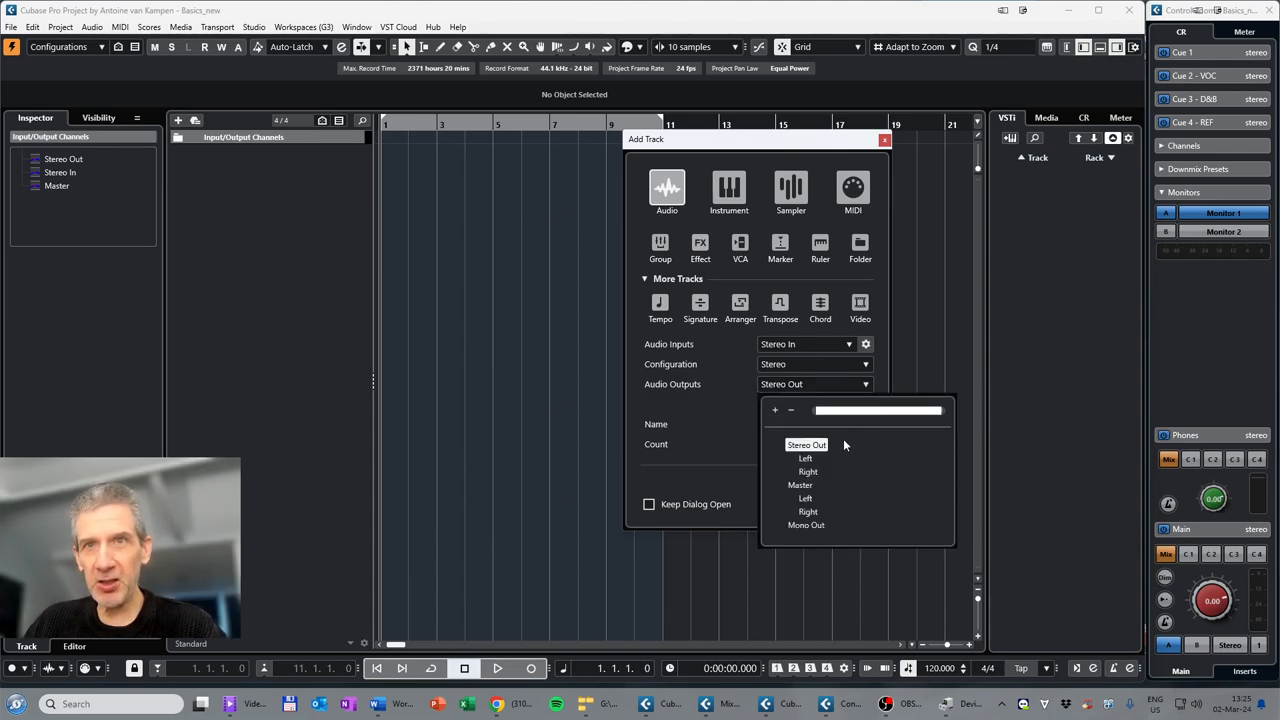
left_click(806, 444)
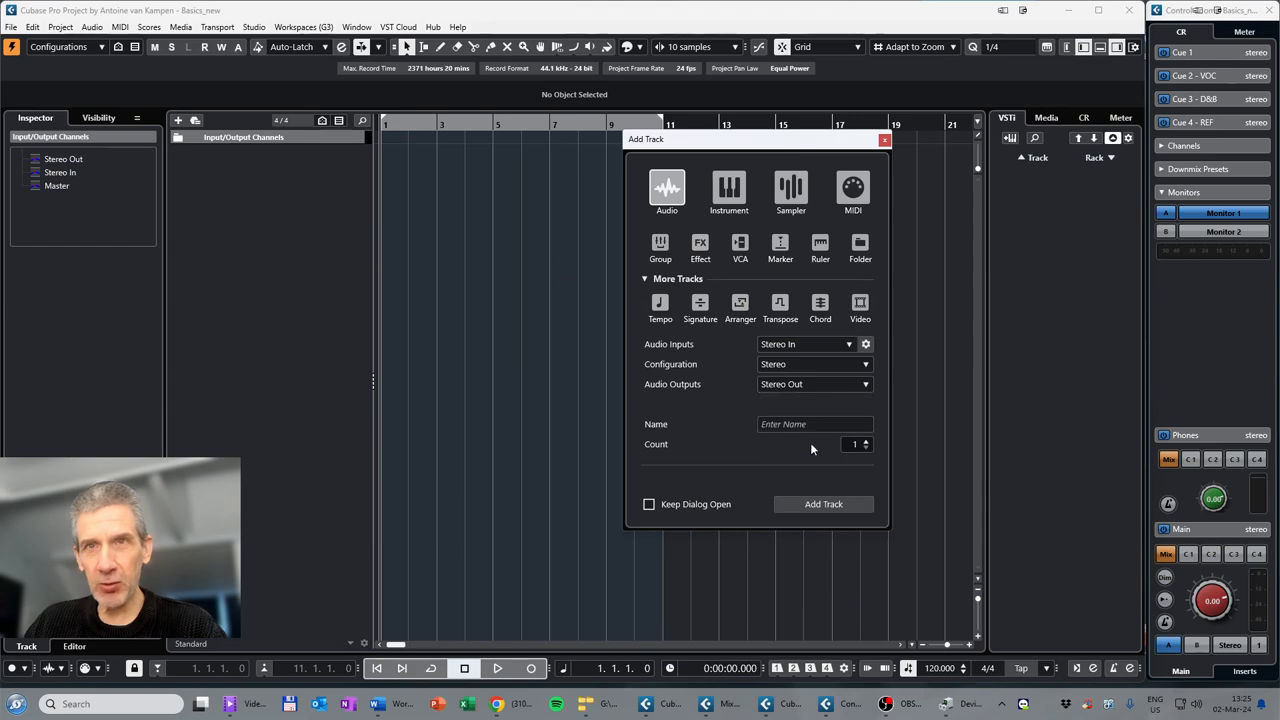
left_click(813, 424)
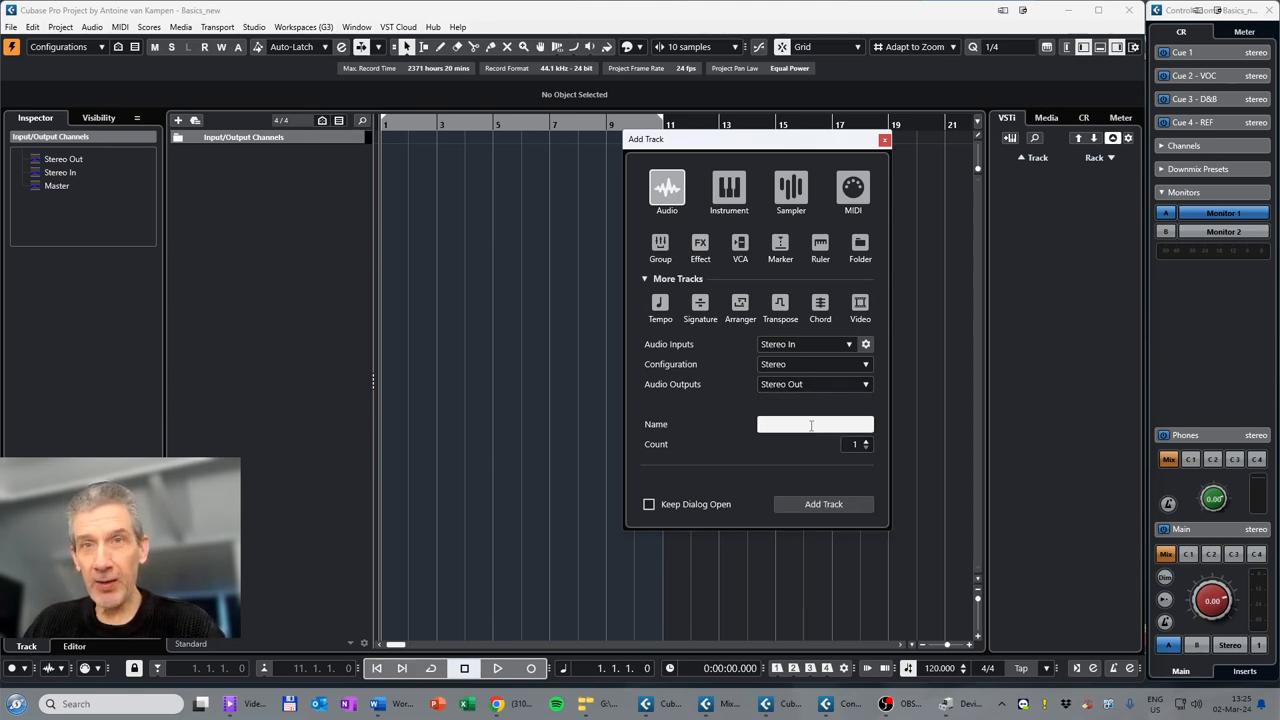
type("R")
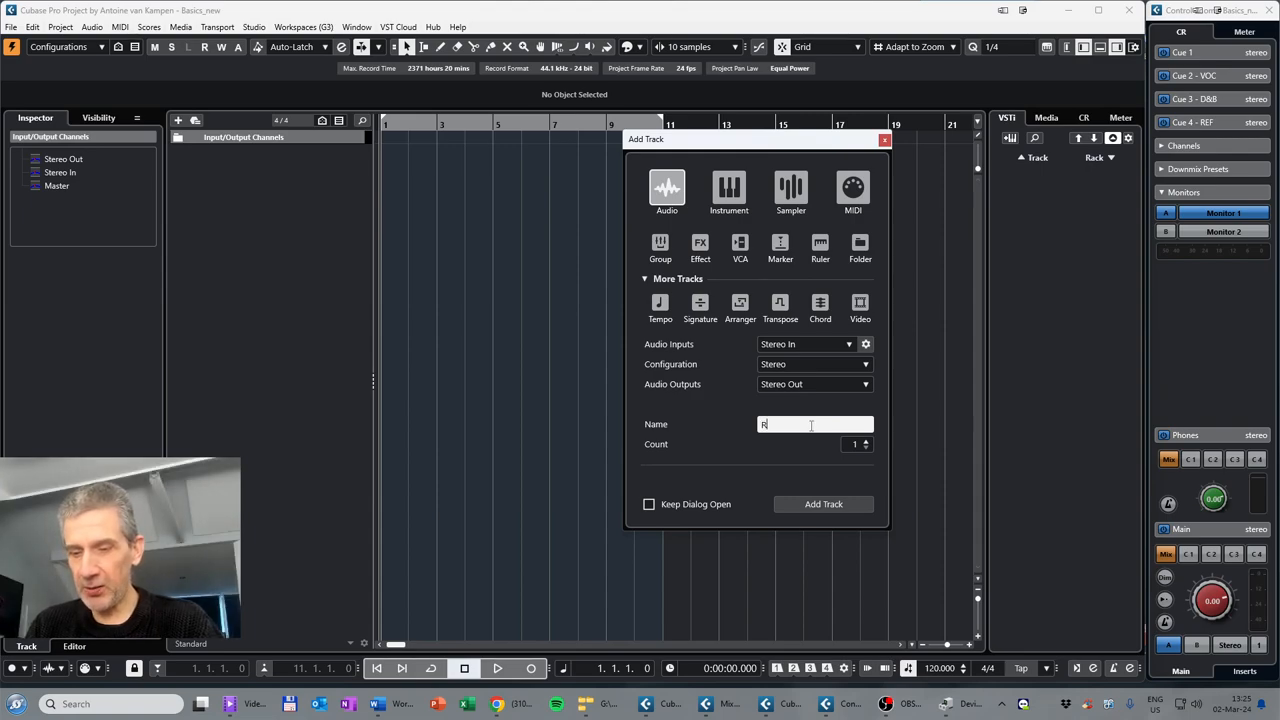
type("nB Vocal")
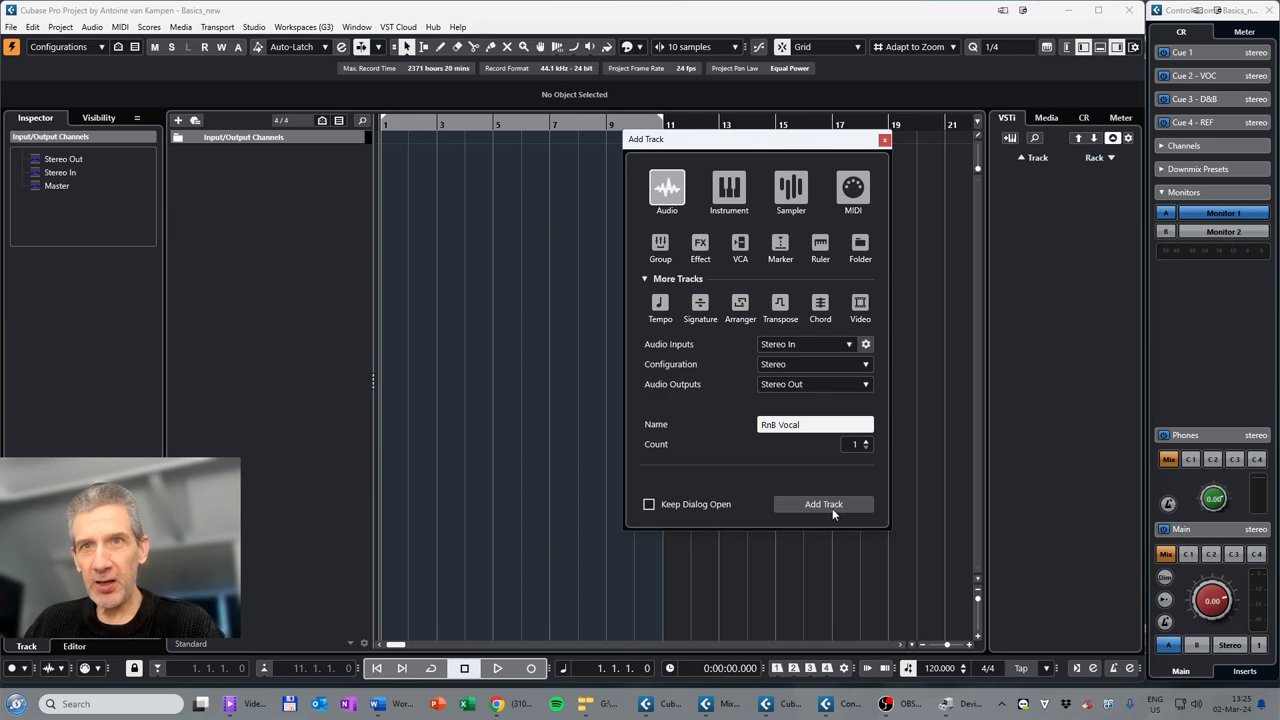
left_click(823, 504)
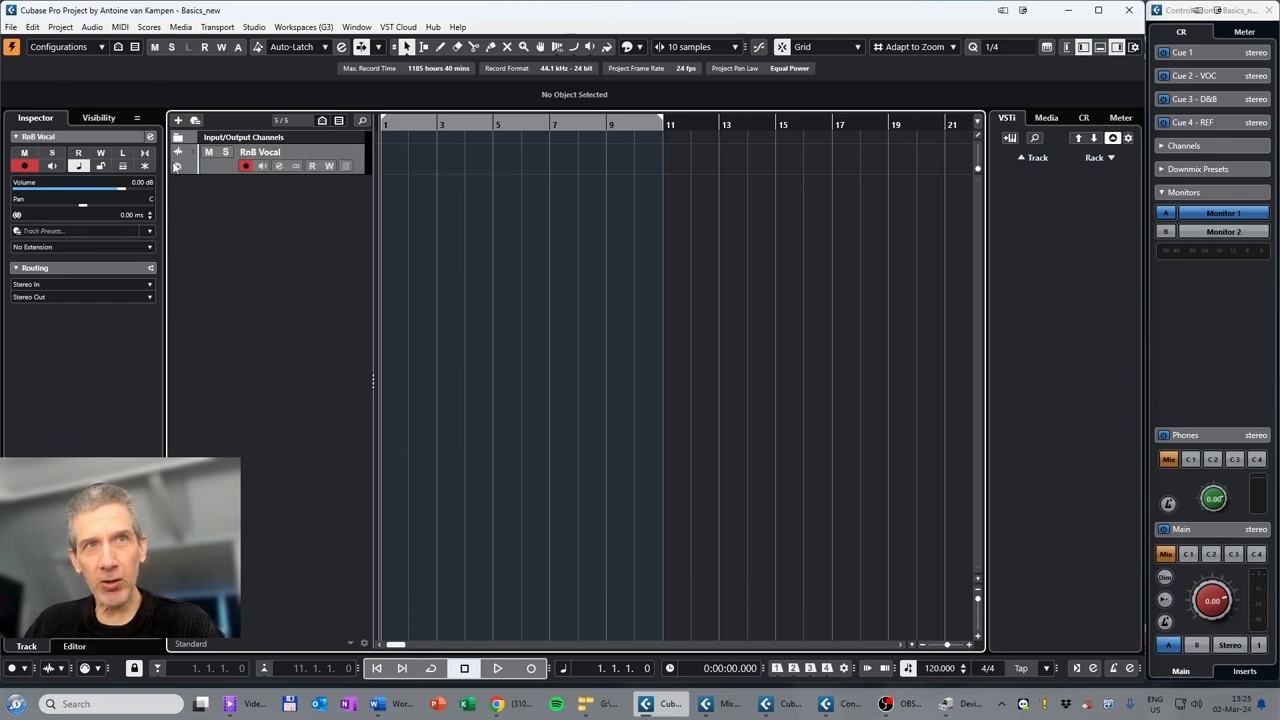
mouse_move(178, 151)
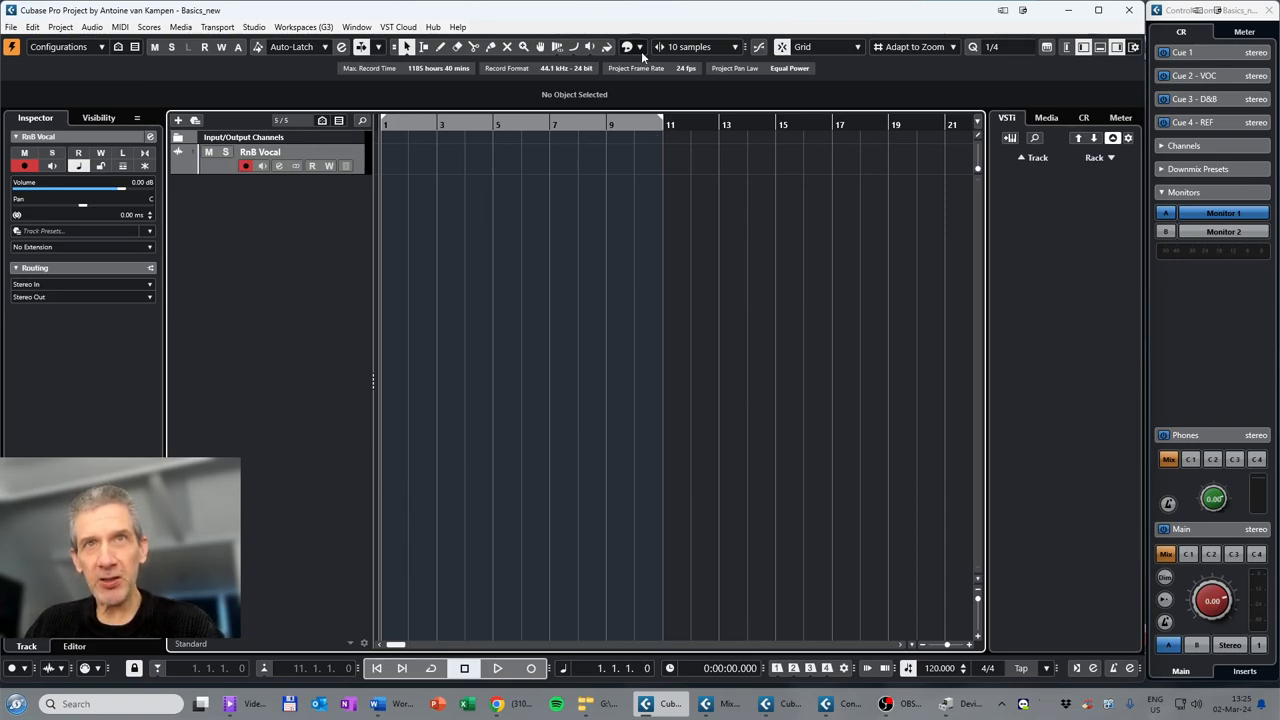
mouse_move(630, 47)
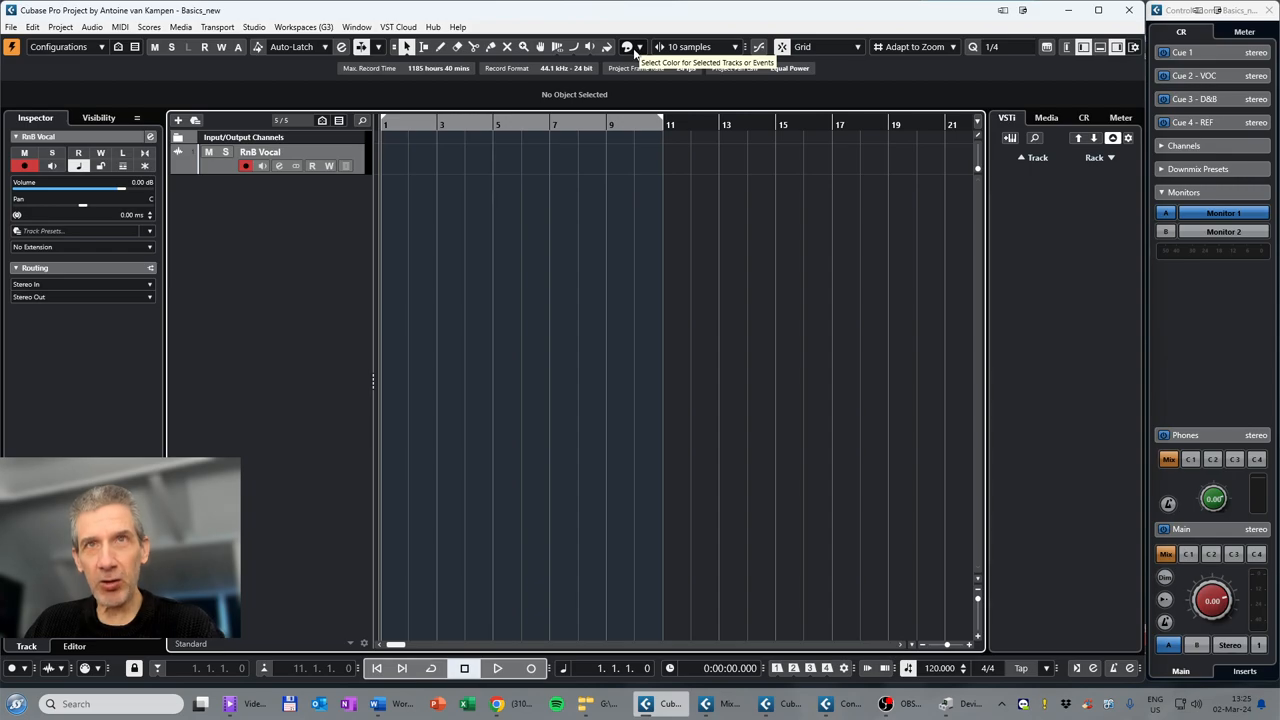
Step: Give the RnB Vocal track a yellow colour from the track colour palette
left_click(628, 47)
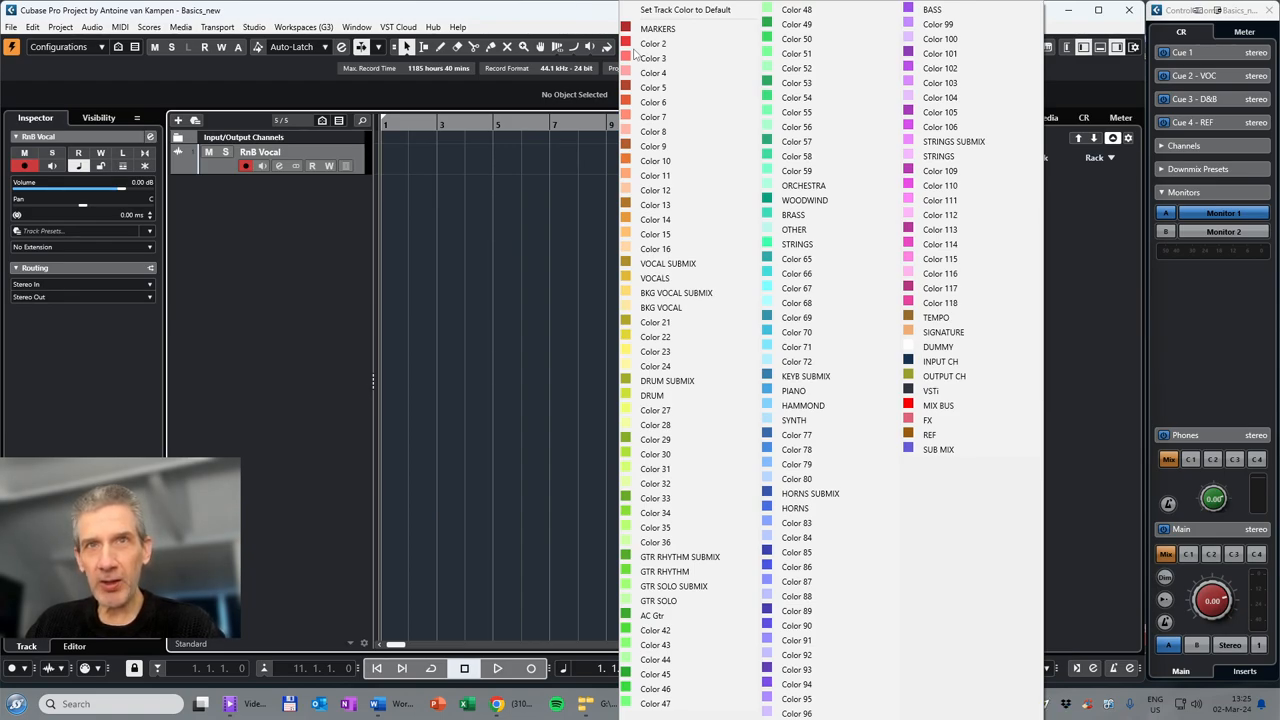
mouse_move(690, 351)
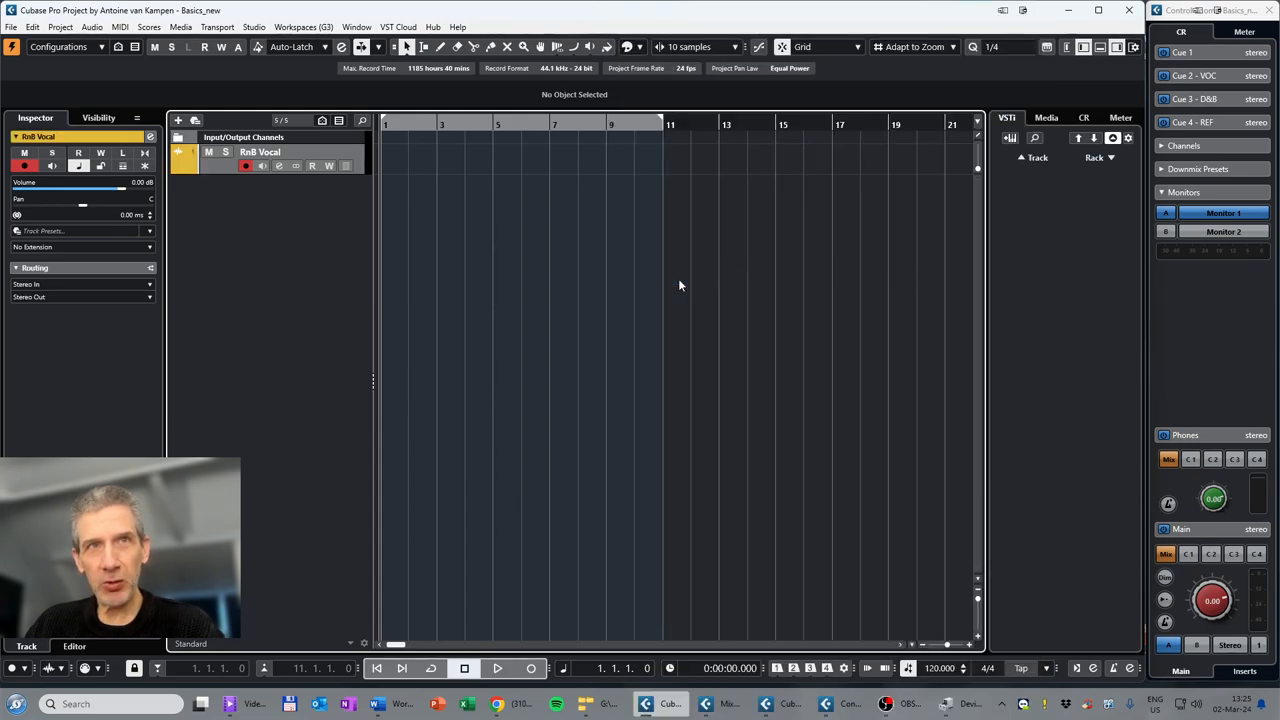
left_click(185, 168)
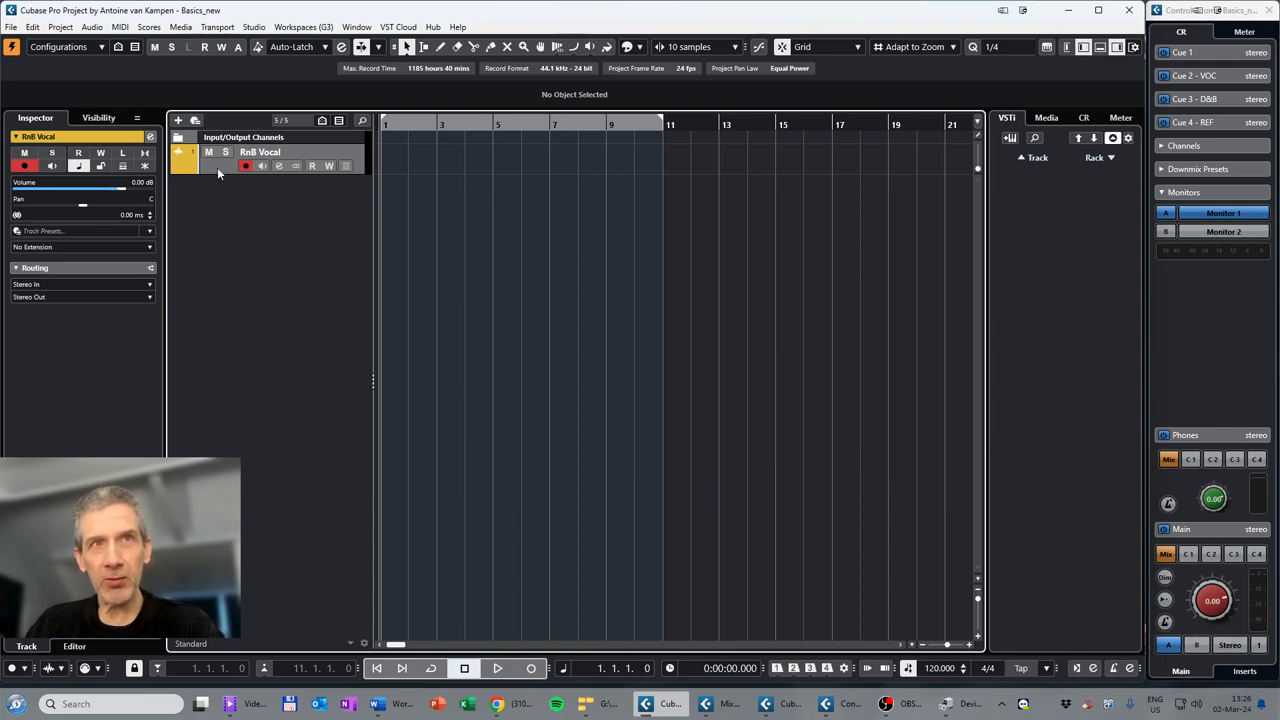
mouse_move(213, 168)
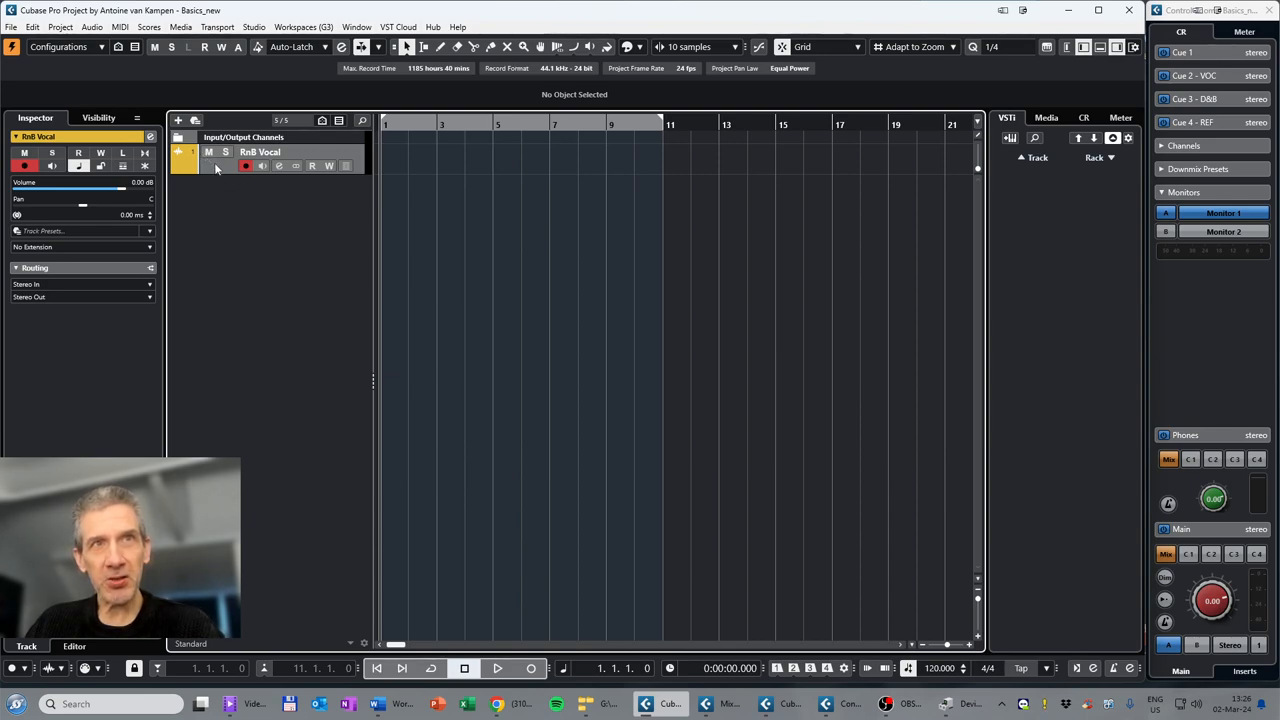
mouse_move(178, 120)
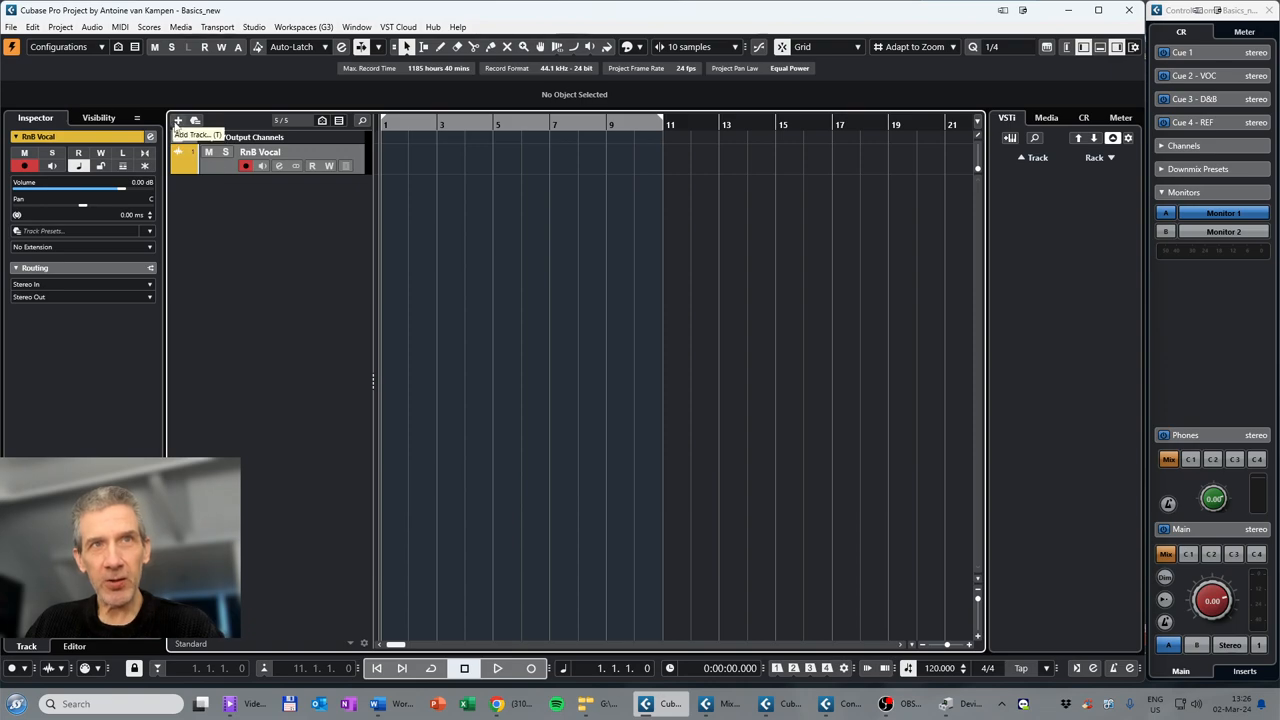
Step: Add two Groove Agent SE instrument tracks named 'Groove Agent'
left_click(178, 120)
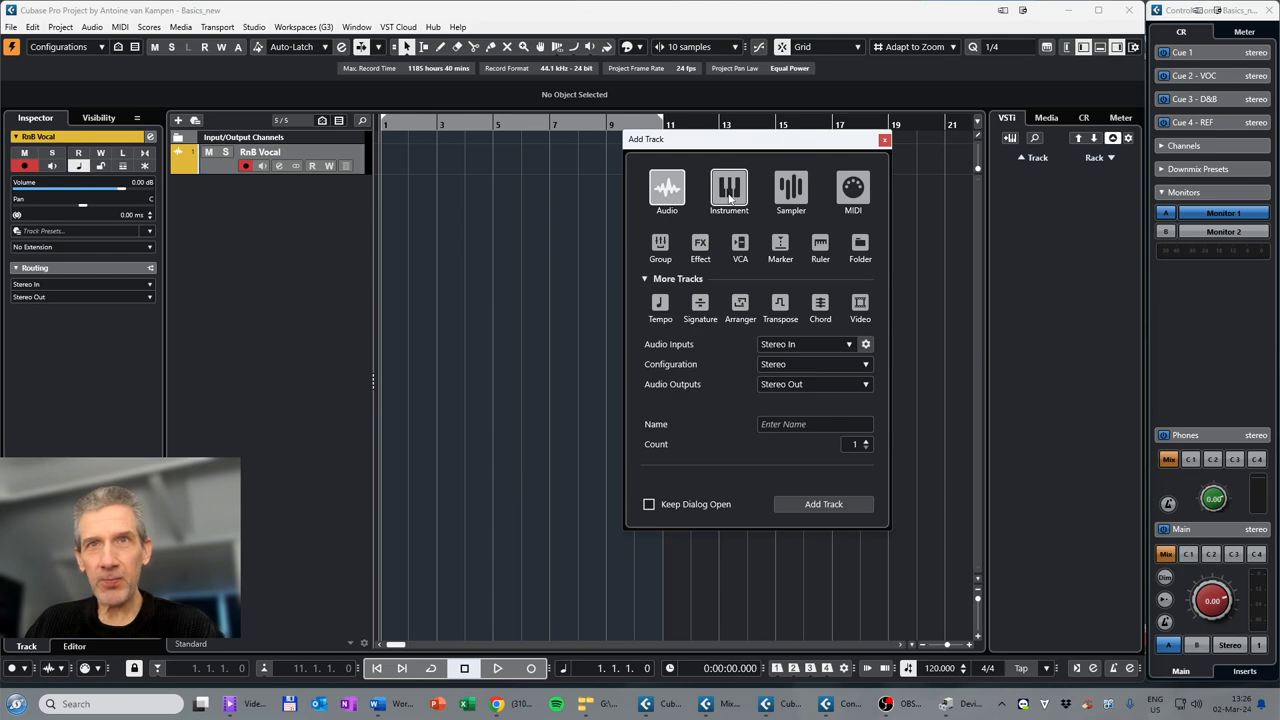
left_click(728, 190)
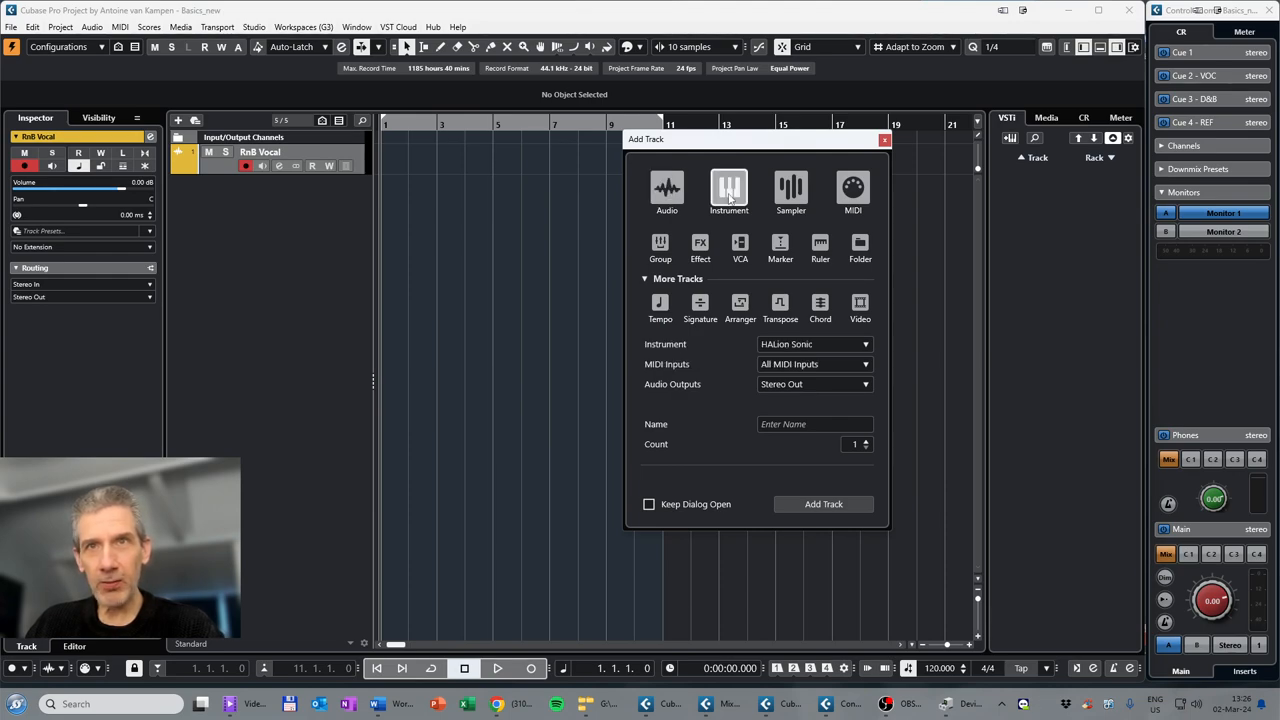
mouse_move(729, 285)
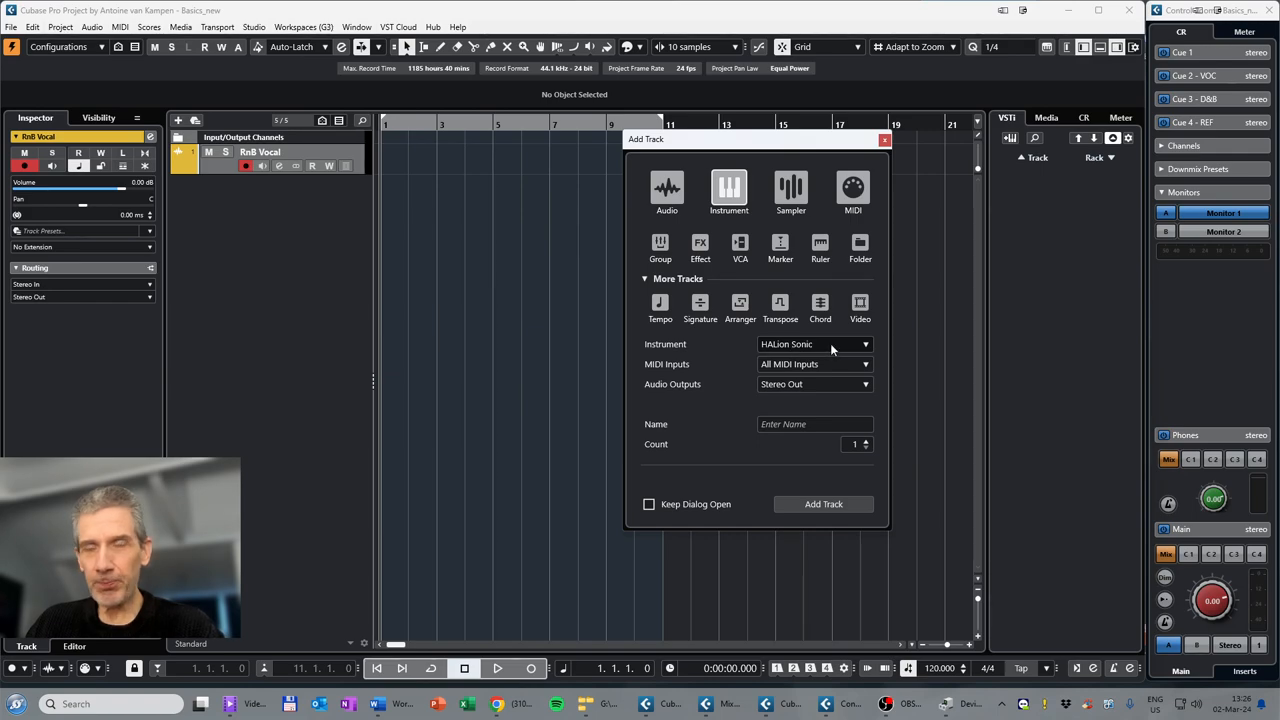
mouse_move(712, 228)
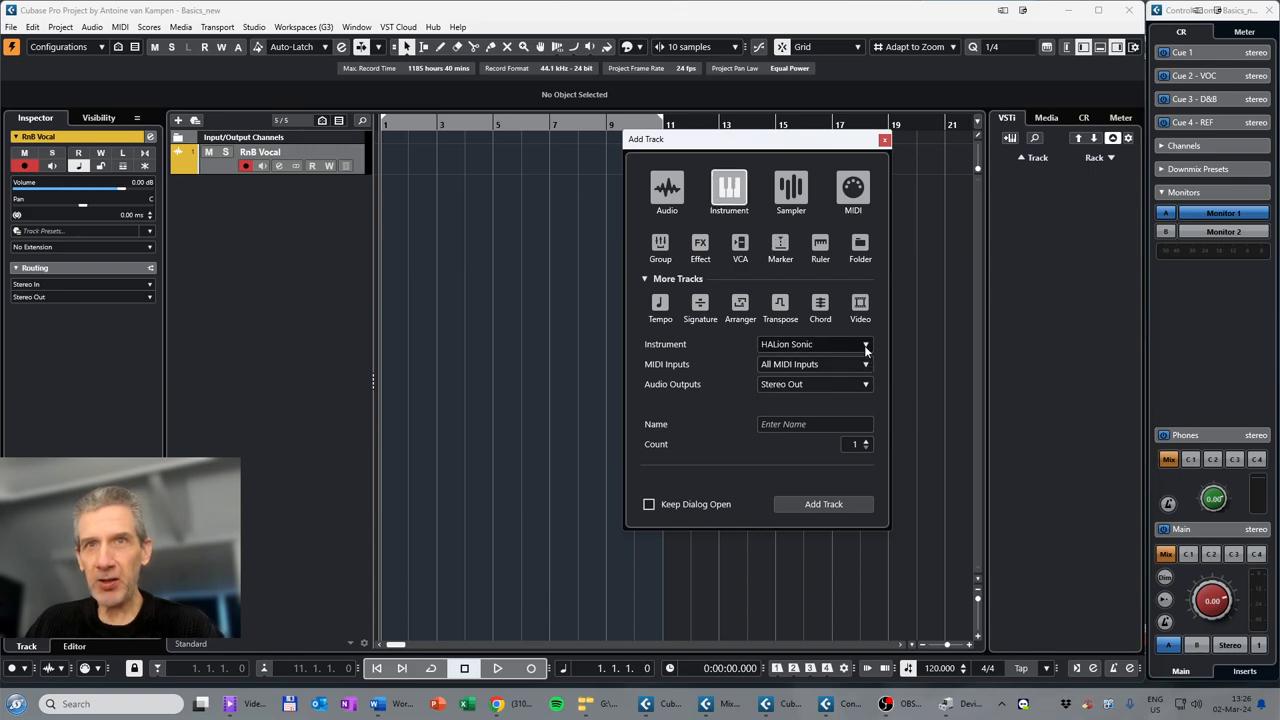
left_click(865, 344)
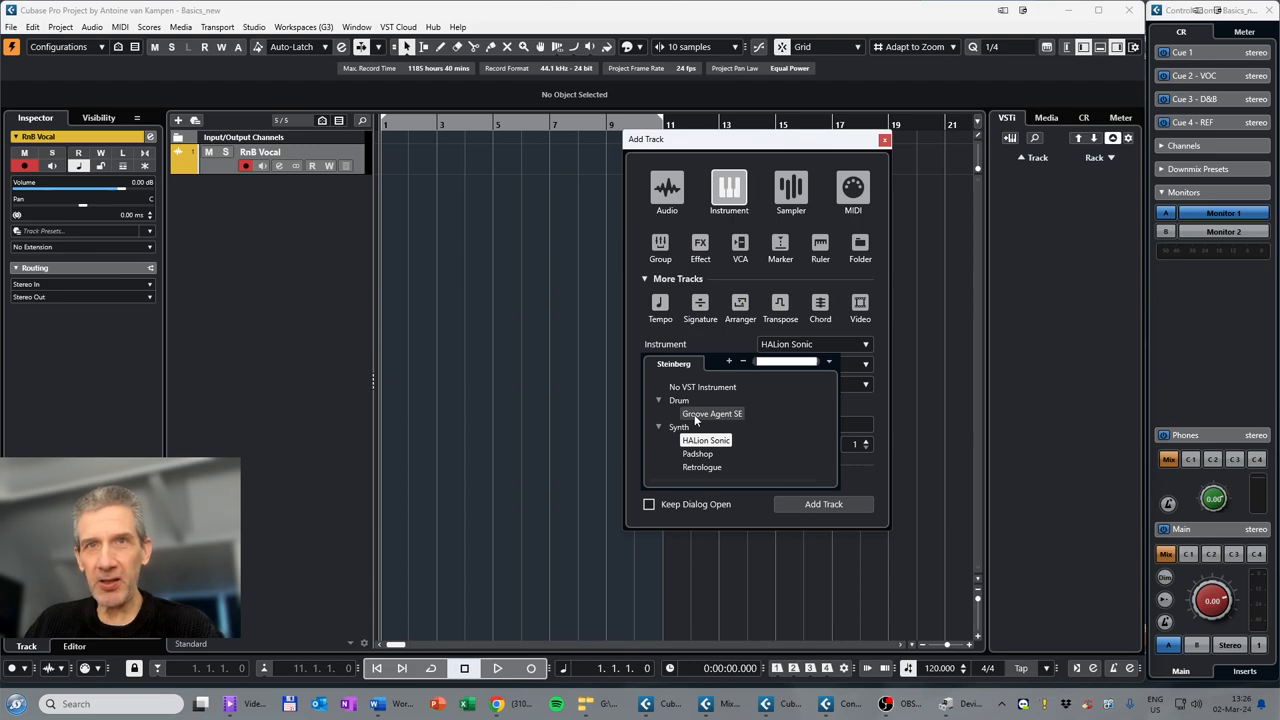
left_click(711, 413)
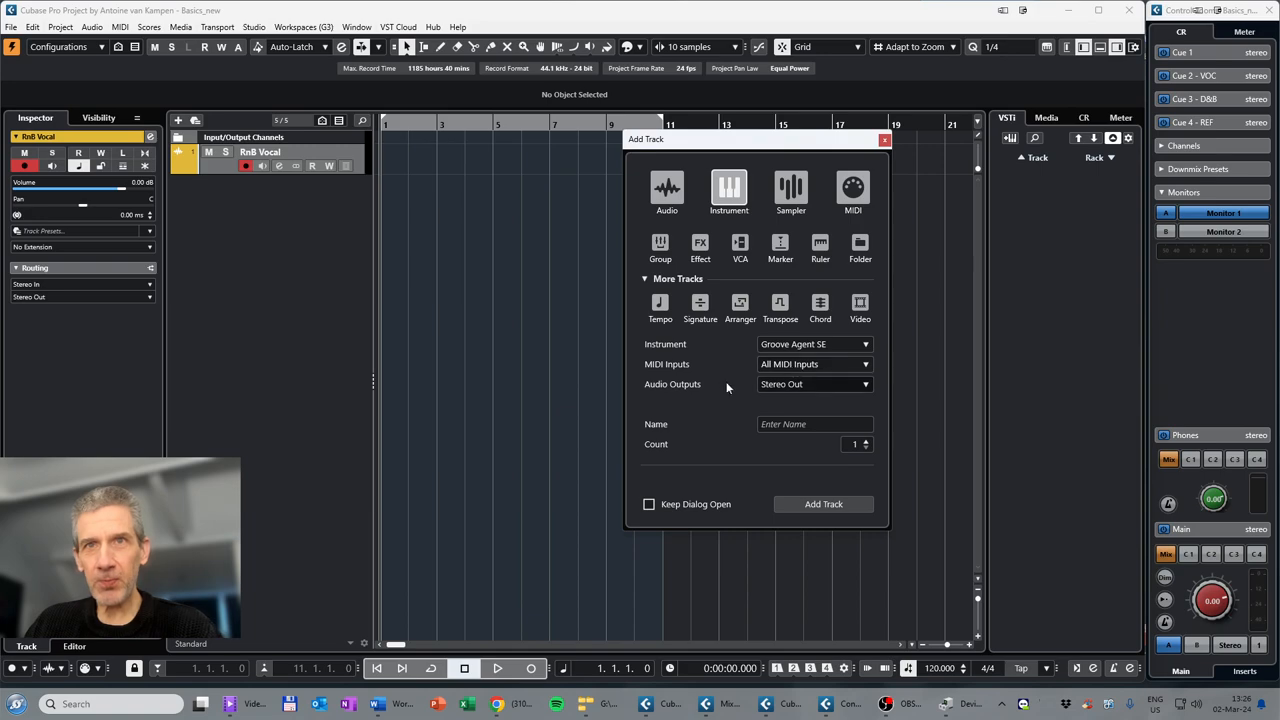
mouse_move(793, 388)
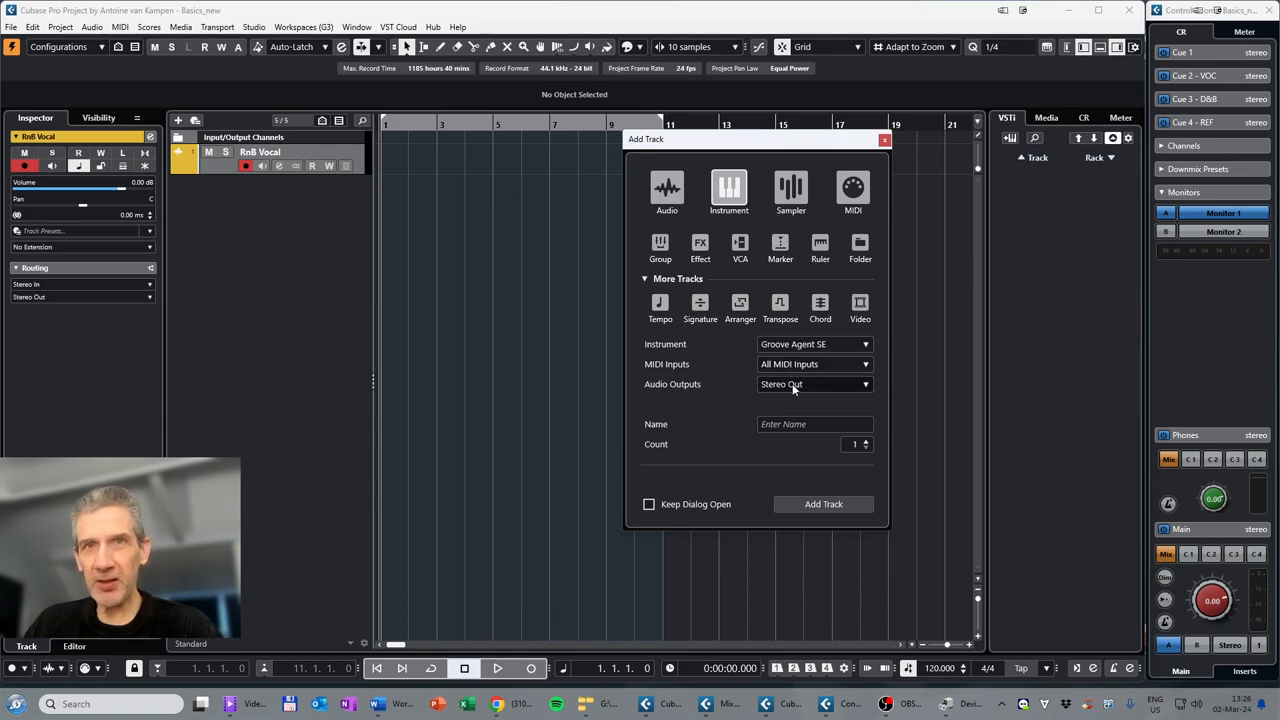
left_click(814, 424)
type("Groove Agent")
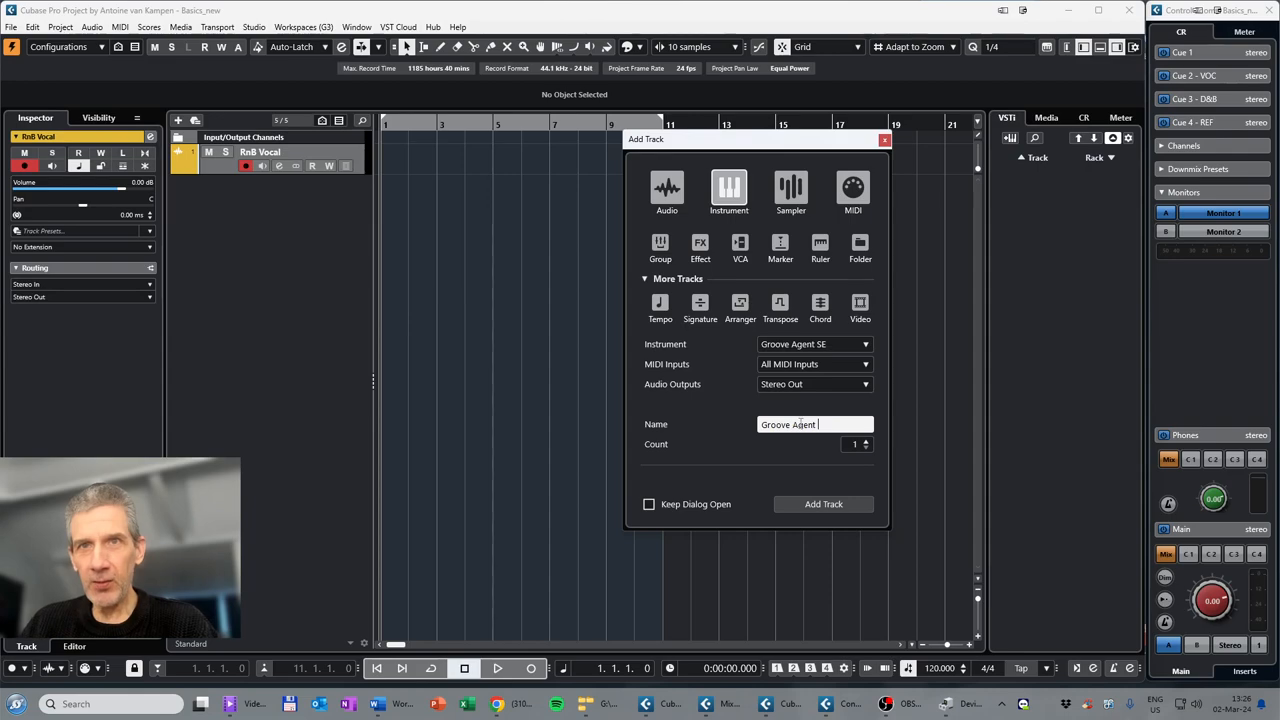
left_click(866, 441)
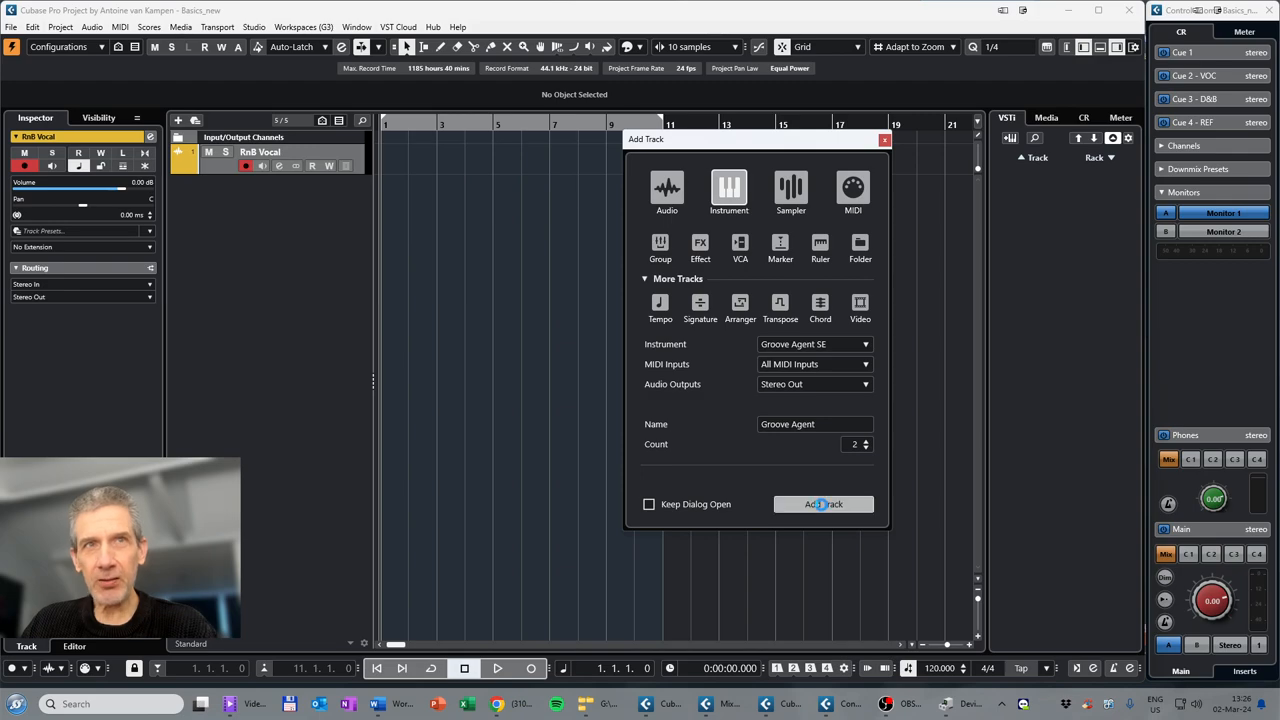
left_click(823, 503)
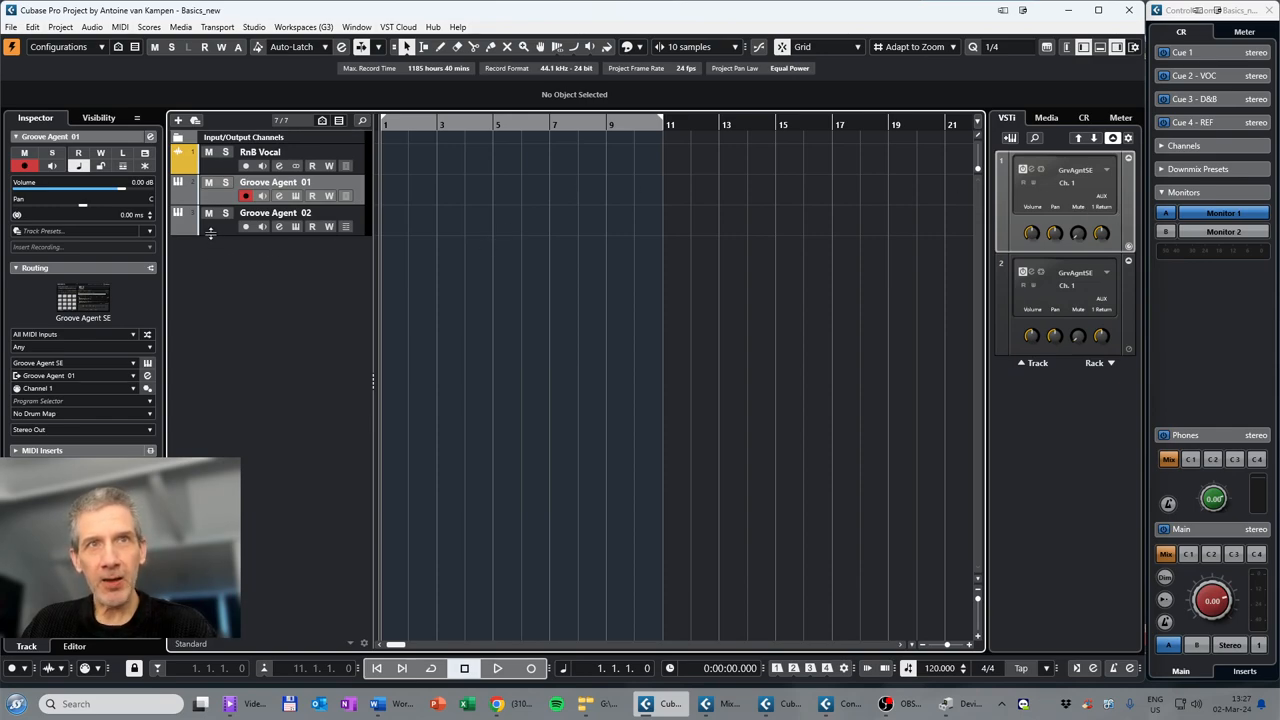
left_click(275, 213)
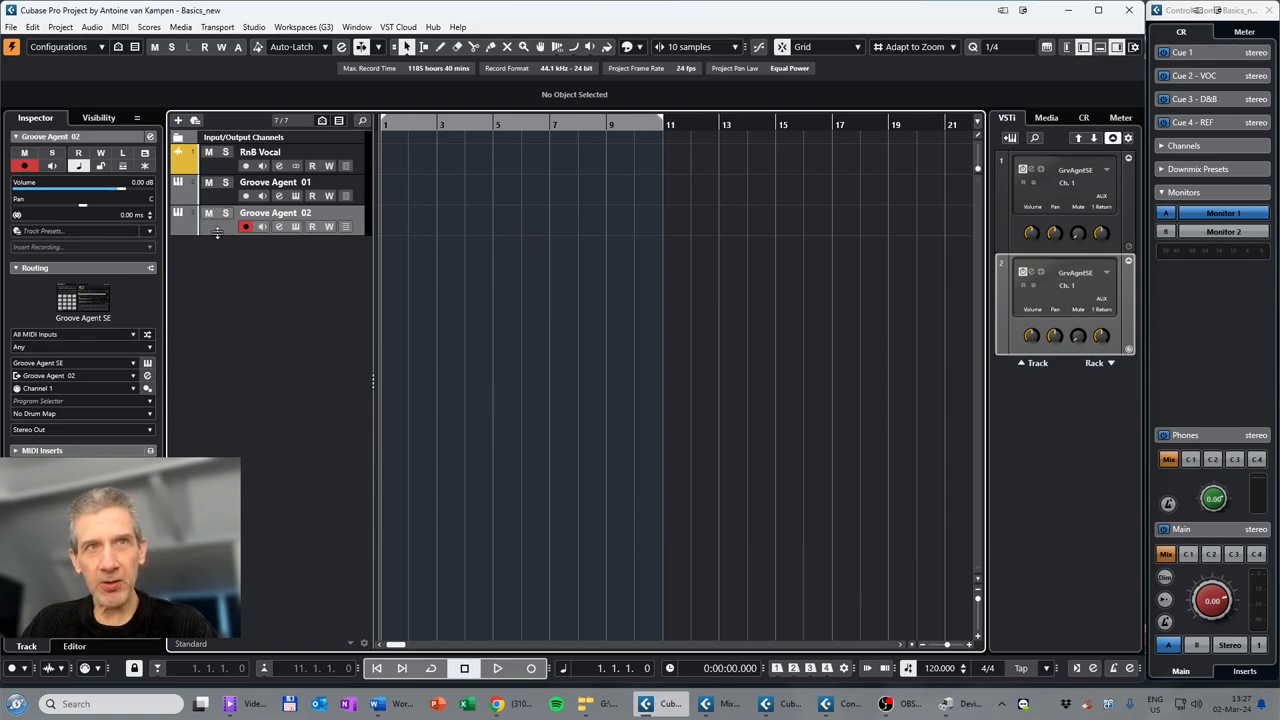
mouse_move(217, 198)
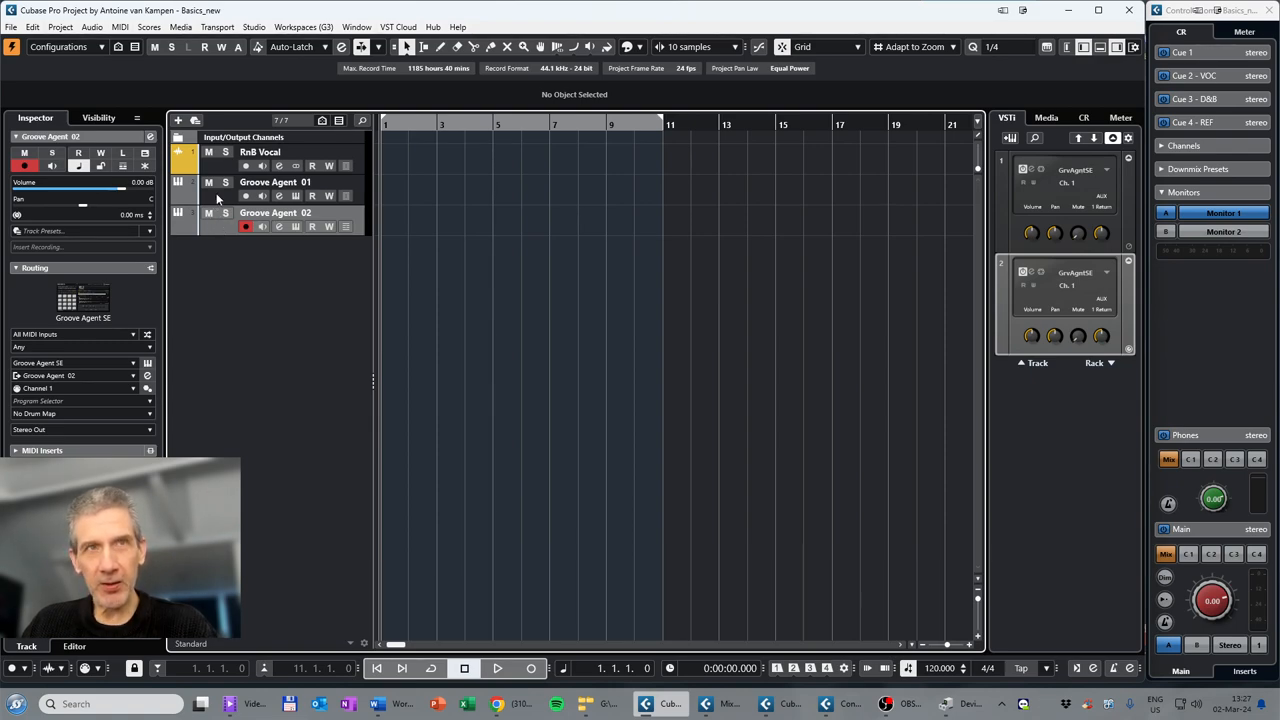
left_click(245, 195)
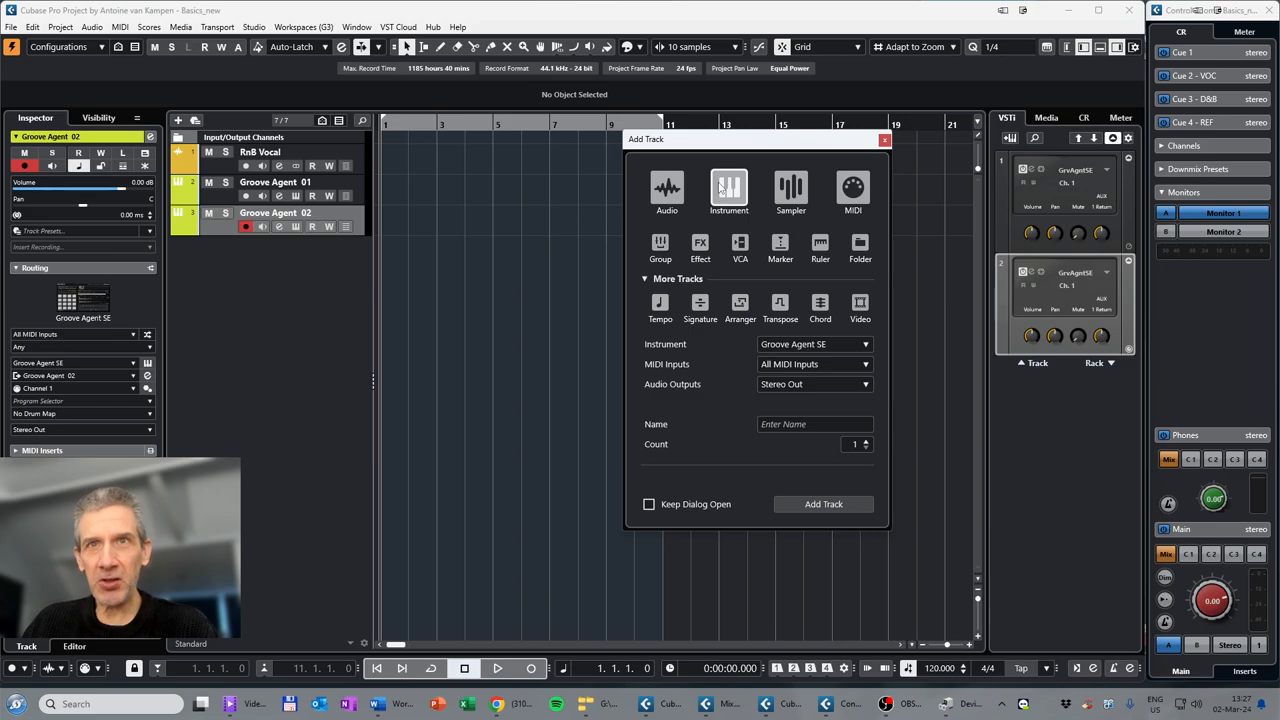
mouse_move(721, 288)
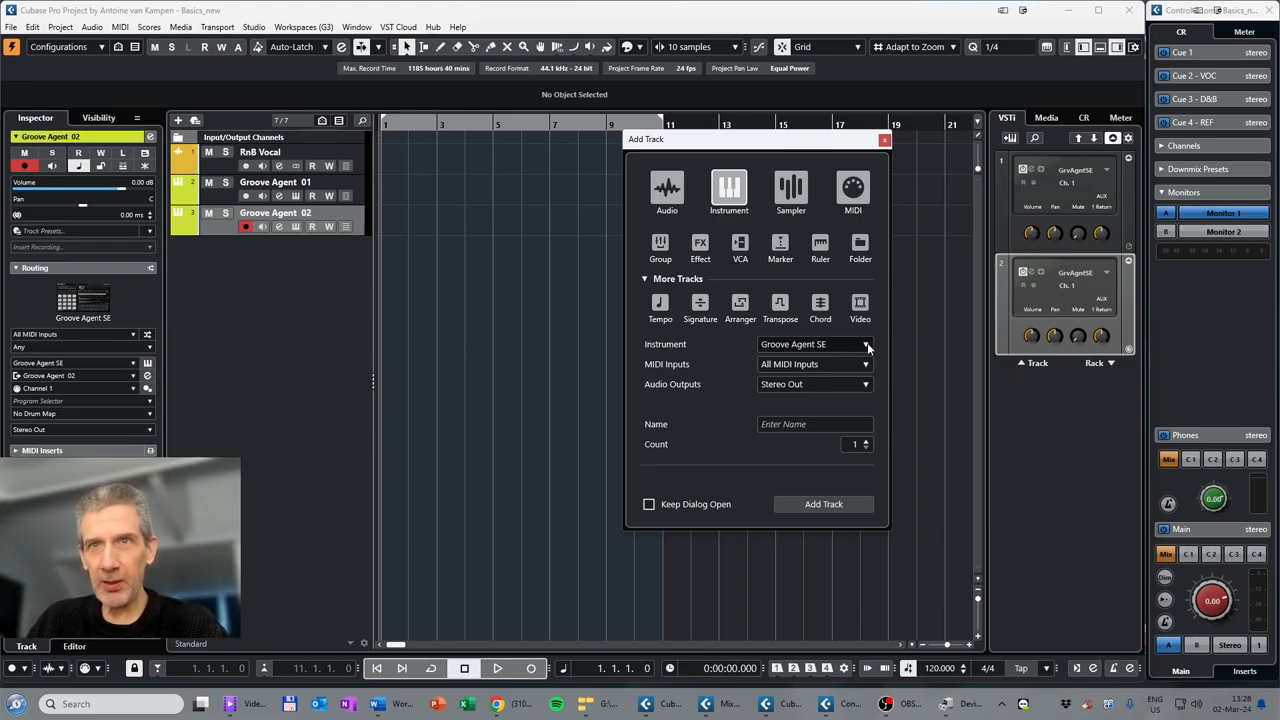
Step: Add a HALion Sonic instrument track named 'Piano'
left_click(864, 344)
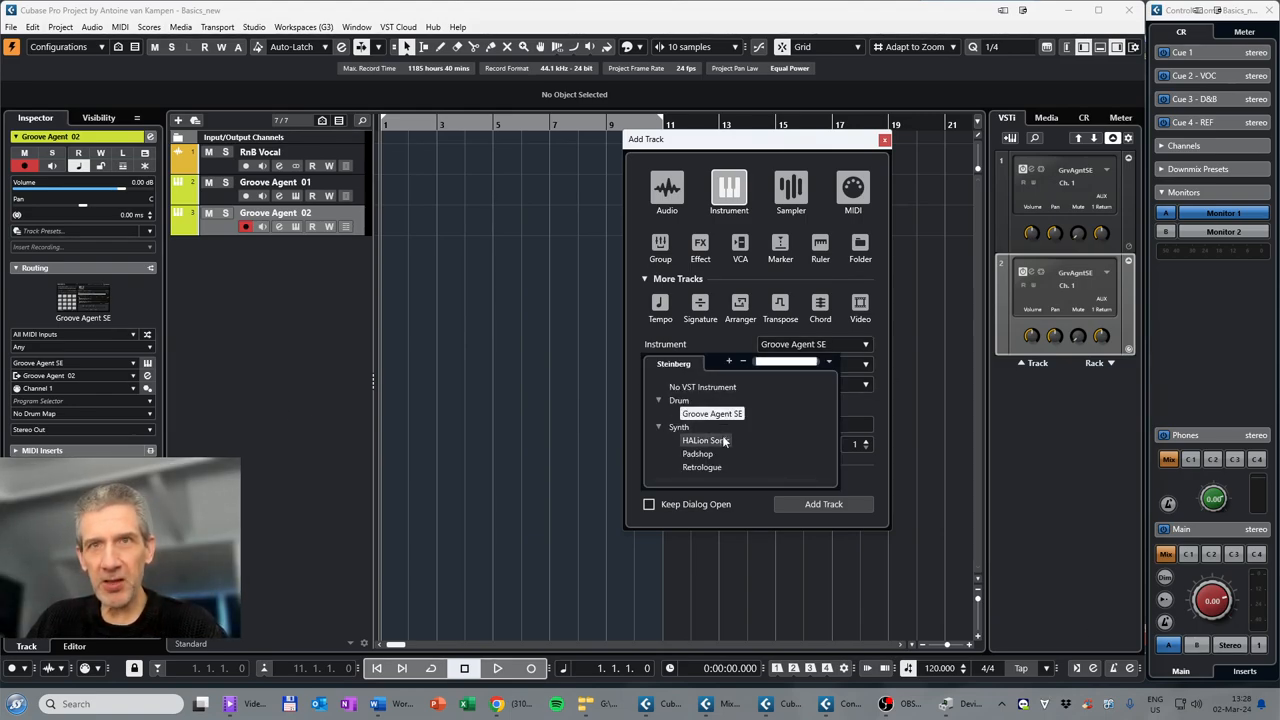
left_click(703, 440)
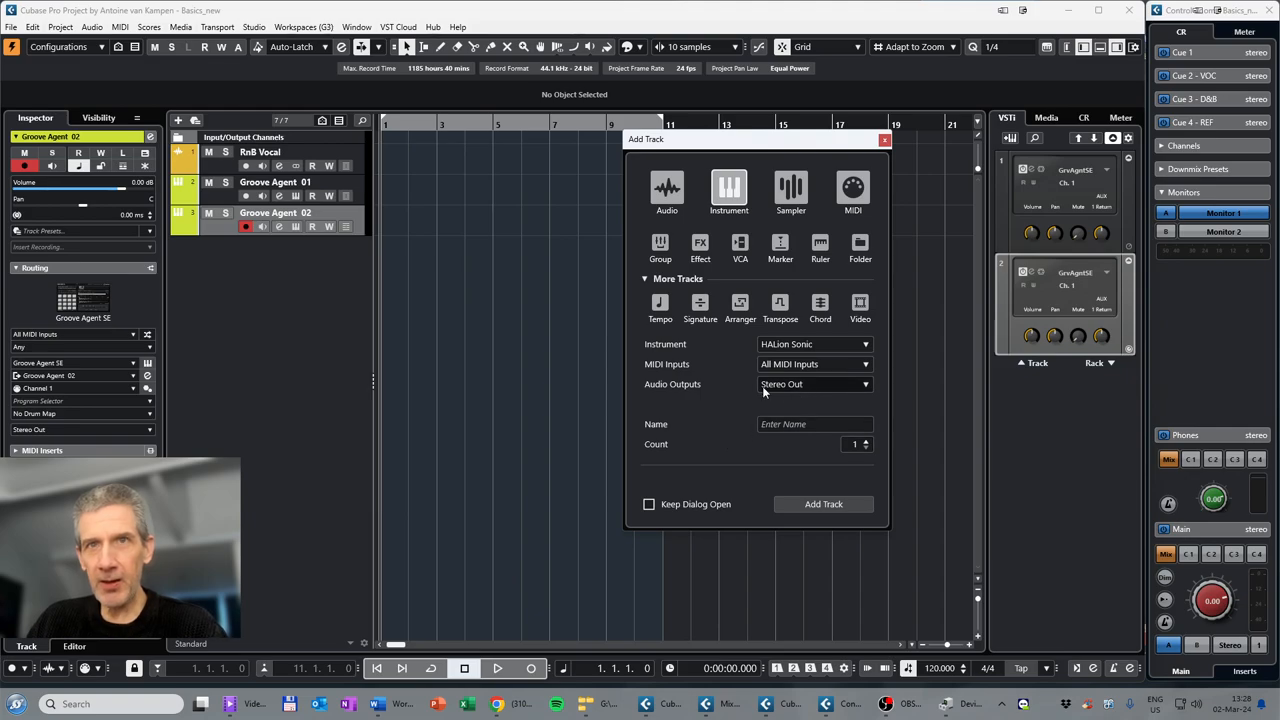
mouse_move(802, 372)
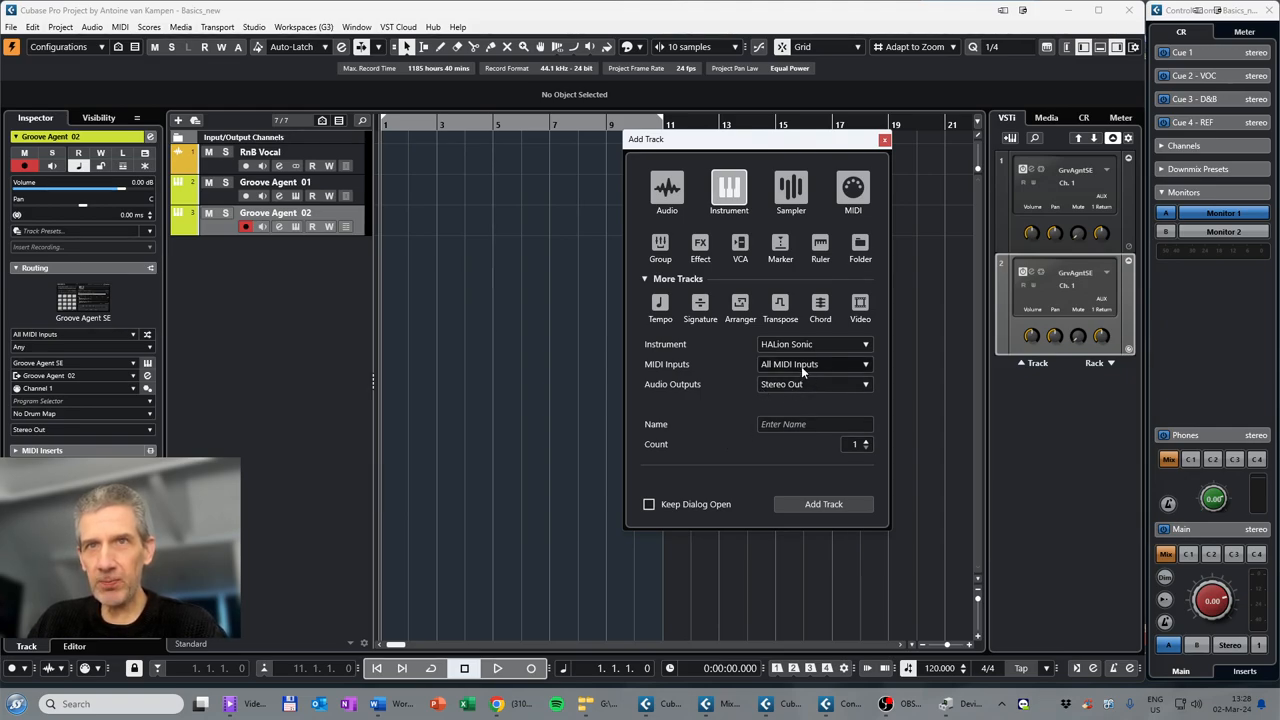
mouse_move(835, 367)
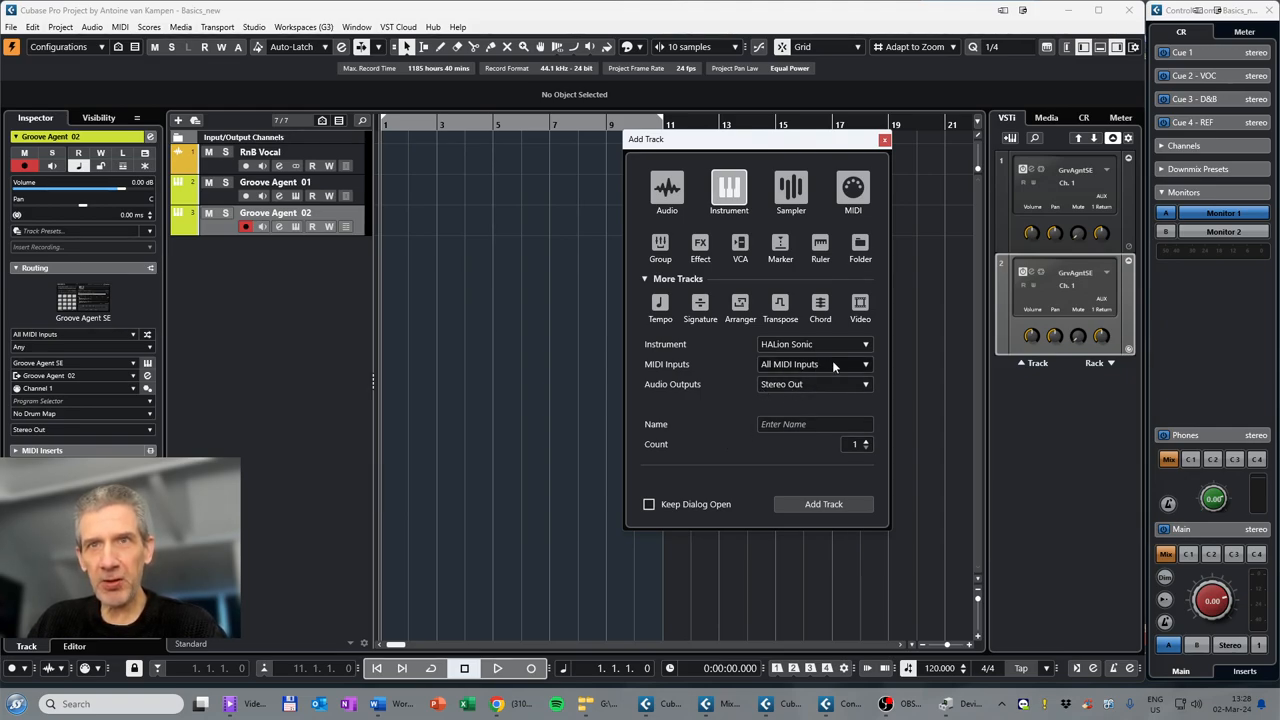
type("H")
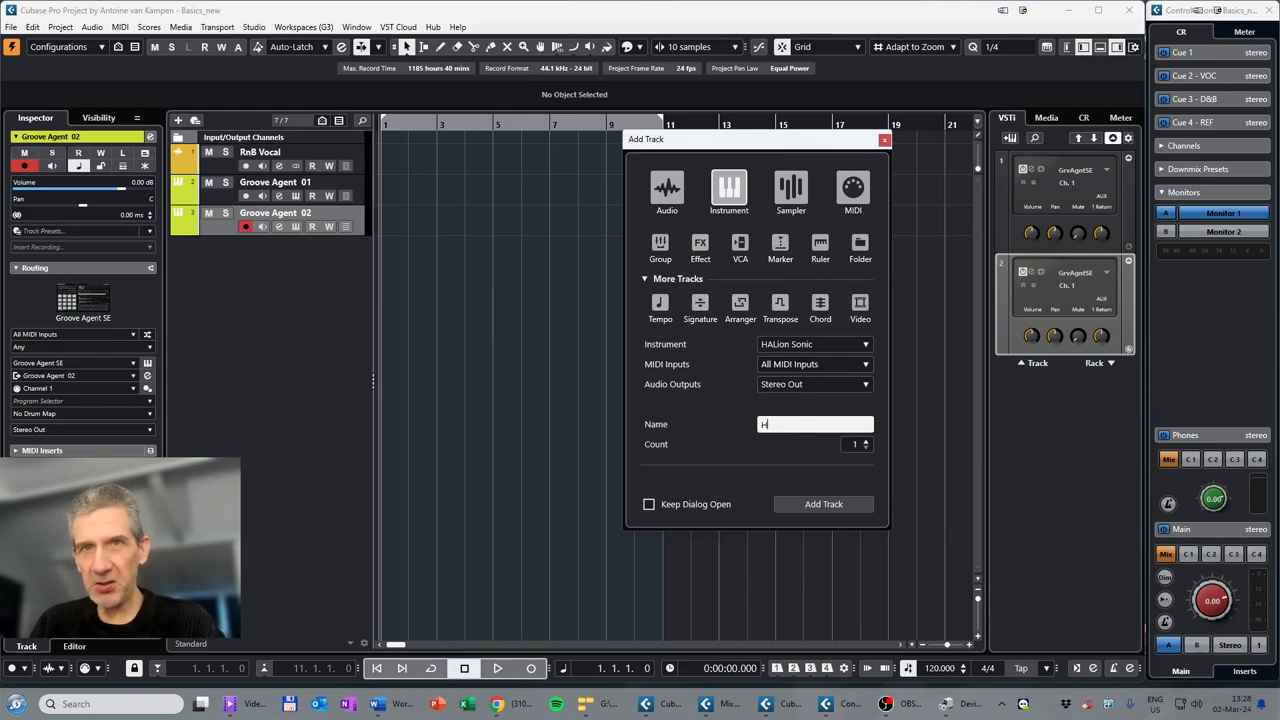
type("al")
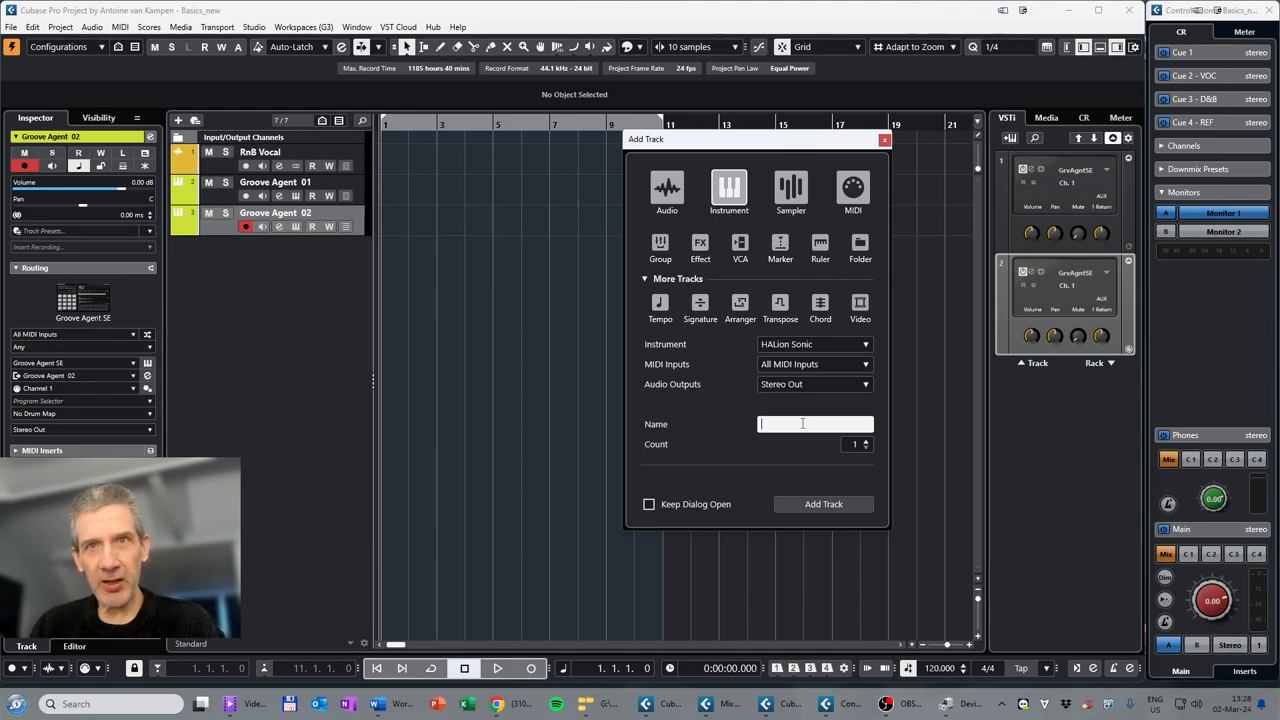
type("Piano")
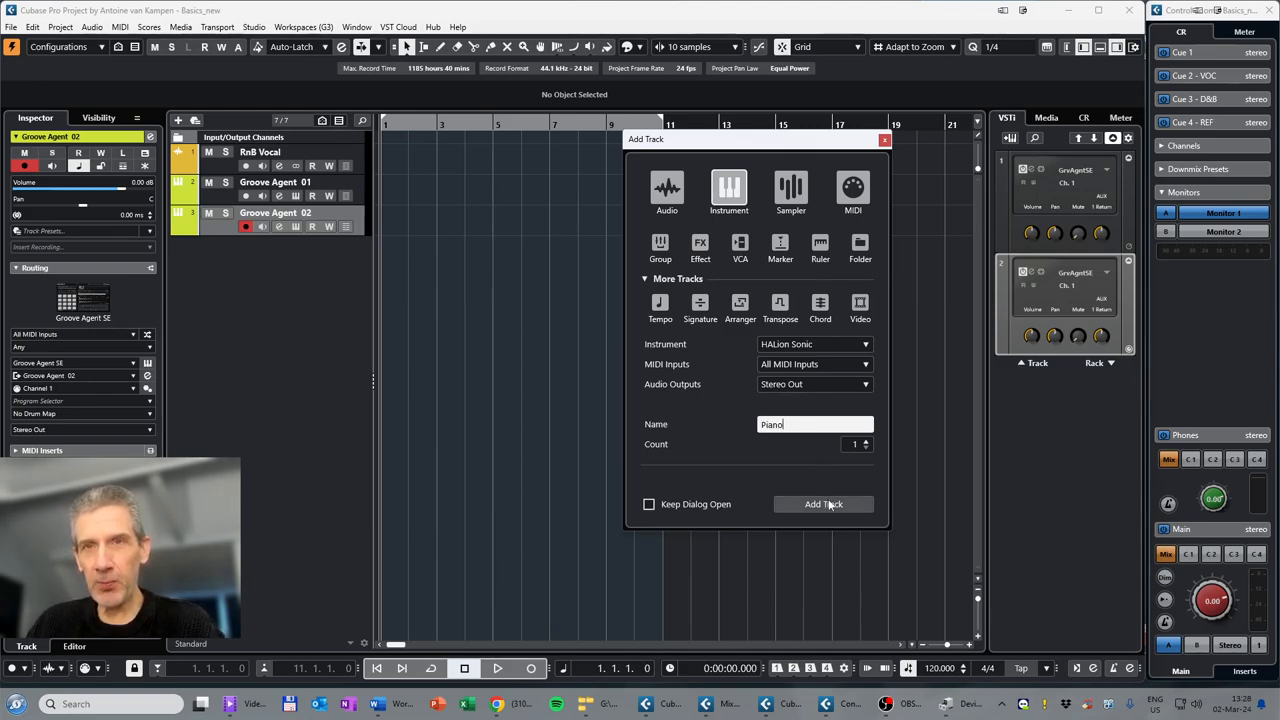
mouse_move(826, 509)
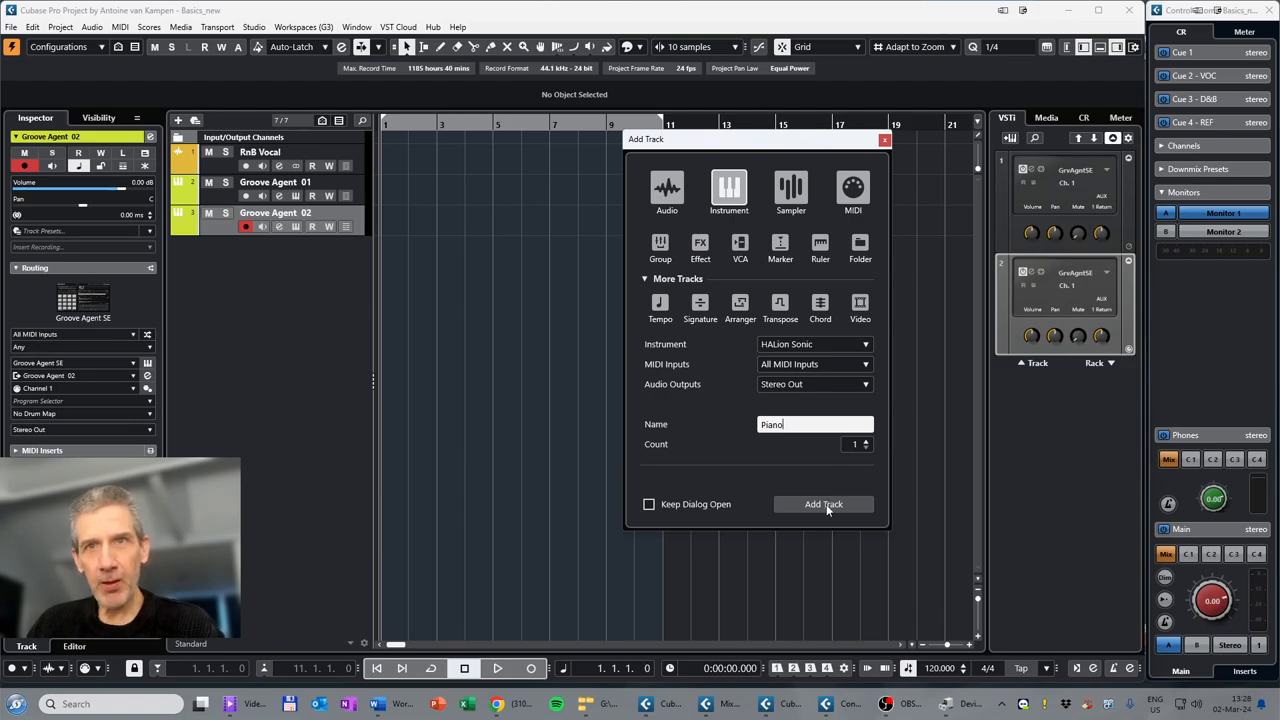
left_click(823, 504)
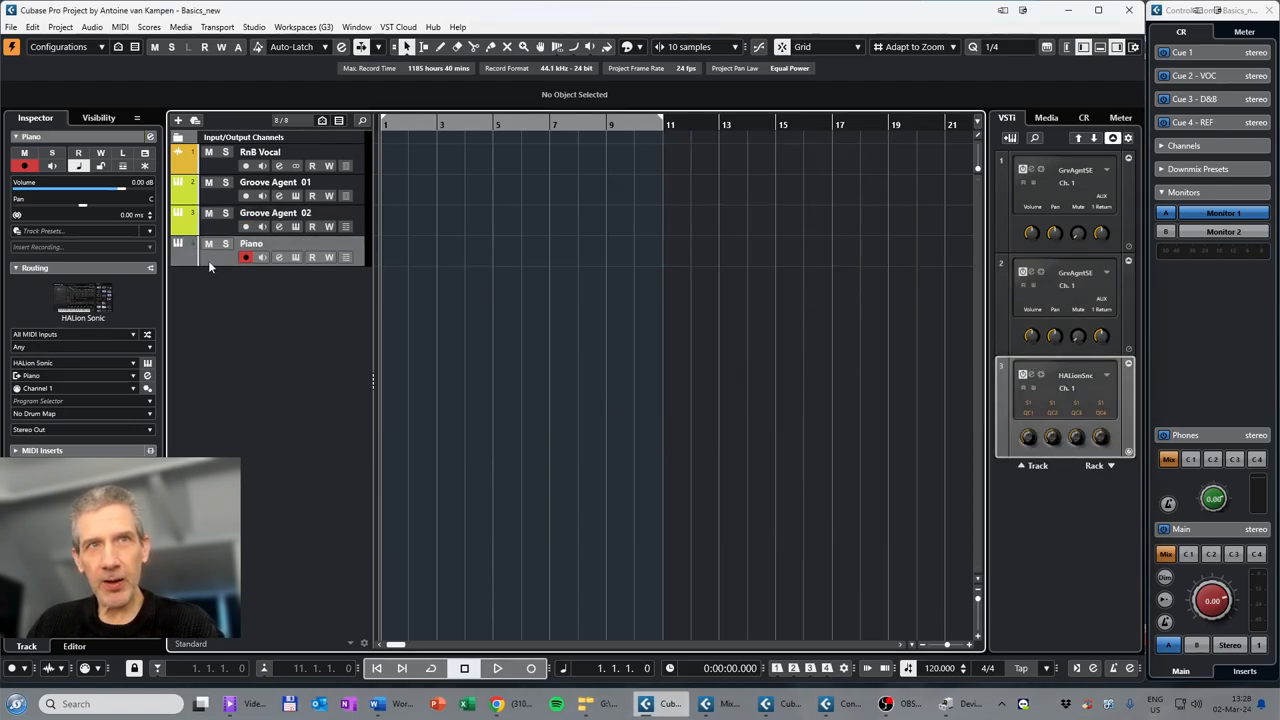
mouse_move(218, 268)
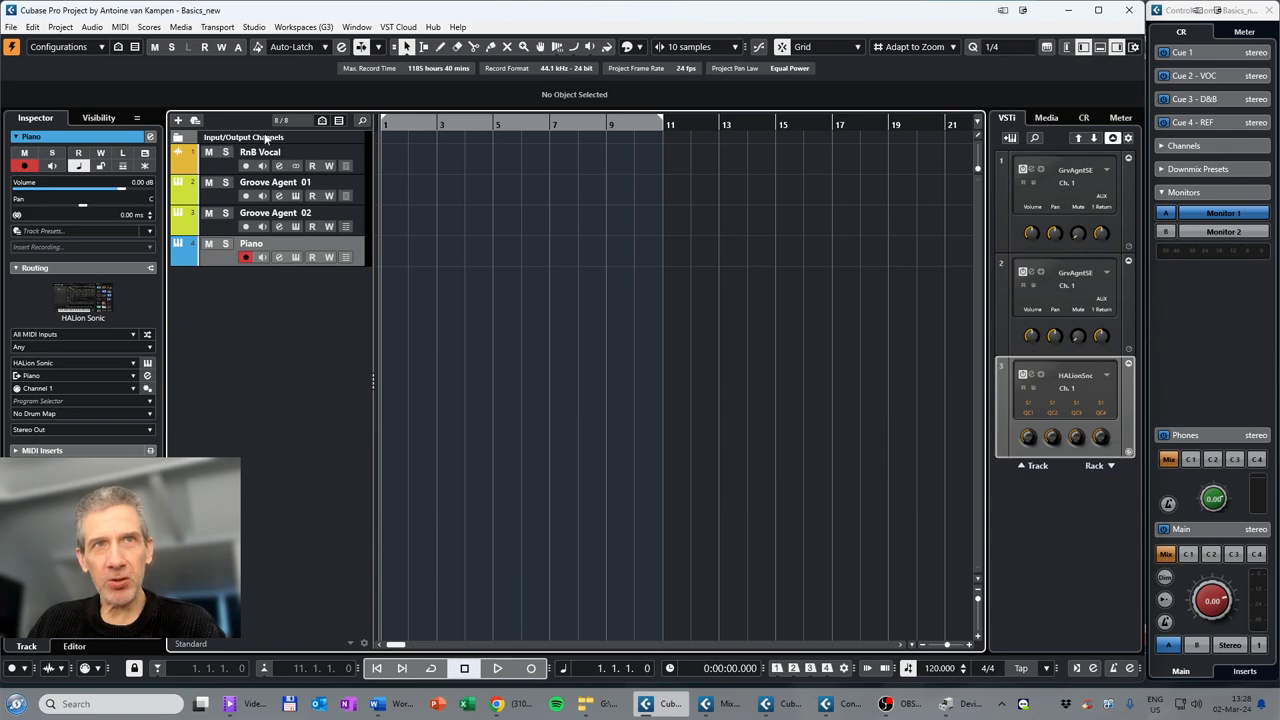
mouse_move(178, 137)
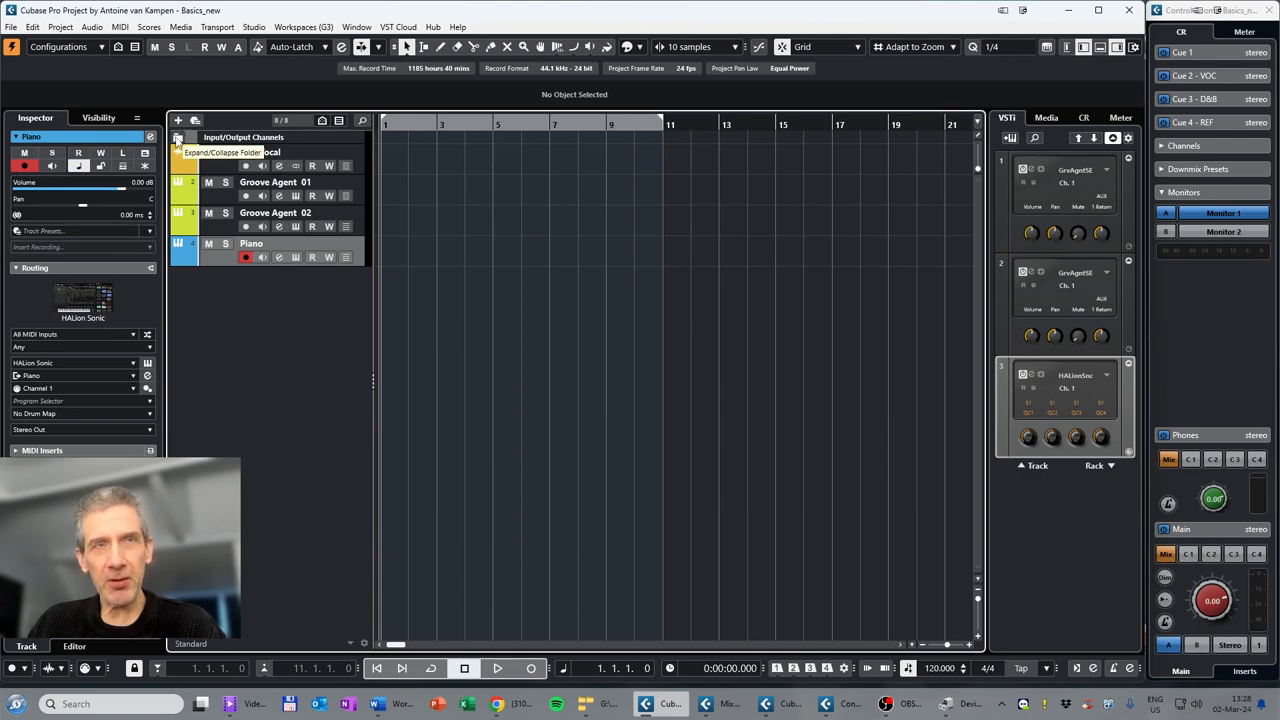
Step: Select the Input/Output Channels folder, expand it, and collapse it again
left_click(178, 137)
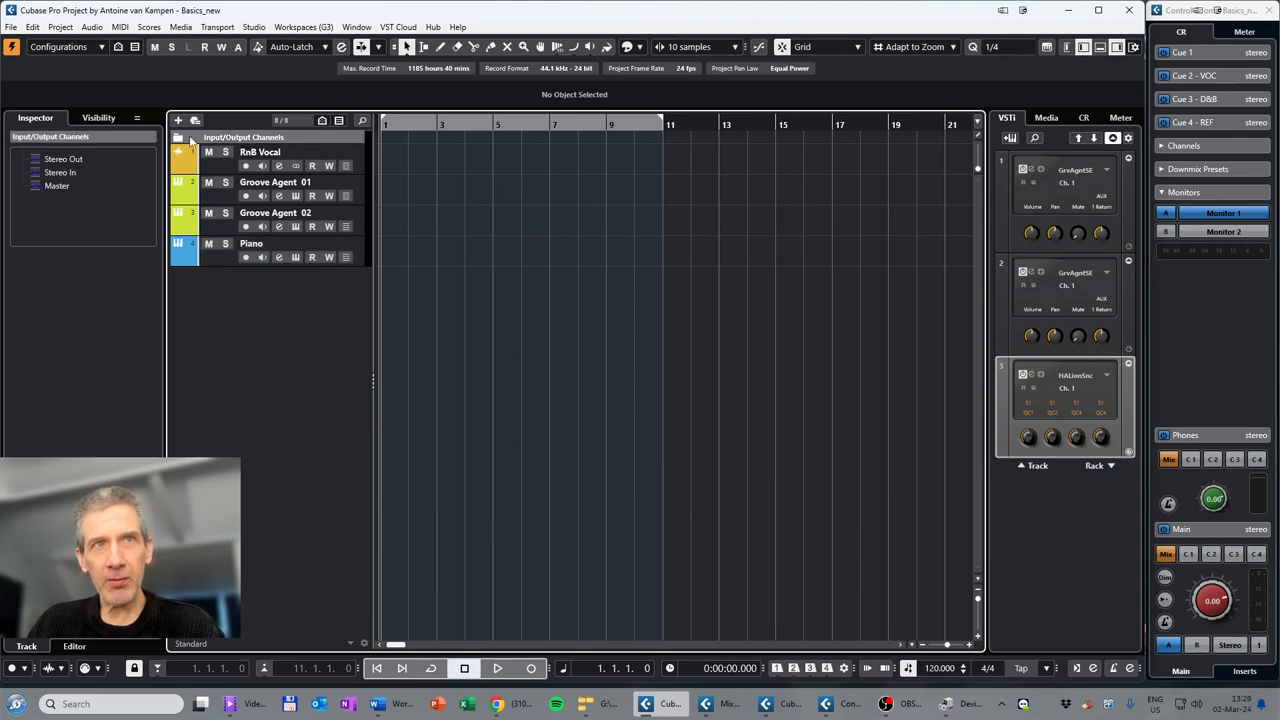
left_click(178, 137)
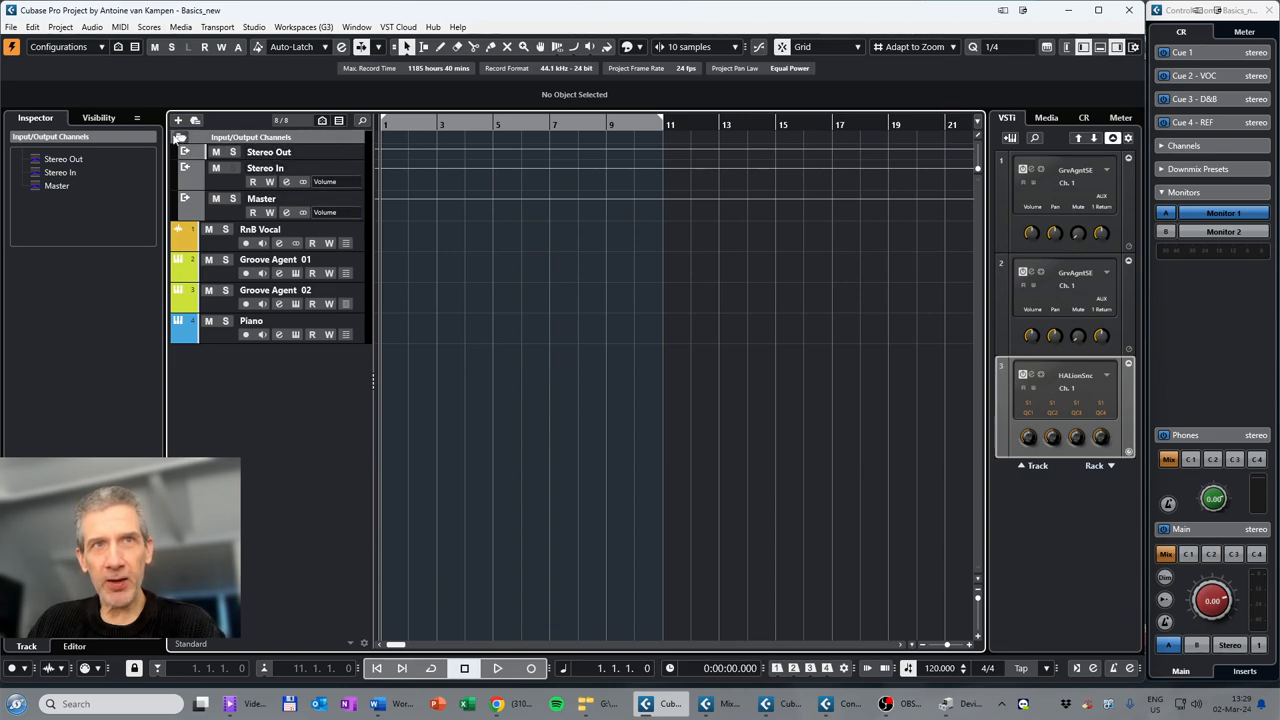
mouse_move(180, 137)
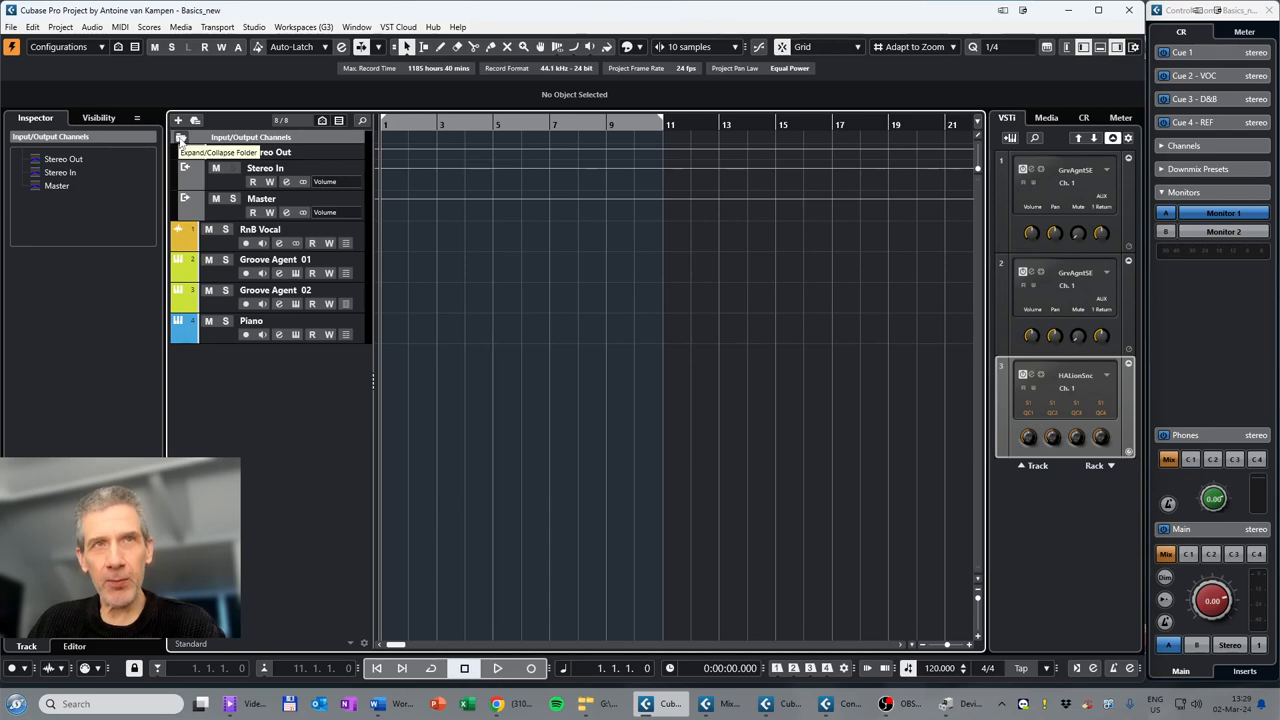
left_click(179, 137)
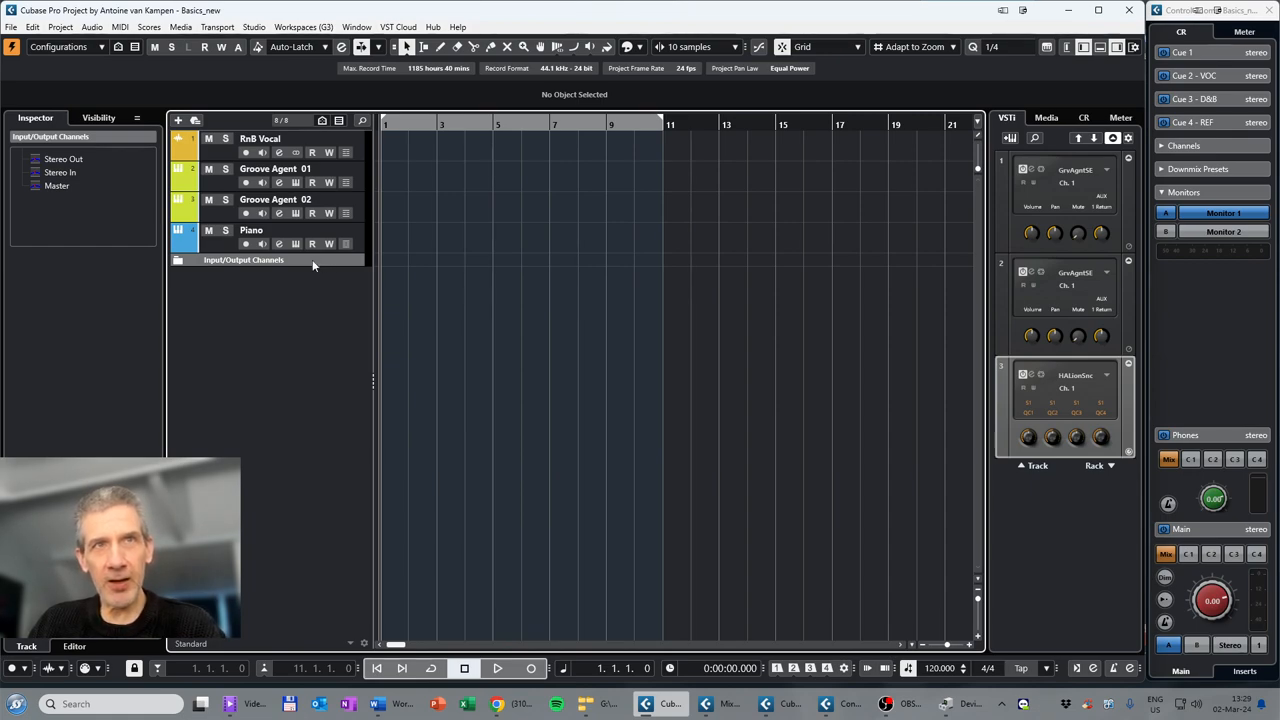
mouse_move(211, 163)
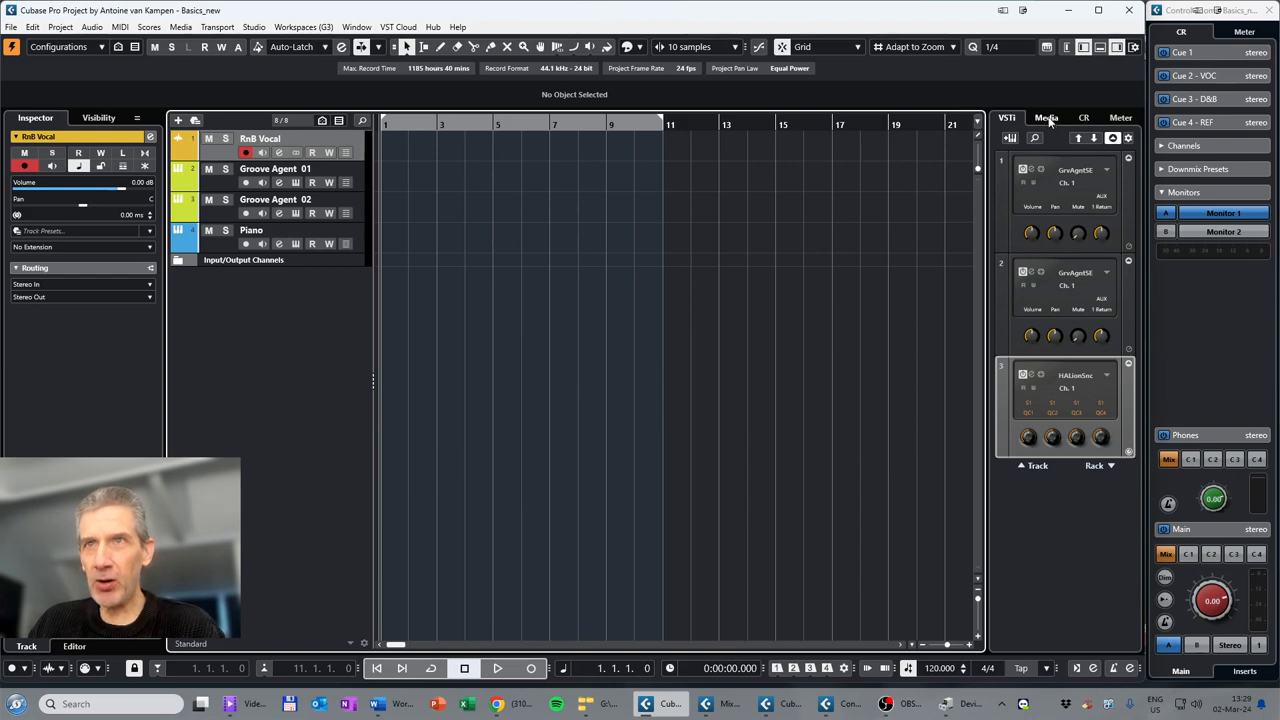
Step: Search the media browser's Loops & Samples library for 'RnB'
left_click(1046, 118)
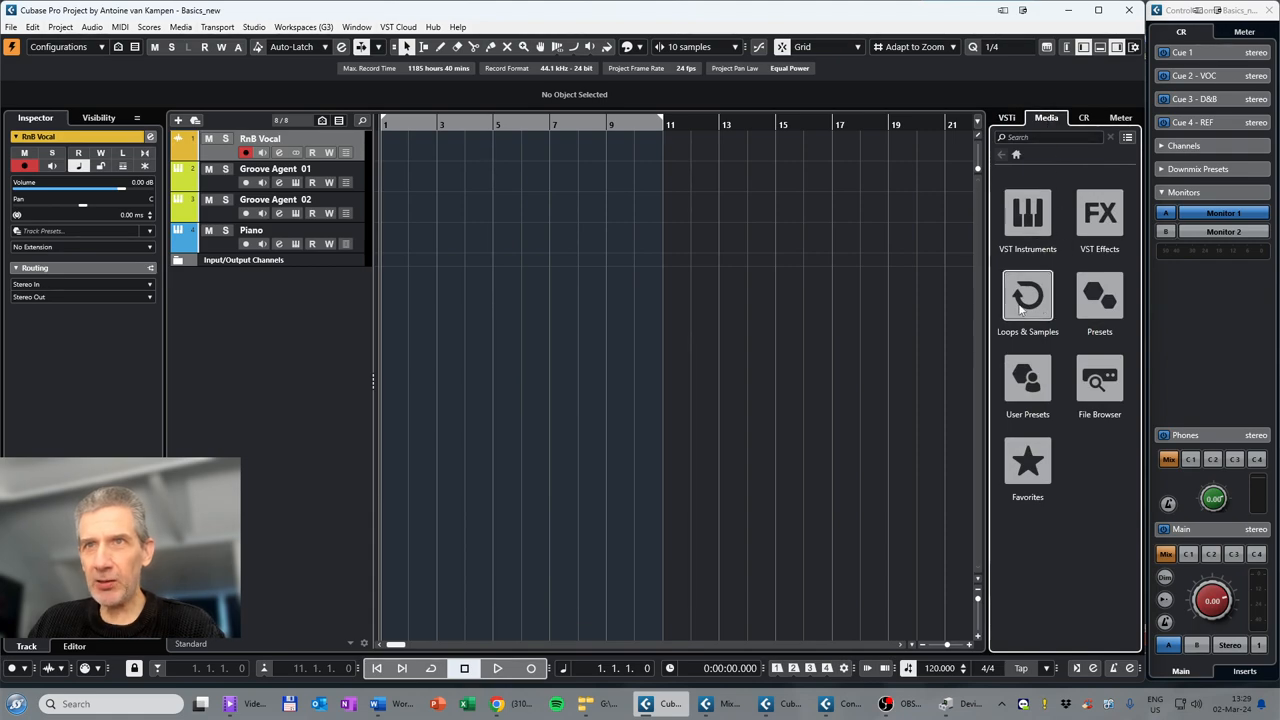
left_click(1027, 300)
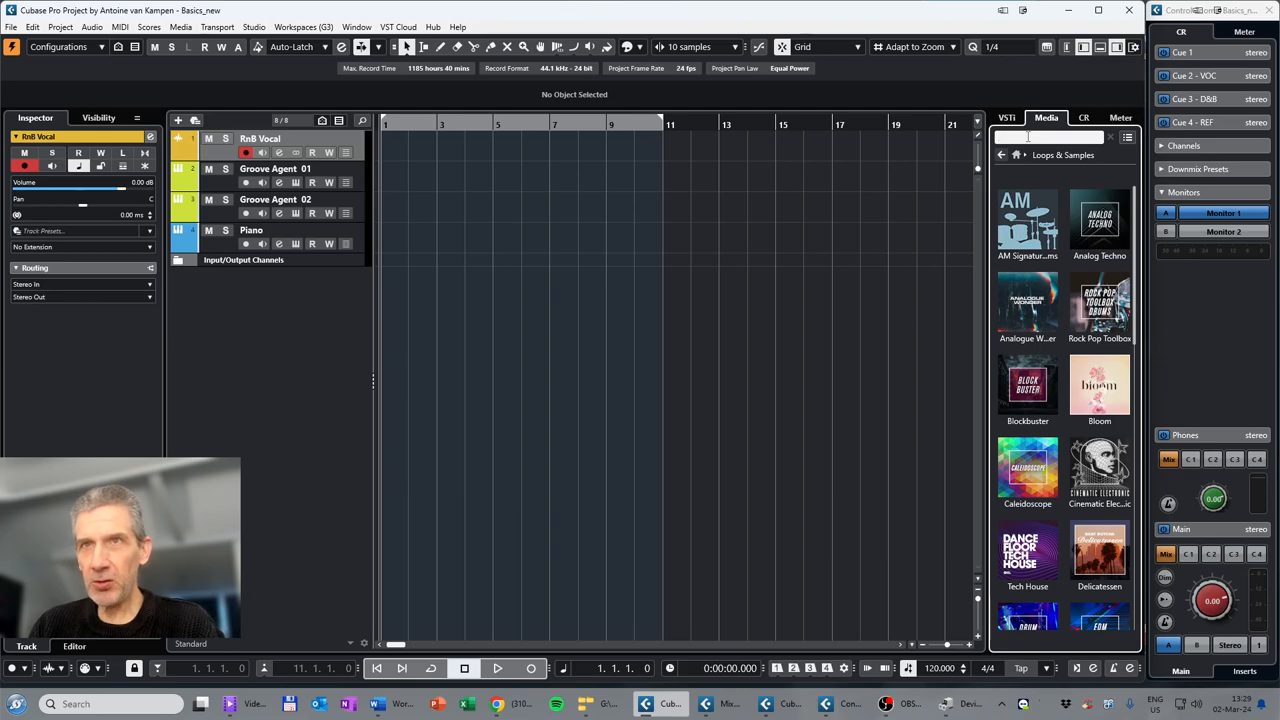
type("RnB vocal phrase")
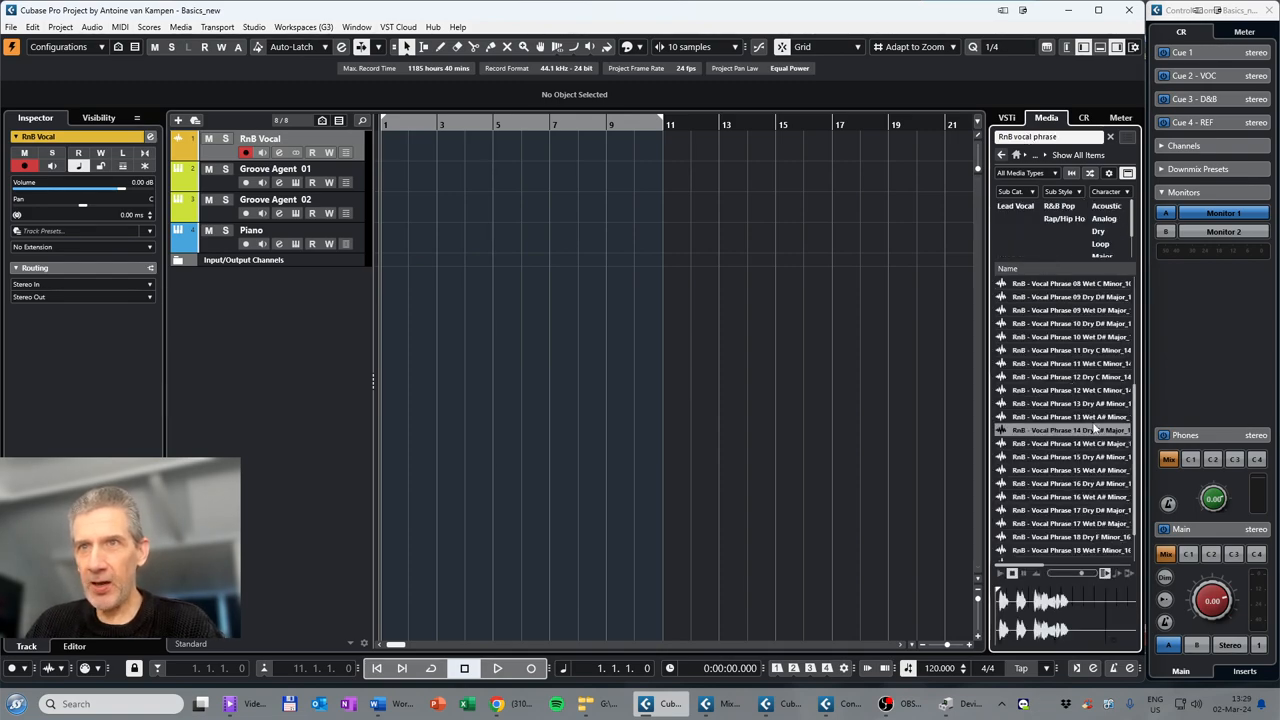
mouse_move(1070, 430)
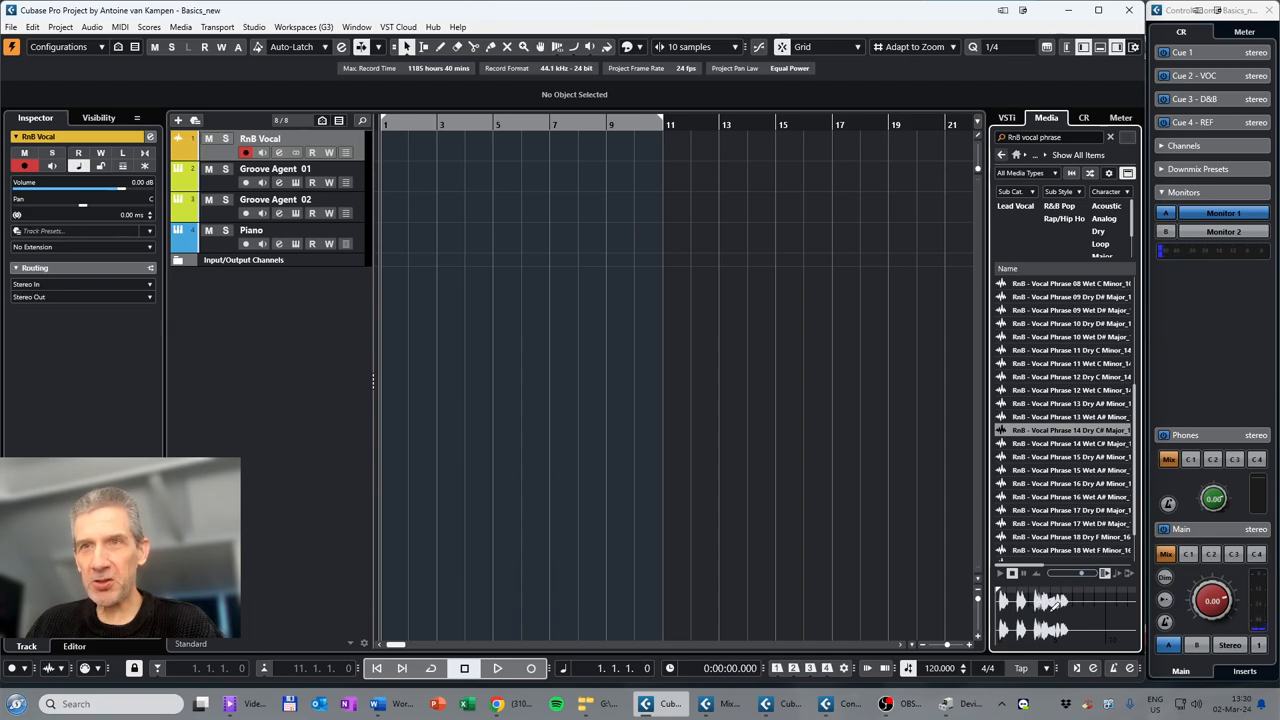
mouse_move(1070, 436)
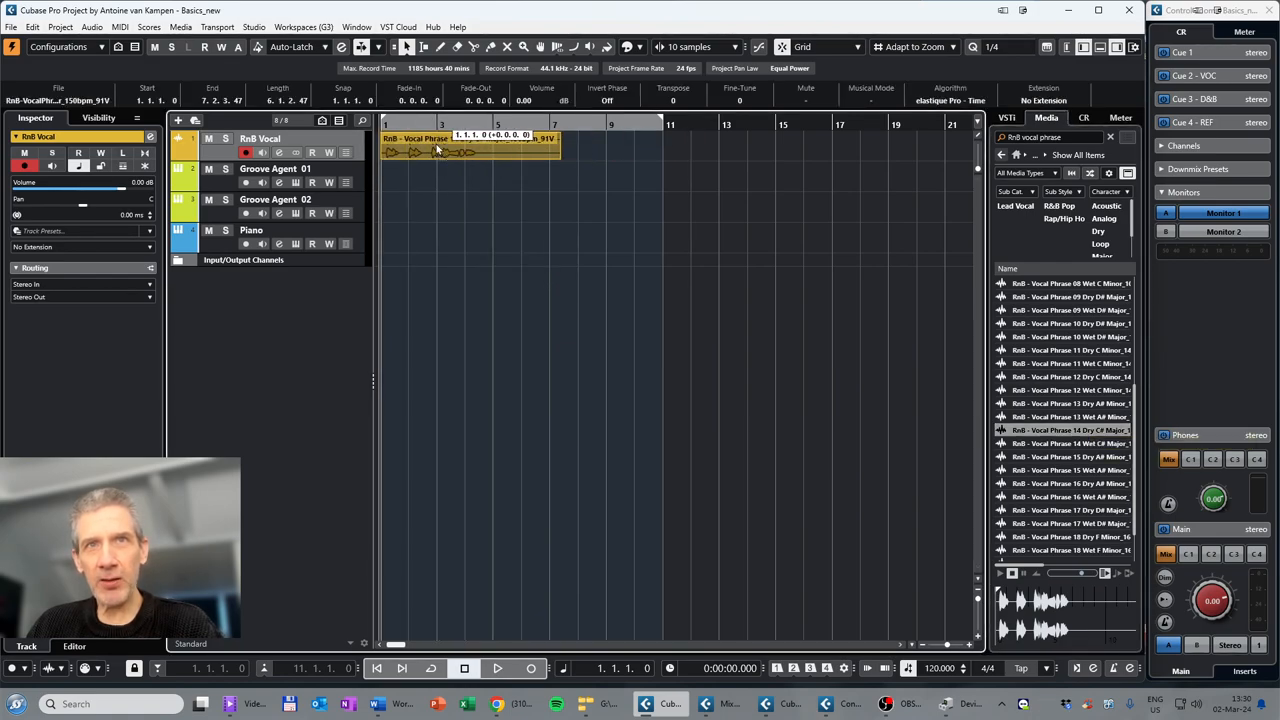
Step: Move the Vocal Phrase 14 Dry event so it starts at bar 3
left_click_drag(470, 150, 555, 150)
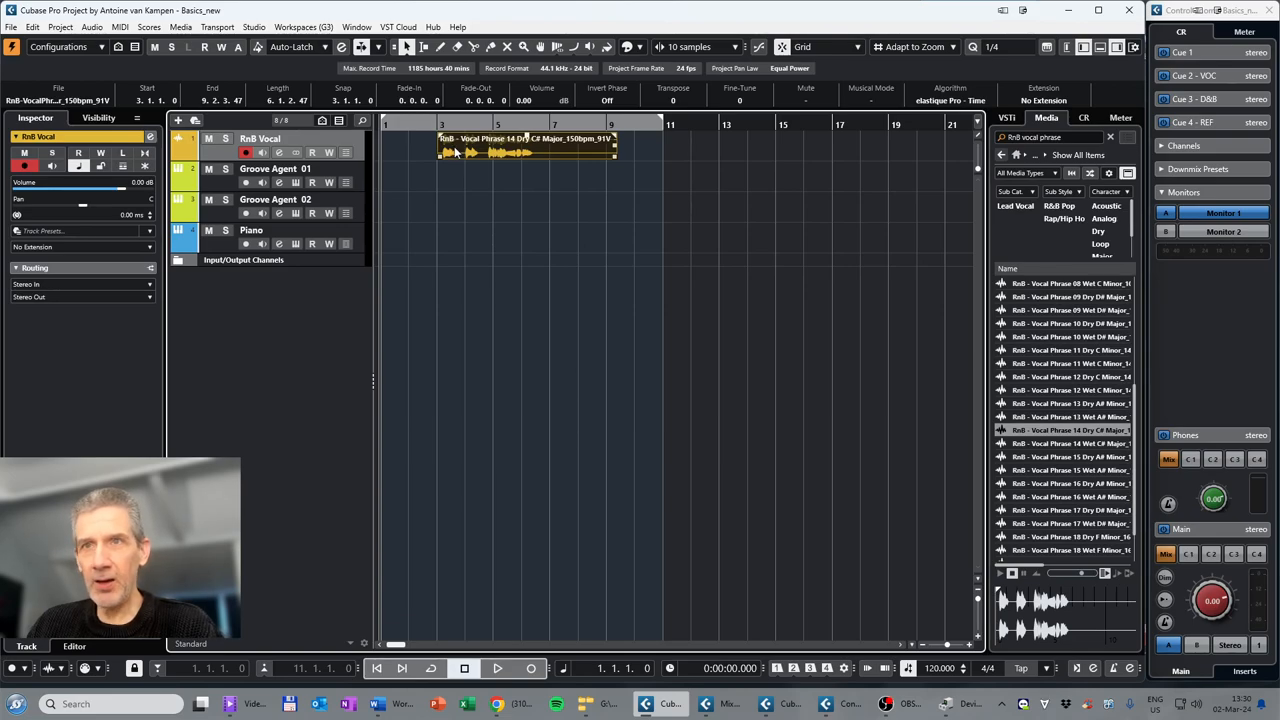
mouse_move(535, 148)
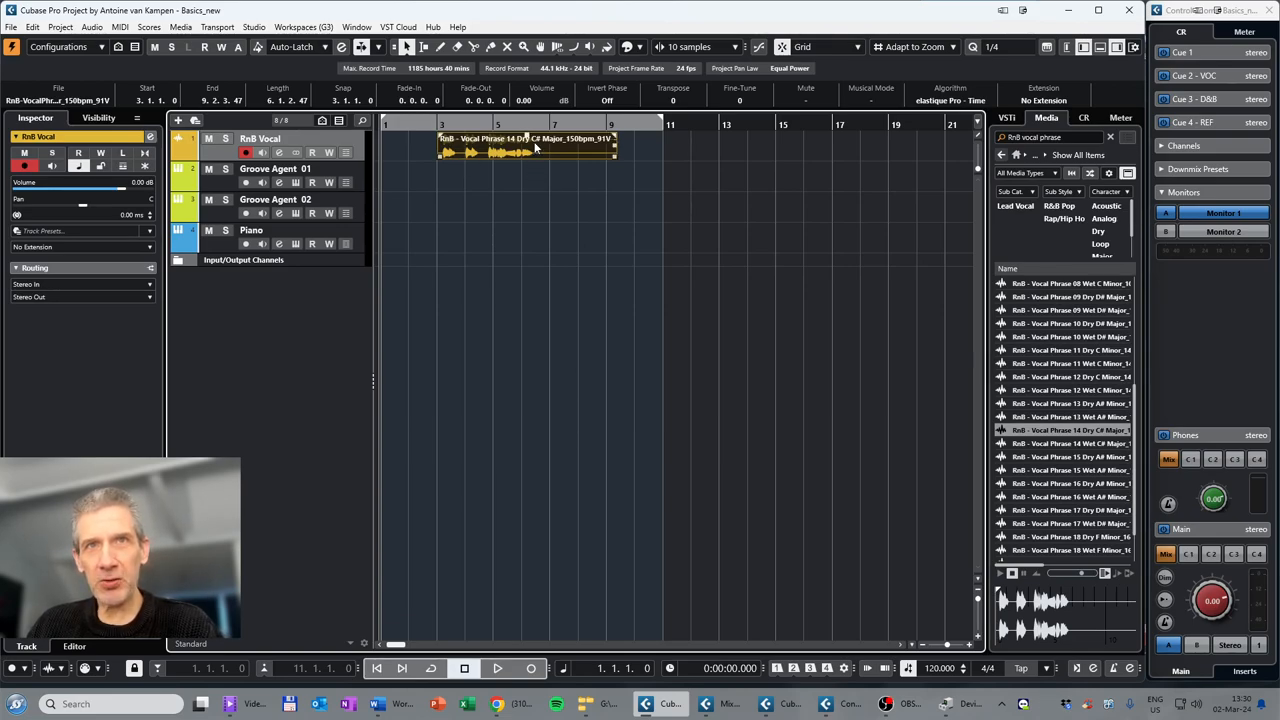
mouse_move(565, 155)
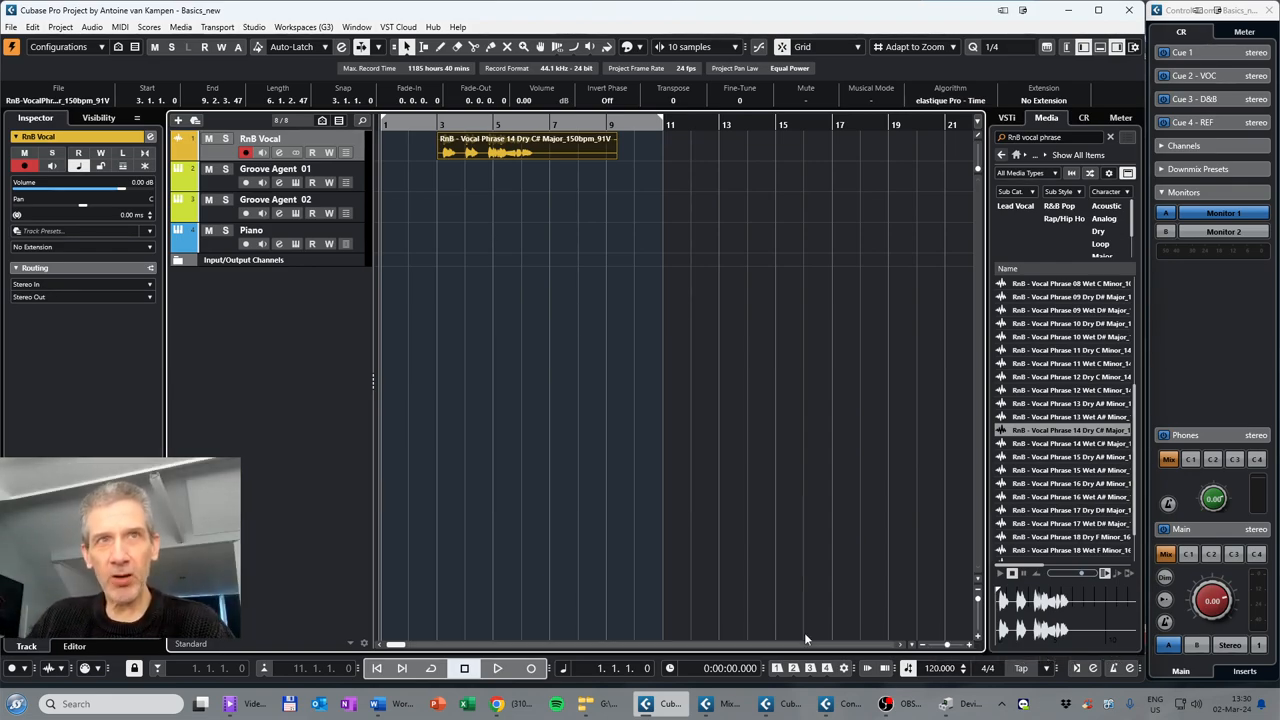
mouse_move(438, 190)
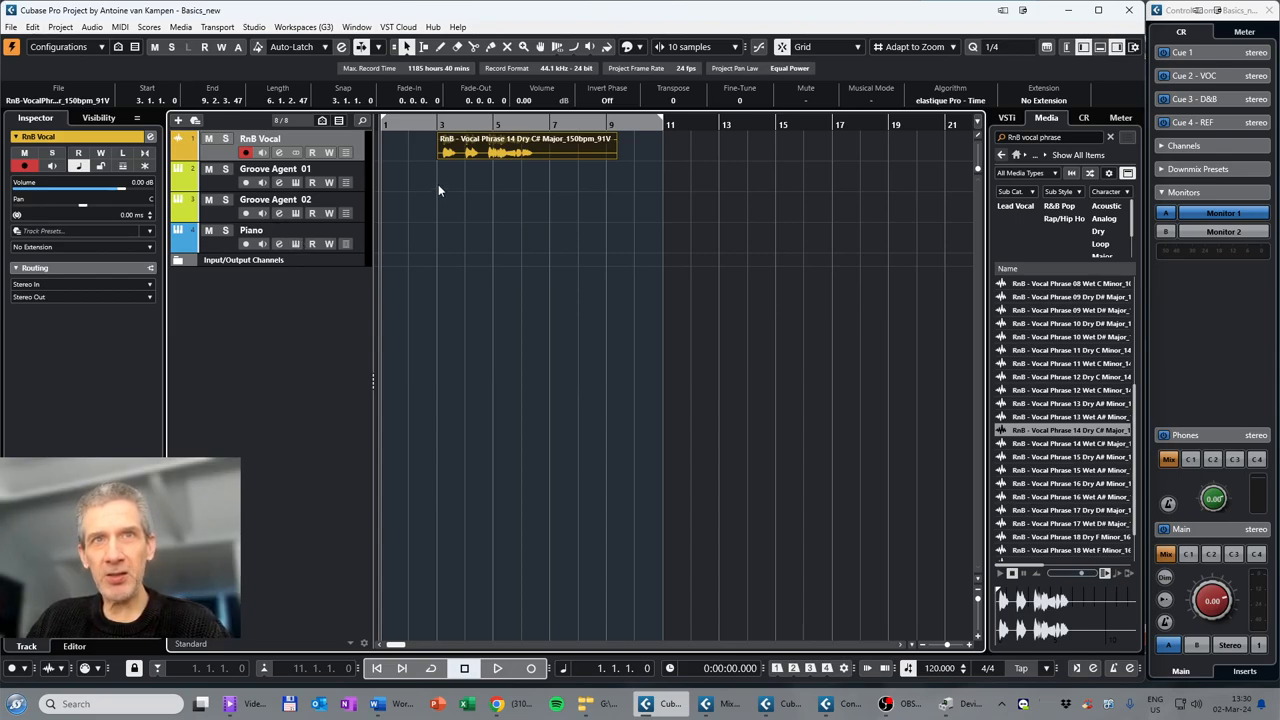
mouse_move(402, 187)
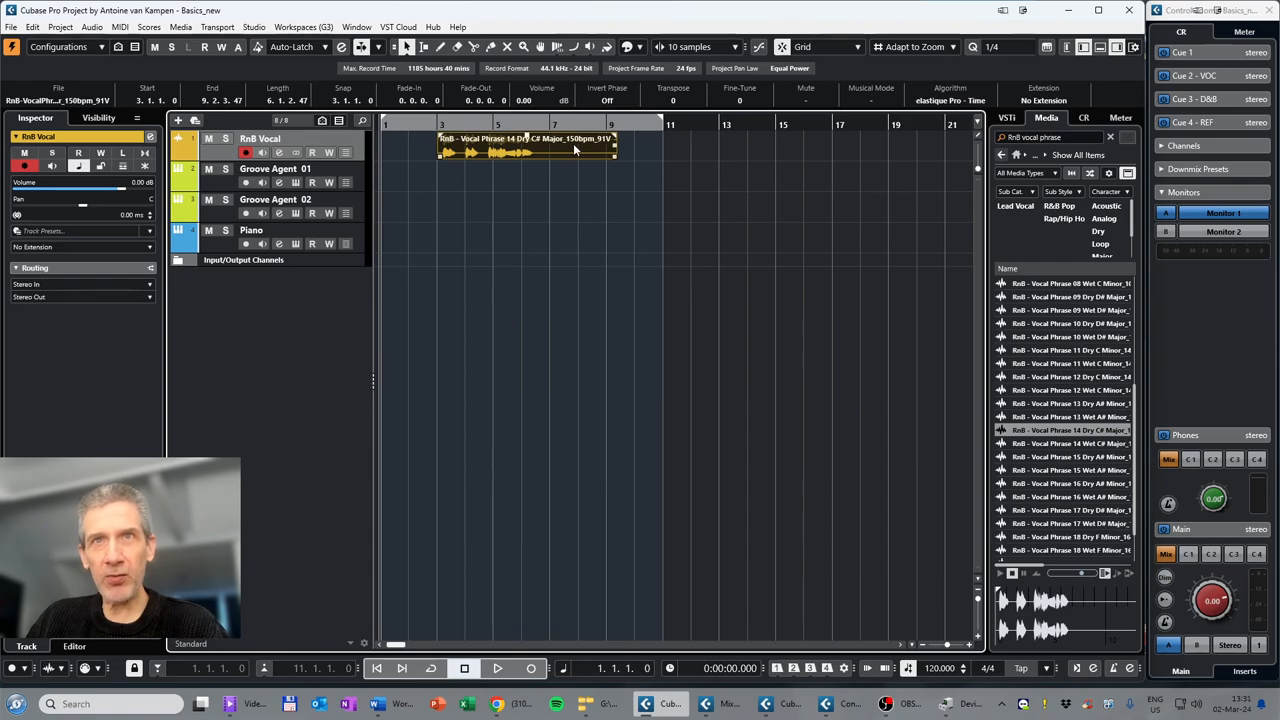
mouse_move(493, 150)
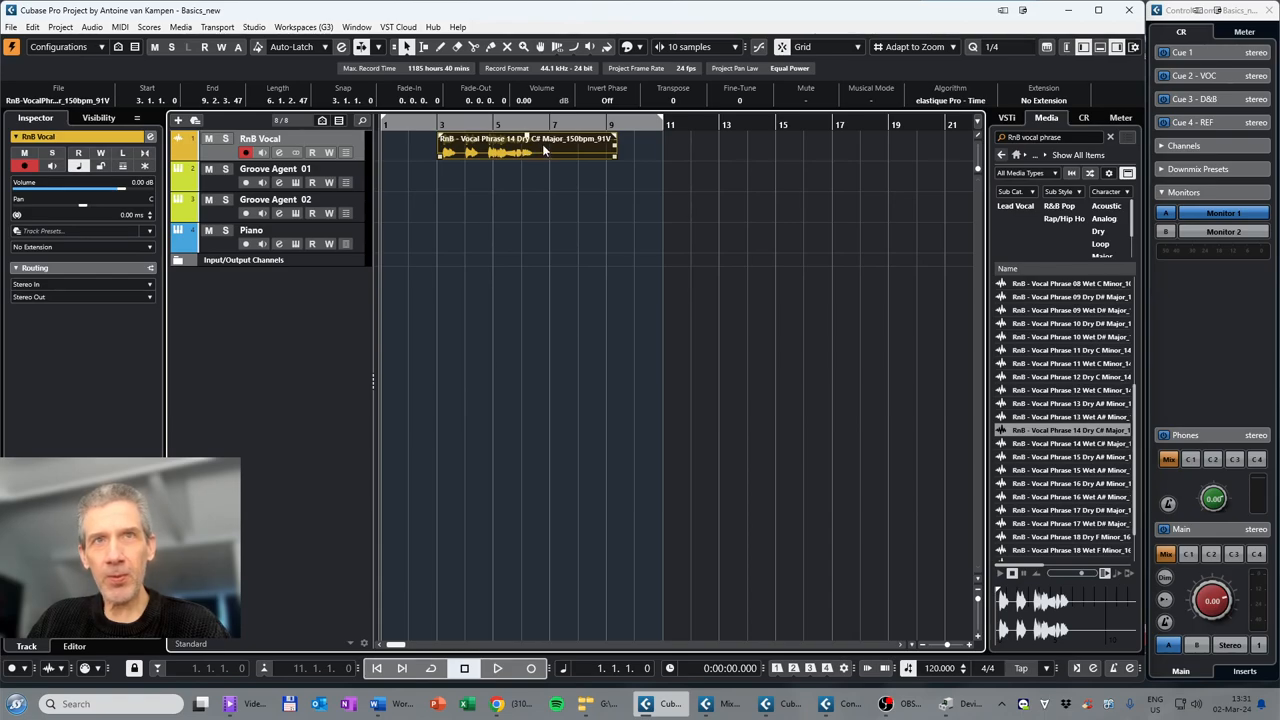
mouse_move(470, 153)
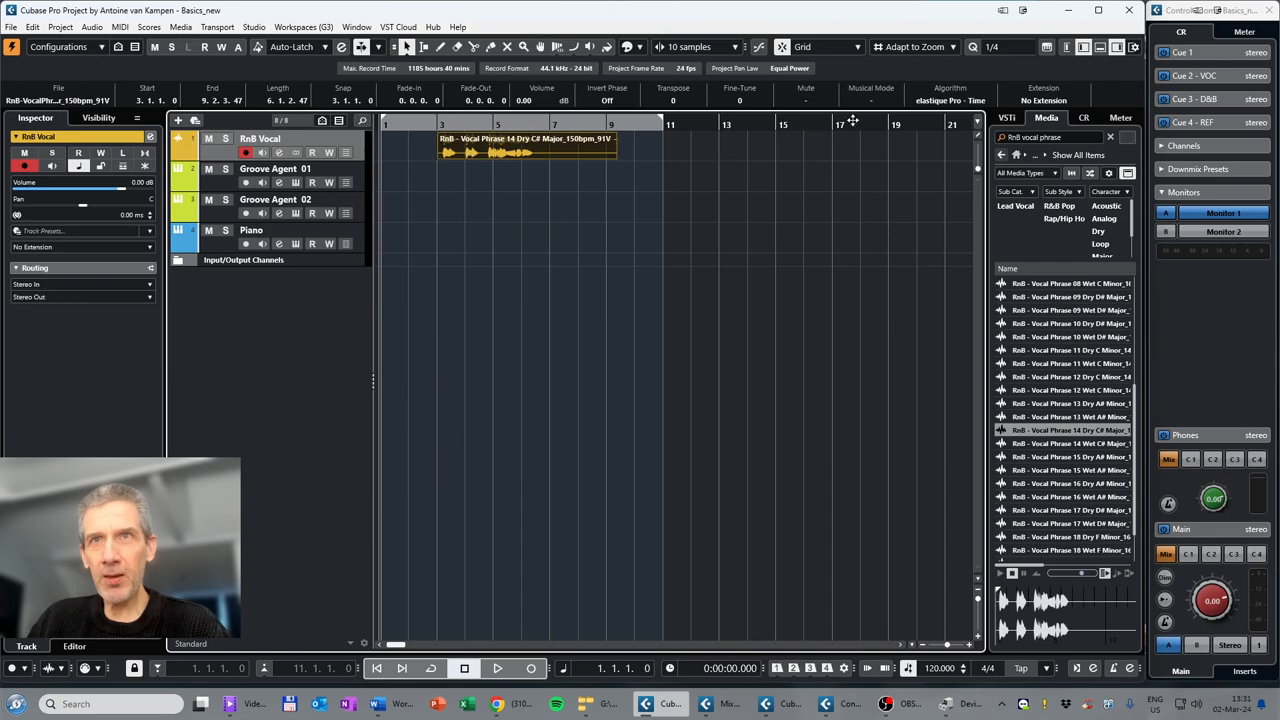
mouse_move(853, 120)
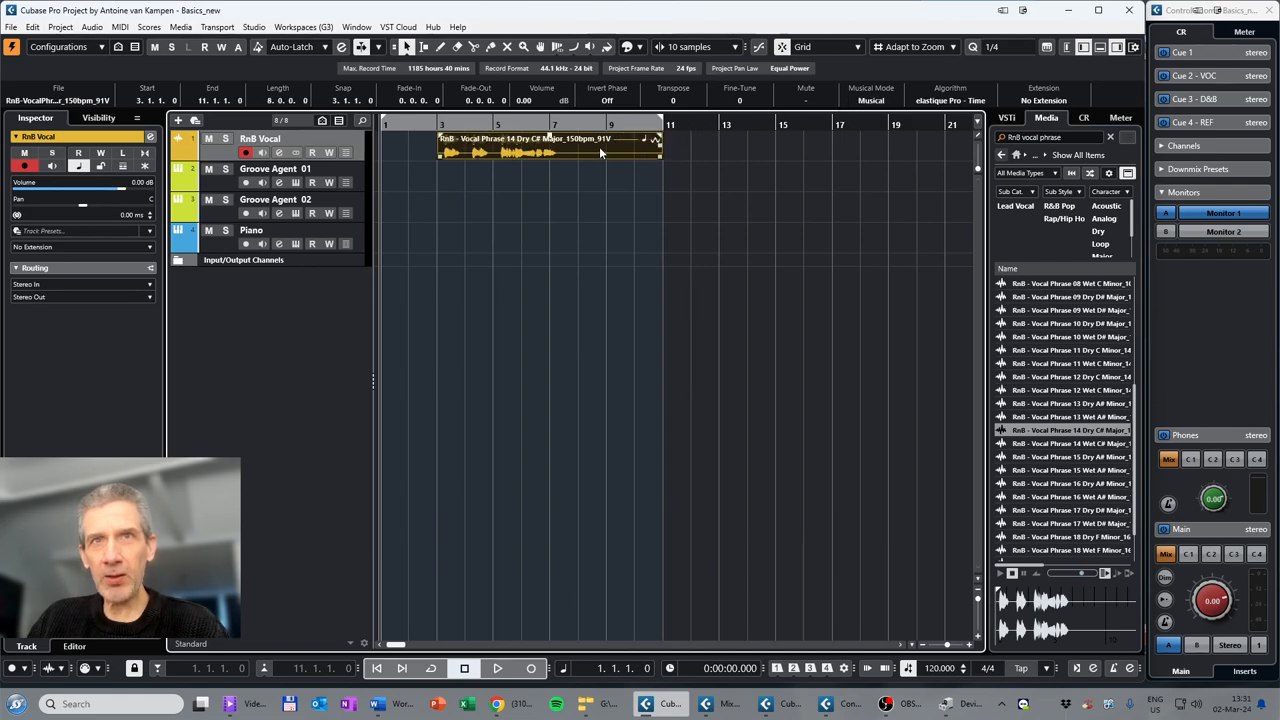
mouse_move(613, 152)
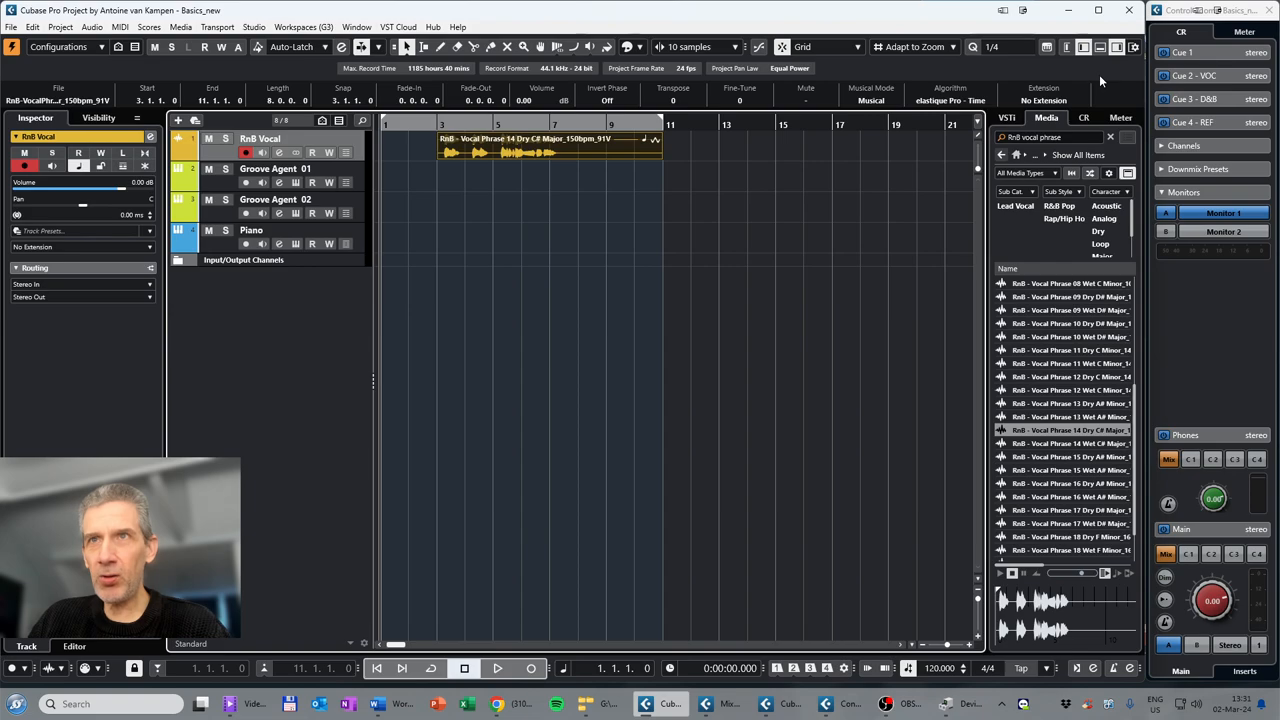
mouse_move(1133, 47)
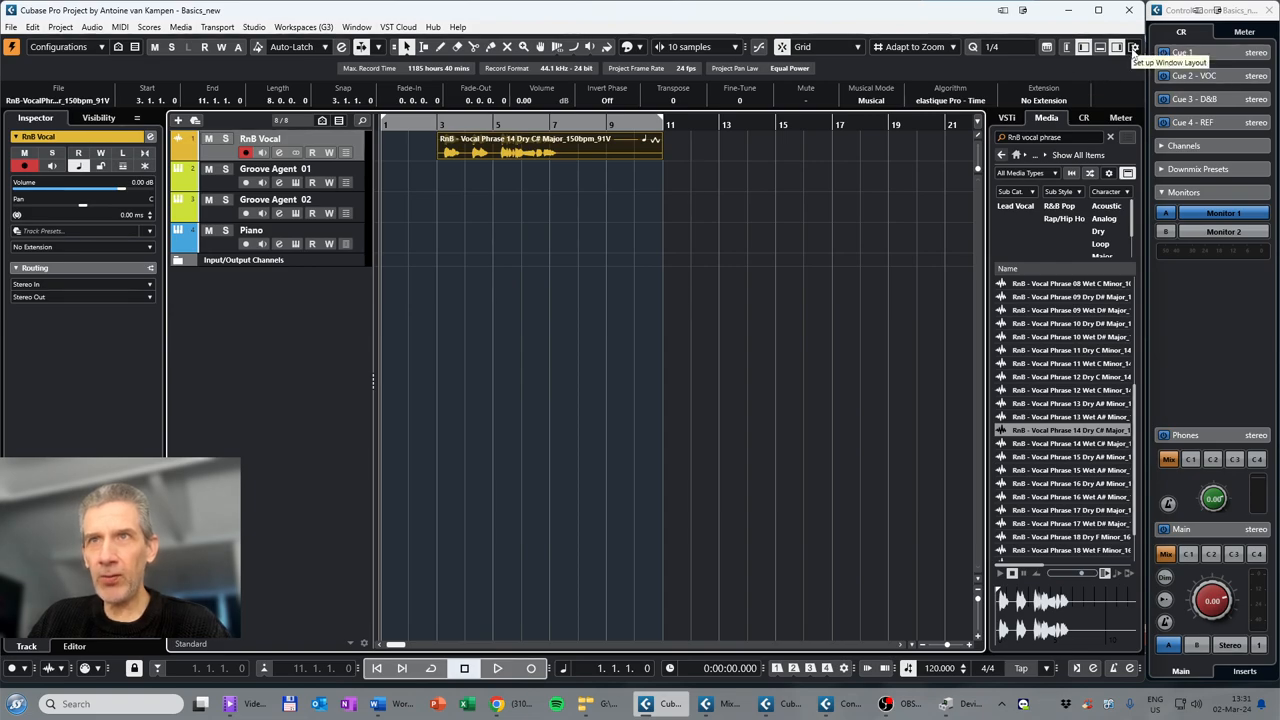
left_click(1132, 47)
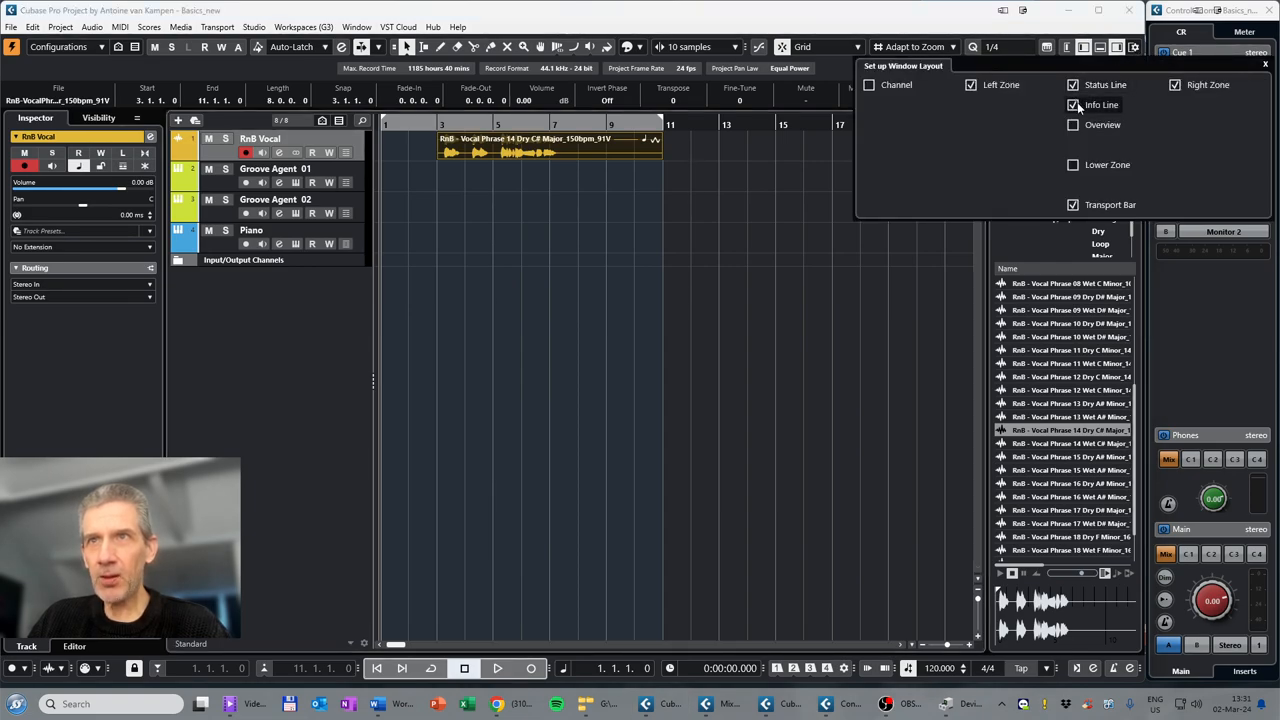
left_click(1073, 104)
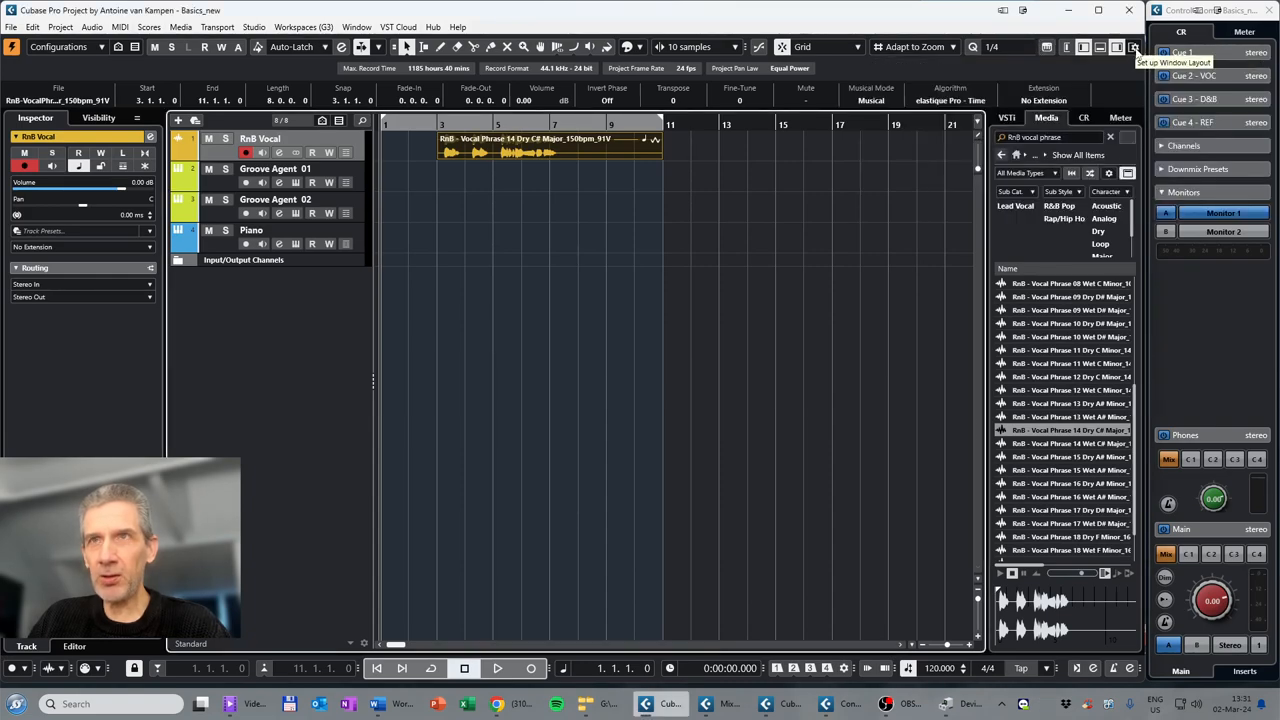
left_click(1134, 47)
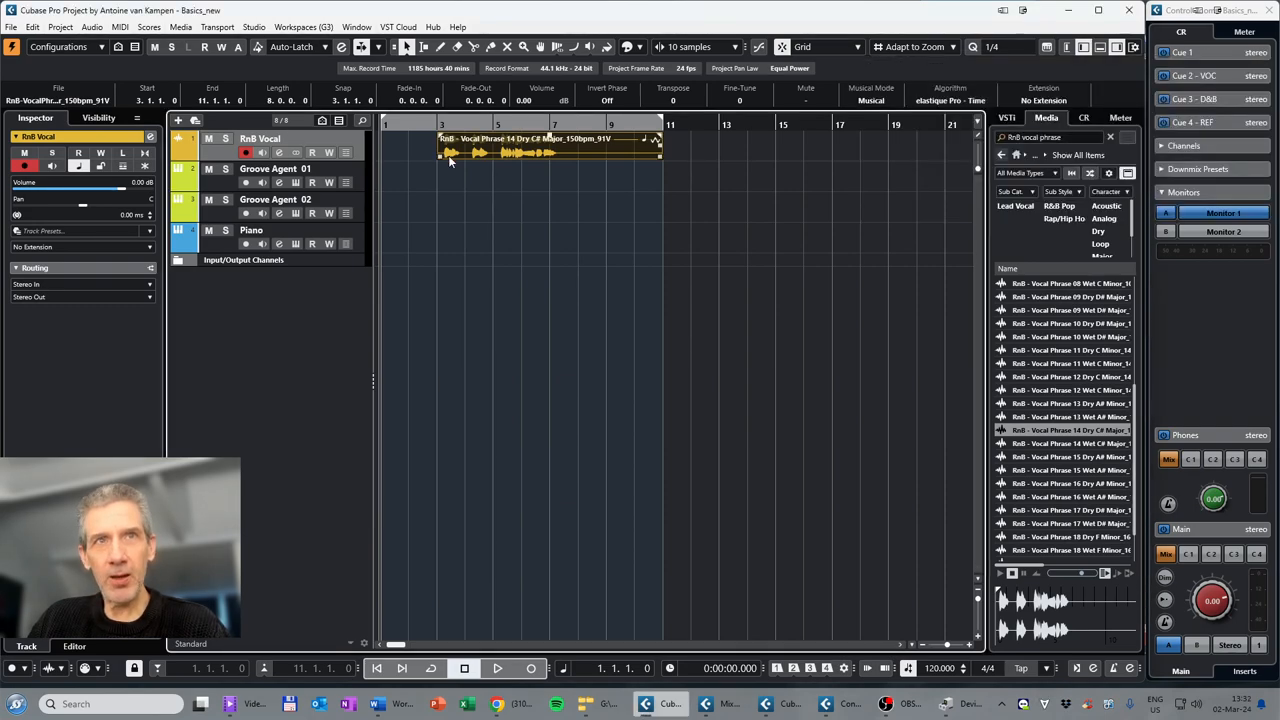
mouse_move(633, 293)
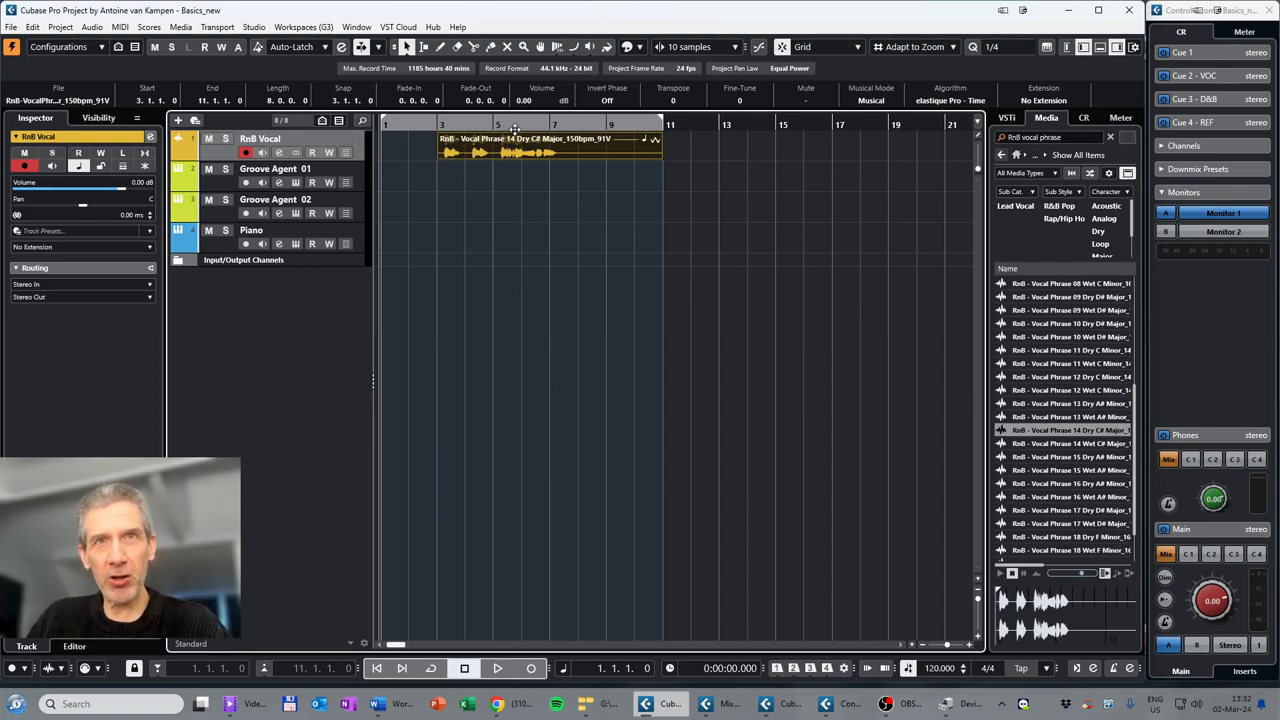
Step: Select the RnB Vocal track
left_click(246, 152)
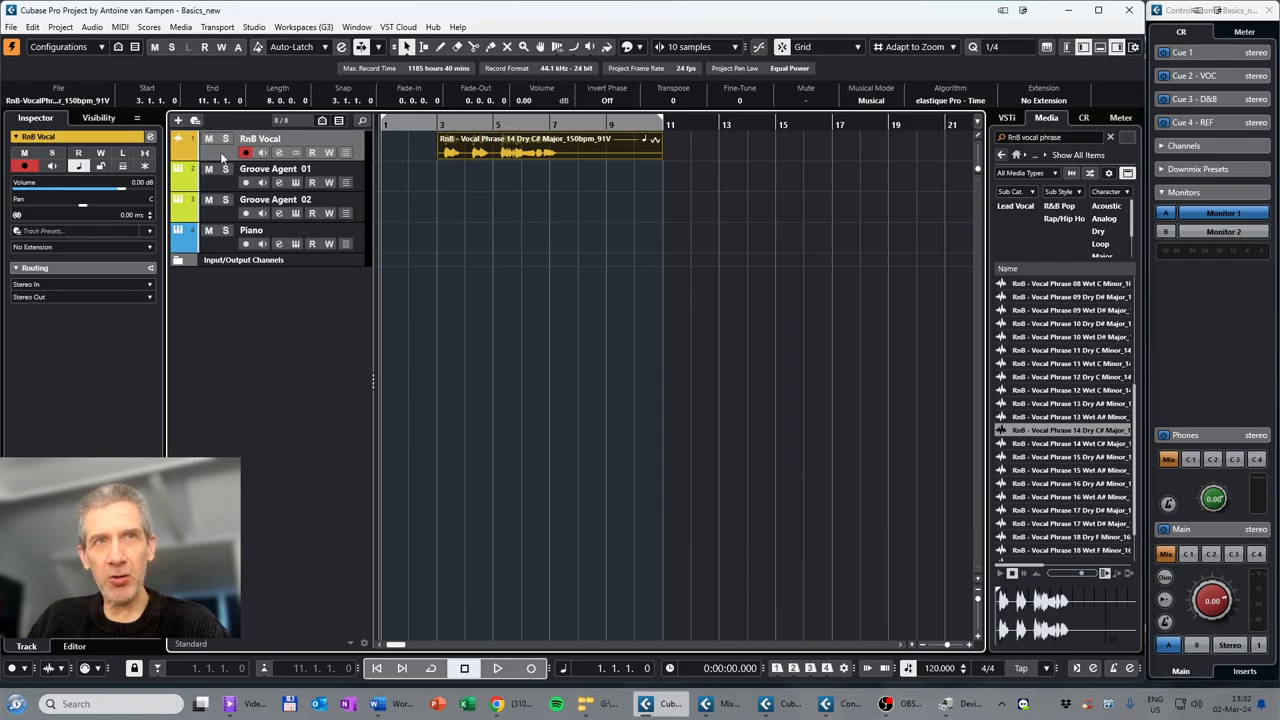
mouse_move(1070, 437)
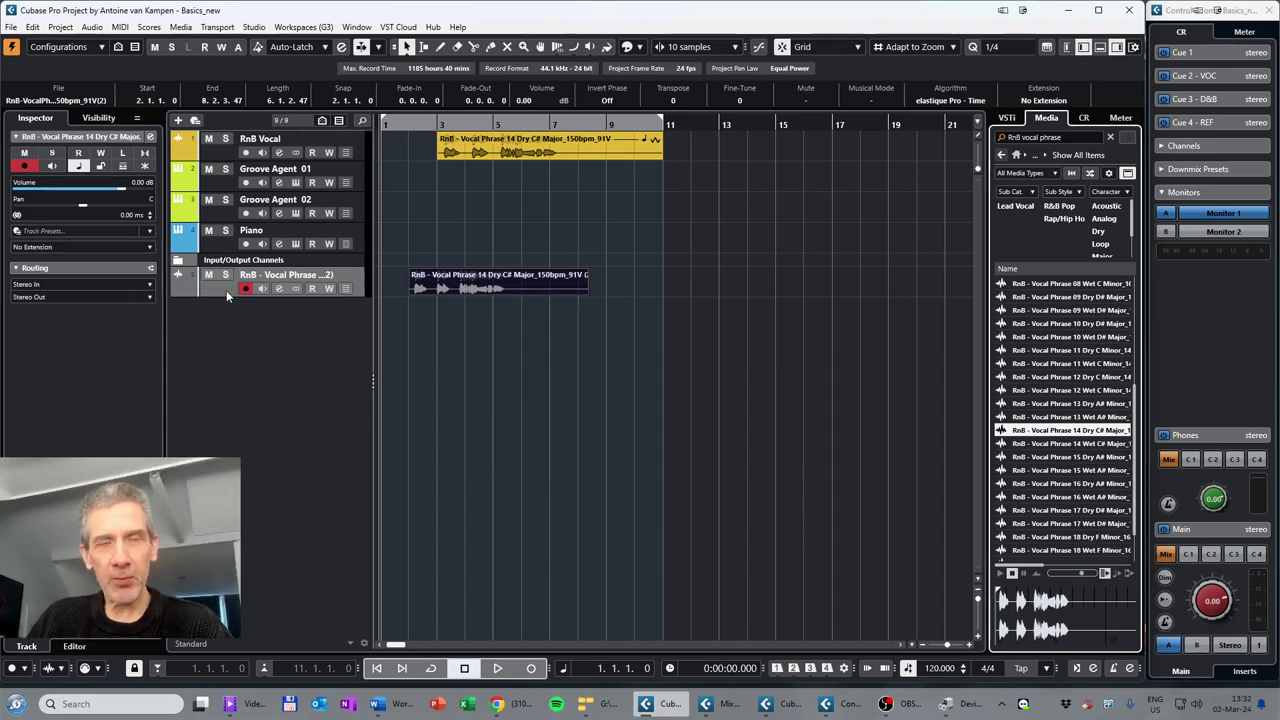
mouse_move(222, 294)
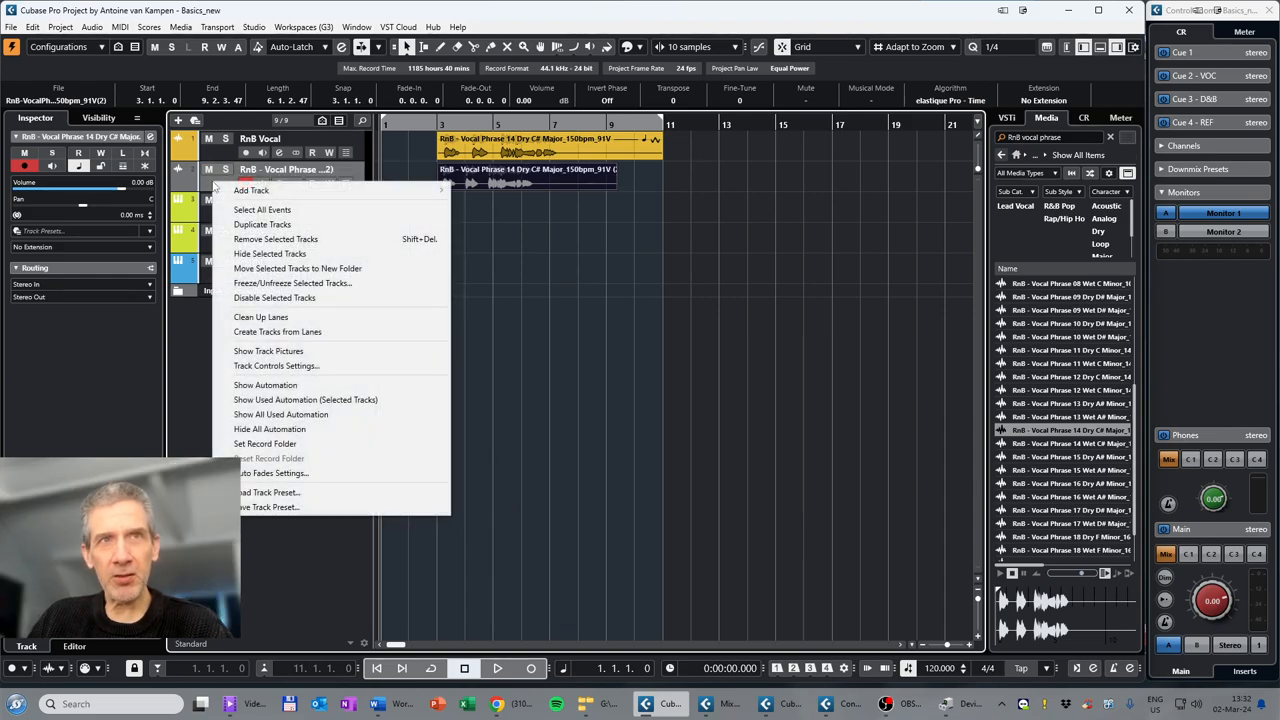
mouse_move(300, 239)
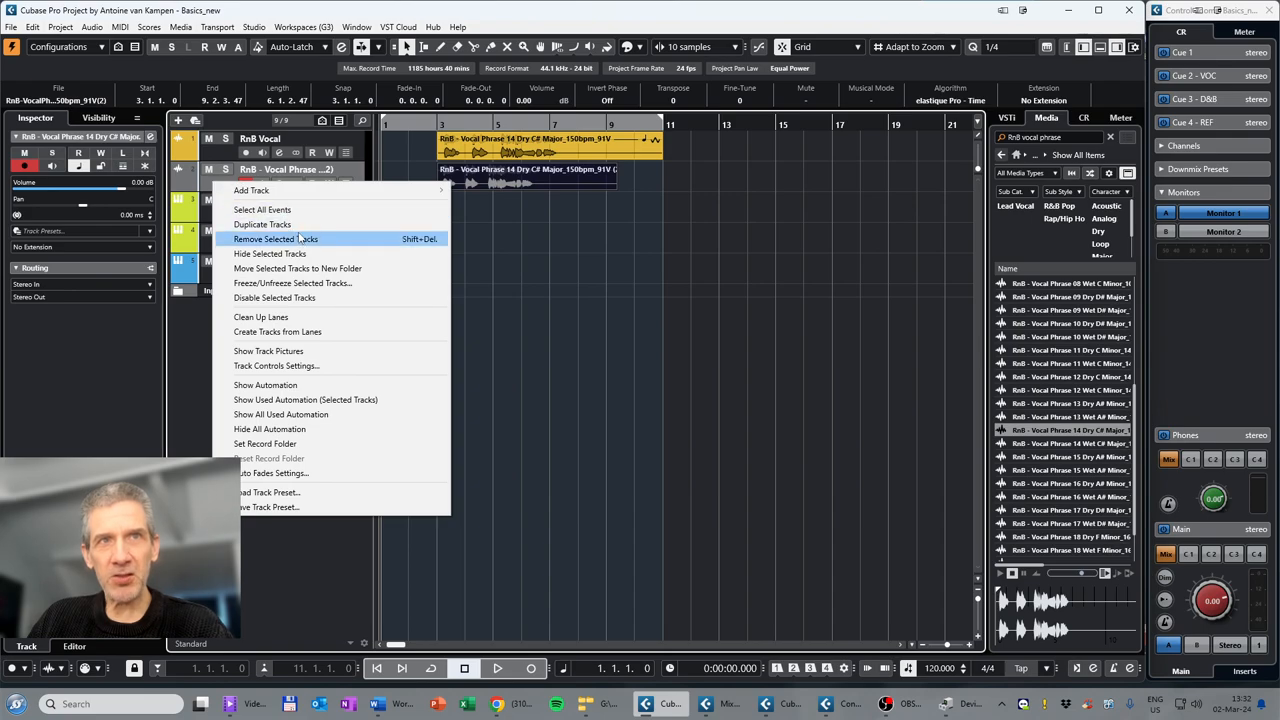
mouse_move(408, 243)
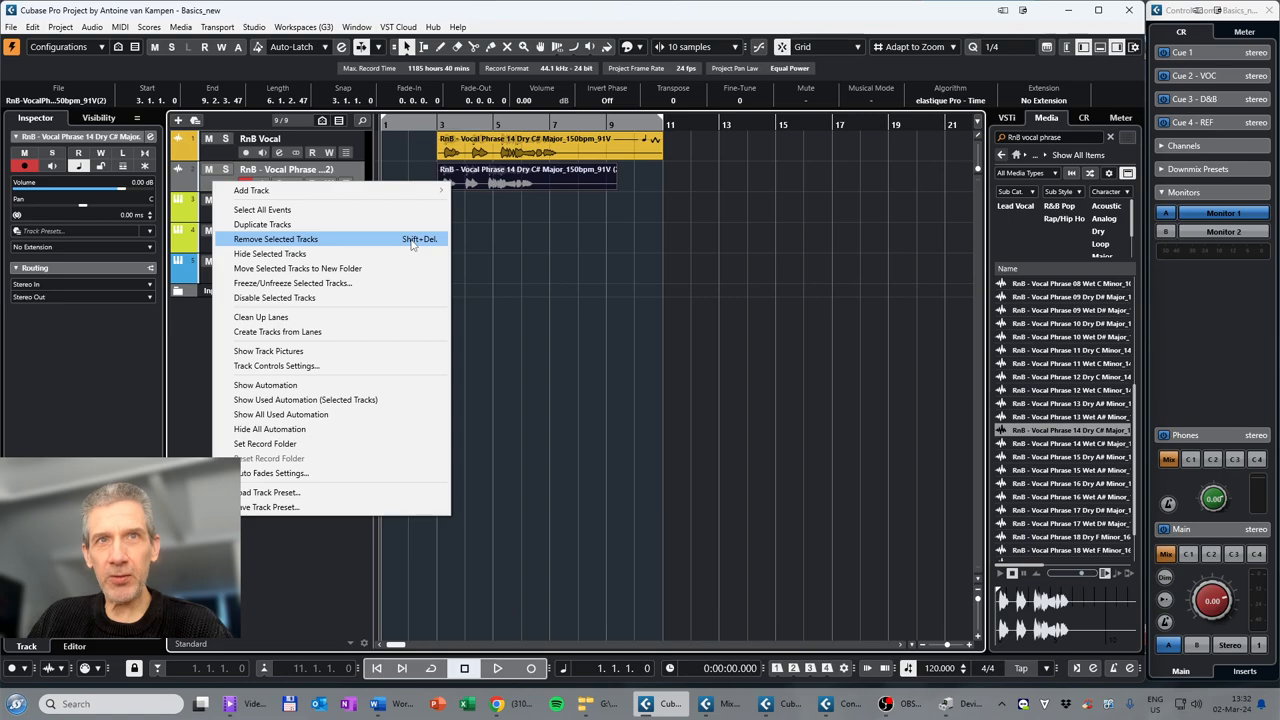
mouse_move(335, 242)
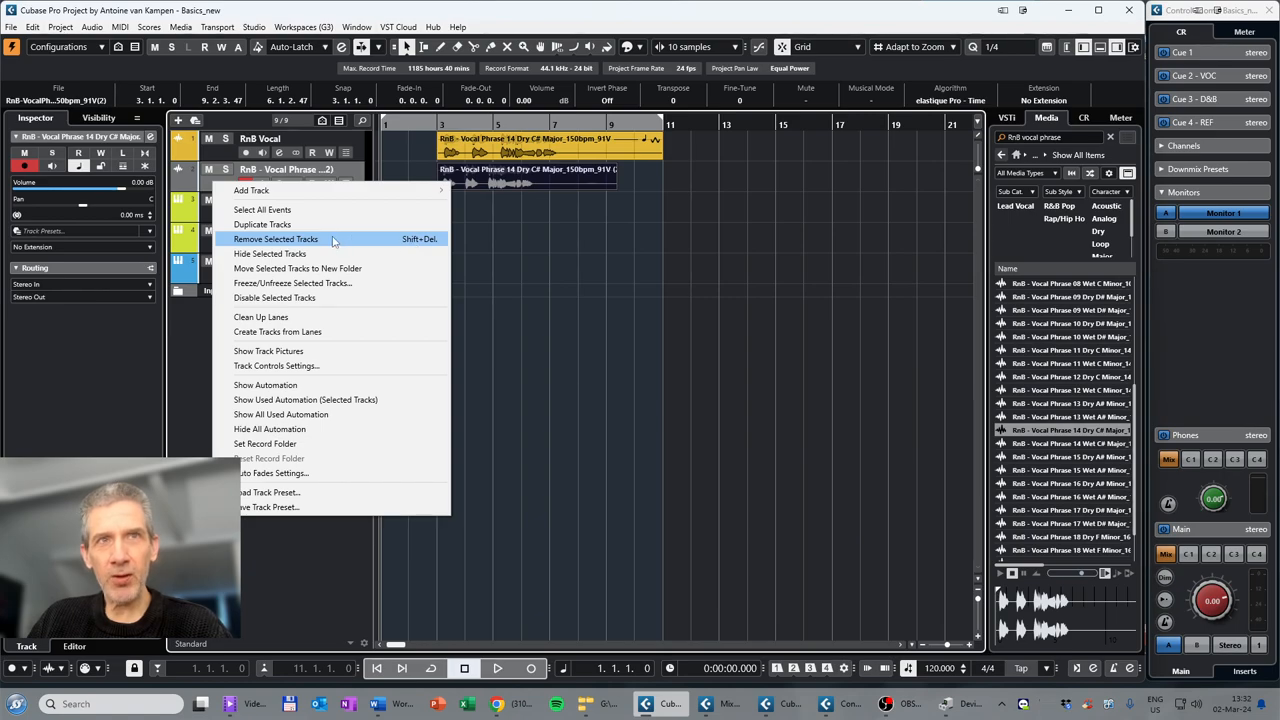
Step: Remove the duplicate Vocal Phrase 14 audio track
left_click(275, 238)
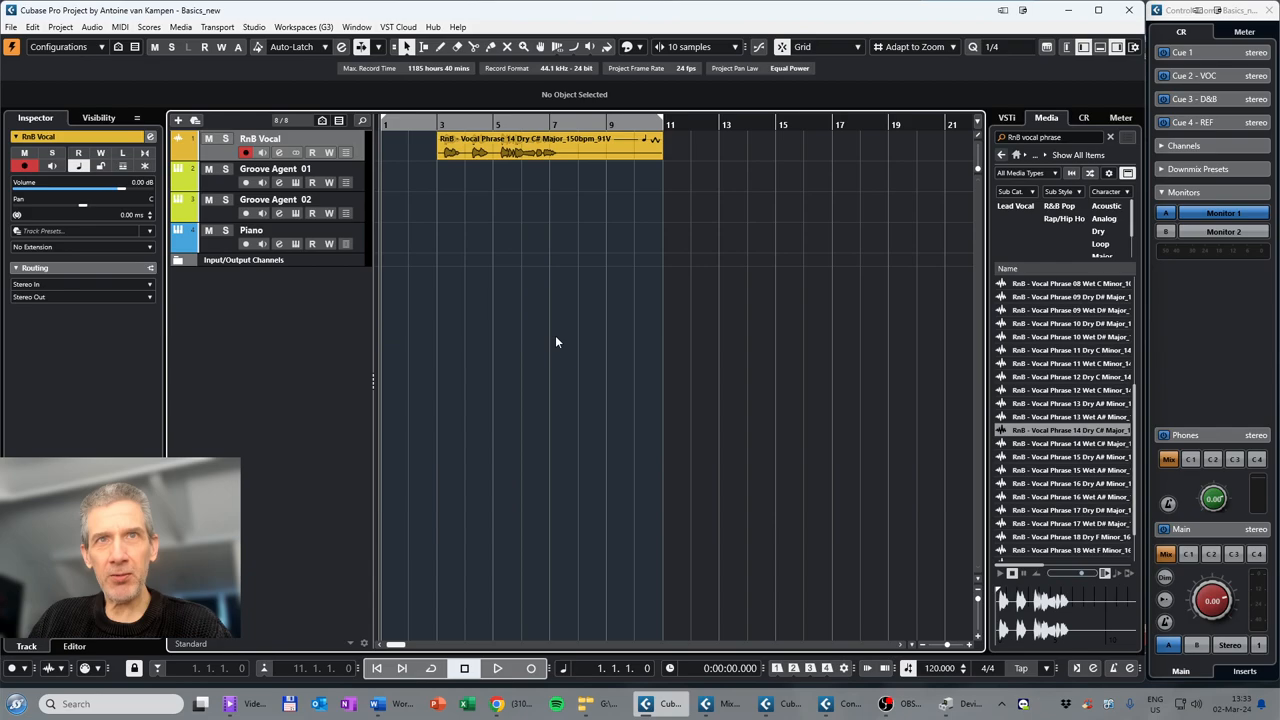
mouse_move(248, 277)
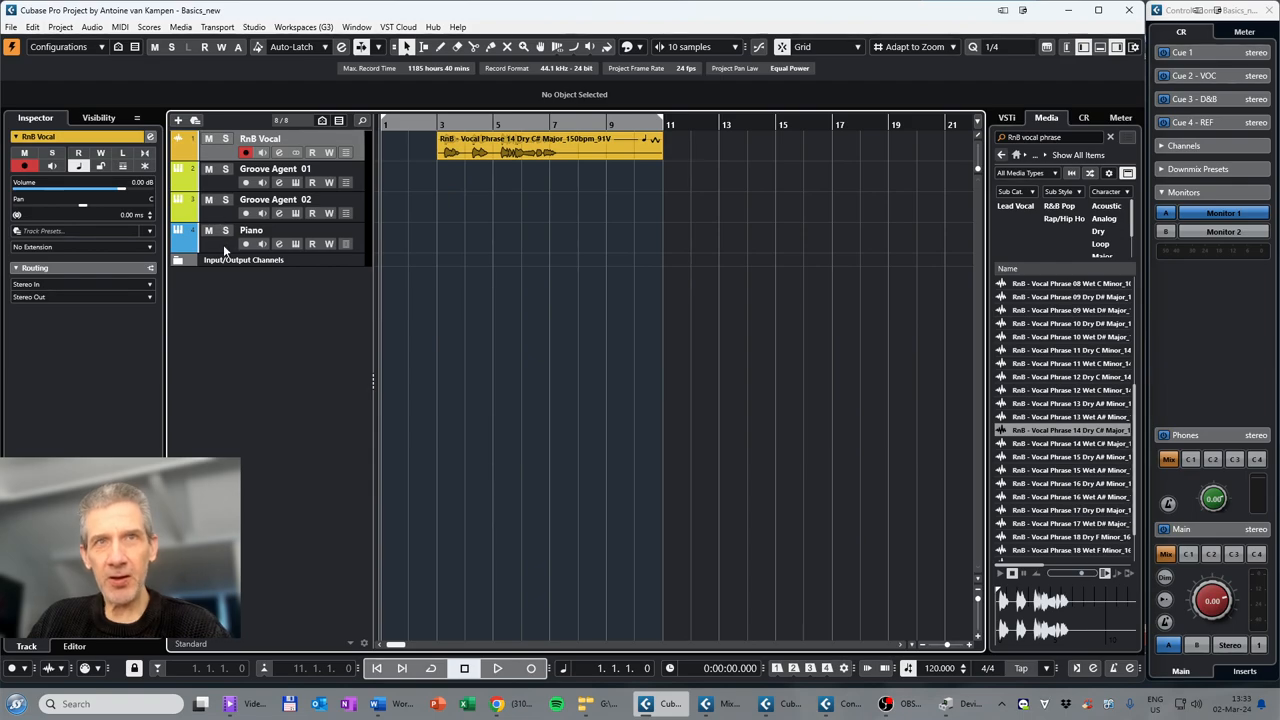
Step: Show the VSTi instrument rack while selecting Piano, Groove Agent 02, then Piano again
left_click(251, 230)
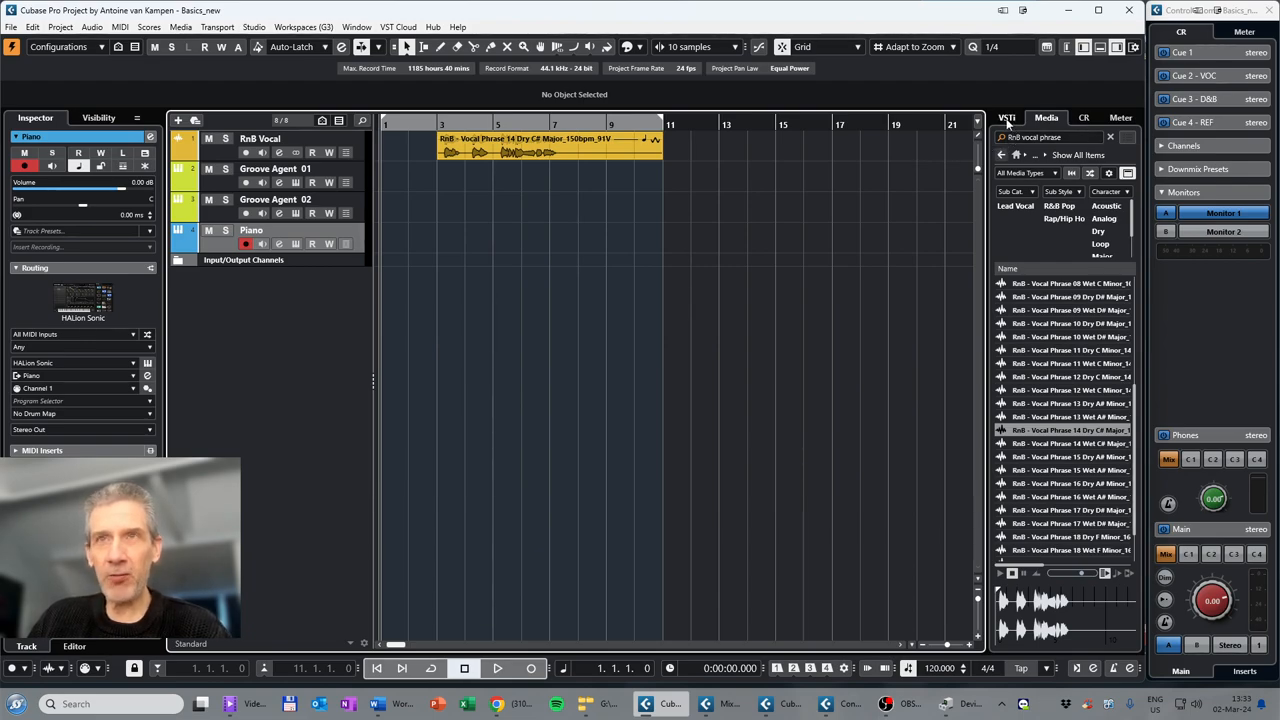
left_click(1007, 118)
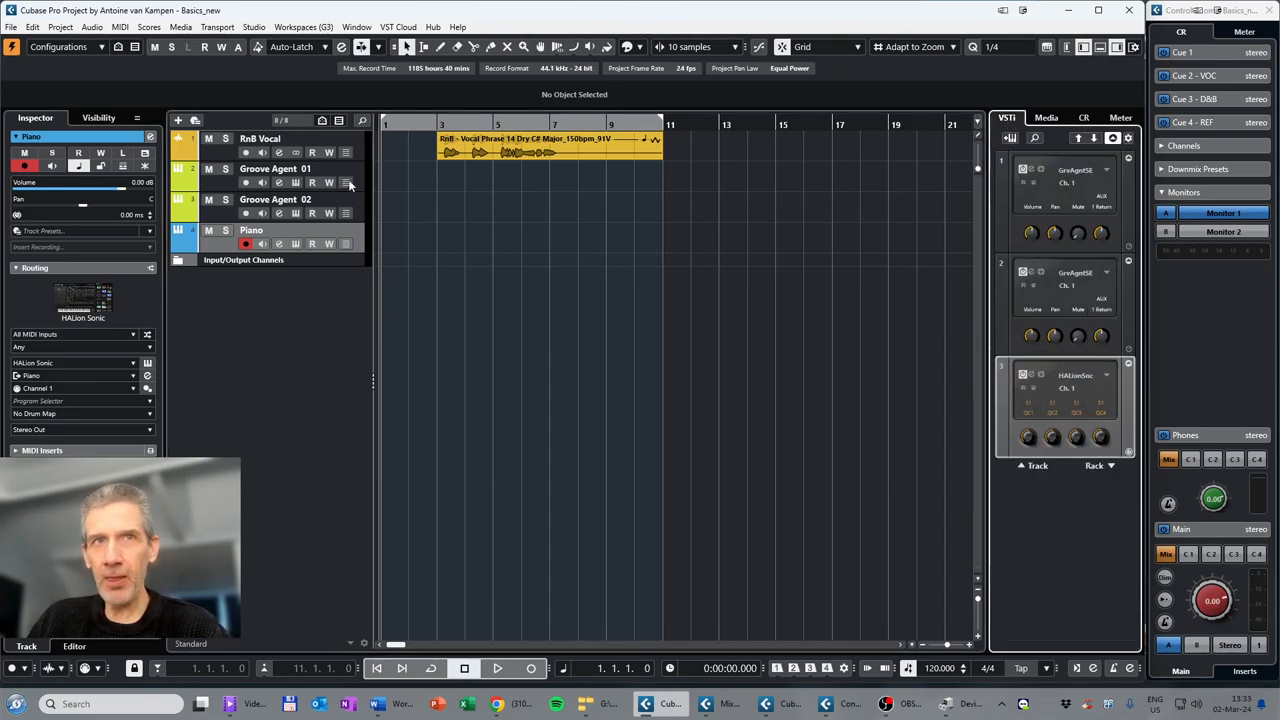
mouse_move(210, 218)
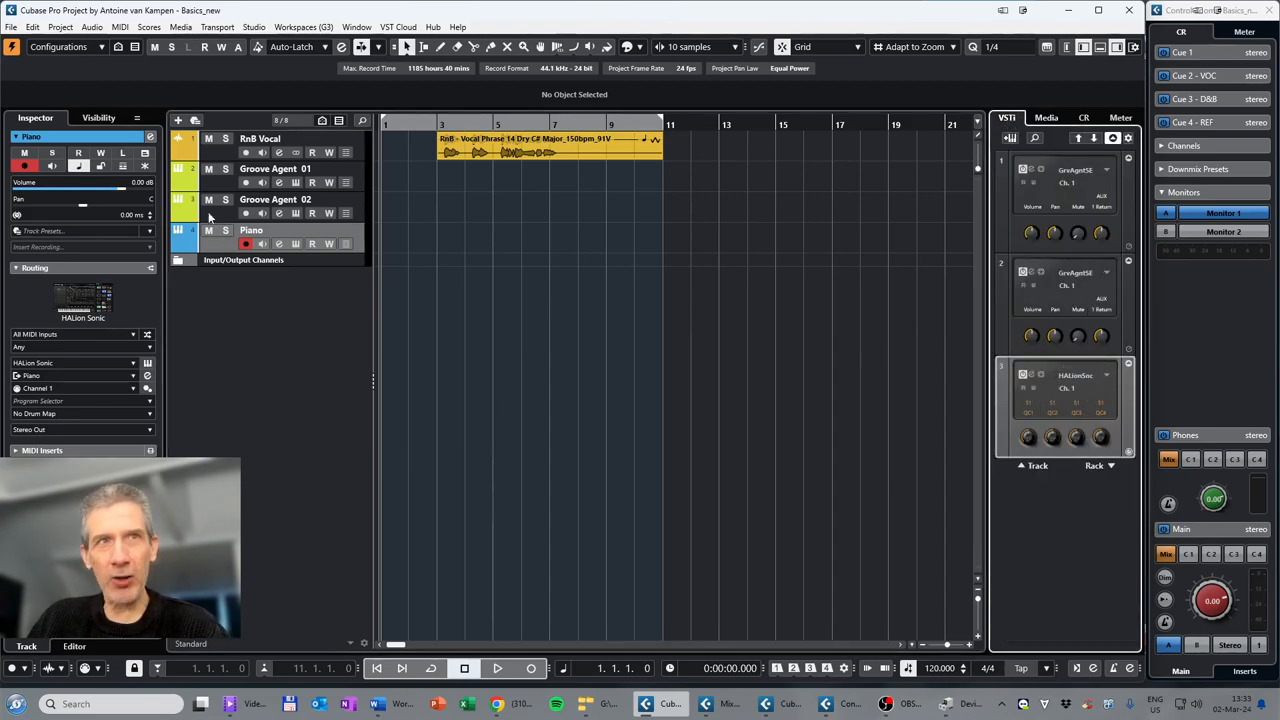
left_click(275, 199)
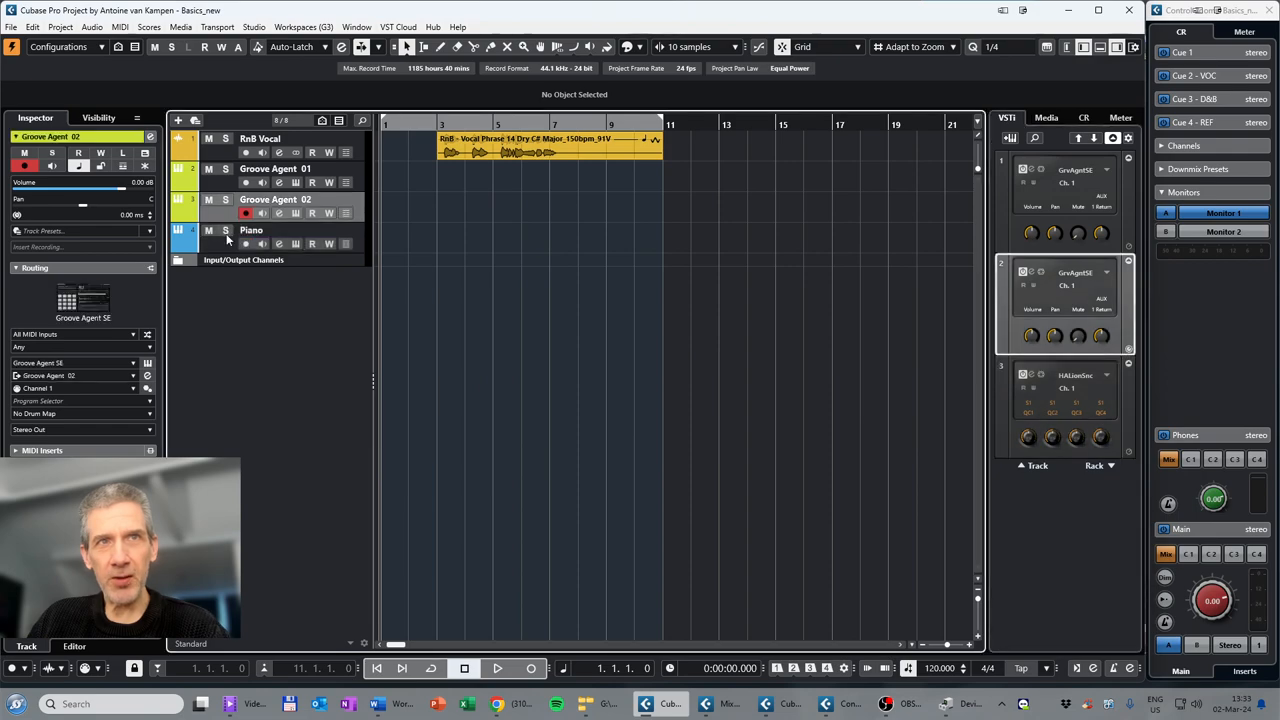
left_click(251, 230)
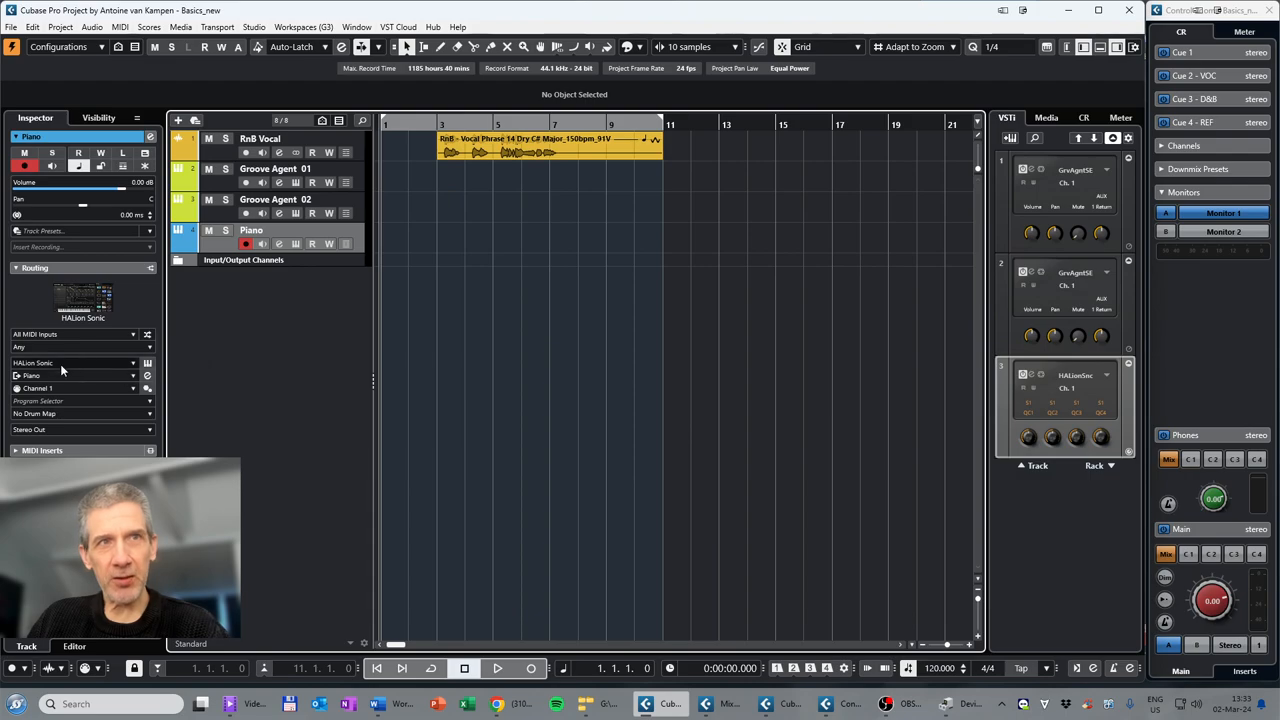
mouse_move(60, 375)
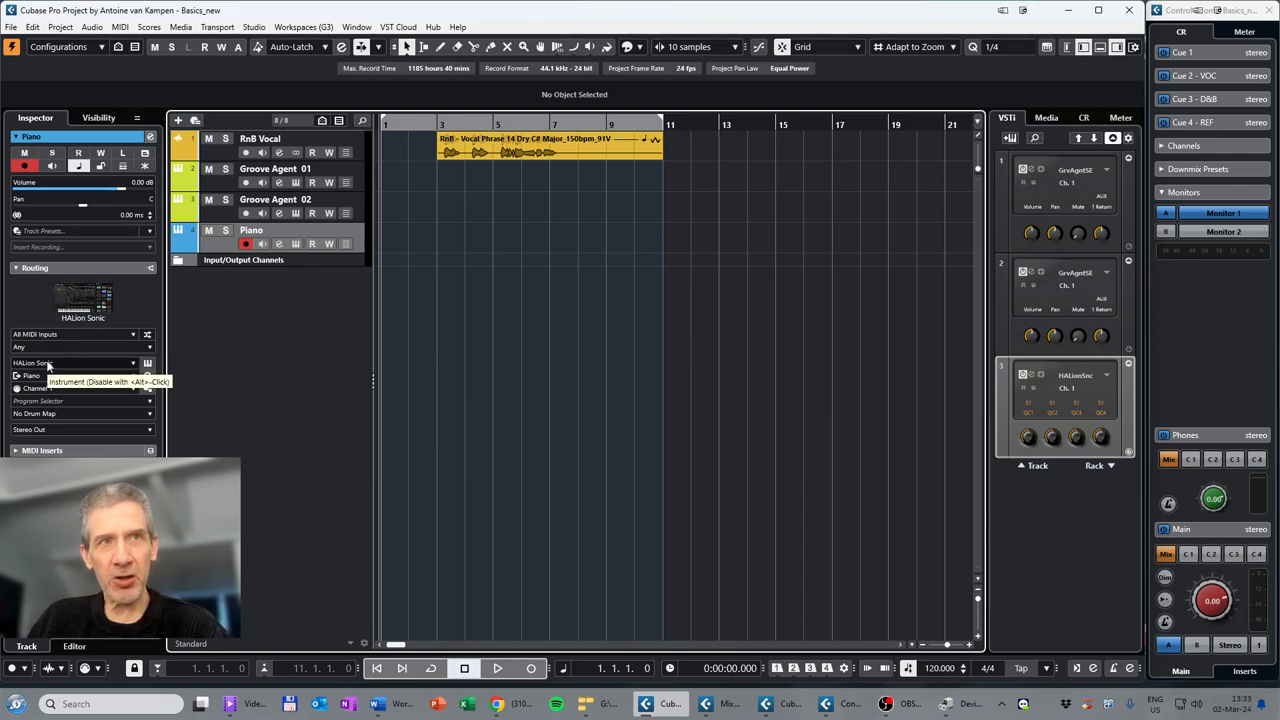
mouse_move(147, 362)
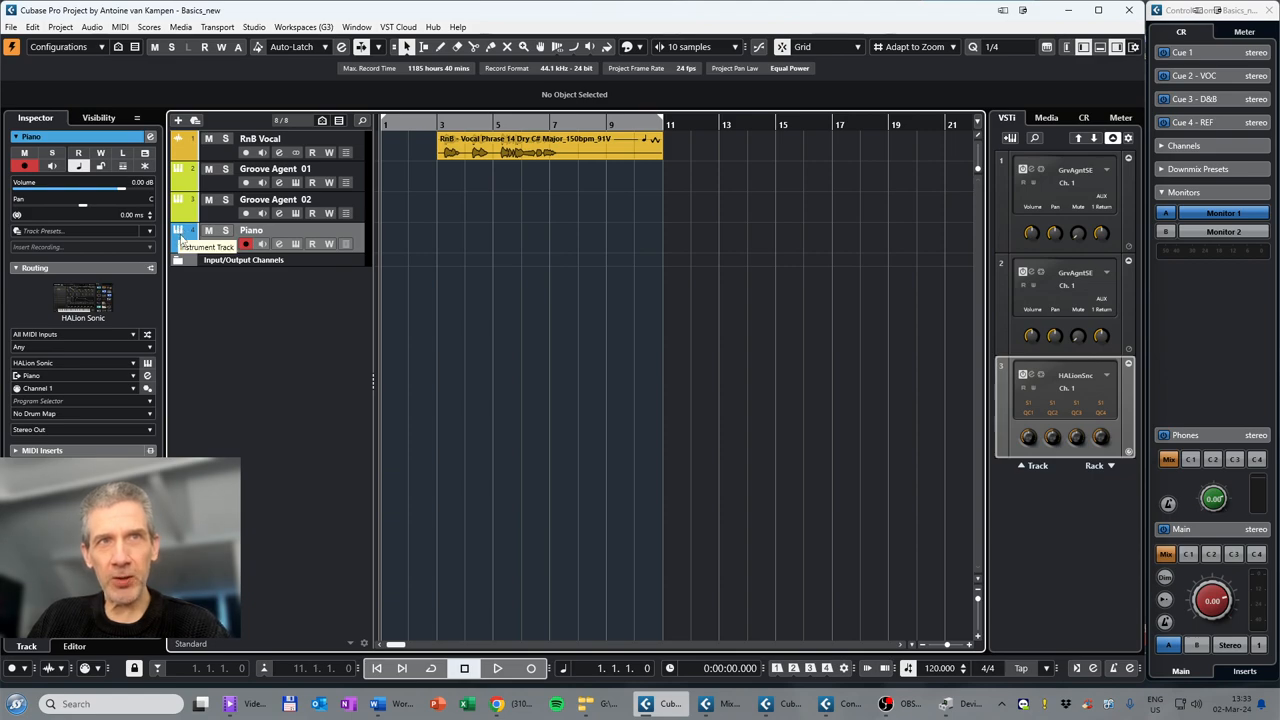
mouse_move(866, 246)
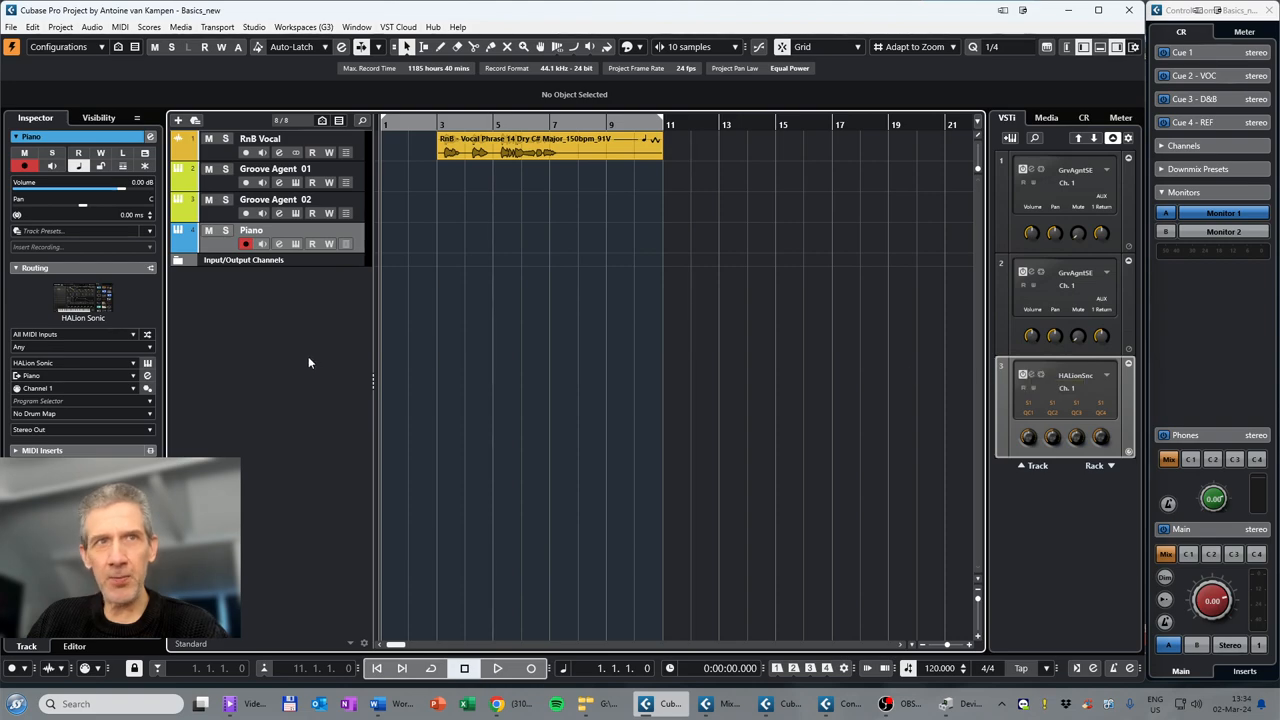
mouse_move(147, 375)
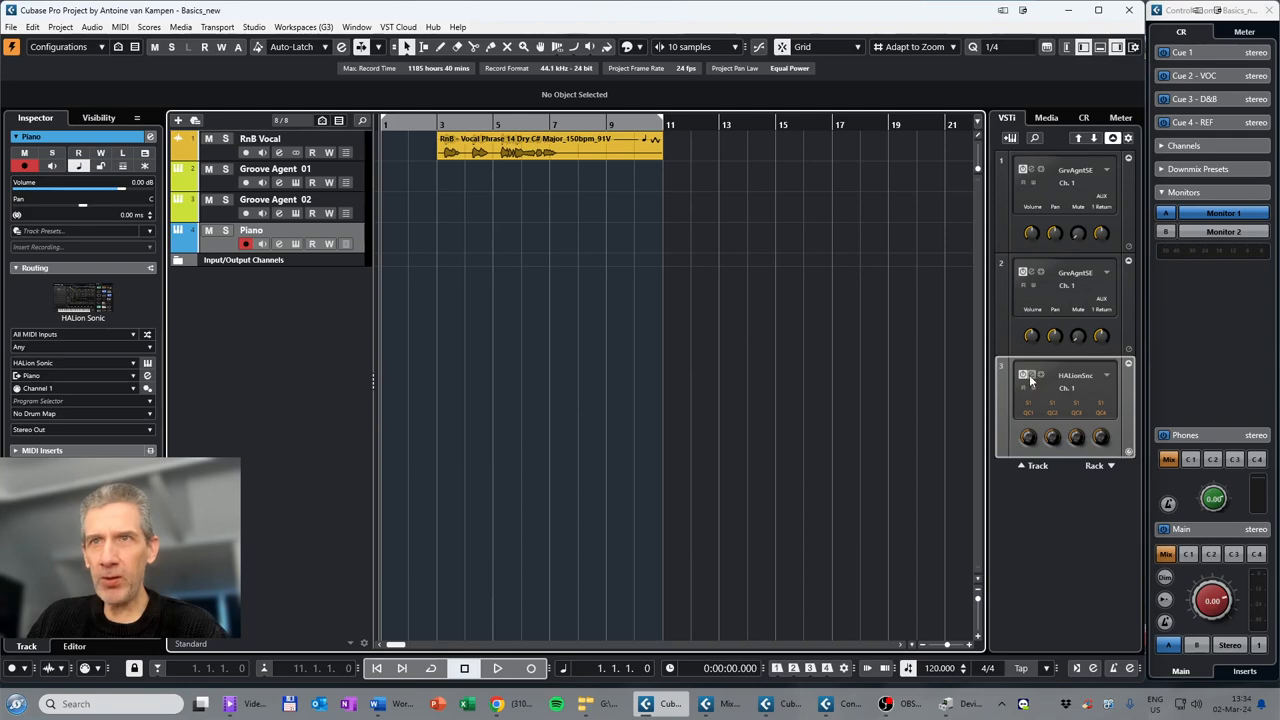
mouse_move(455, 318)
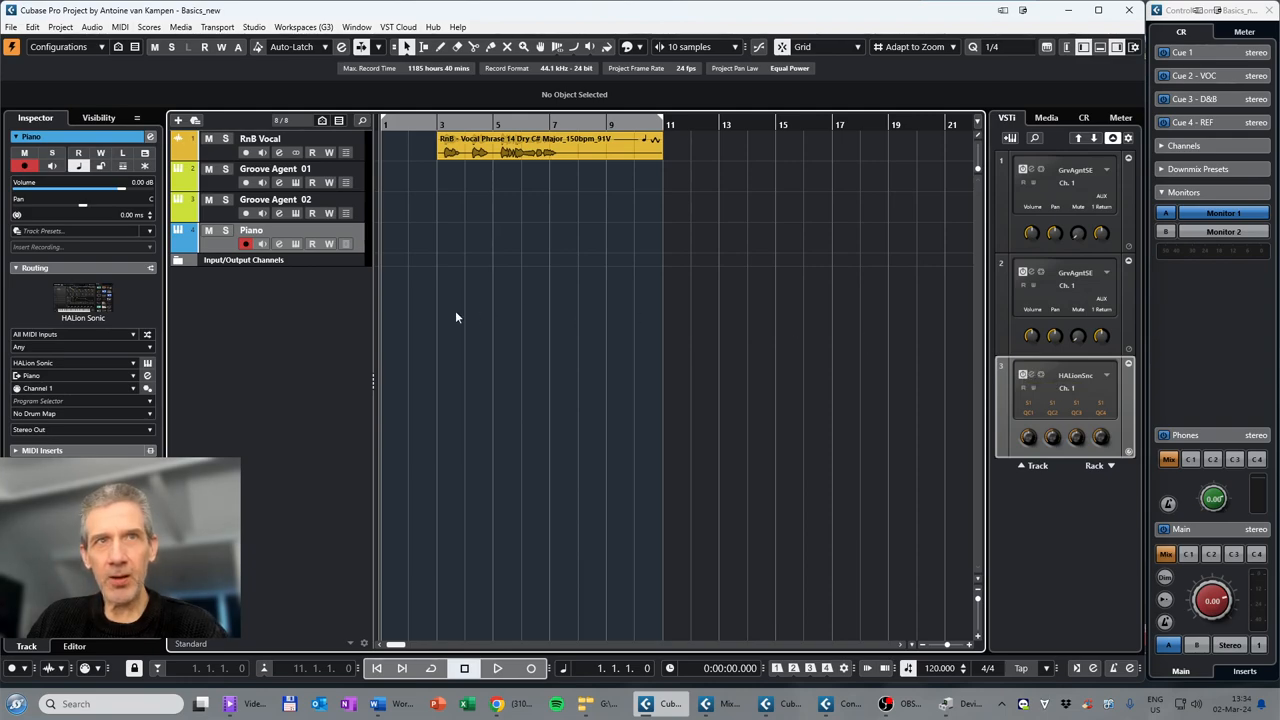
mouse_move(280, 244)
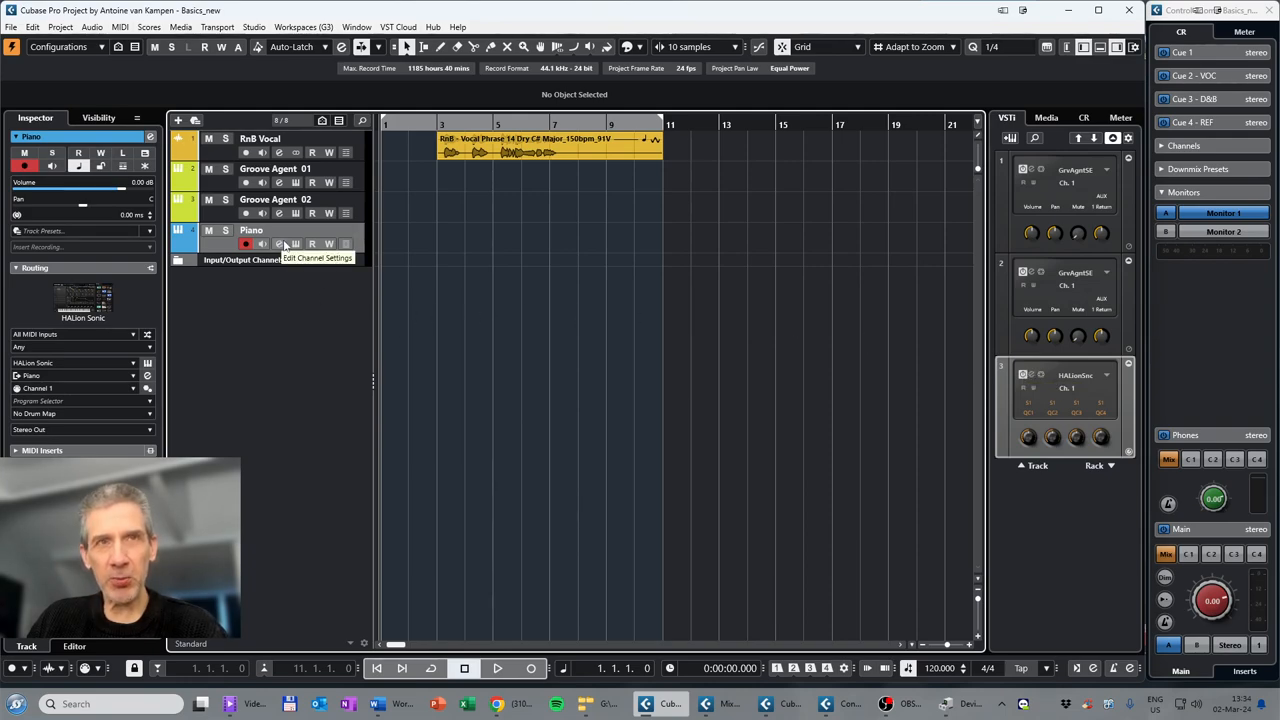
mouse_move(295, 243)
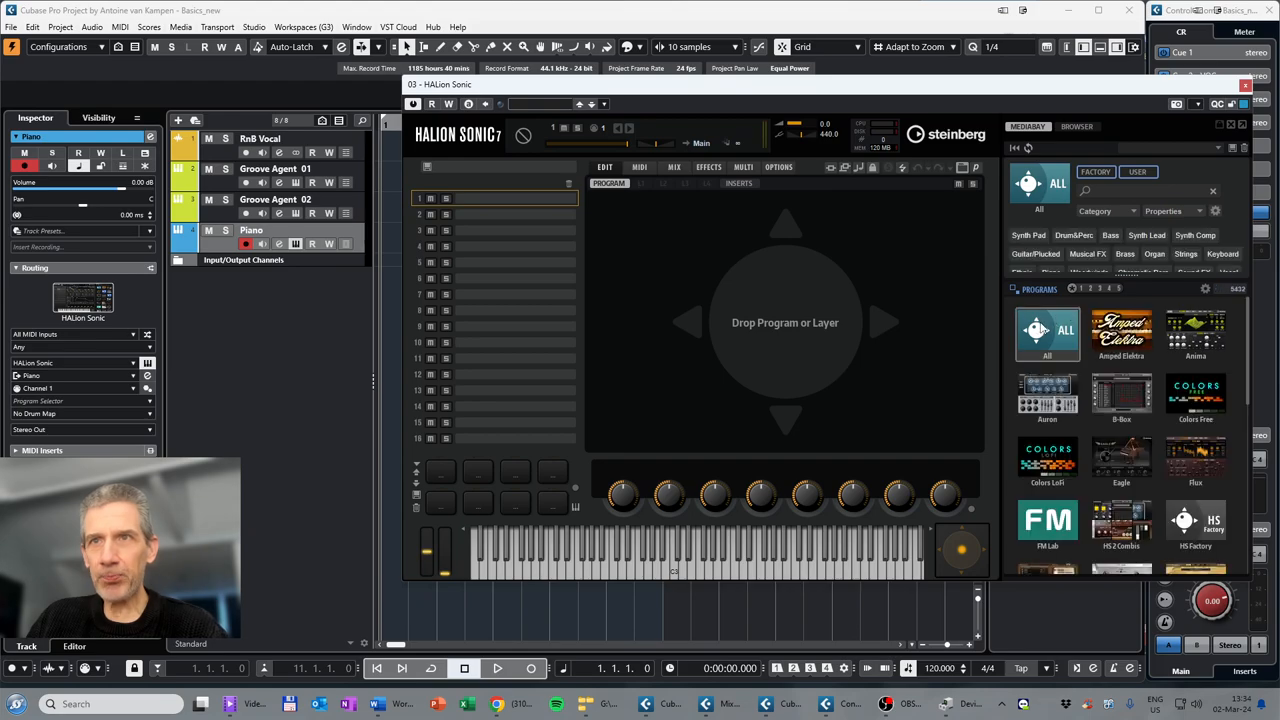
Step: Scroll through HALion Sonic's library tiles and select the Sonic Selection library
scroll("down", 3)
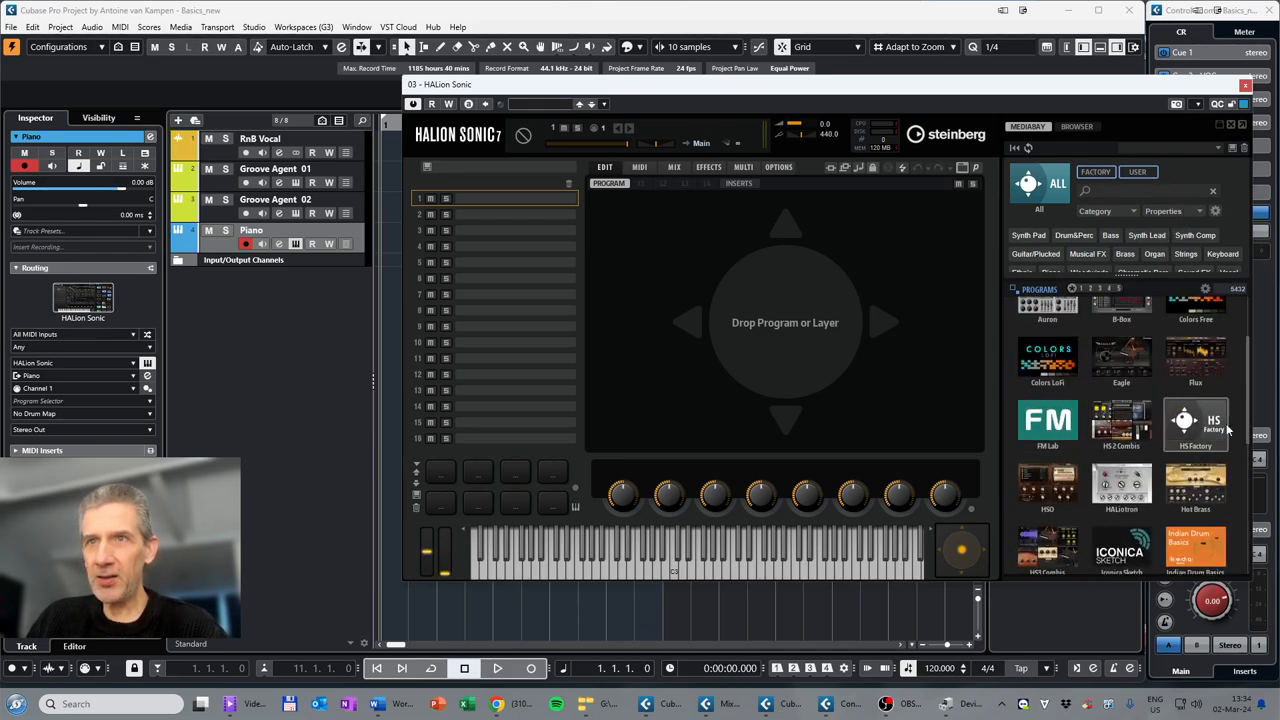
scroll("down", 3)
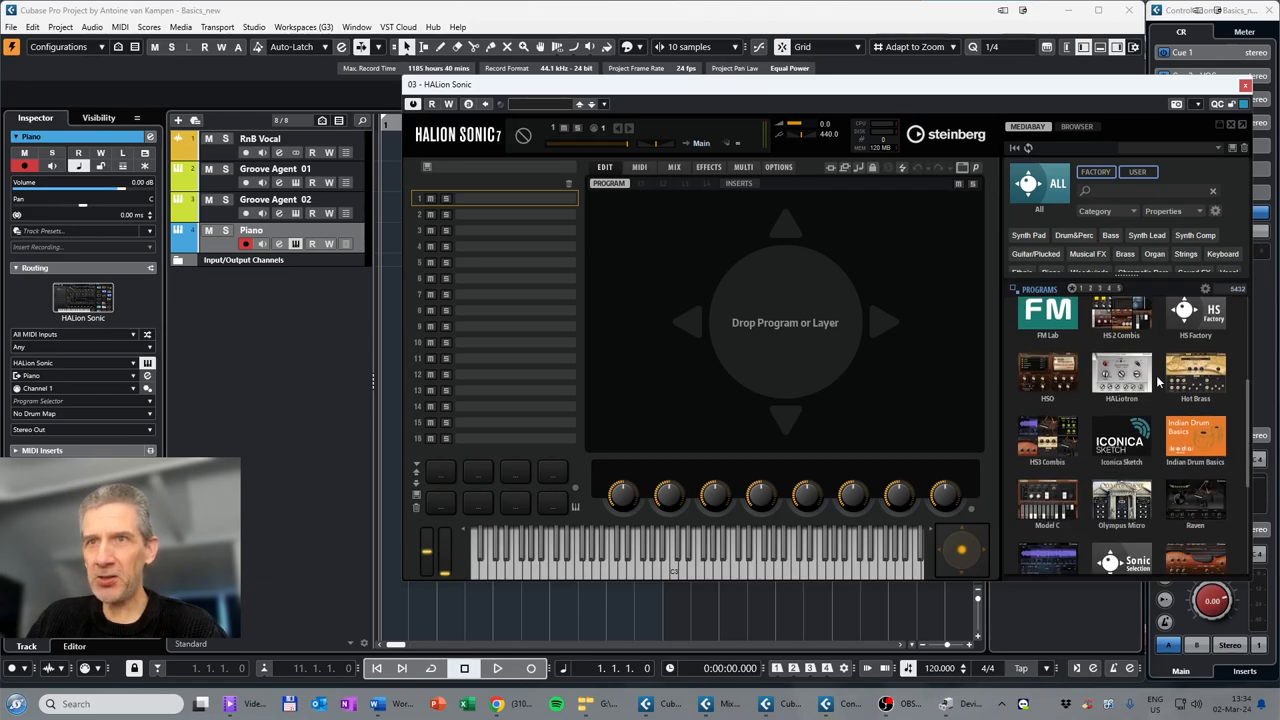
scroll("down", 3)
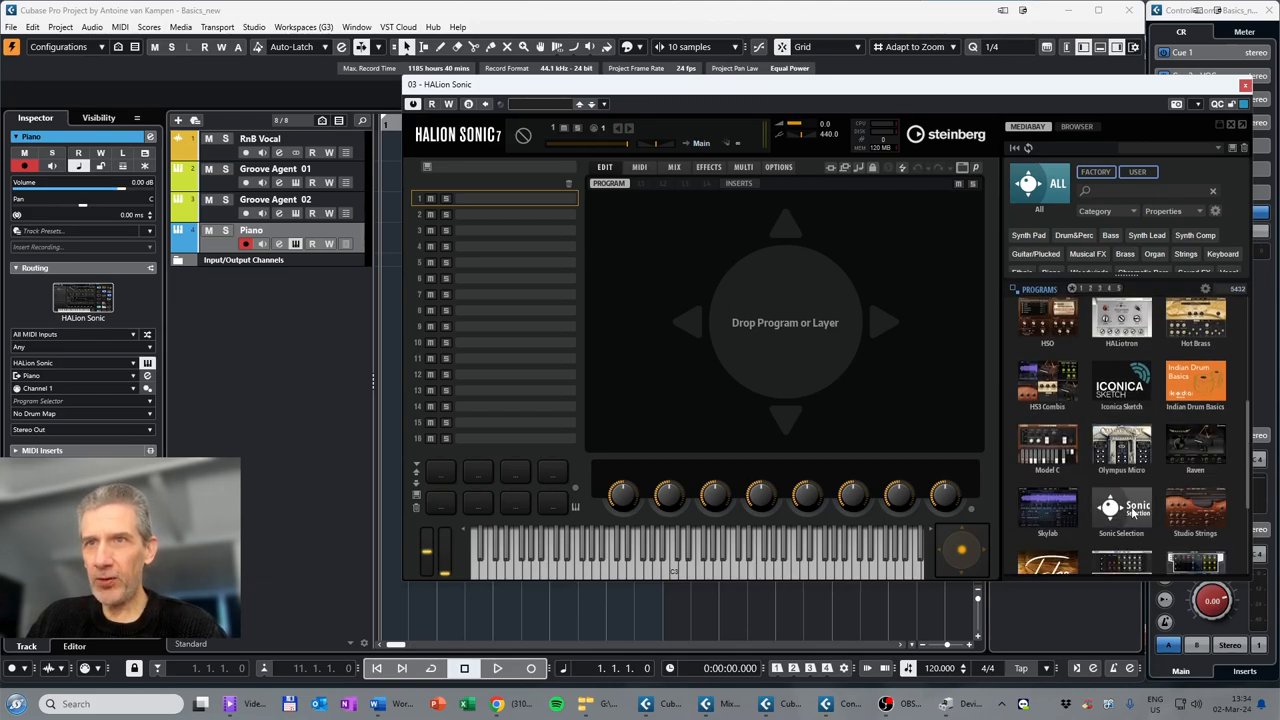
left_click(1121, 510)
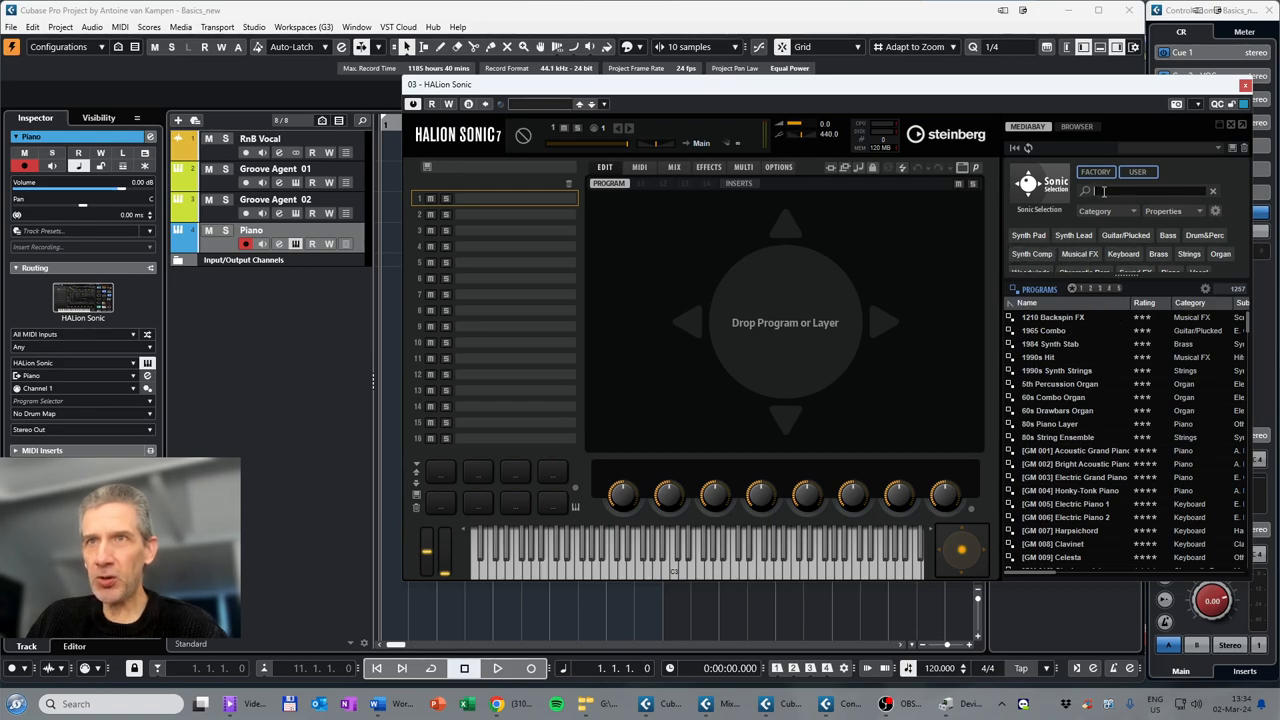
Step: Search 'piano' and load [GM 001] Acoustic Grand Piano into HALion Sonic slot 1
type("piano")
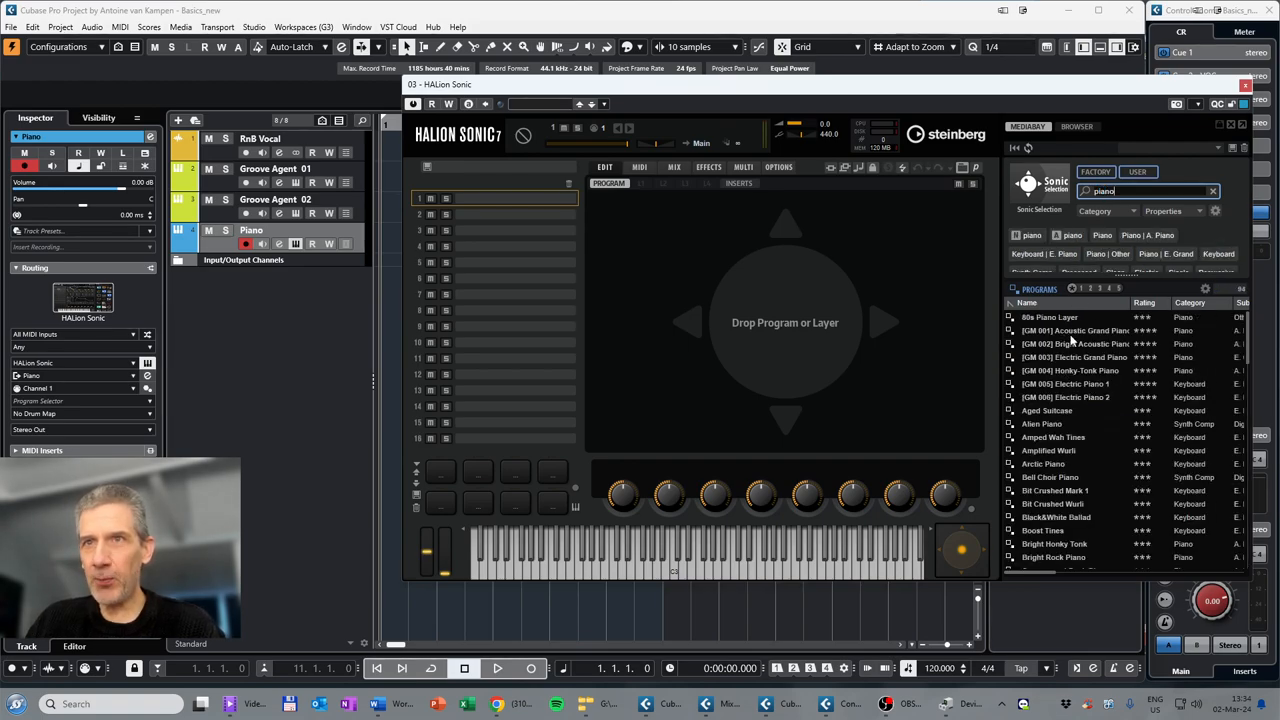
left_click(1075, 331)
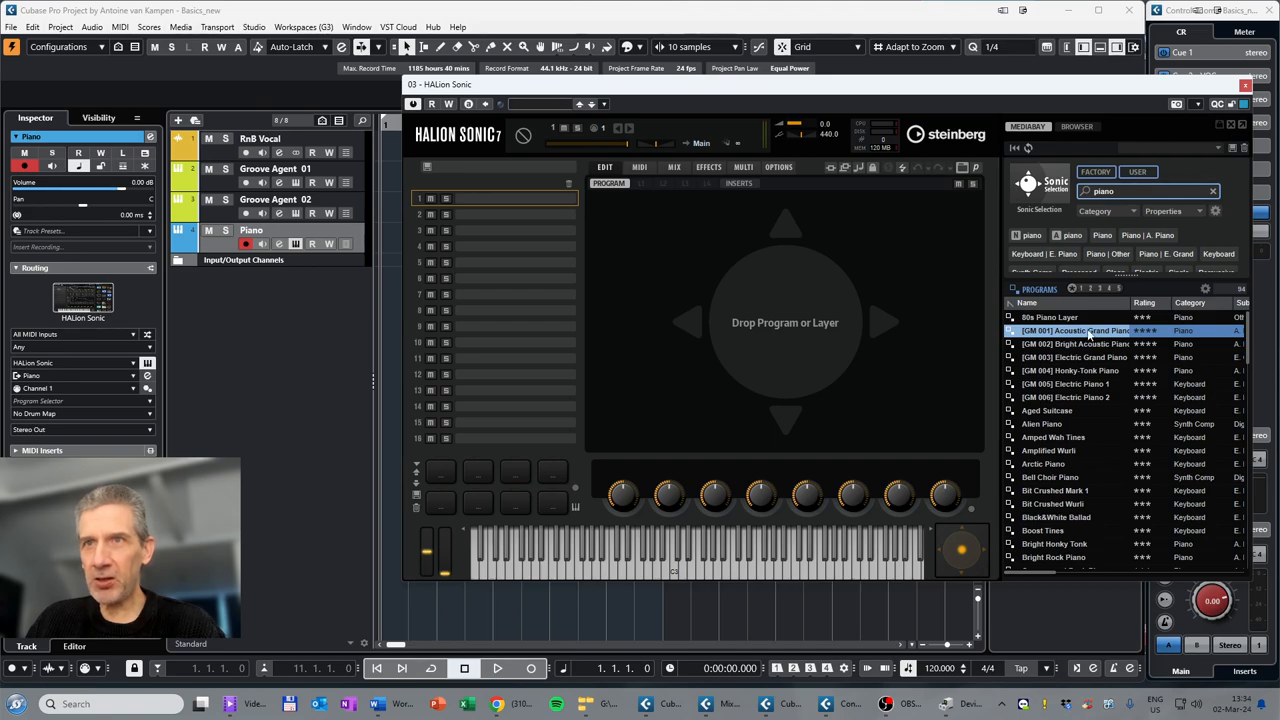
double_click(1075, 330)
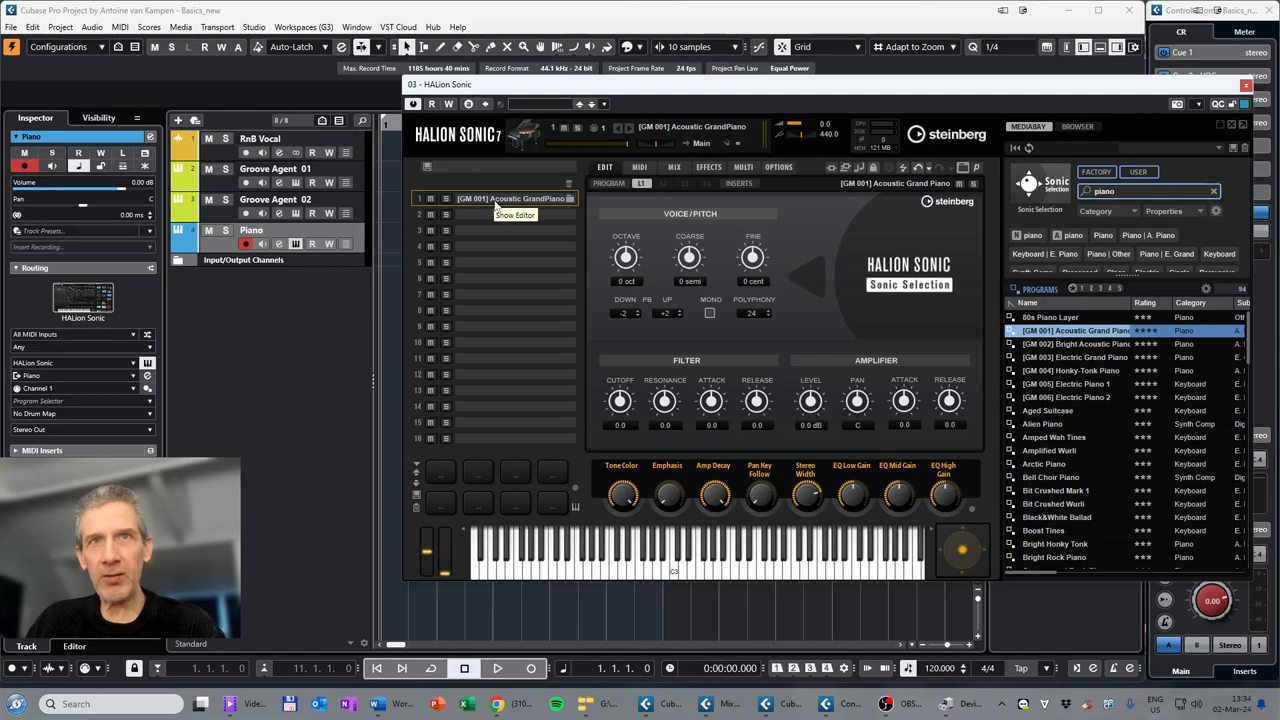
mouse_move(752, 582)
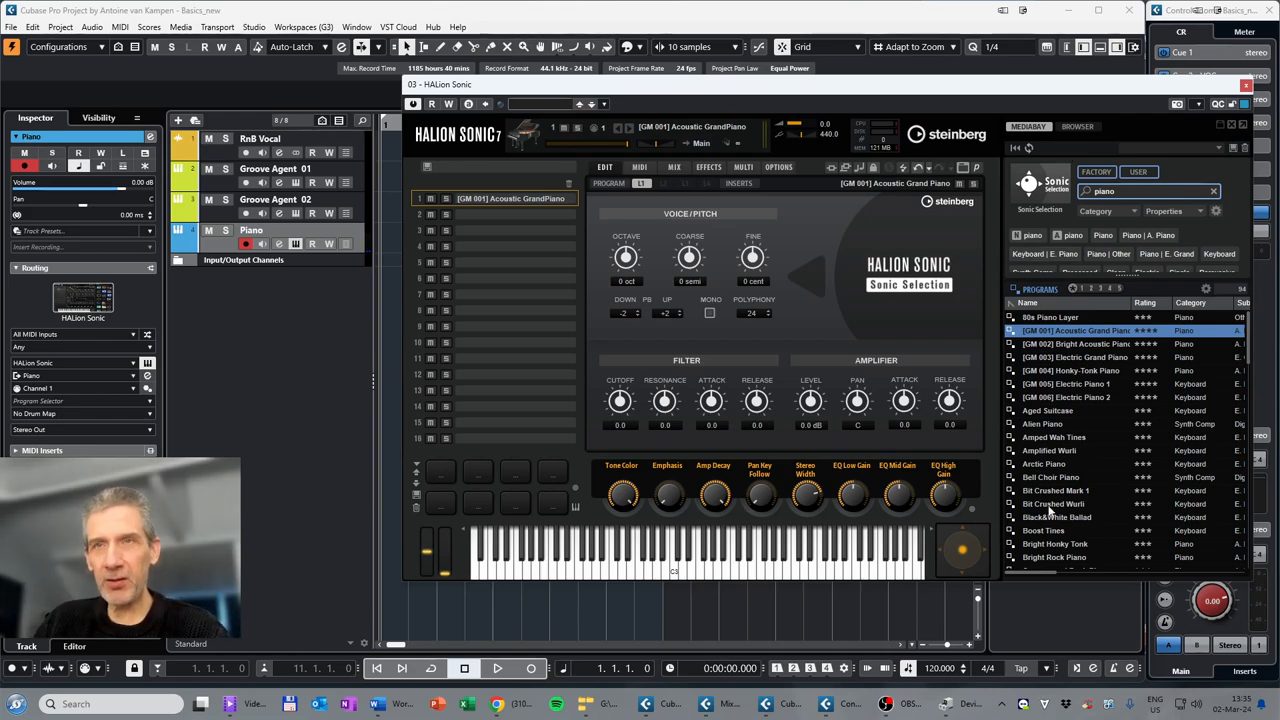
scroll("down", 3)
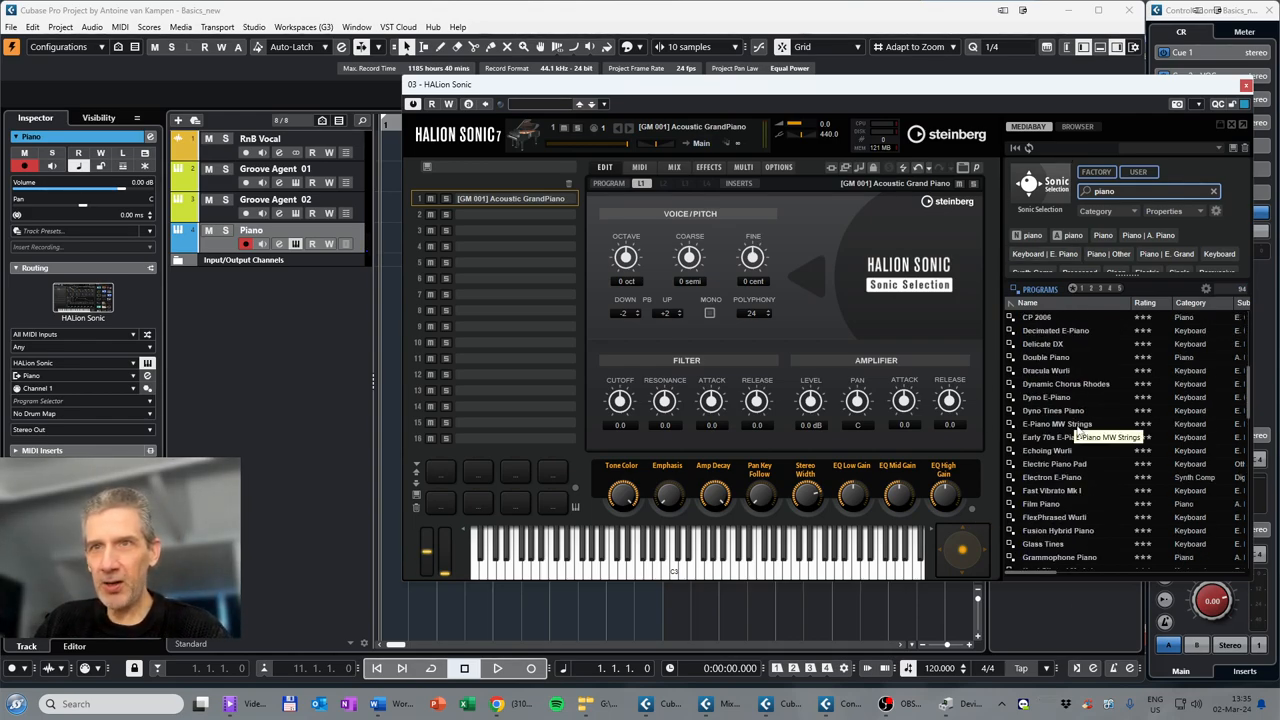
scroll("down", 3)
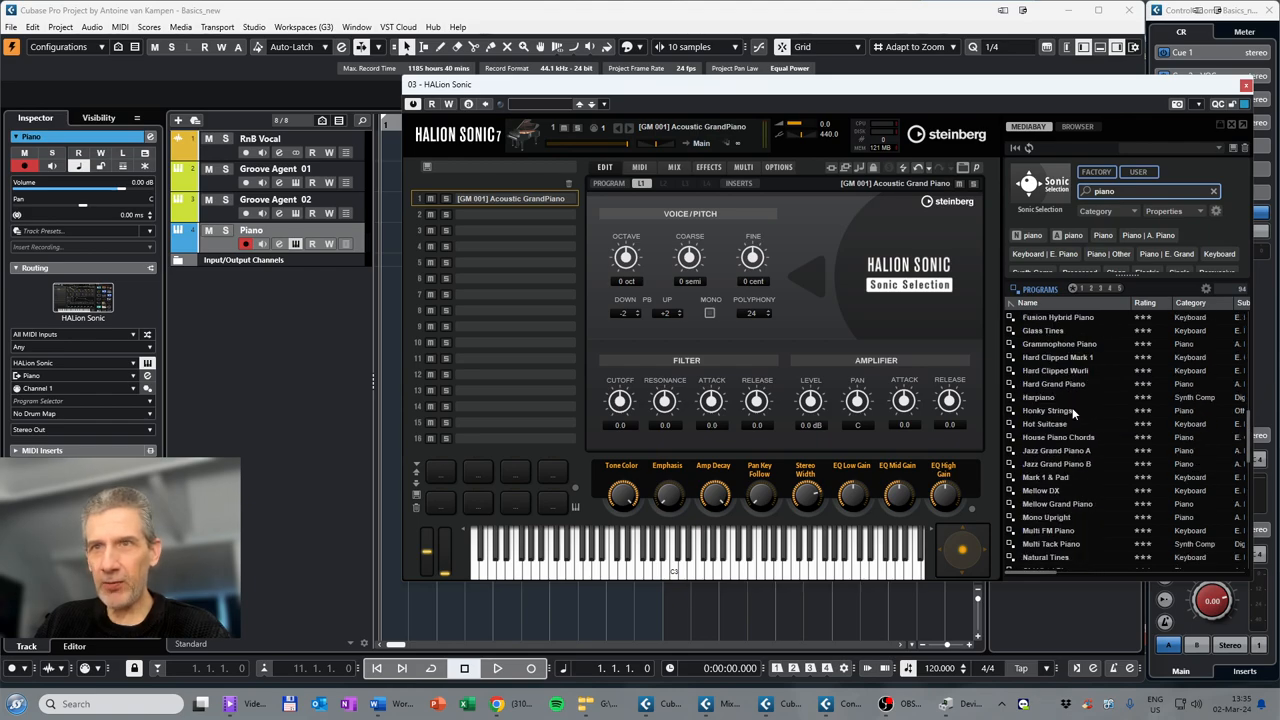
scroll("down", 3)
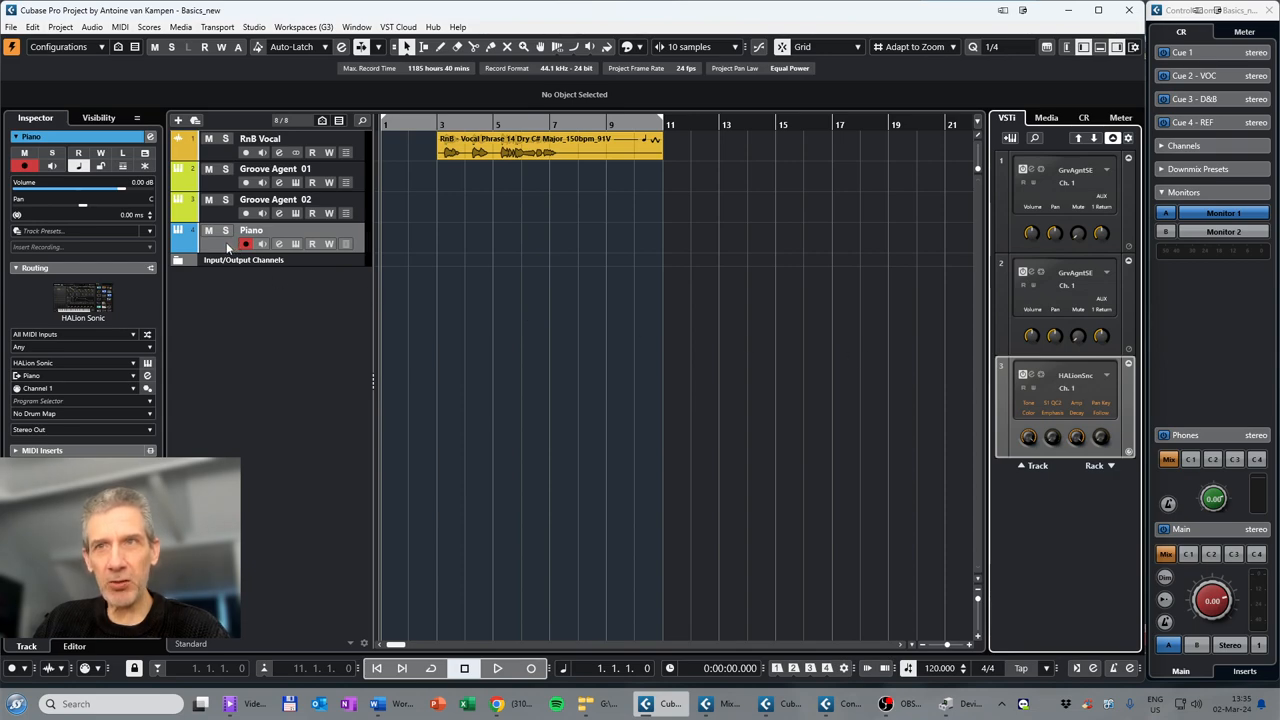
mouse_move(424, 112)
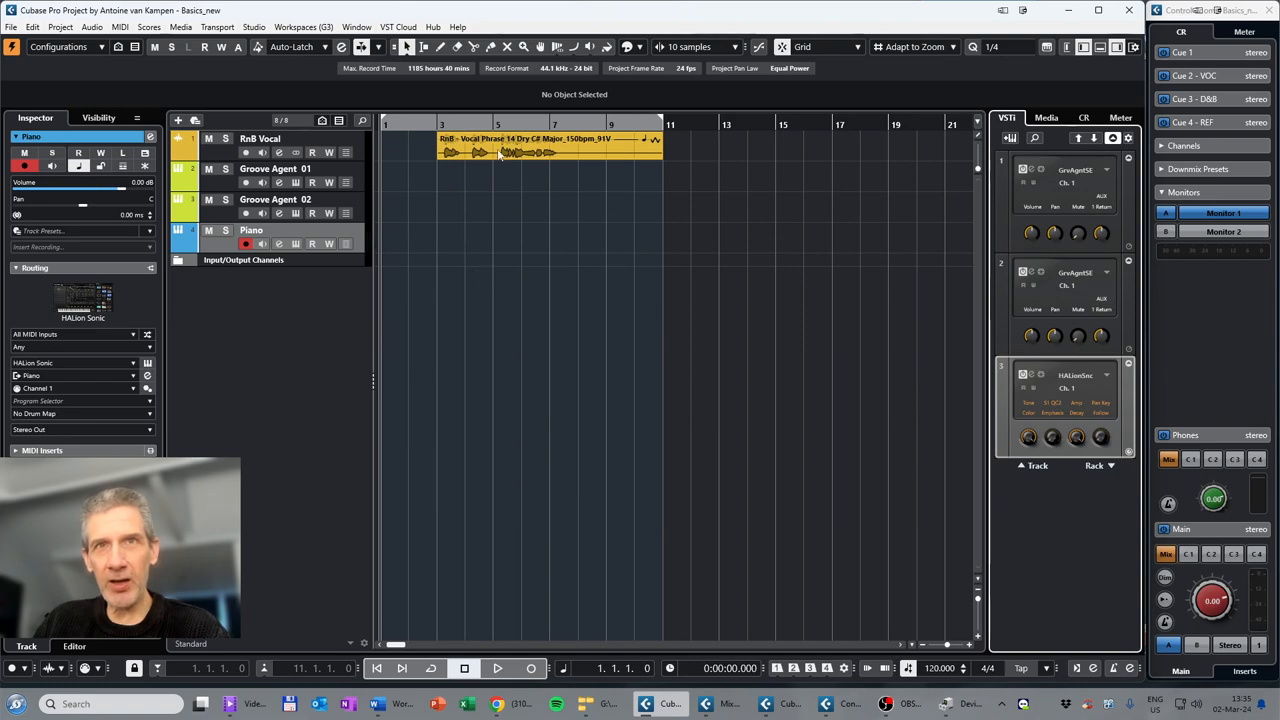
mouse_move(440, 47)
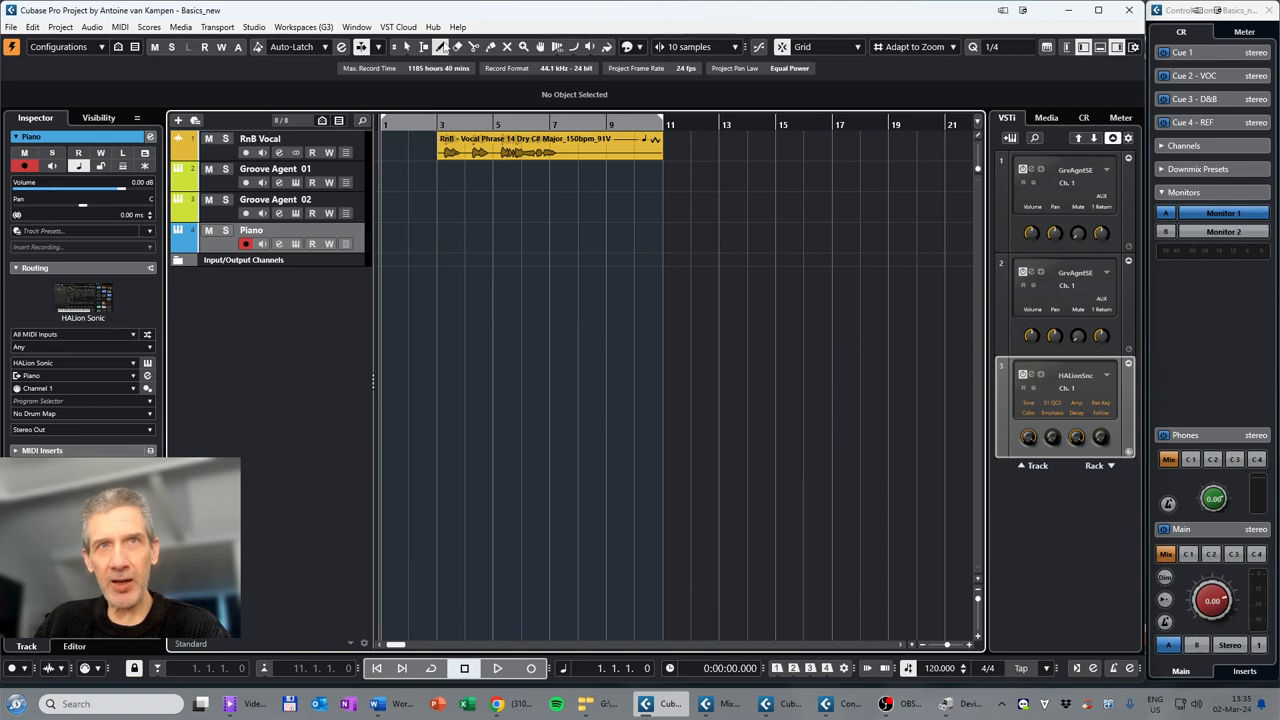
mouse_move(440, 47)
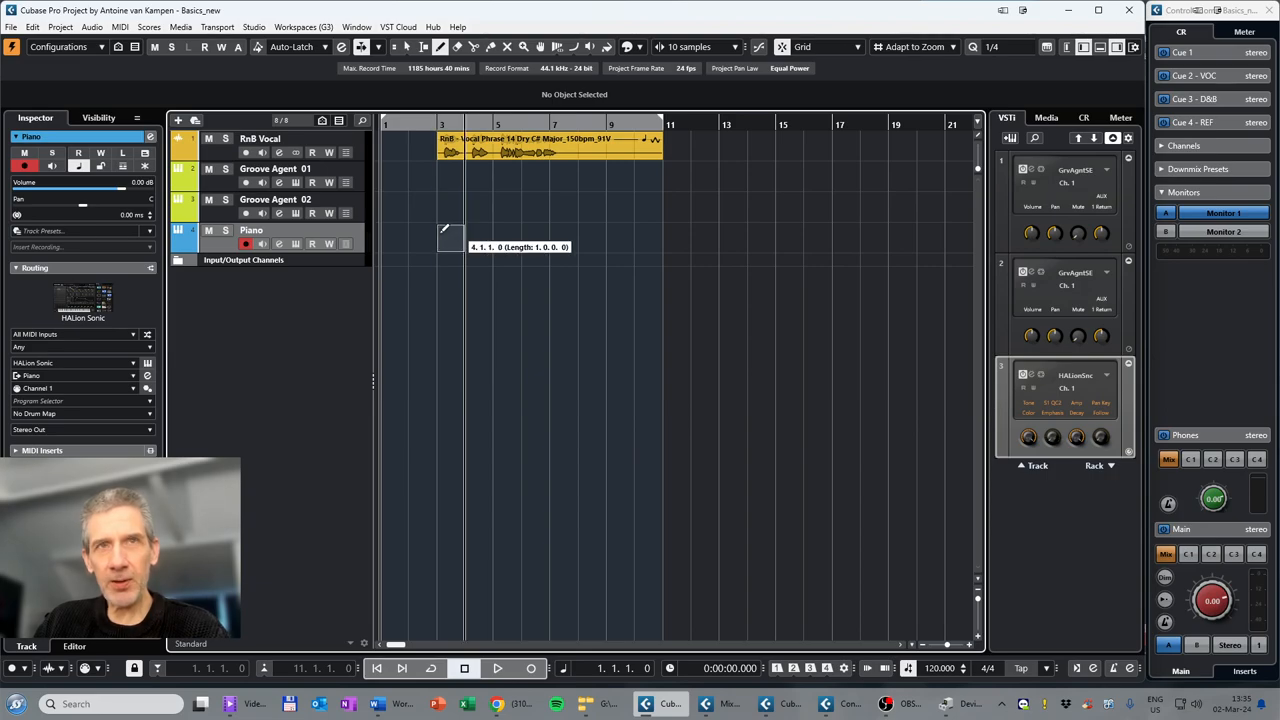
Step: Draw a MIDI part on the Piano track spanning bars 3 to 11
left_click_drag(440, 247, 630, 247)
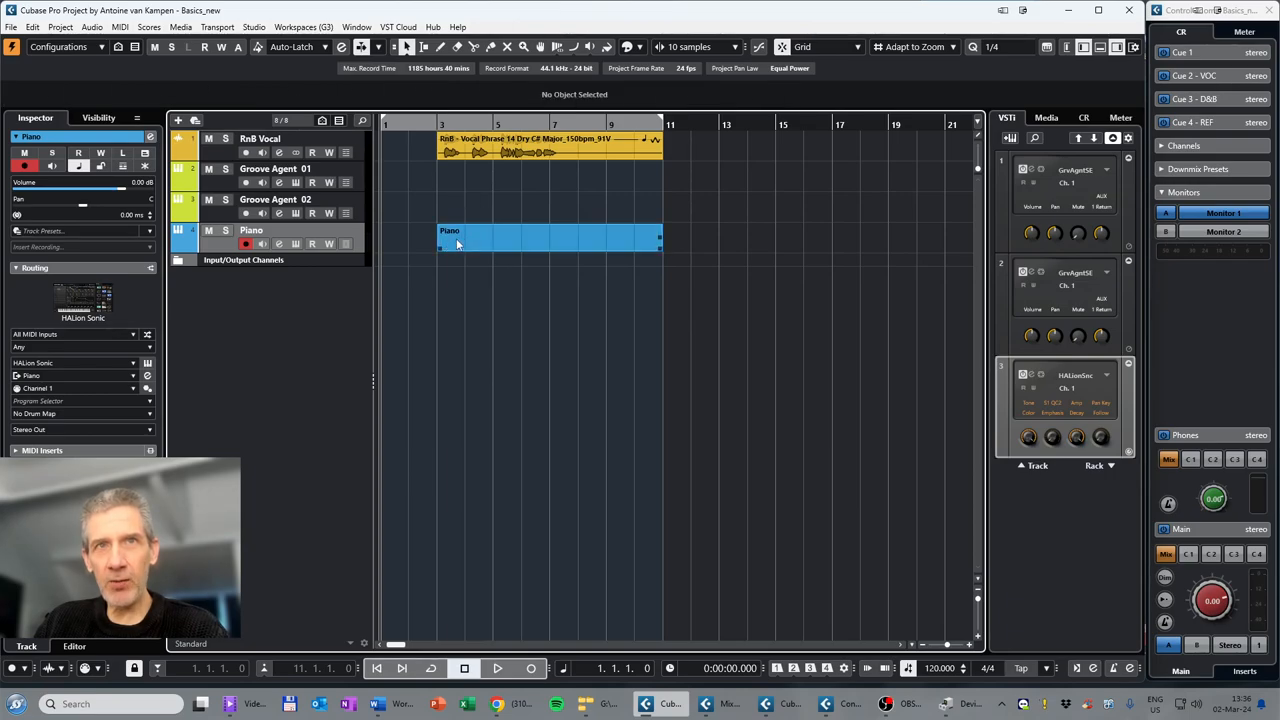
mouse_move(632, 240)
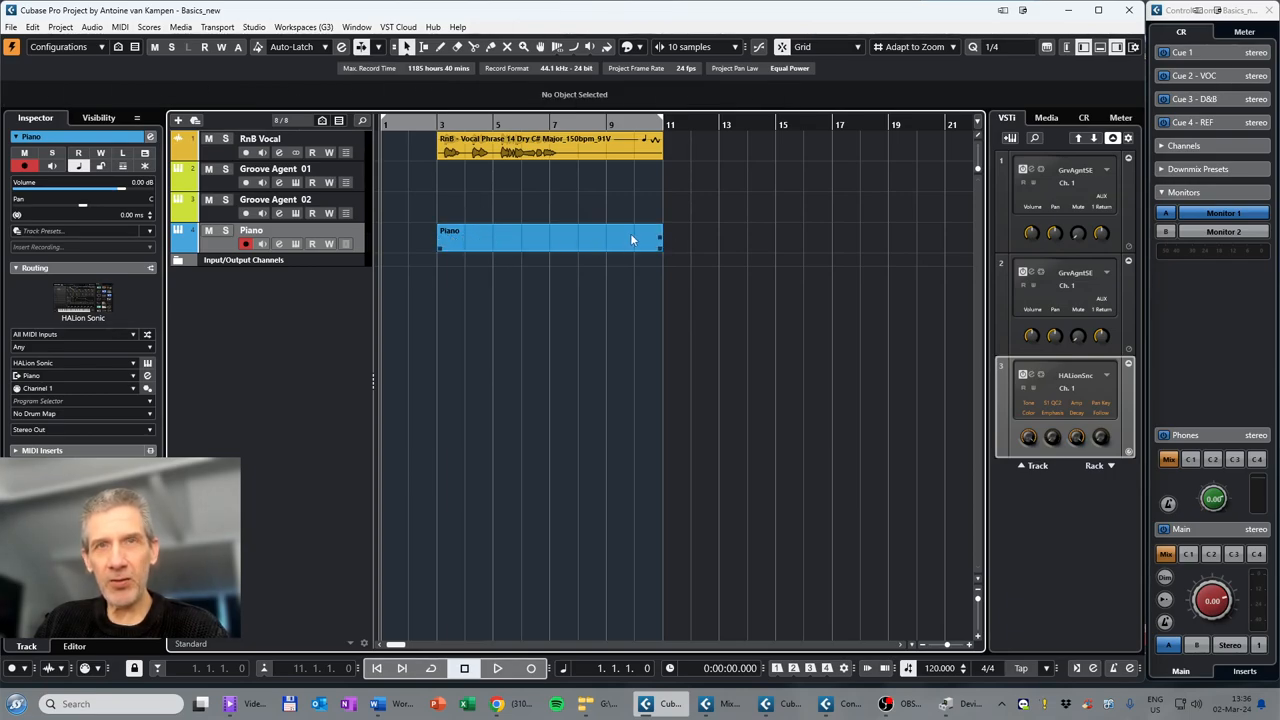
mouse_move(583, 245)
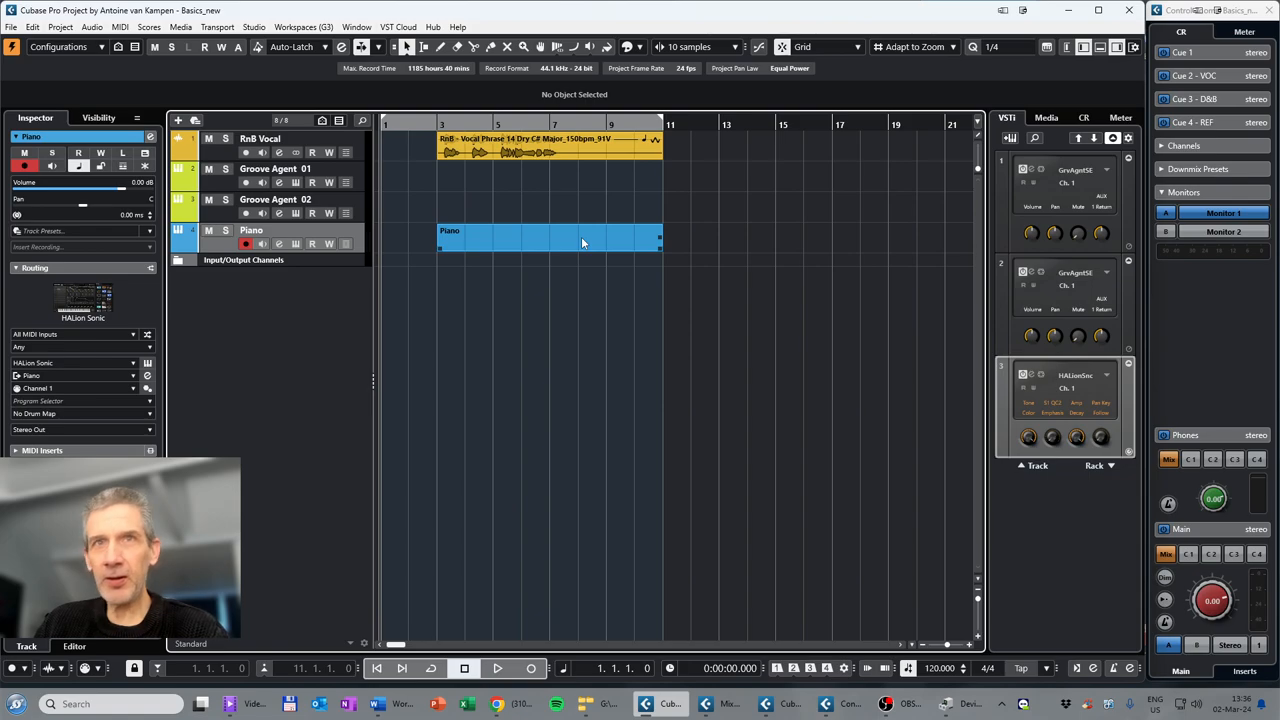
mouse_move(557, 250)
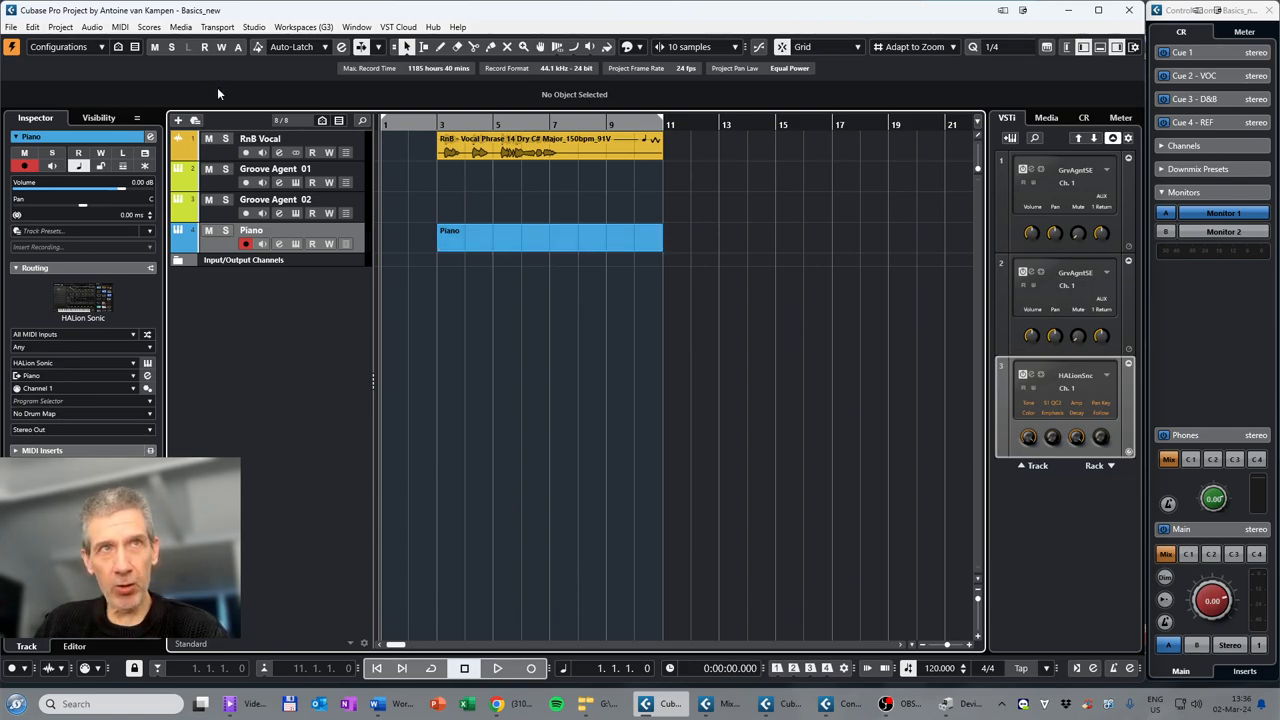
Step: Open the empty Piano MIDI part in the Key Editor
left_click(119, 27)
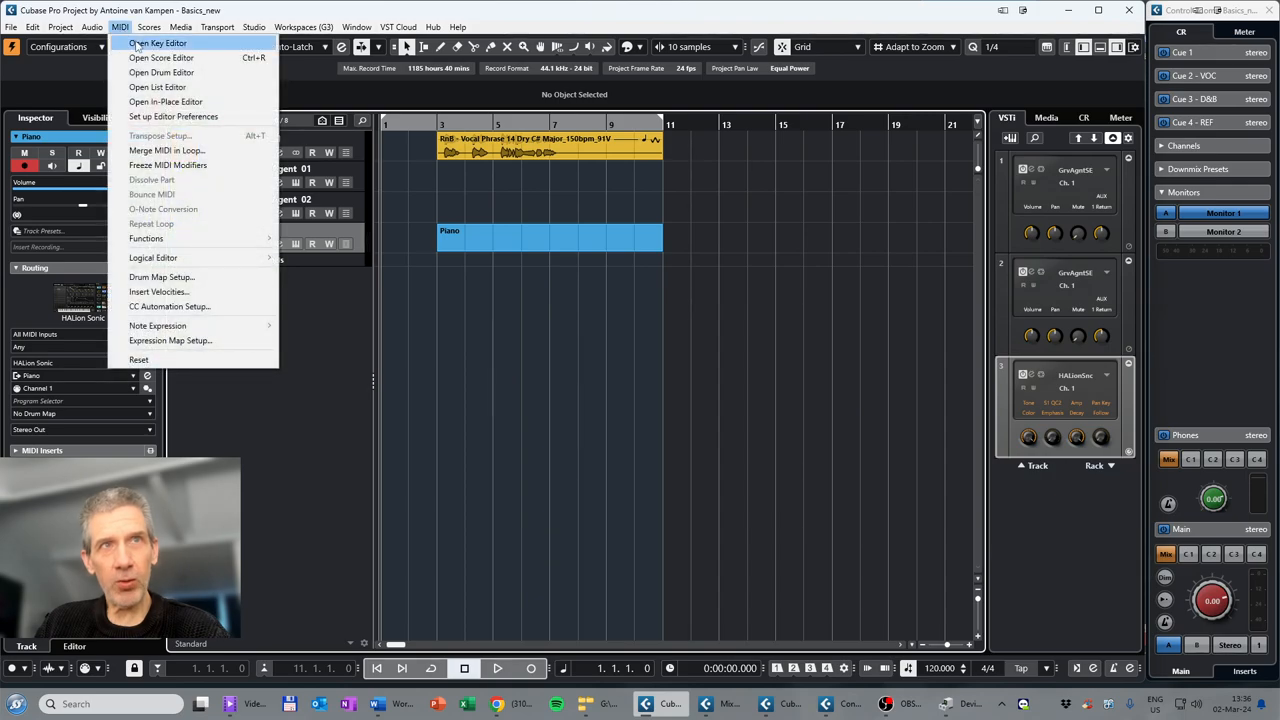
mouse_move(157, 43)
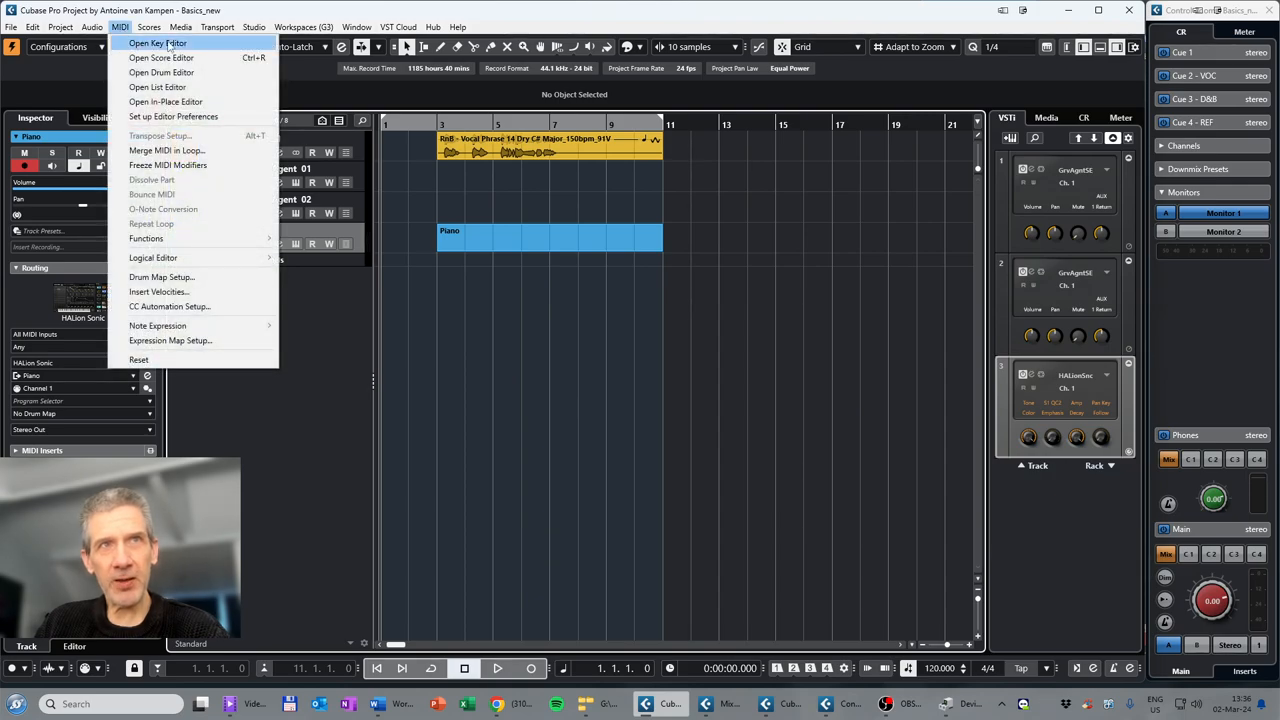
mouse_move(596, 268)
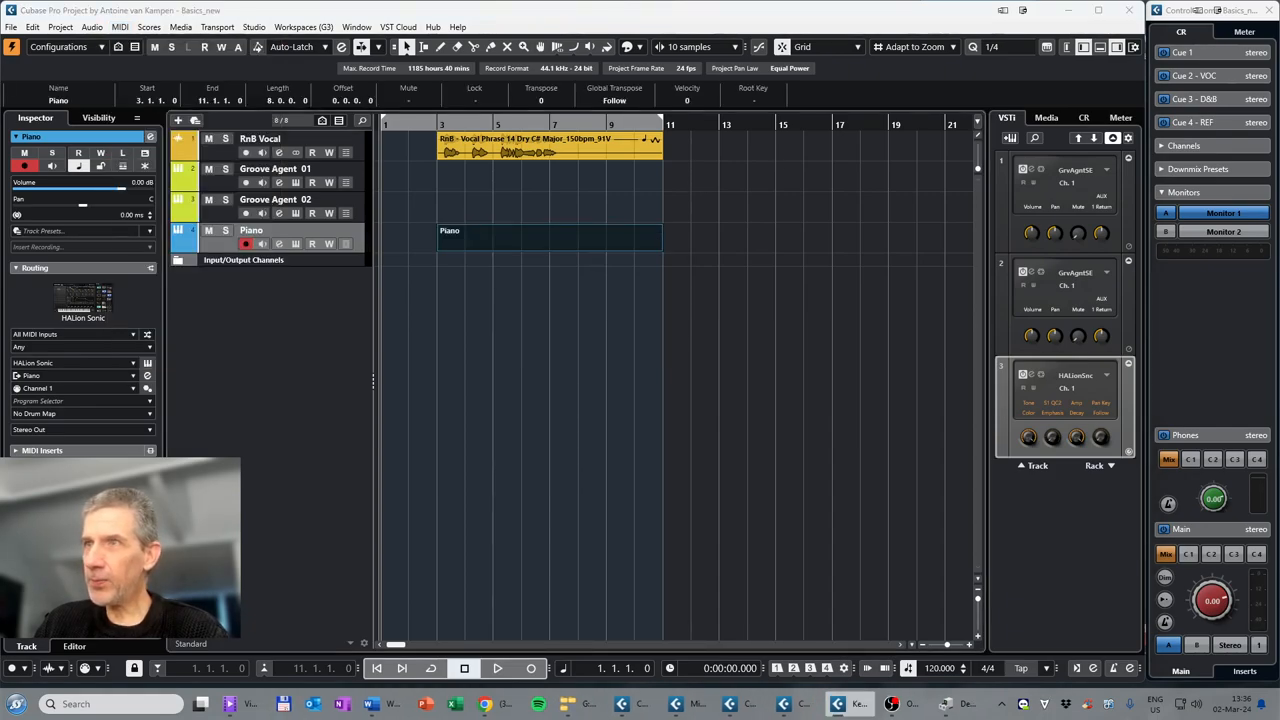
double_click(550, 240)
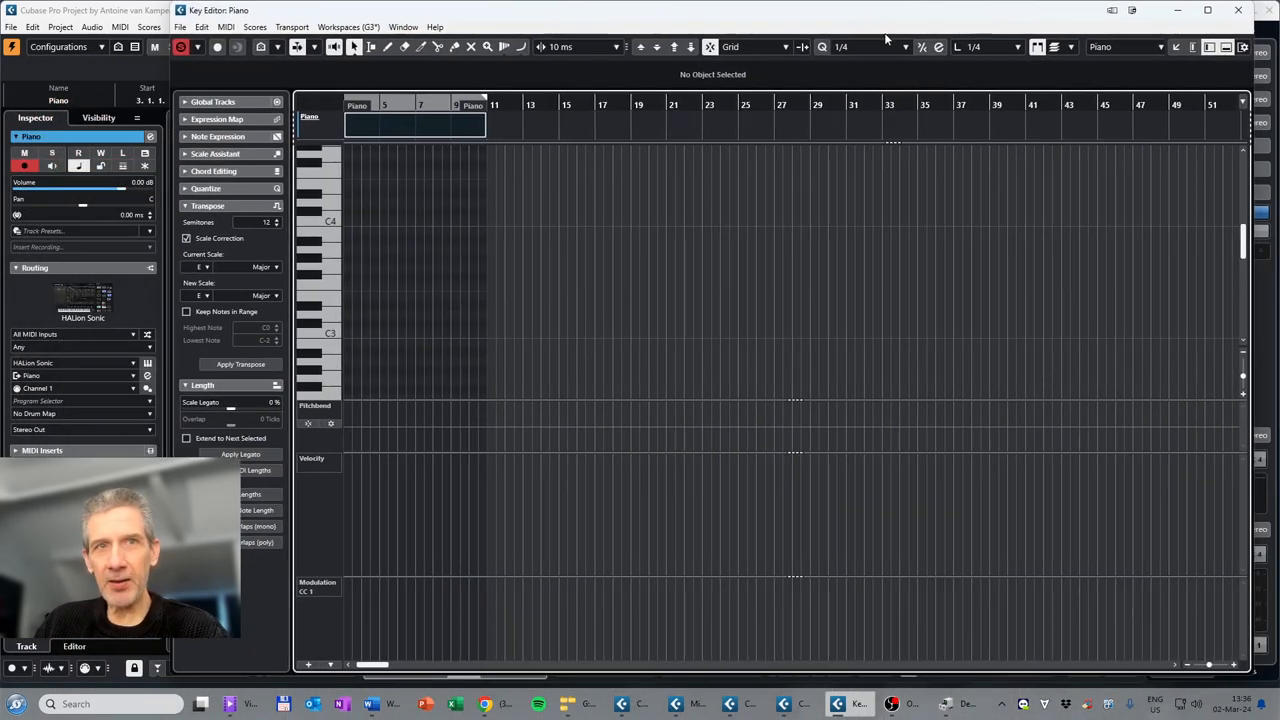
mouse_move(342, 432)
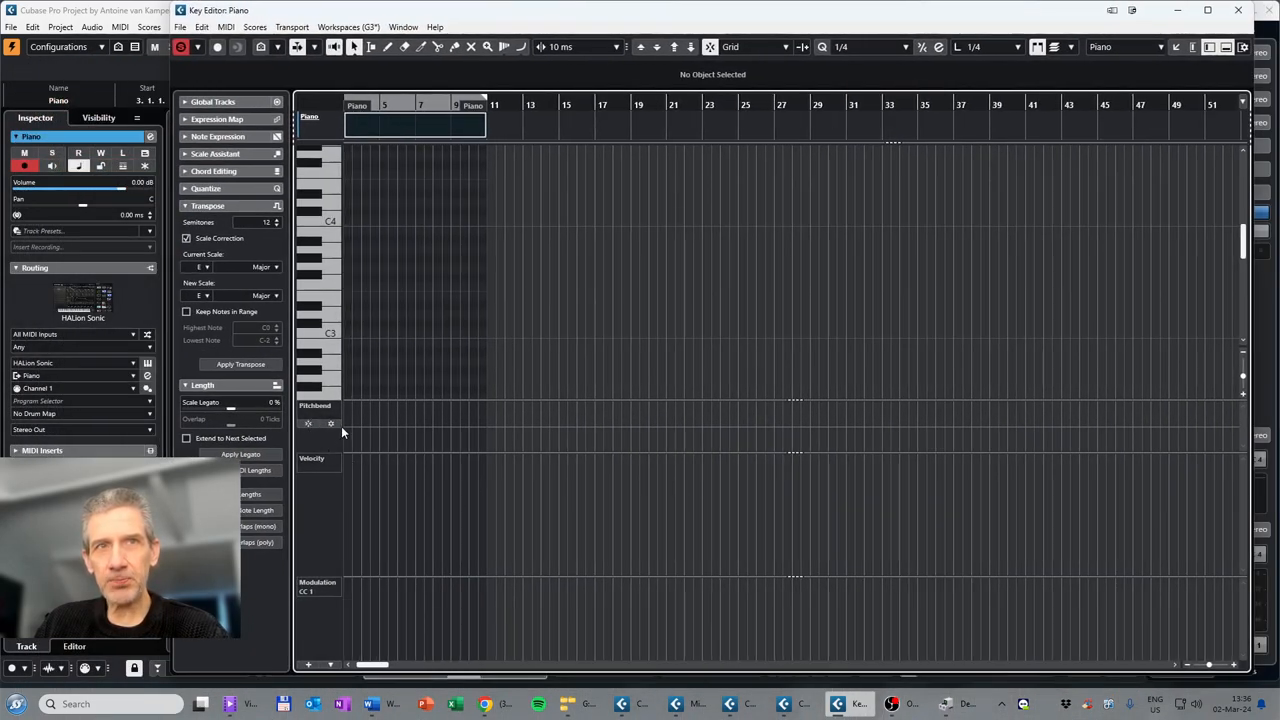
mouse_move(820, 613)
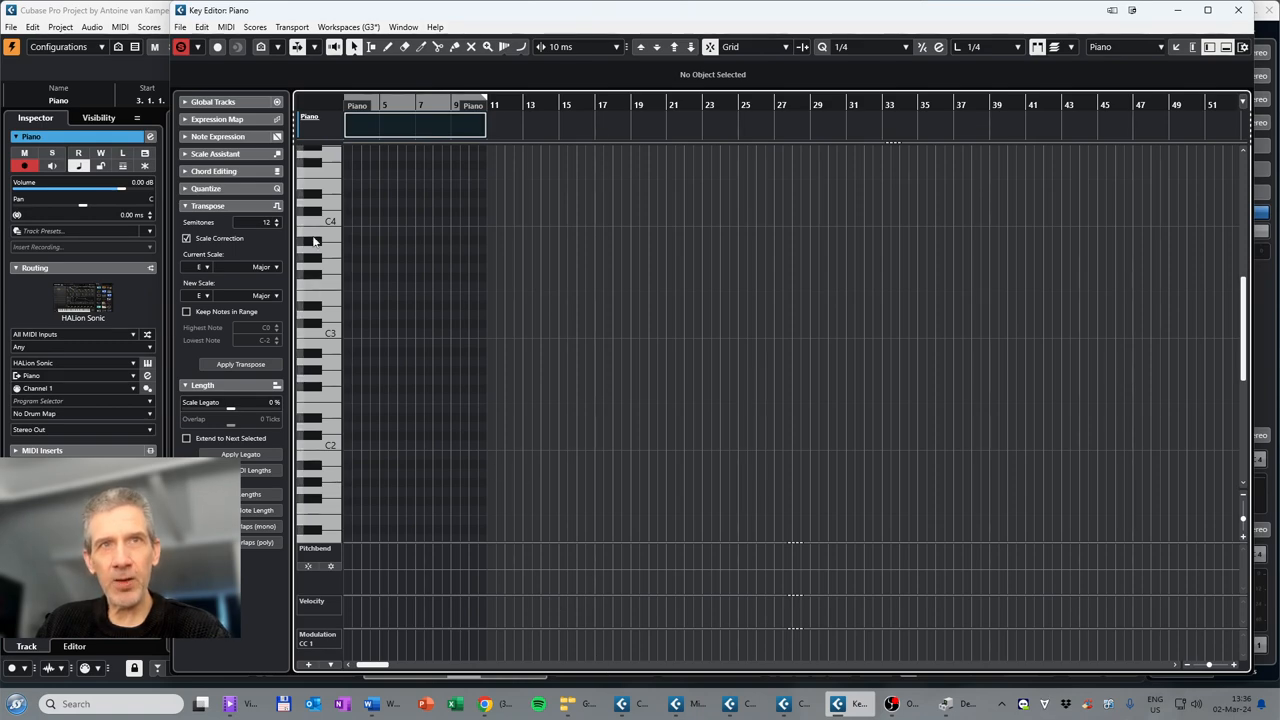
mouse_move(367, 323)
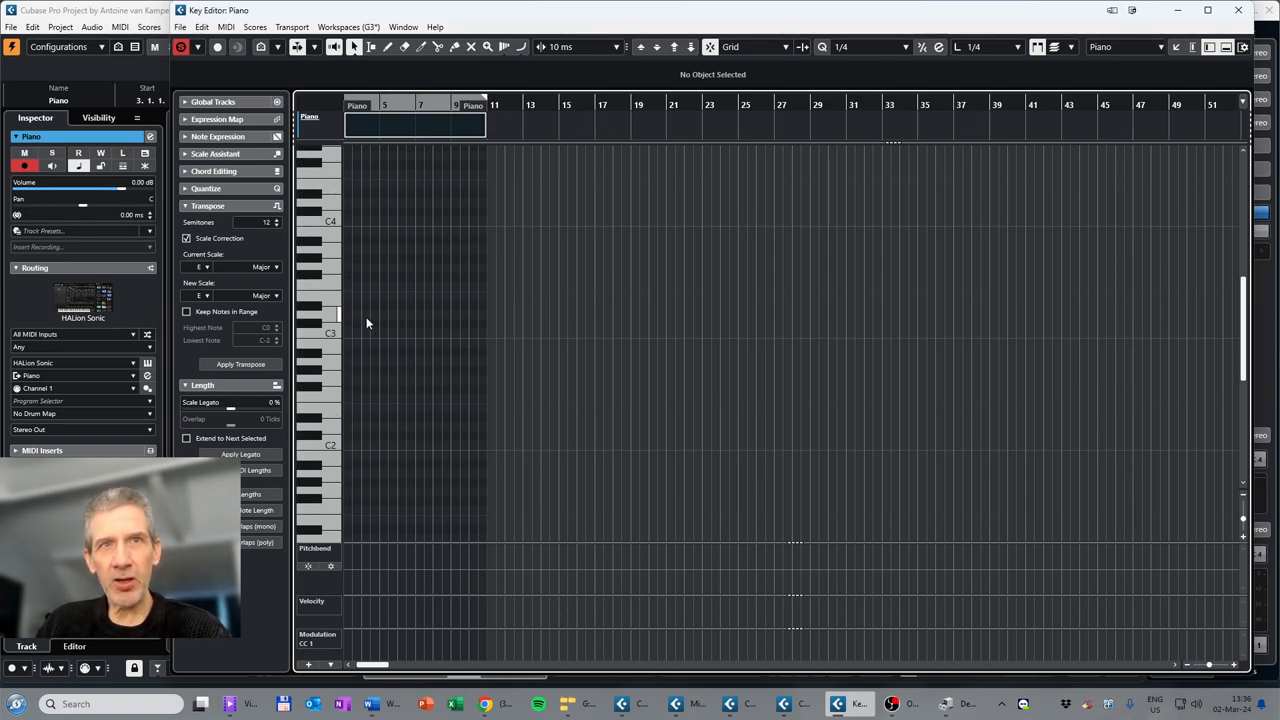
scroll("down", 3)
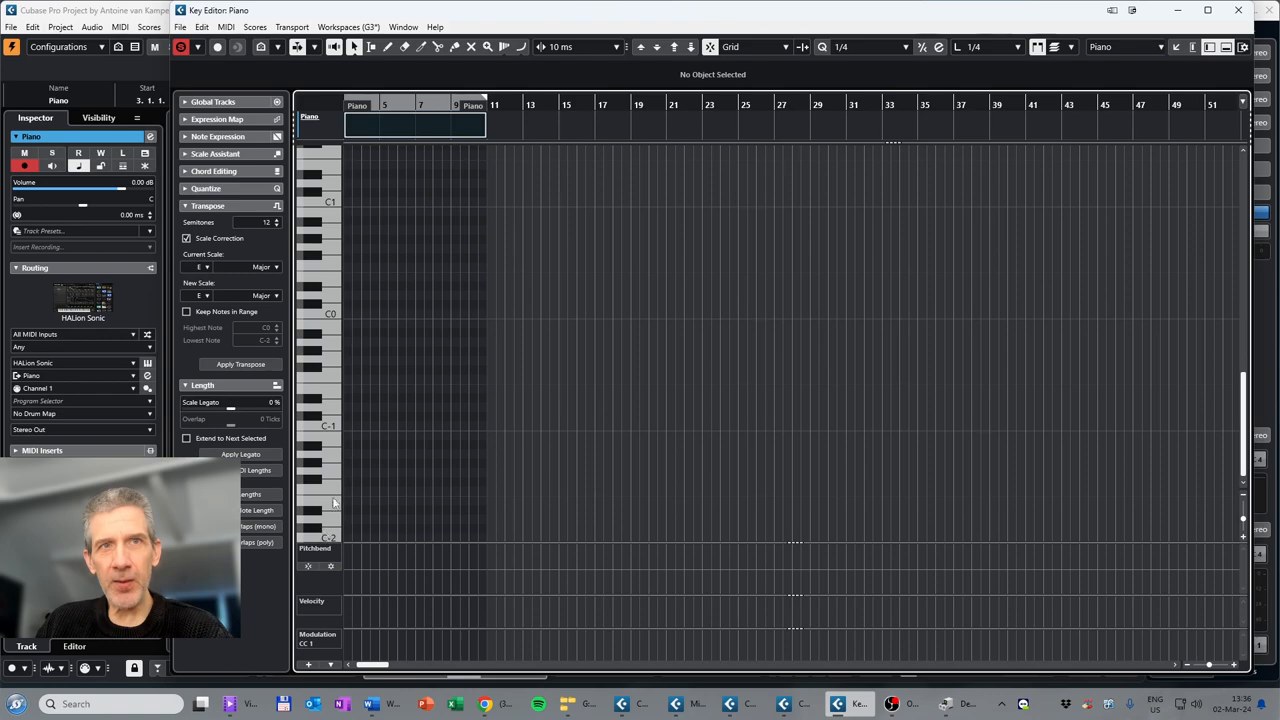
scroll("up", 3)
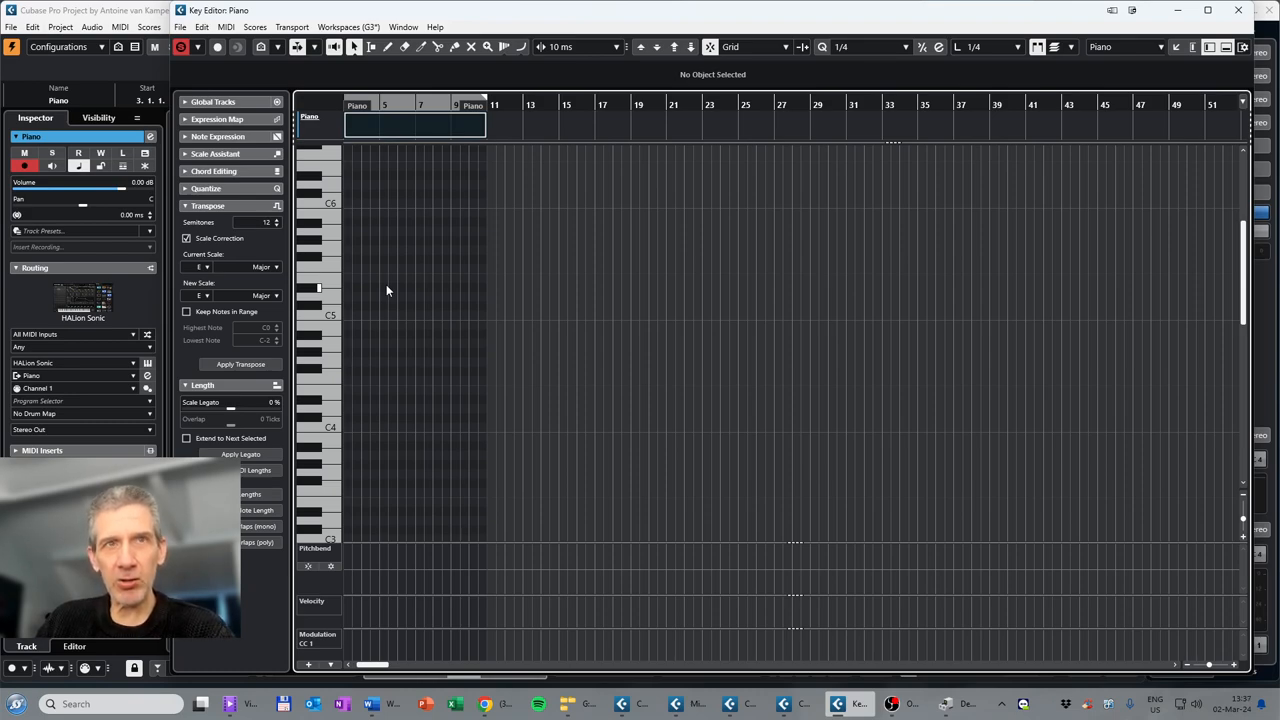
mouse_move(589, 20)
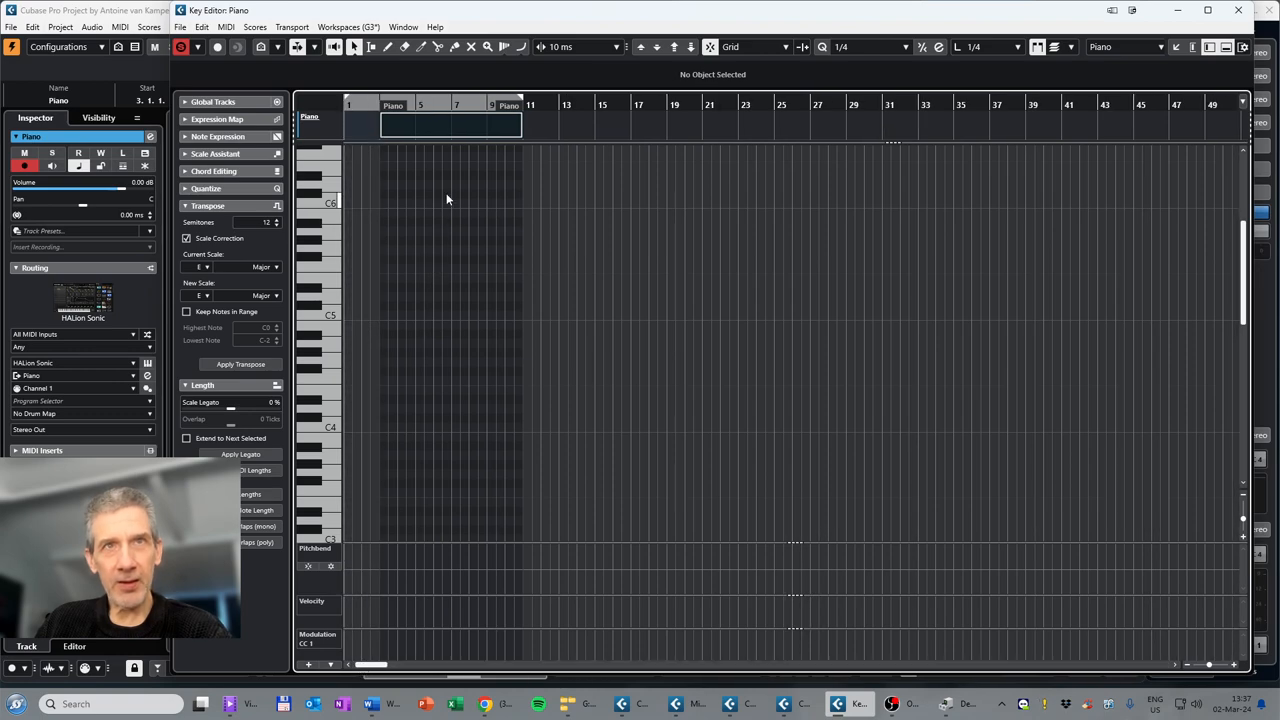
mouse_move(388, 53)
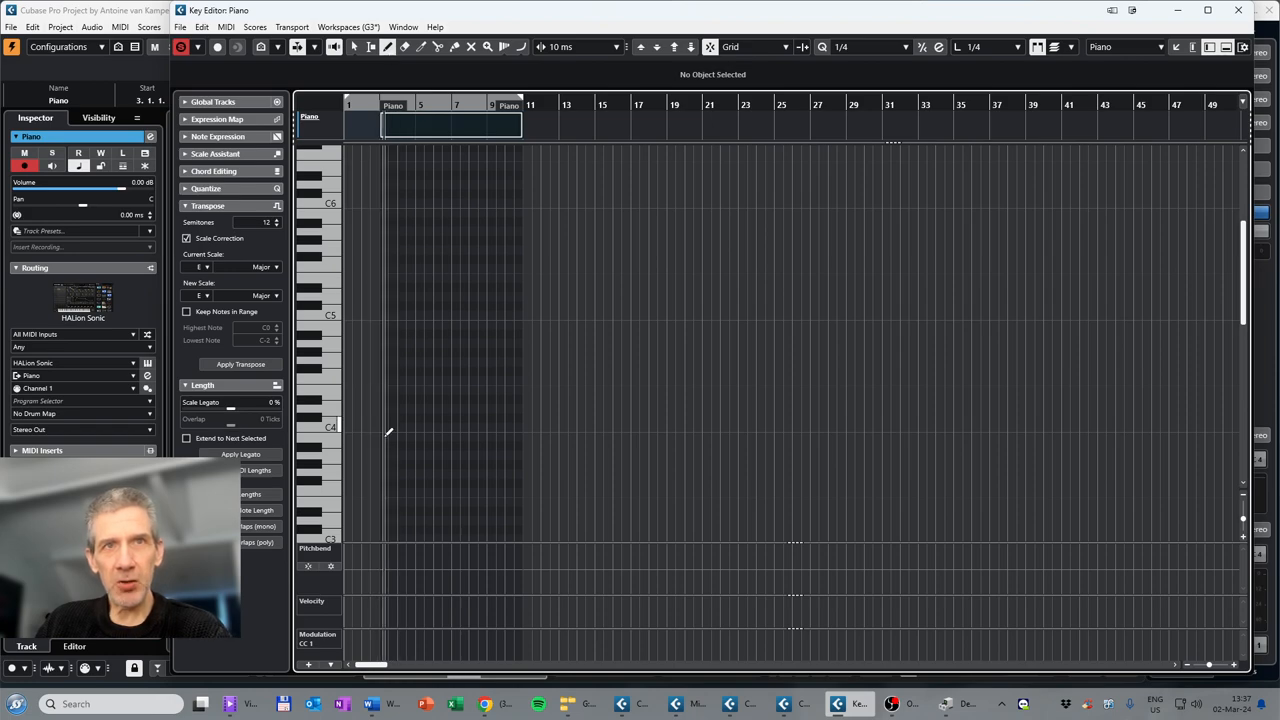
Step: Close the Piano Key Editor to return to the project window
left_click(390, 428)
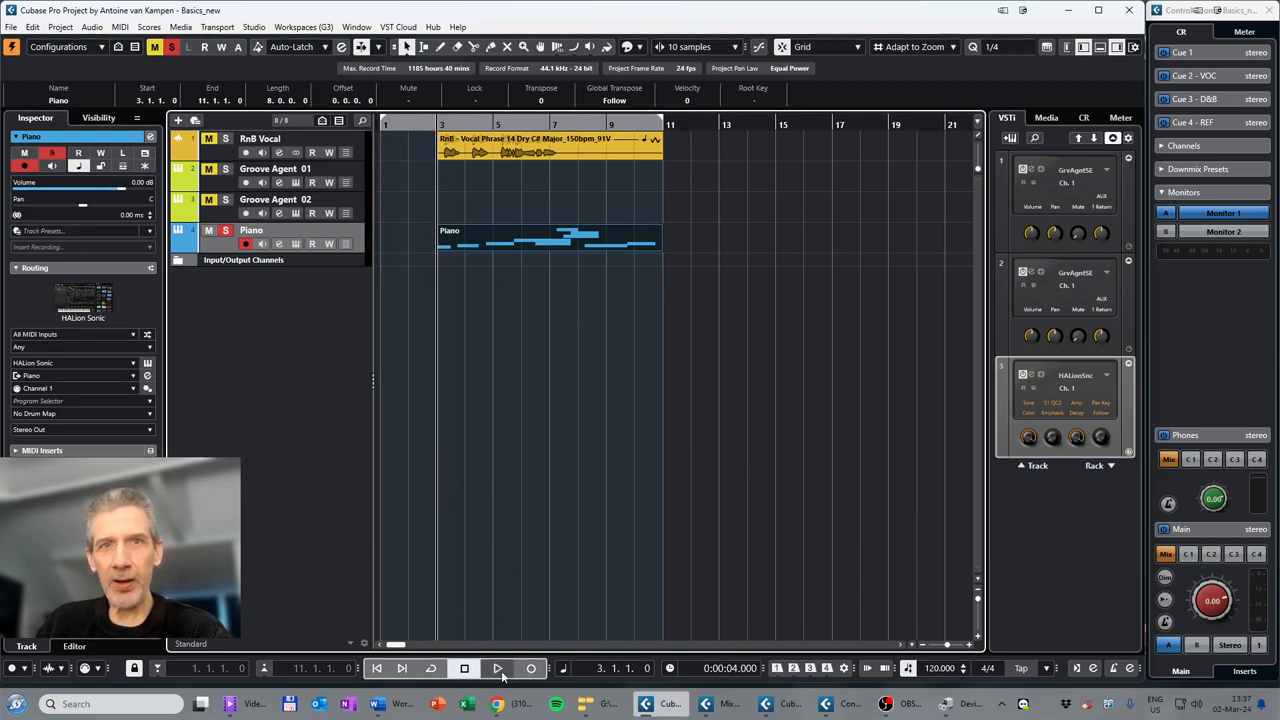
Step: Play the project, stop near bar 8, unsolo Piano, and select Groove Agent 02
left_click(497, 668)
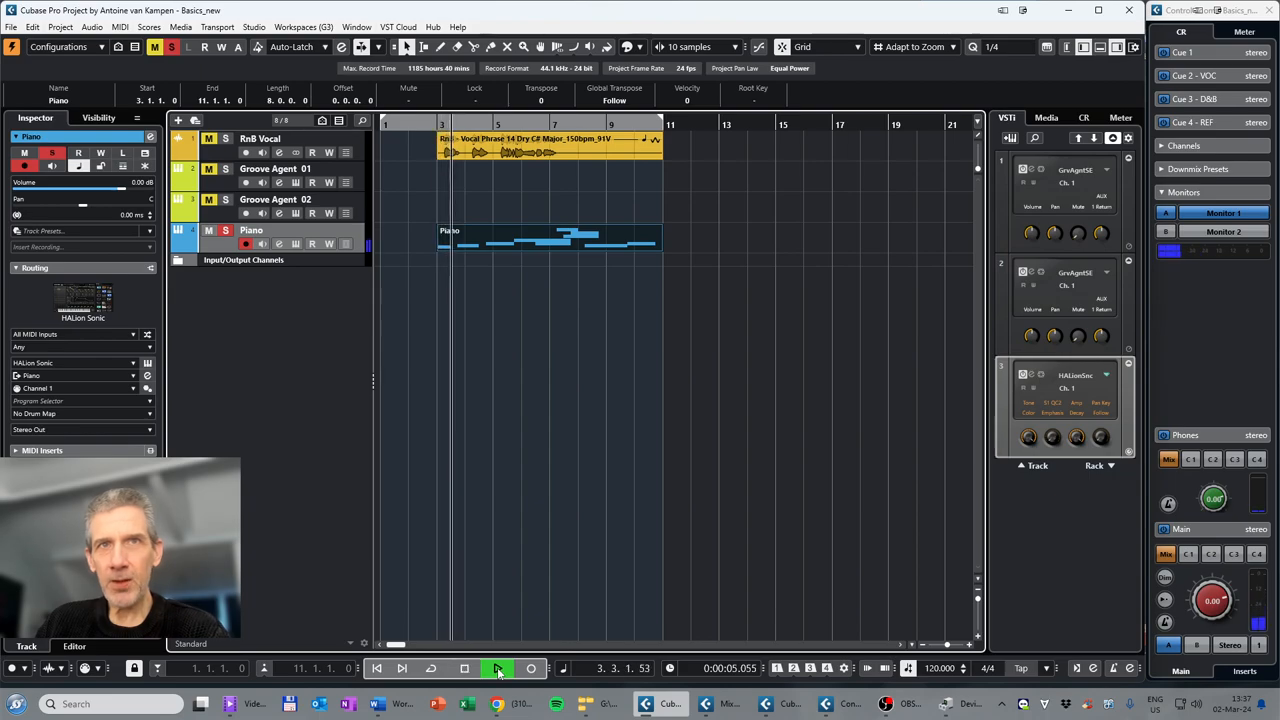
left_click(497, 668)
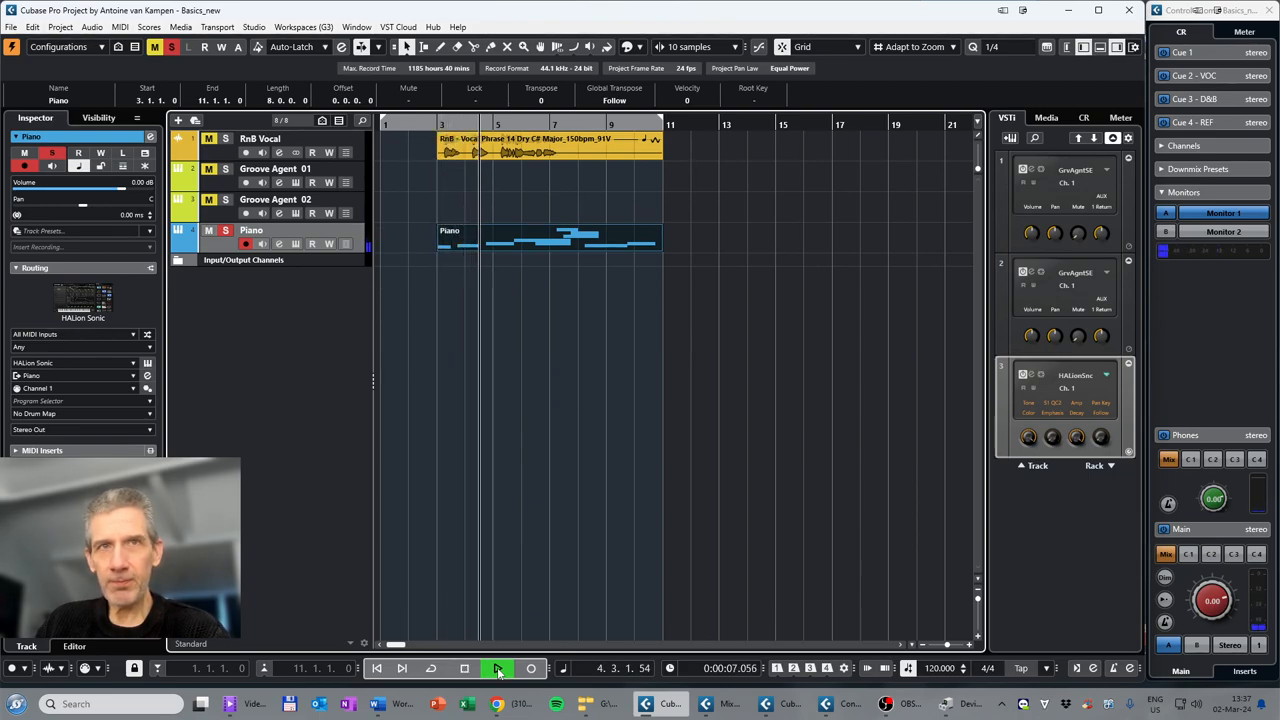
left_click(497, 668)
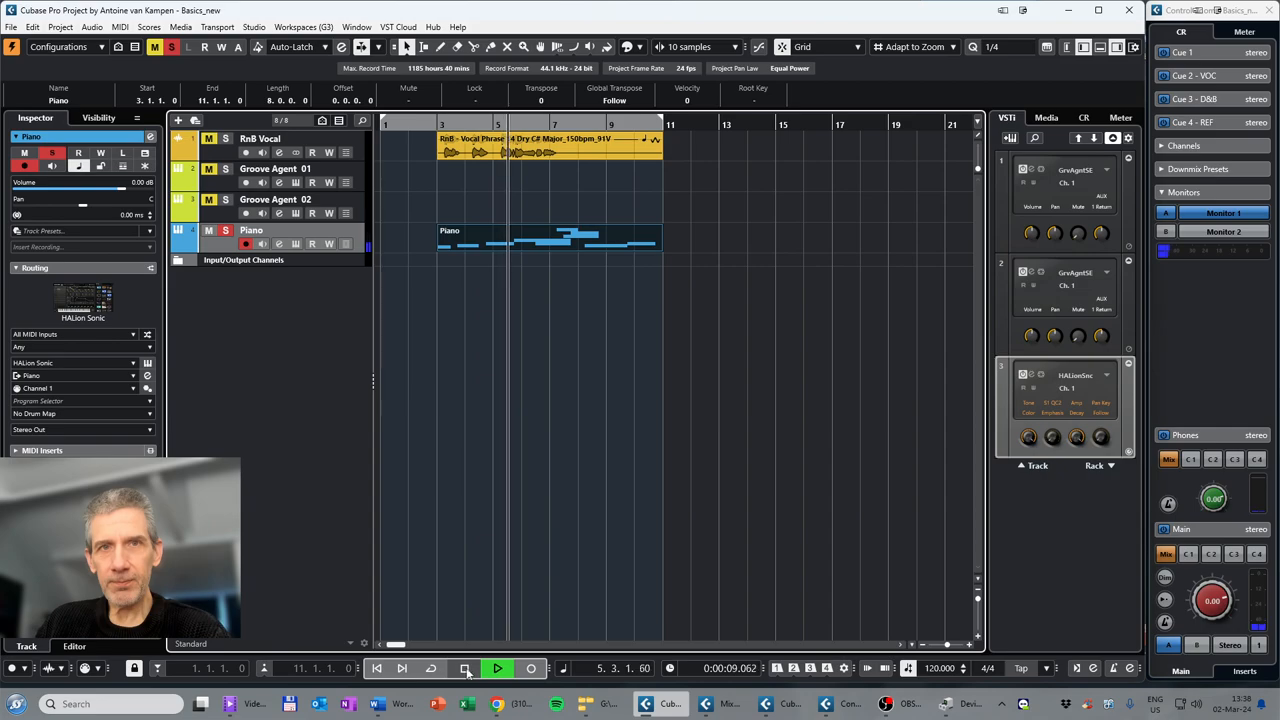
left_click(497, 668)
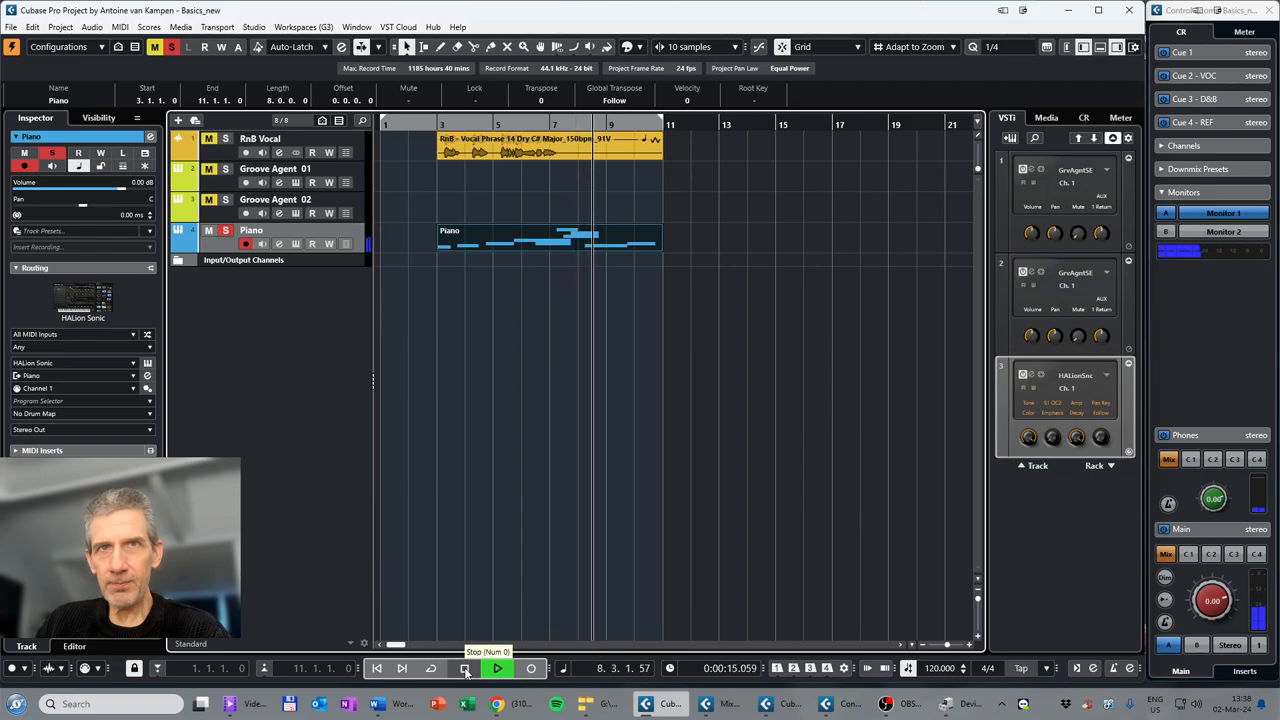
left_click(464, 668)
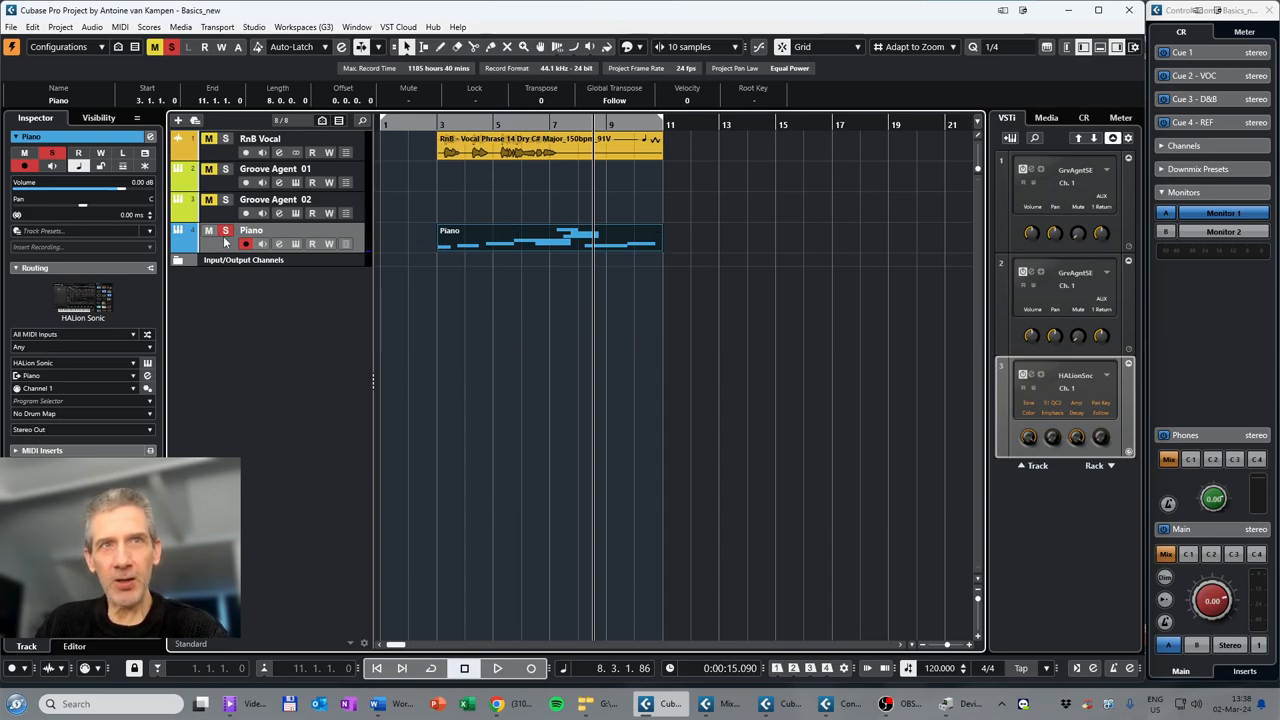
left_click(225, 230)
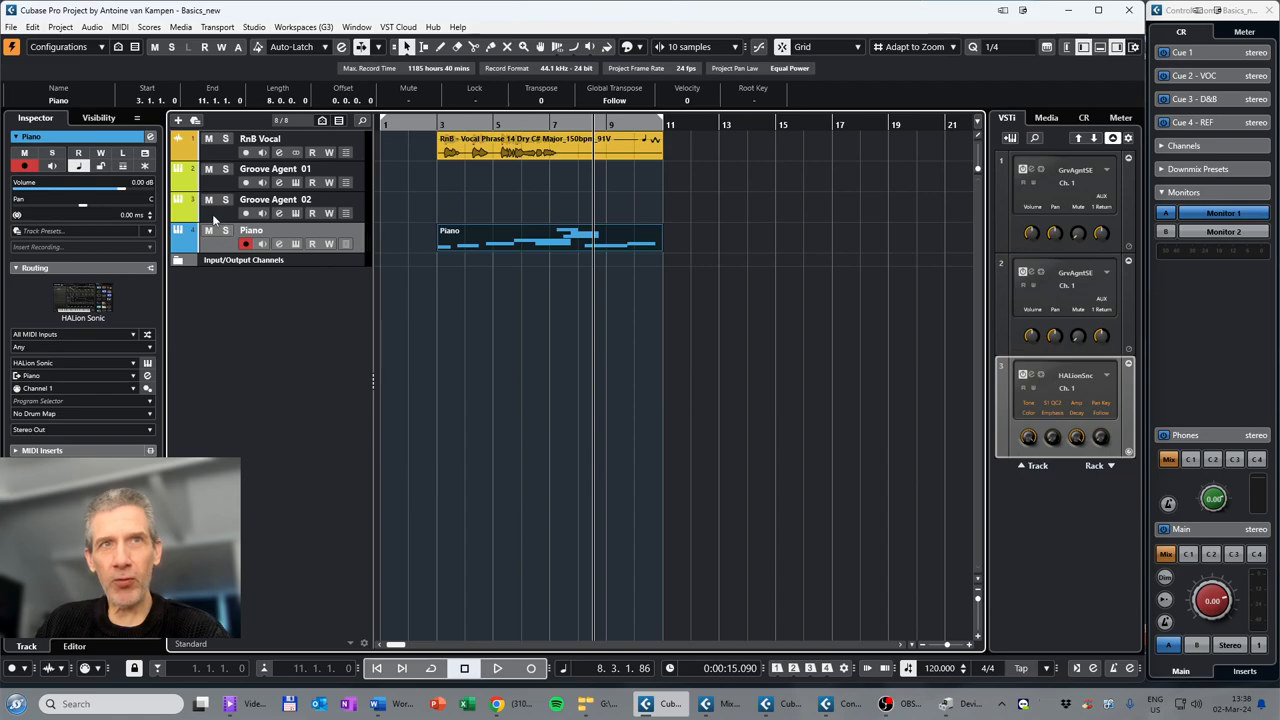
left_click(275, 199)
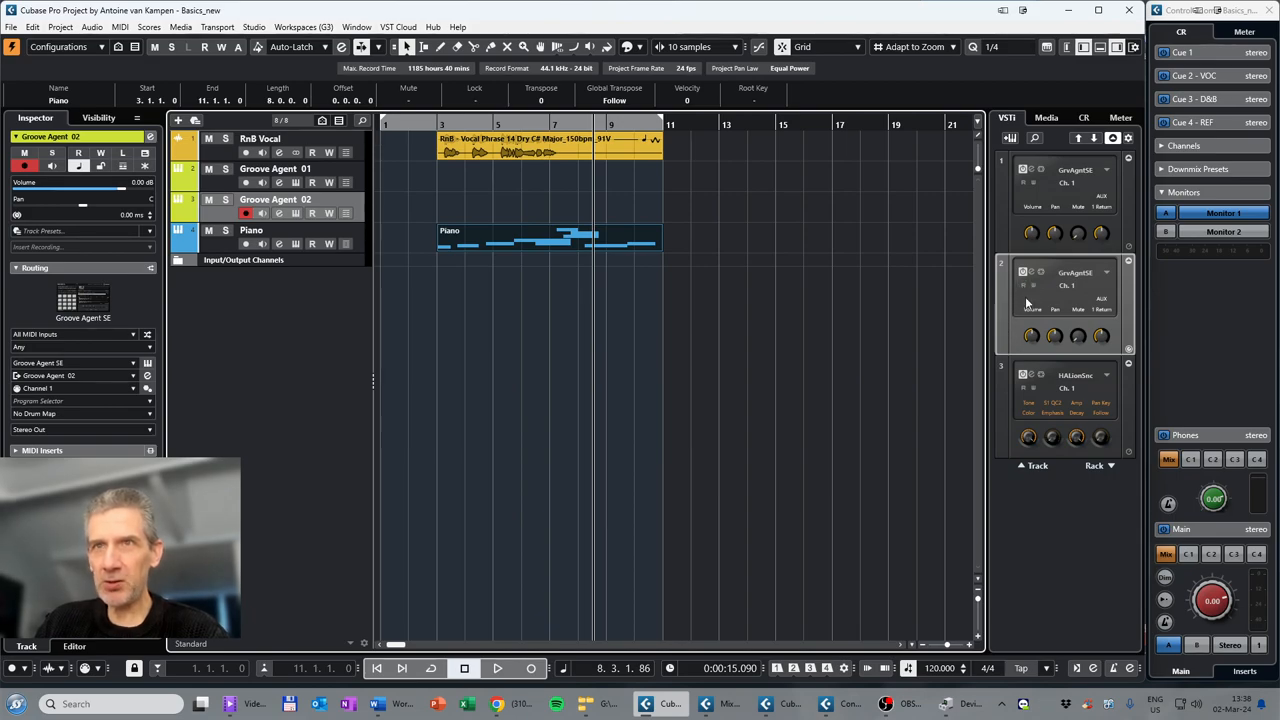
mouse_move(1030, 273)
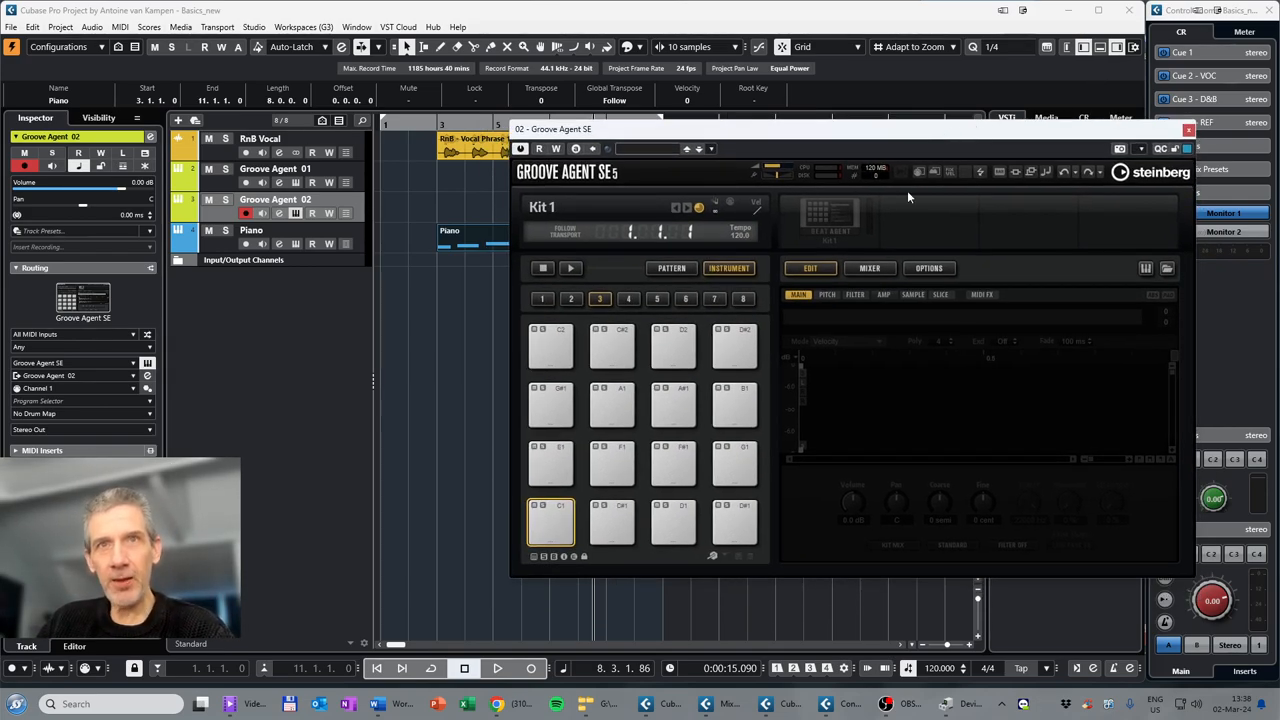
mouse_move(838, 221)
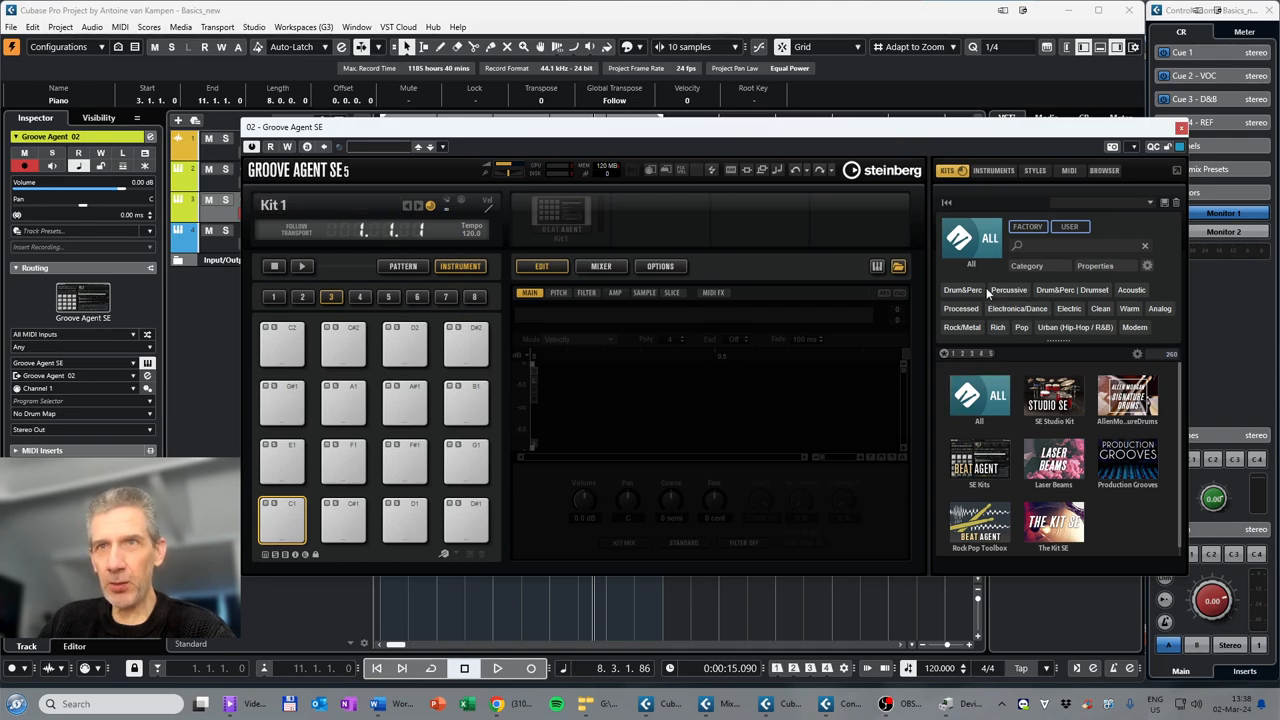
mouse_move(1053, 398)
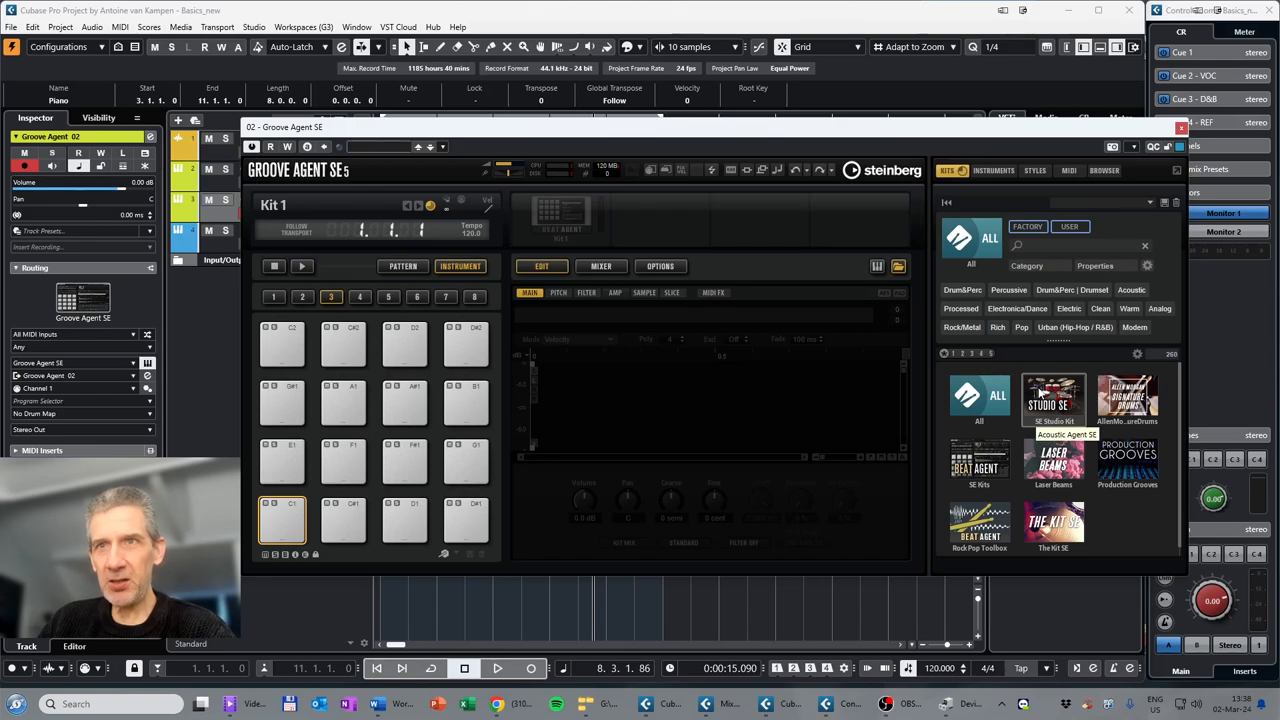
Step: Load the Break Me Down kit from the SE Studio Kit library into Groove Agent SE
left_click(1053, 400)
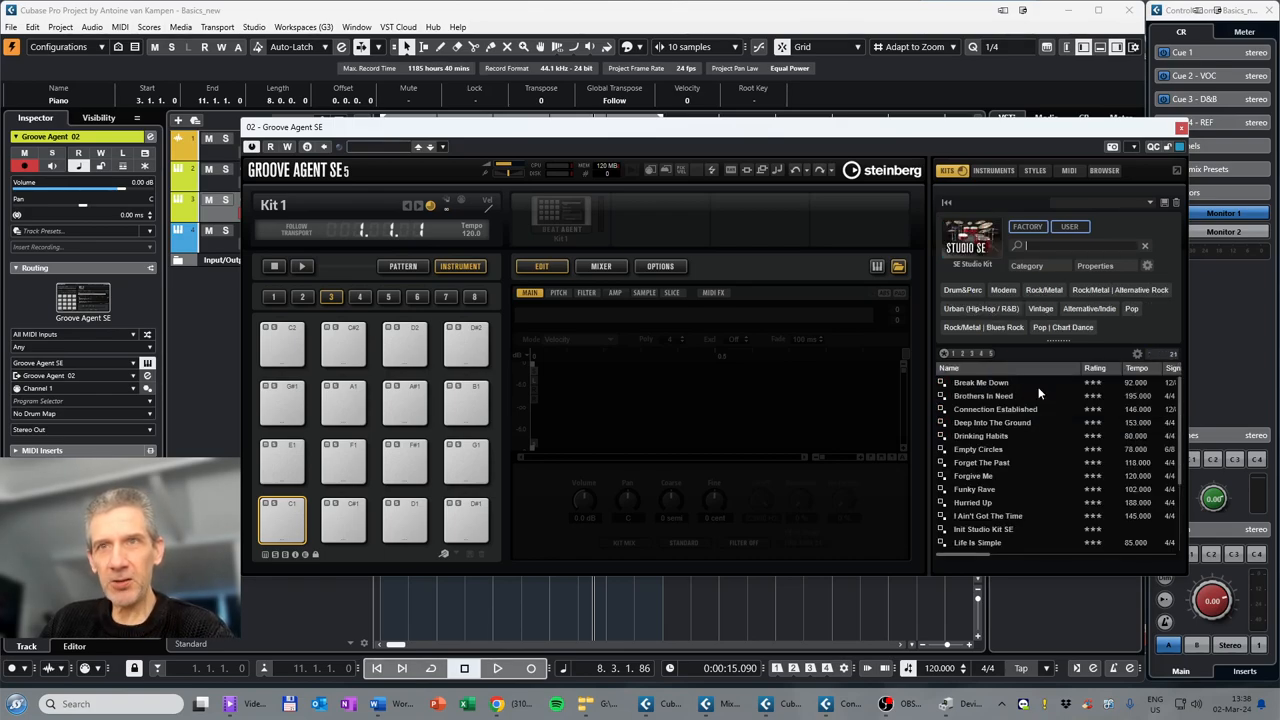
mouse_move(985, 382)
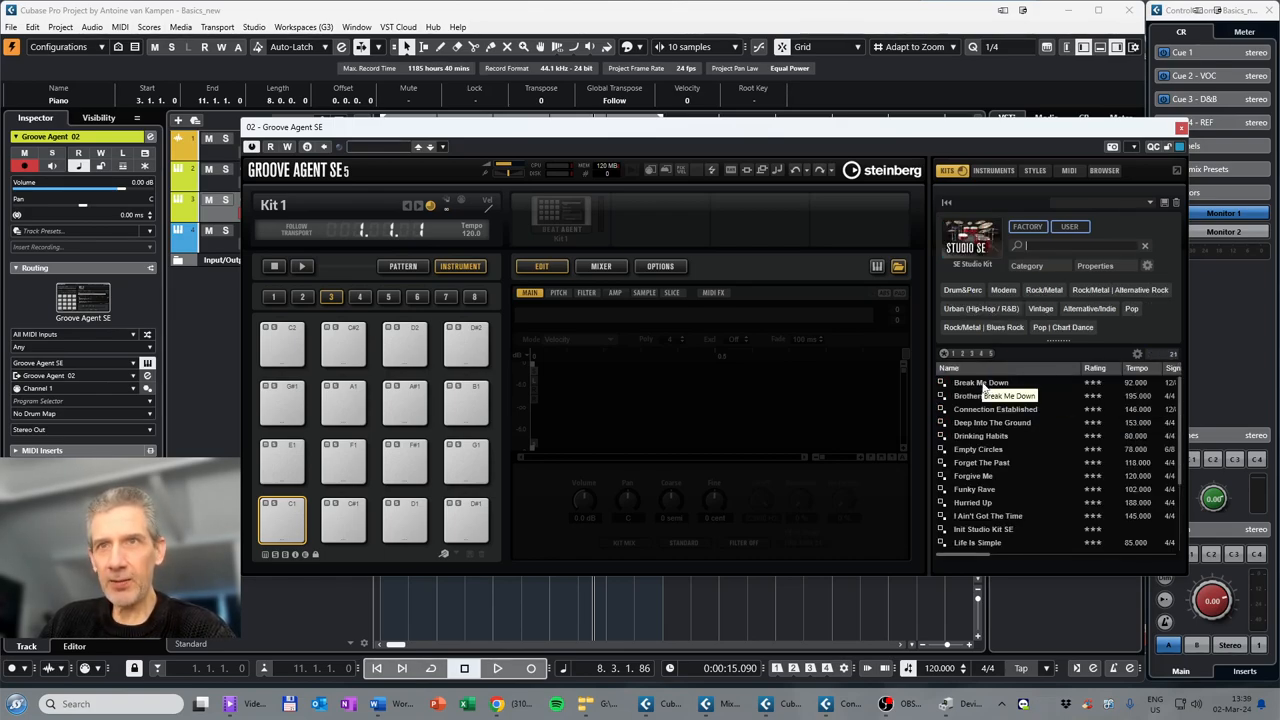
left_click(981, 382)
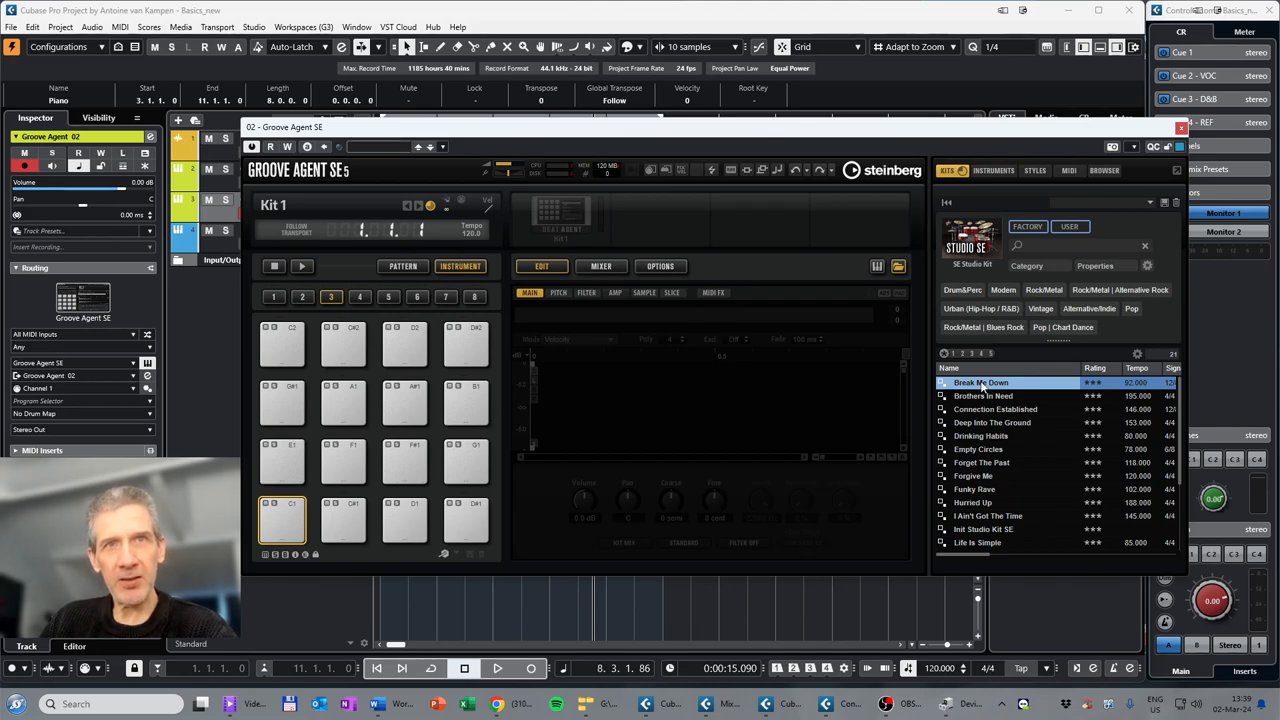
double_click(981, 382)
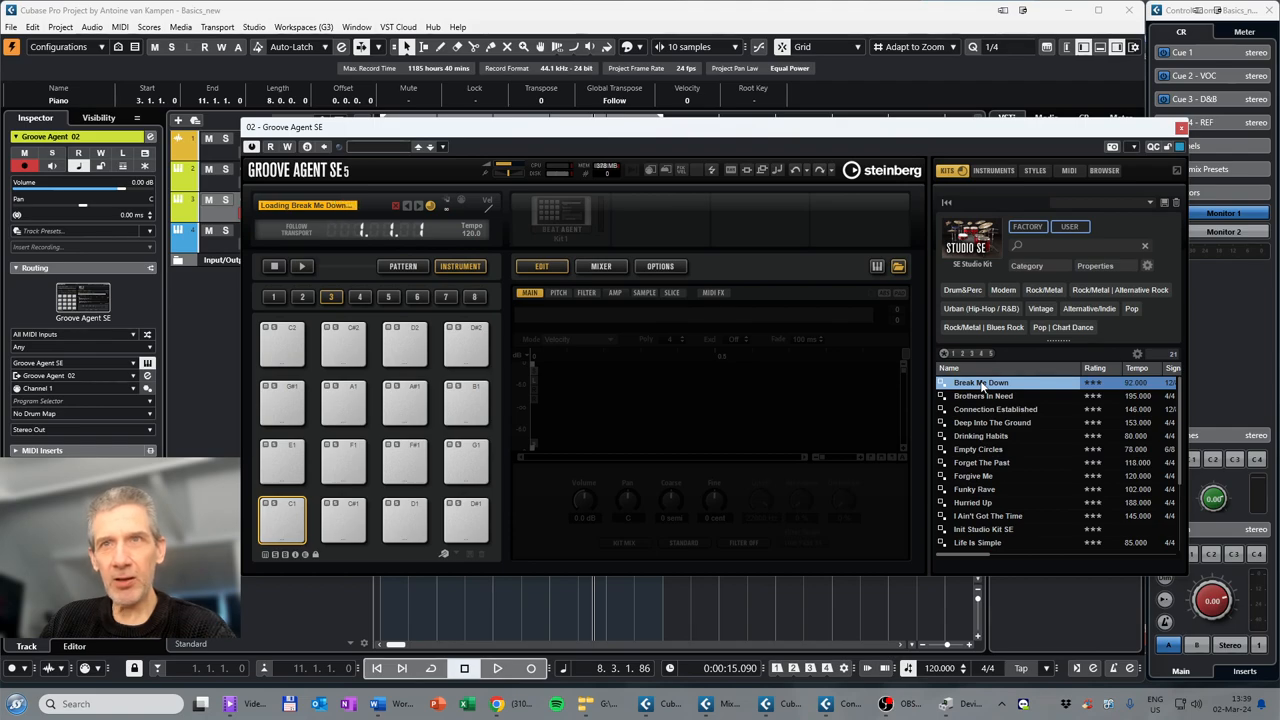
double_click(982, 382)
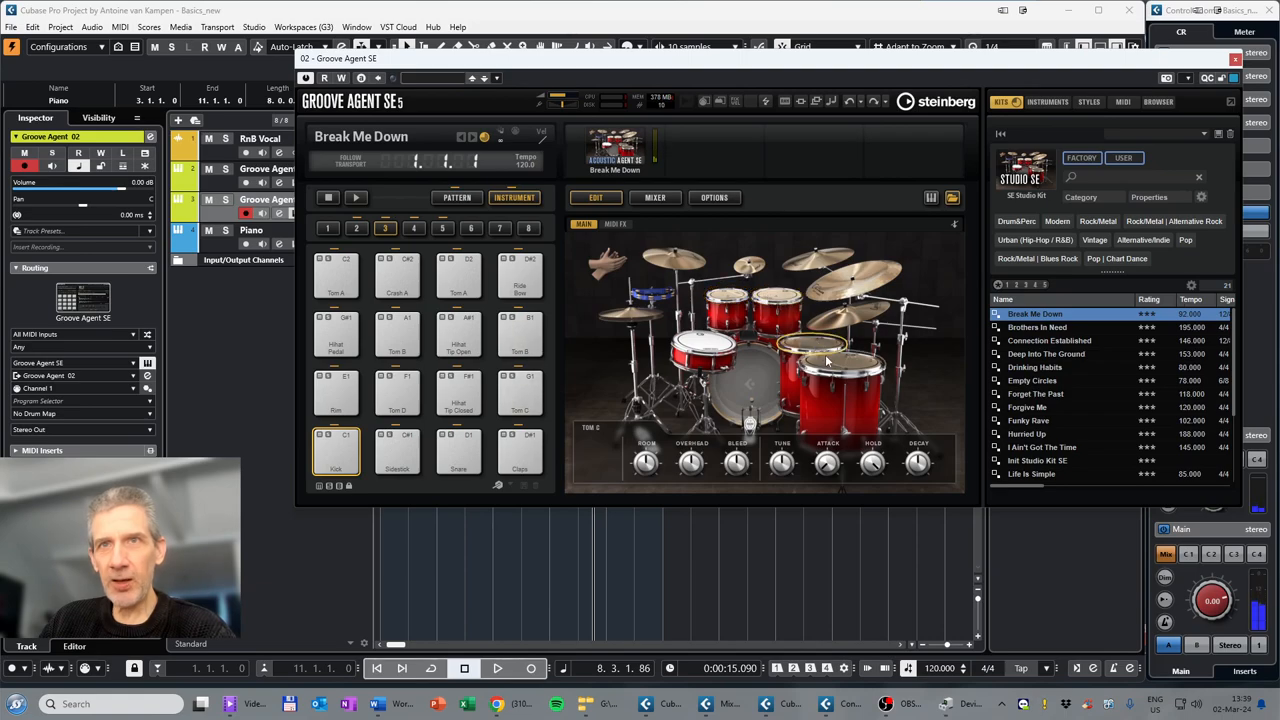
Step: Audition the Break Me Down crash, tambourine, claps, snare and kick sounds
left_click(670, 260)
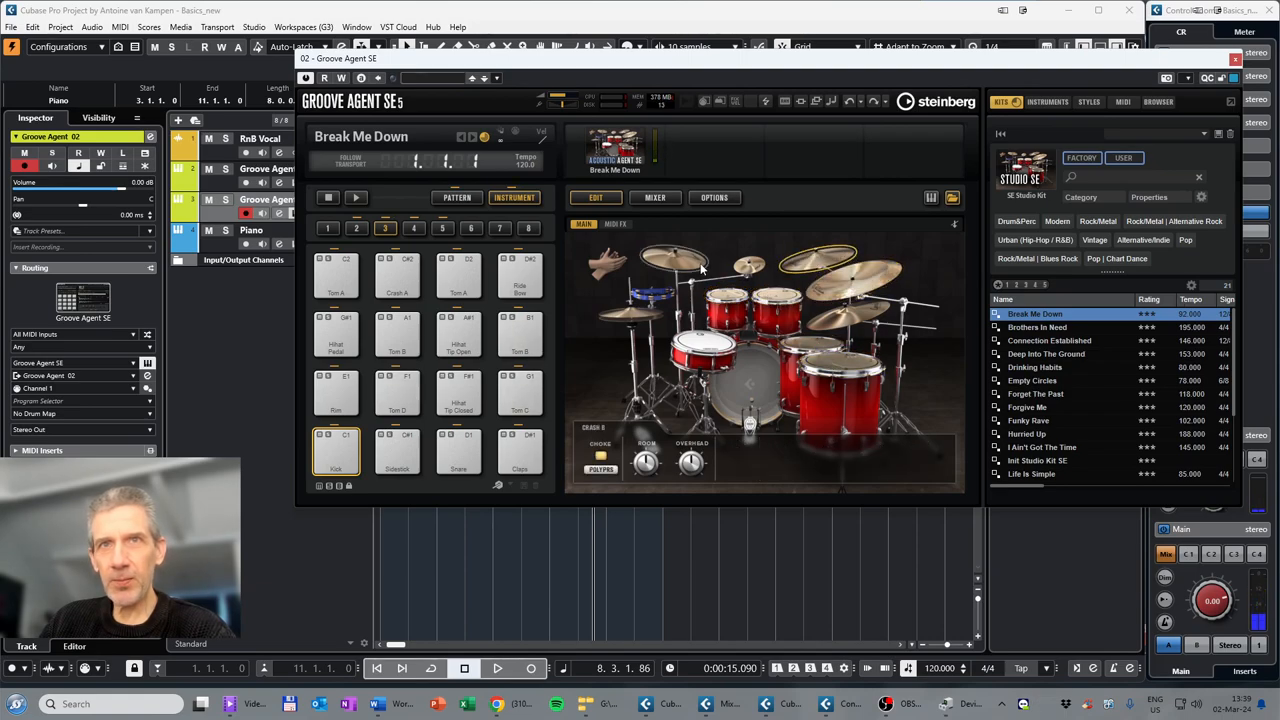
left_click(745, 385)
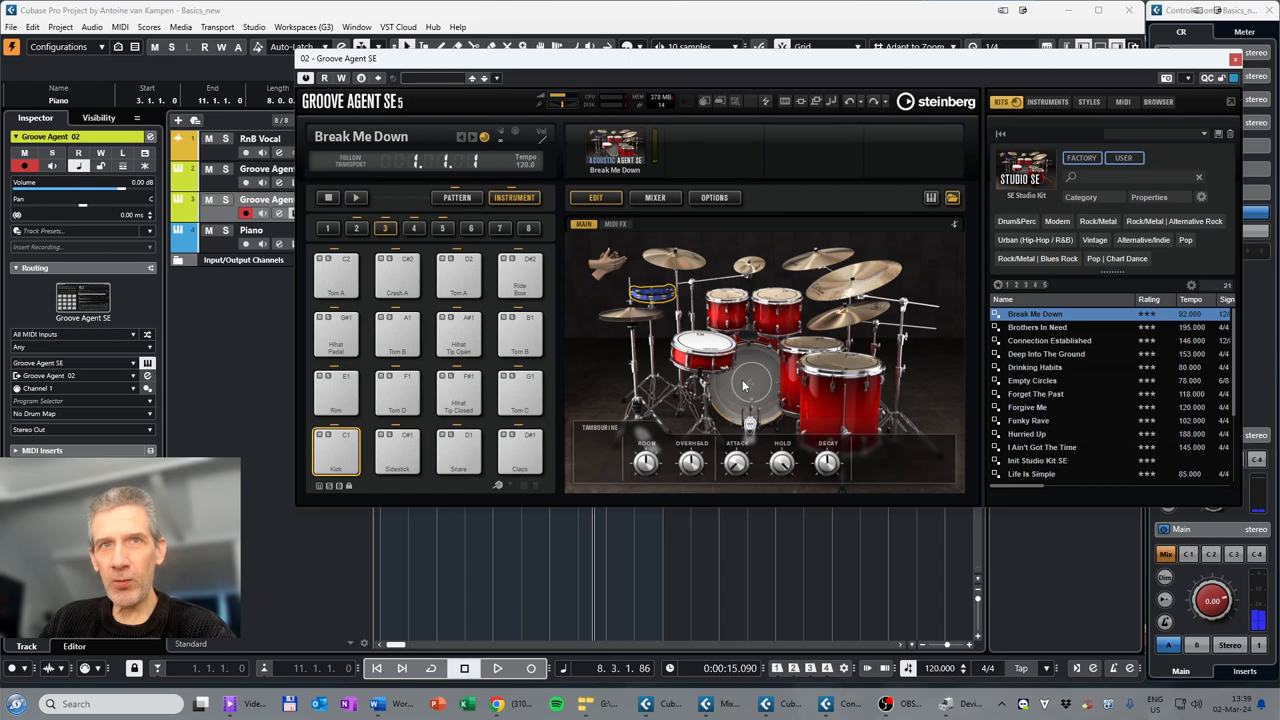
left_click(336, 452)
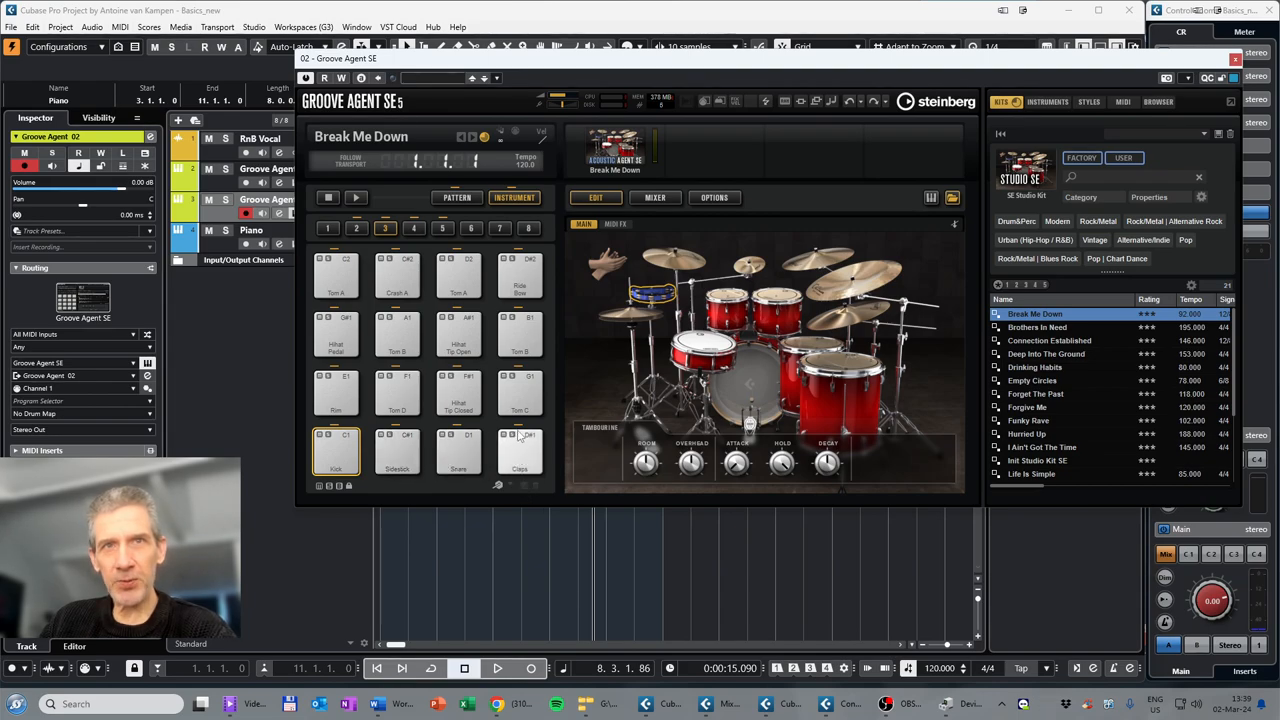
left_click(336, 452)
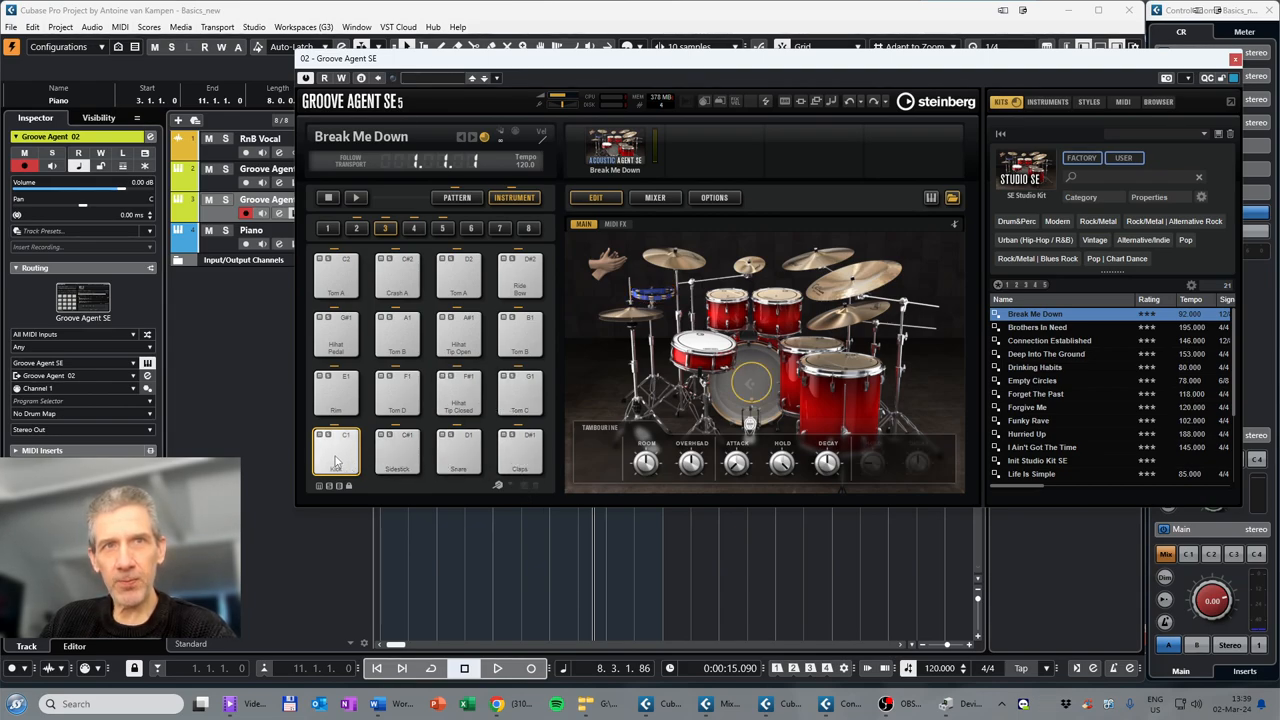
left_click(458, 452)
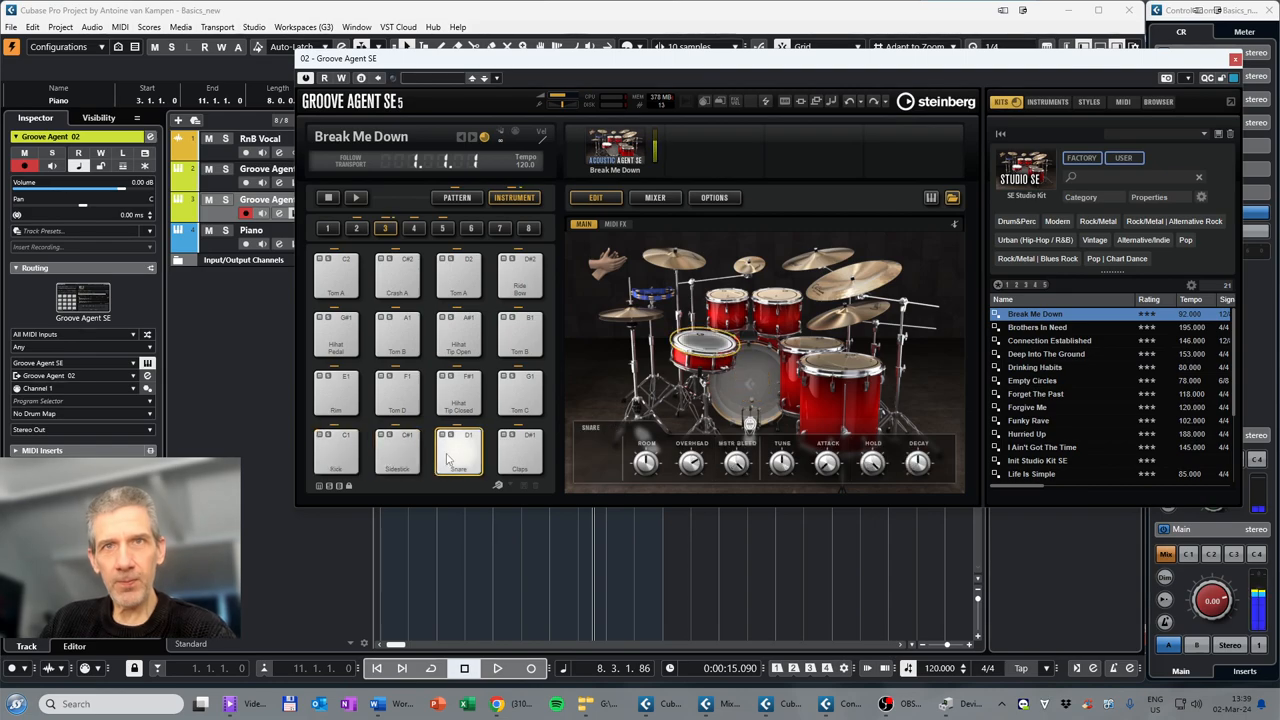
left_click(345, 450)
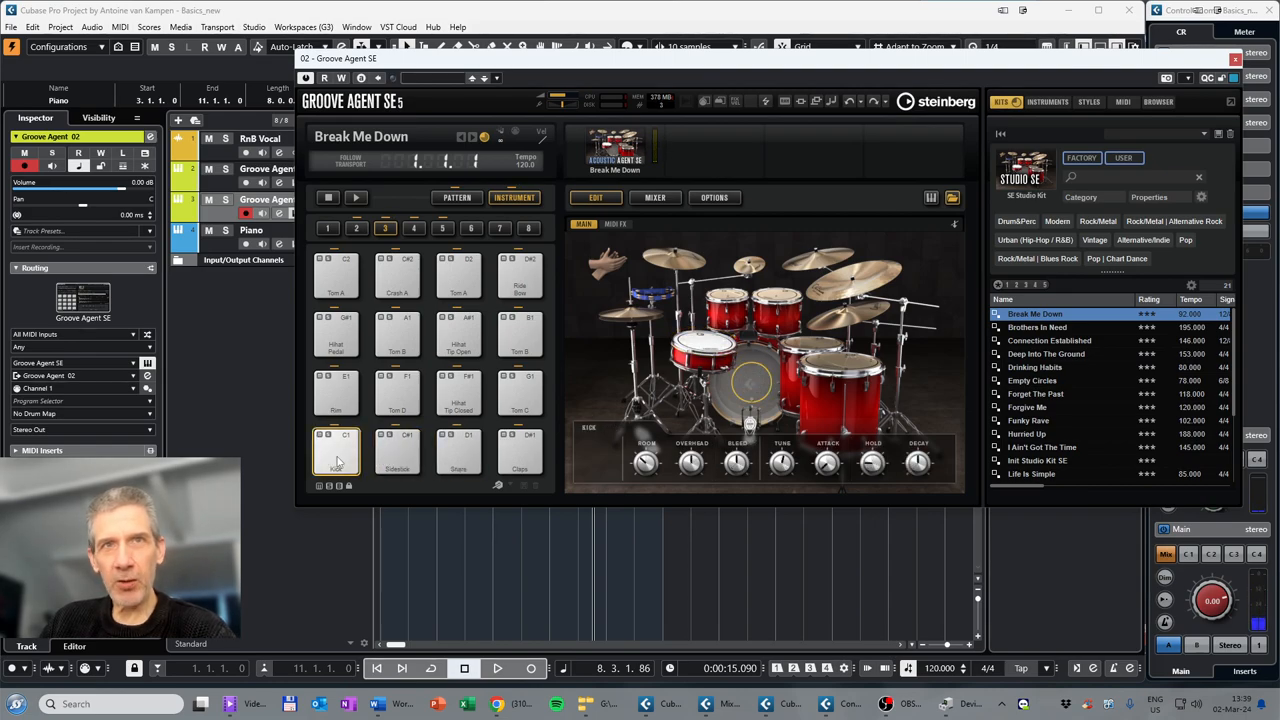
mouse_move(514, 197)
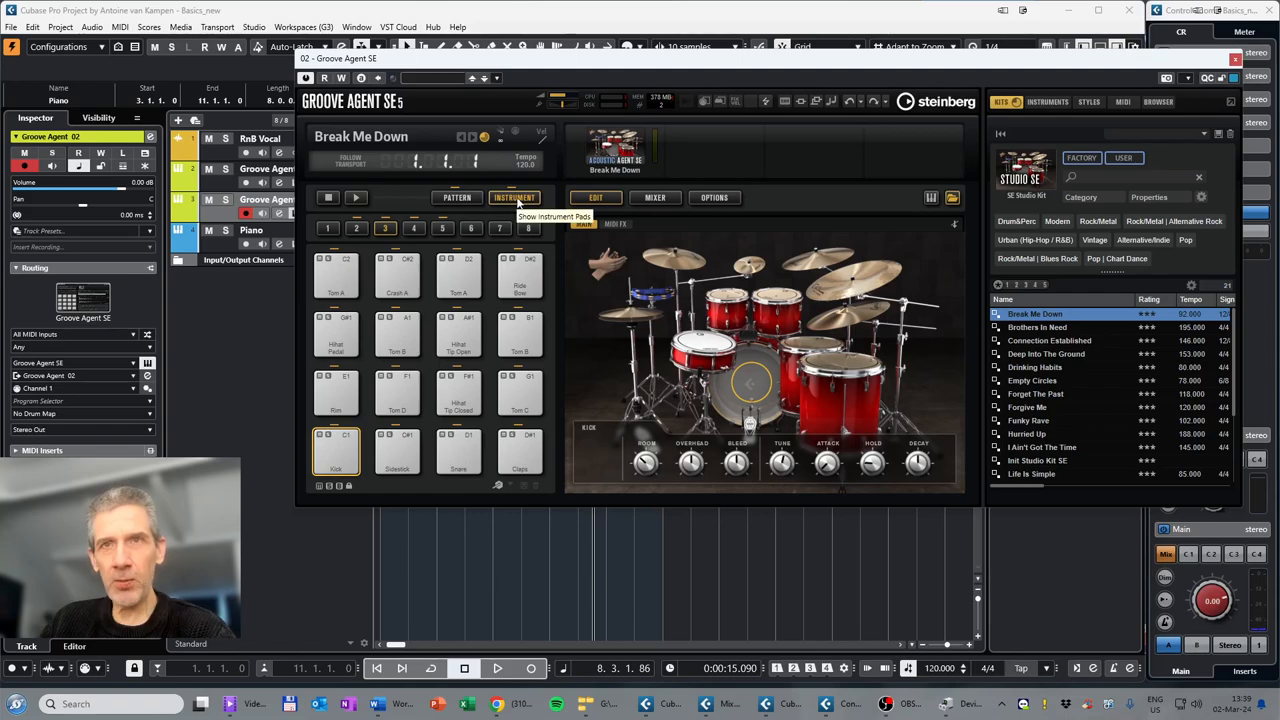
mouse_move(457, 197)
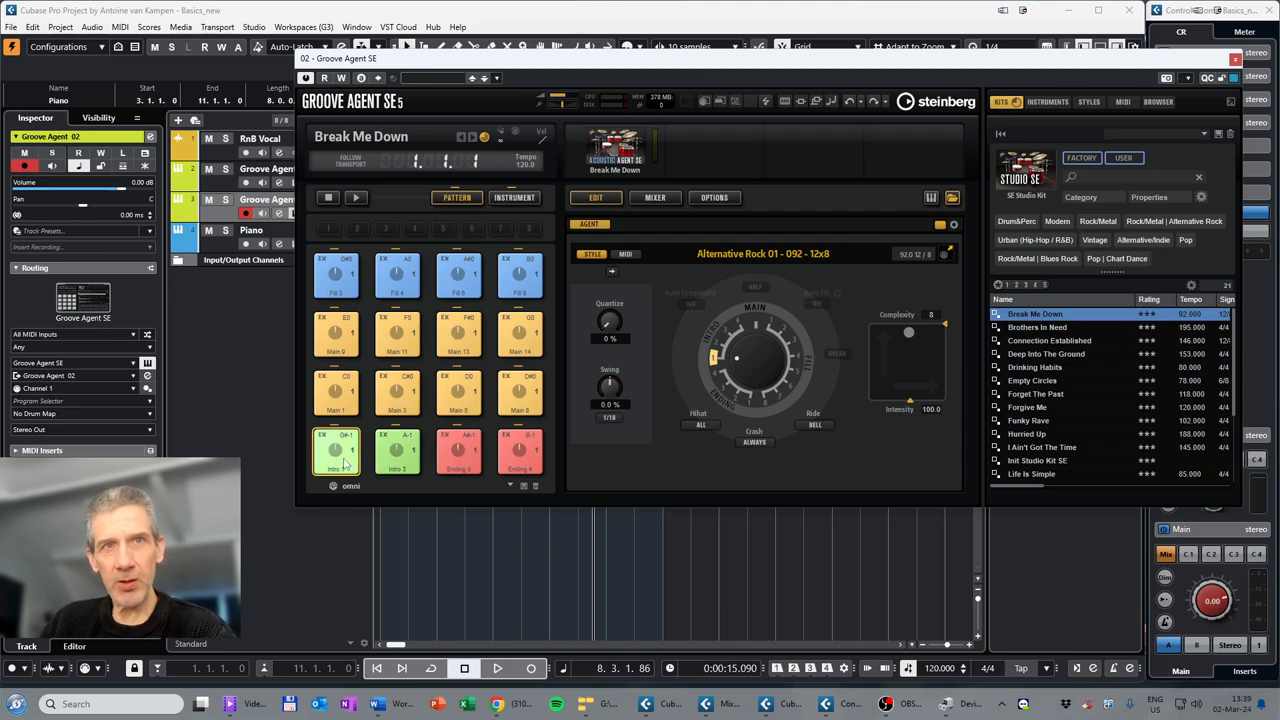
Step: Preview a drum pattern pad and place the pattern onto the Groove Agent 02 track
left_click(335, 392)
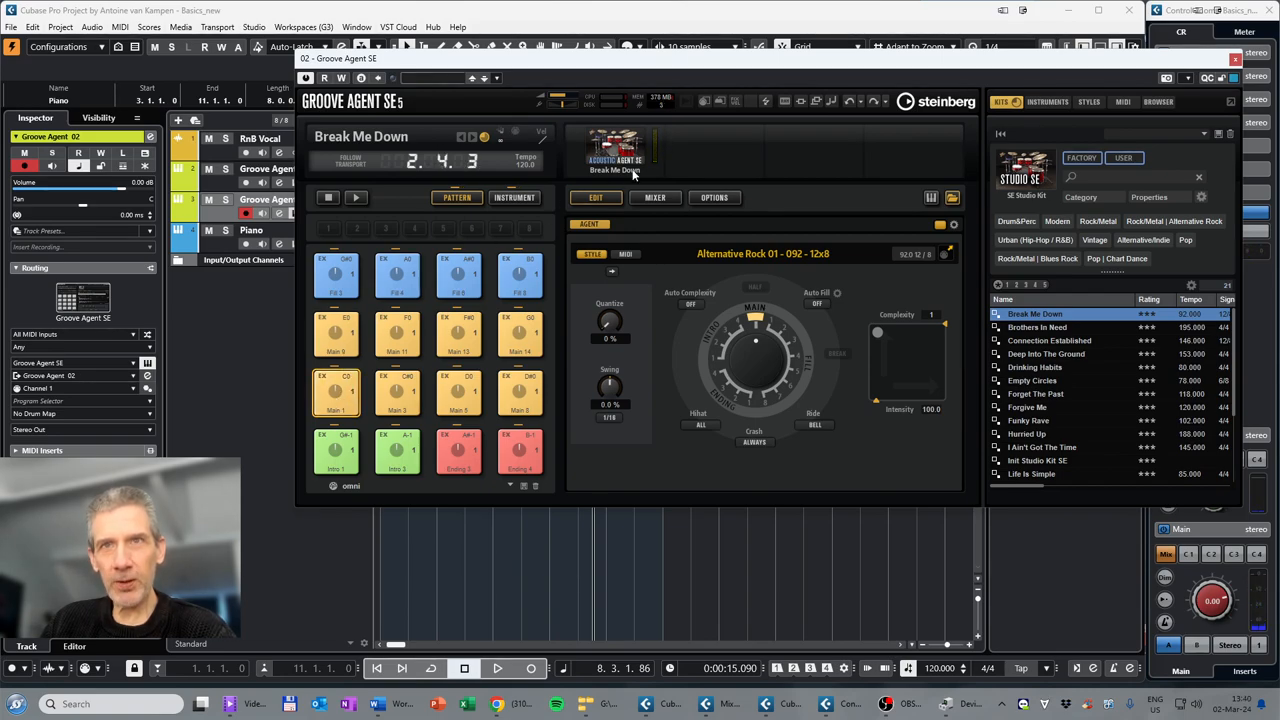
mouse_move(600, 66)
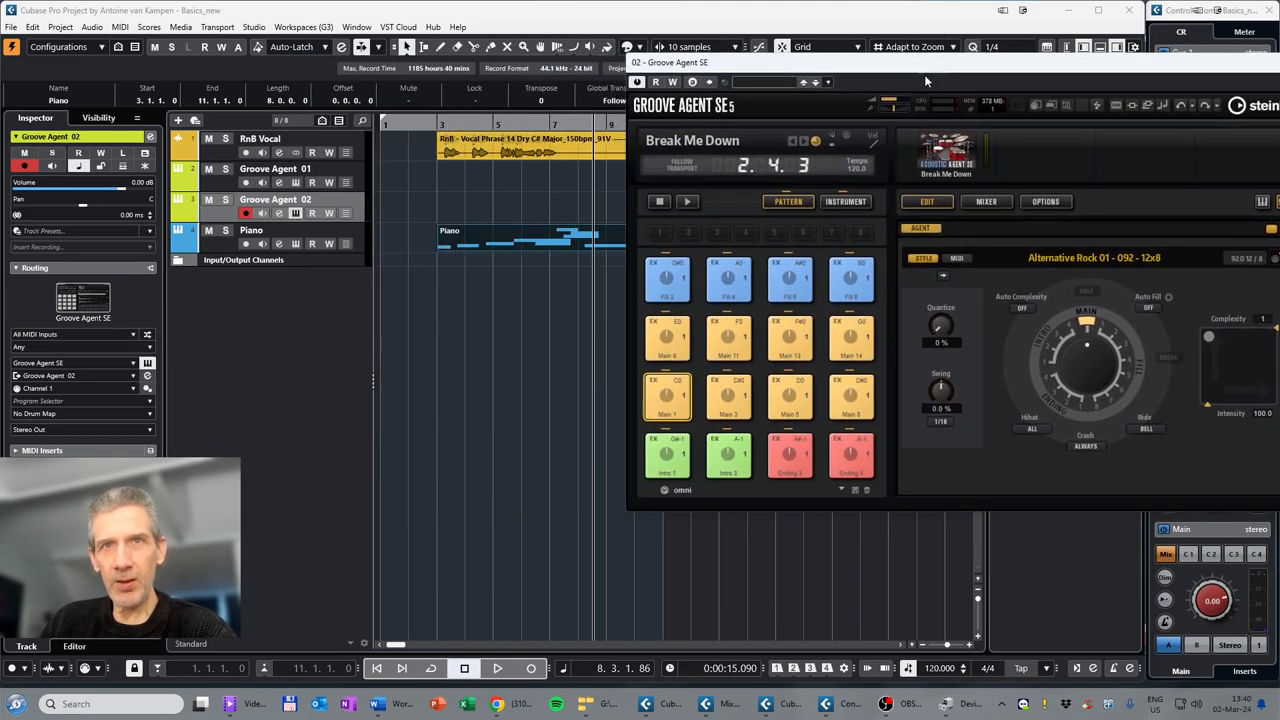
left_click(668, 396)
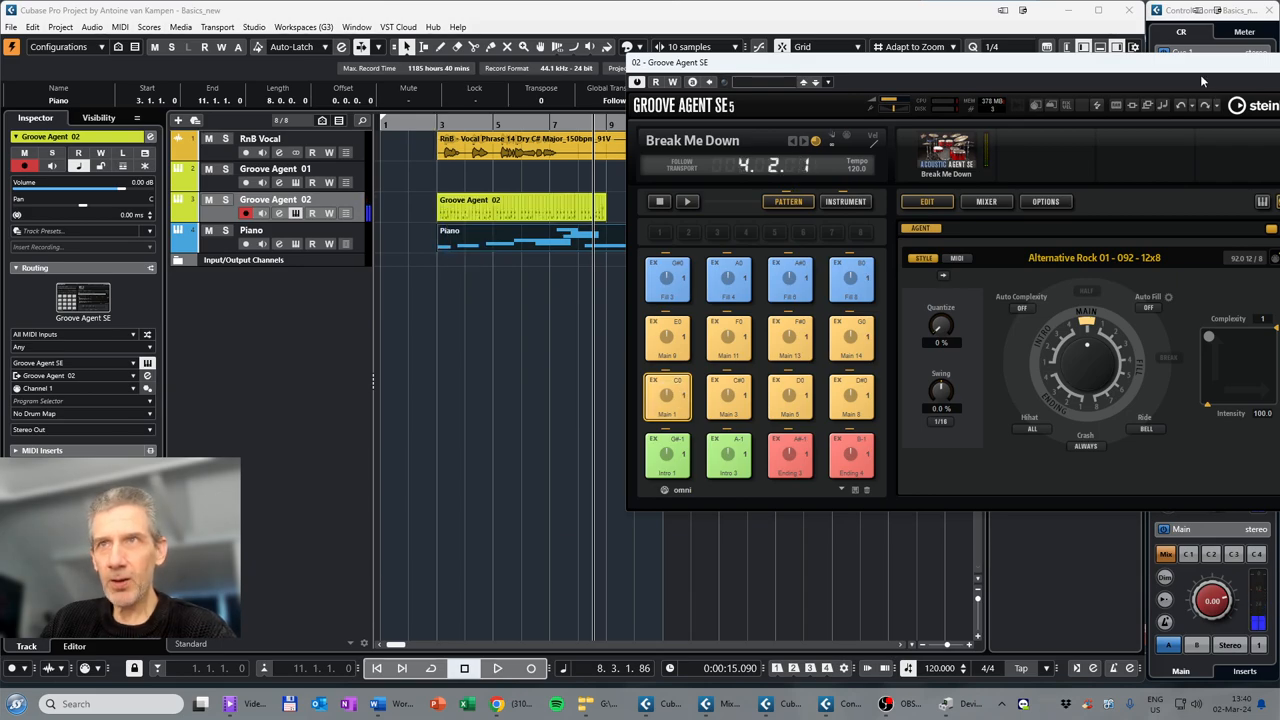
left_click(1161, 119)
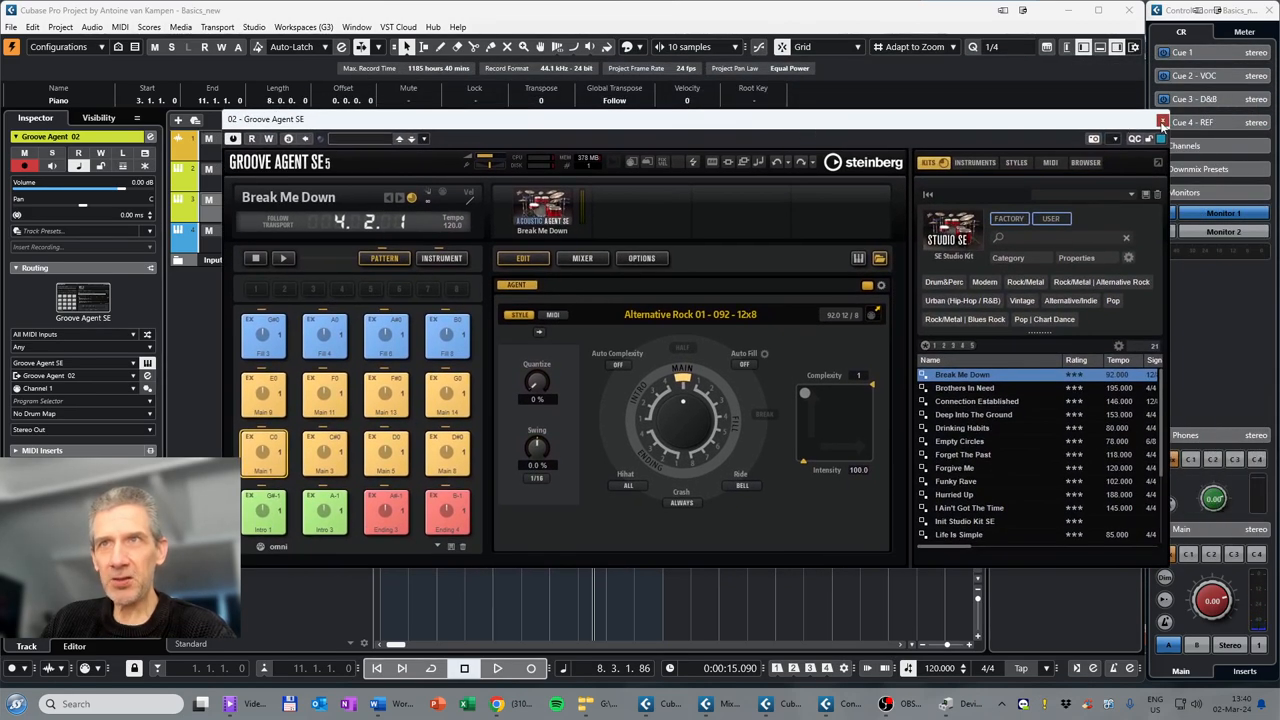
left_click(1160, 122)
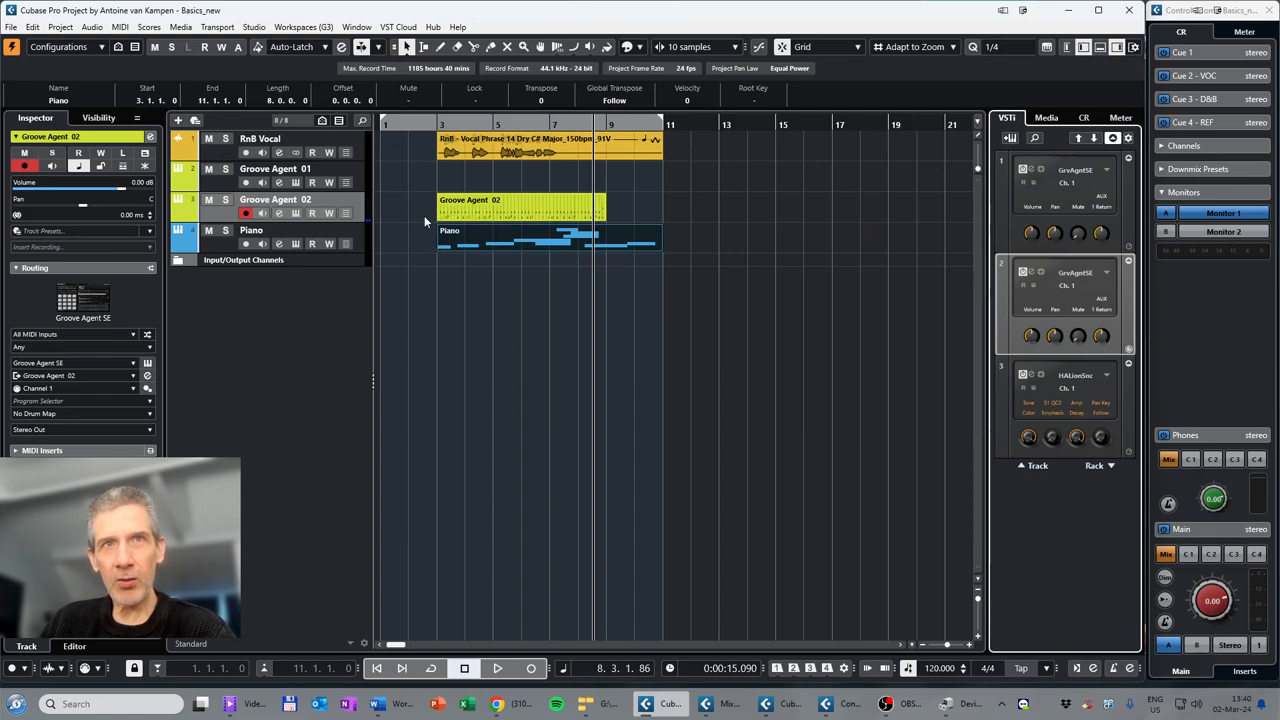
Step: Solo Groove Agent 02, play and stop, then open its drum part in the Key Editor
left_click(490, 210)
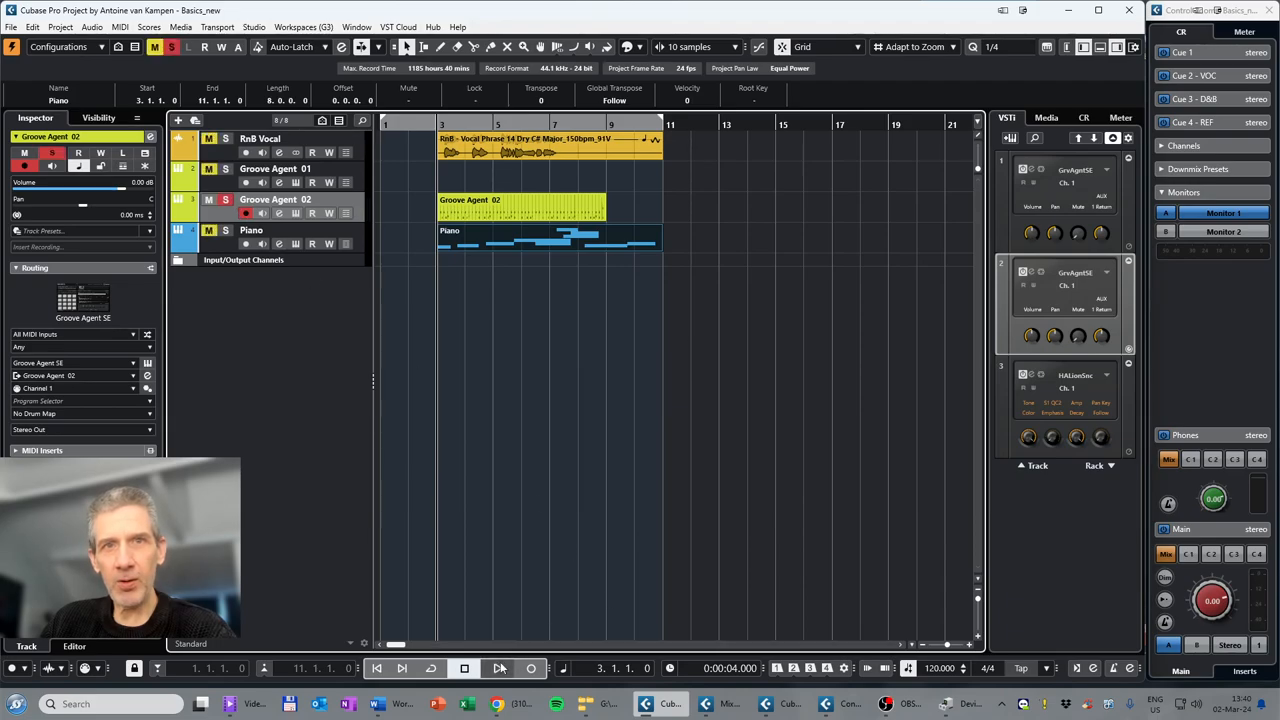
left_click(497, 668)
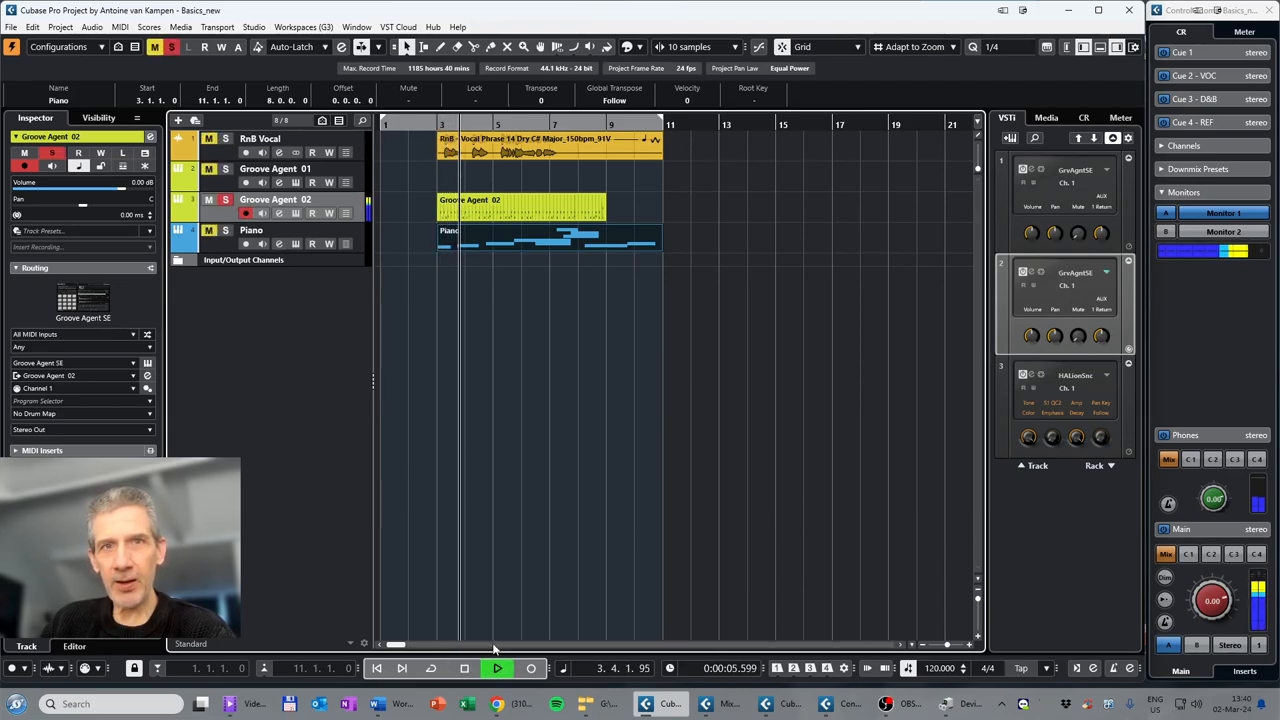
left_click(497, 668)
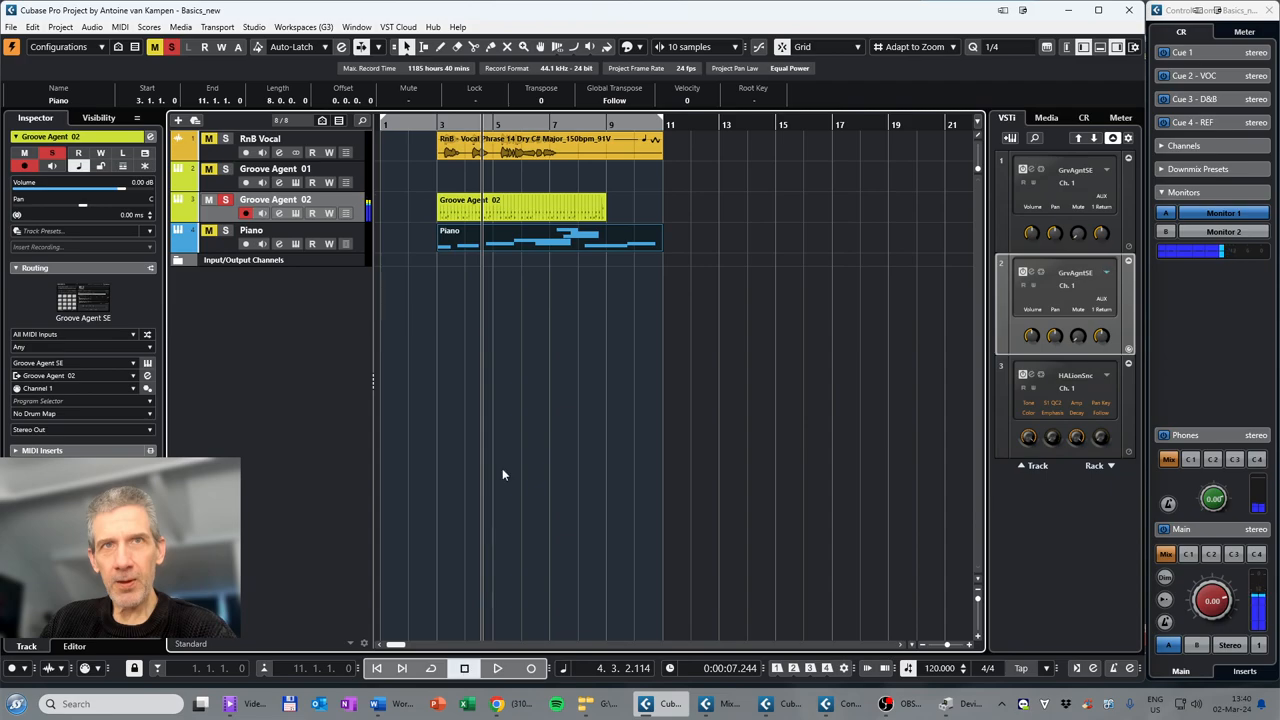
left_click(520, 208)
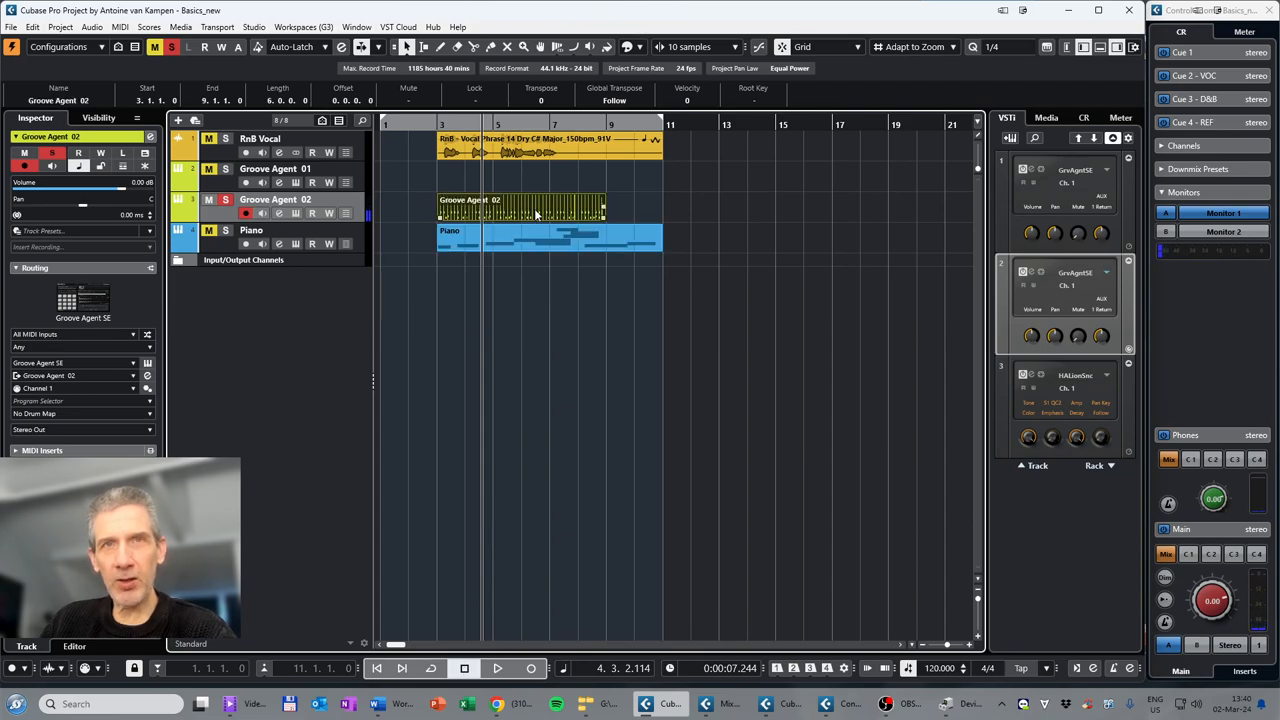
double_click(520, 207)
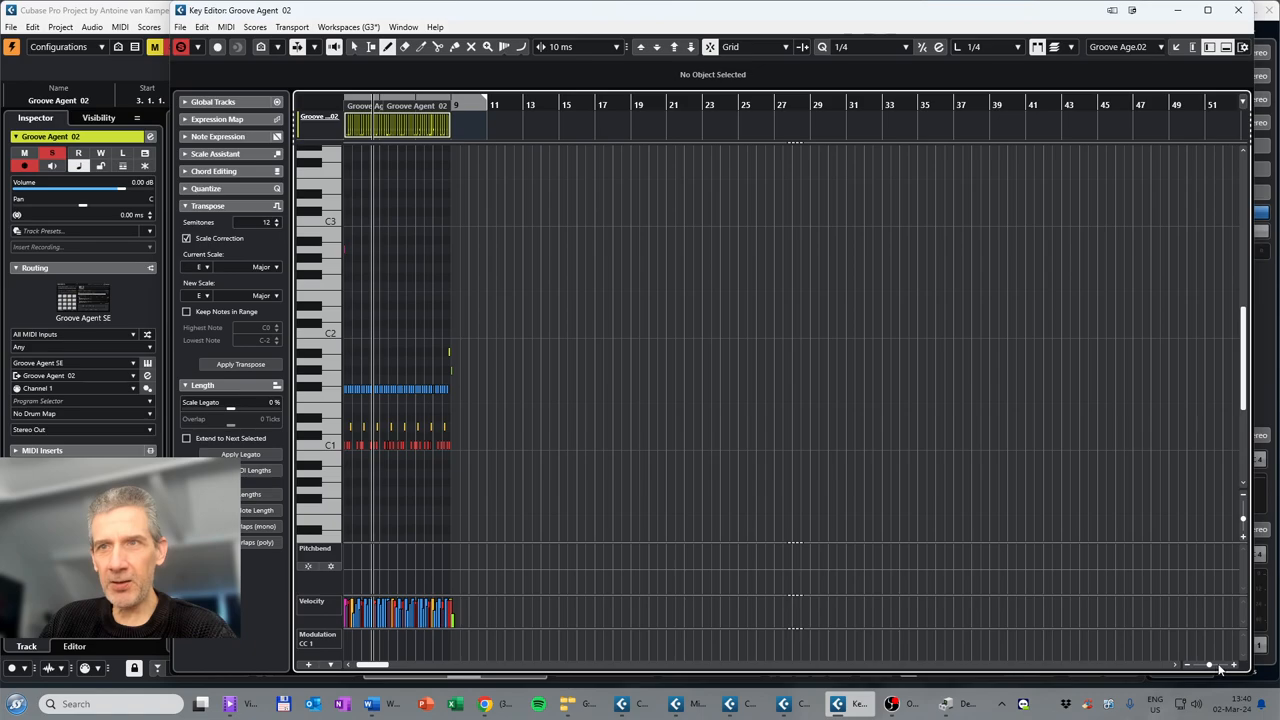
Step: Close the Key Editor and open the Groove Agent 02 part in the Drum Editor
left_click(1208, 664)
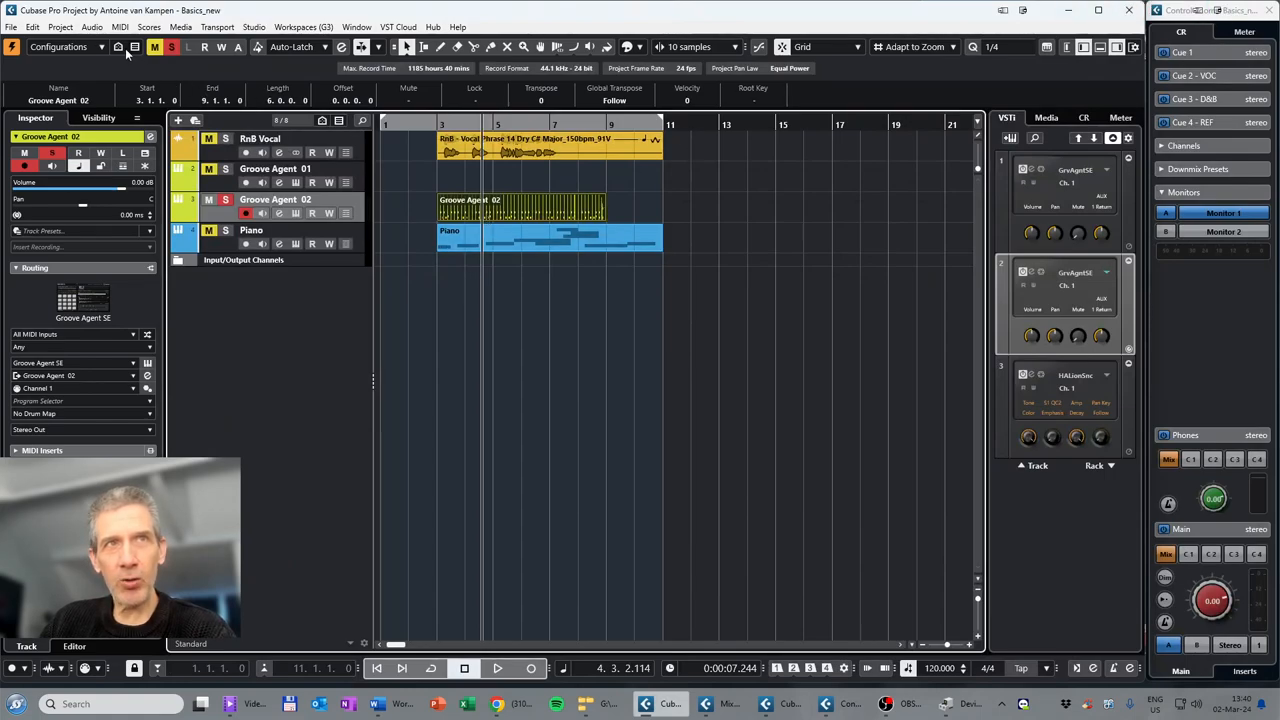
left_click(120, 27)
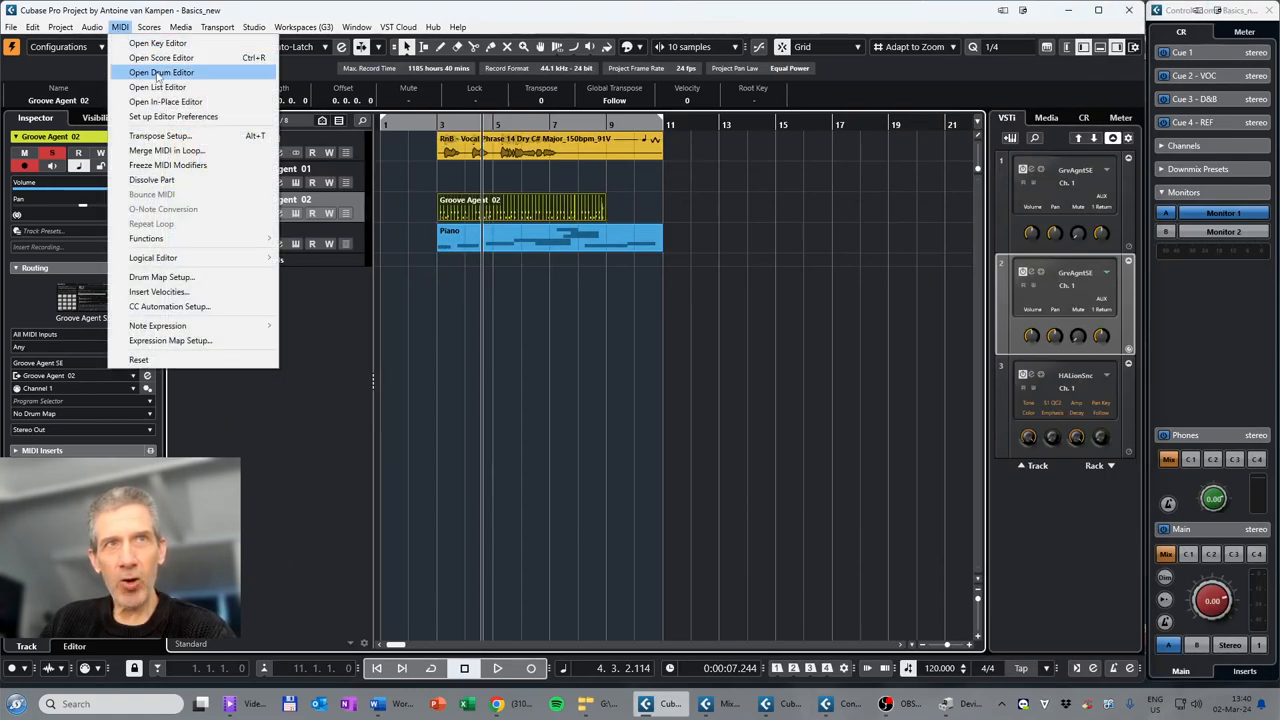
left_click(161, 72)
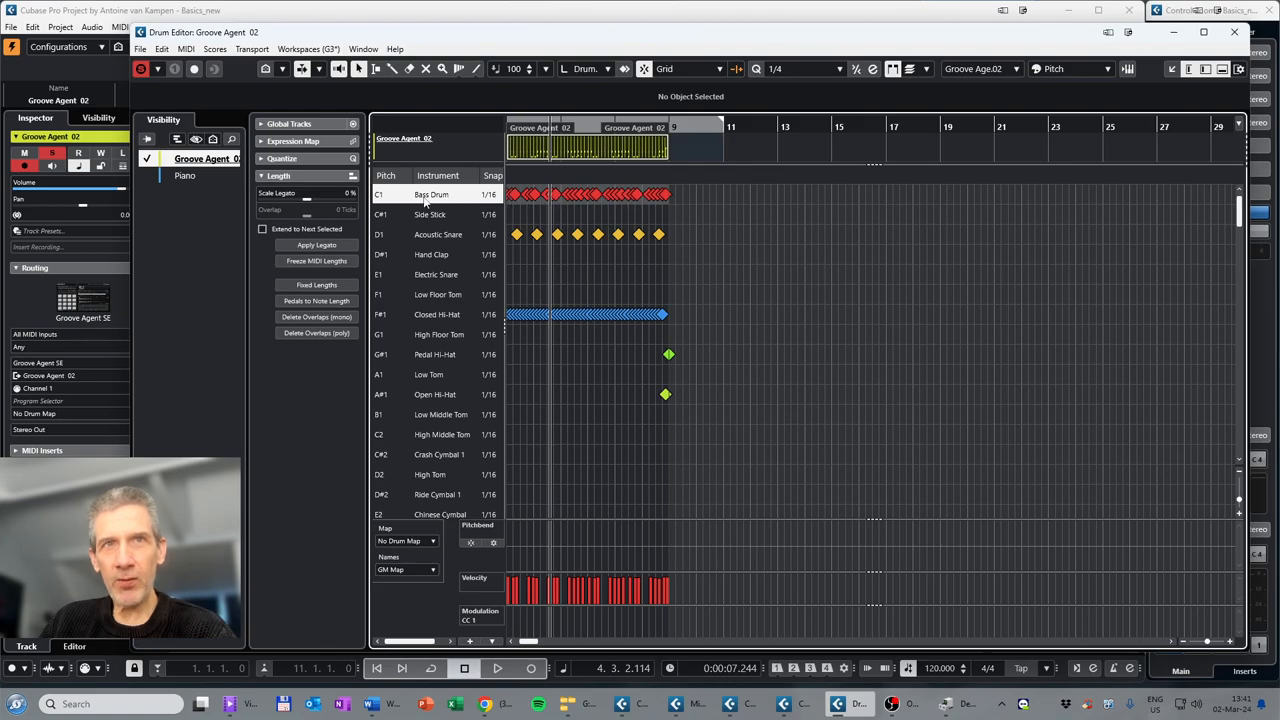
mouse_move(454, 245)
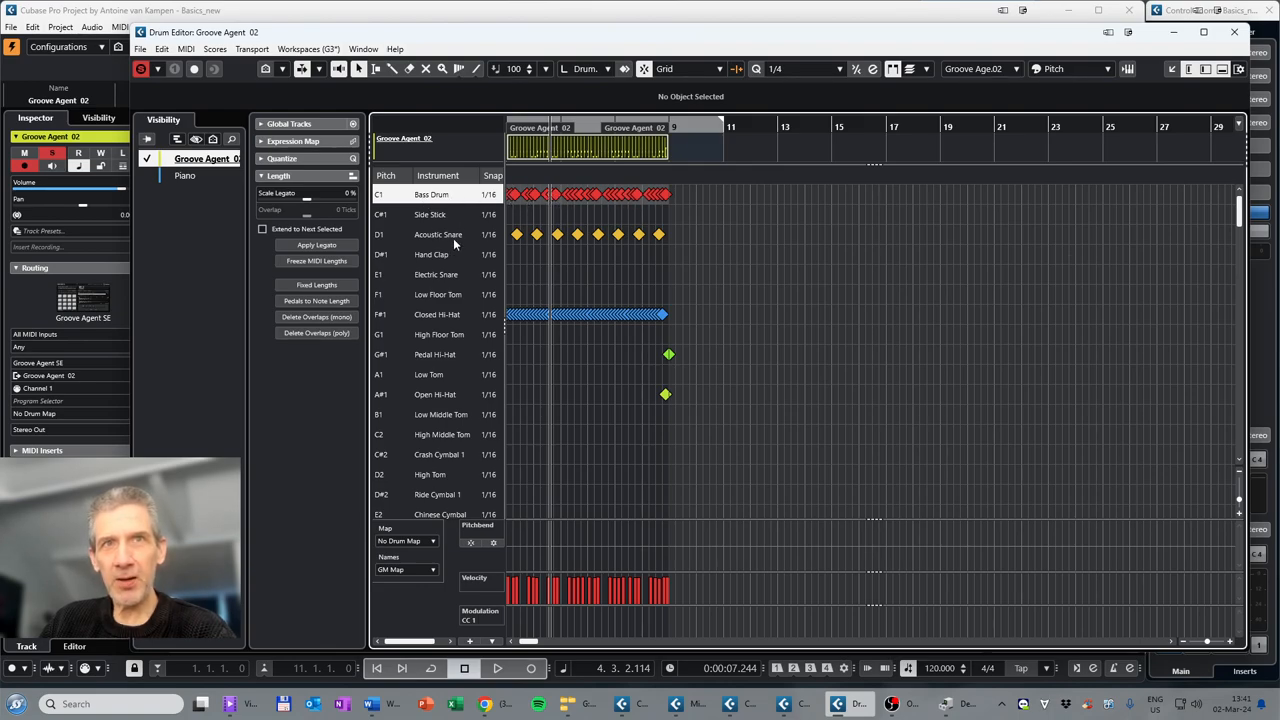
mouse_move(678, 365)
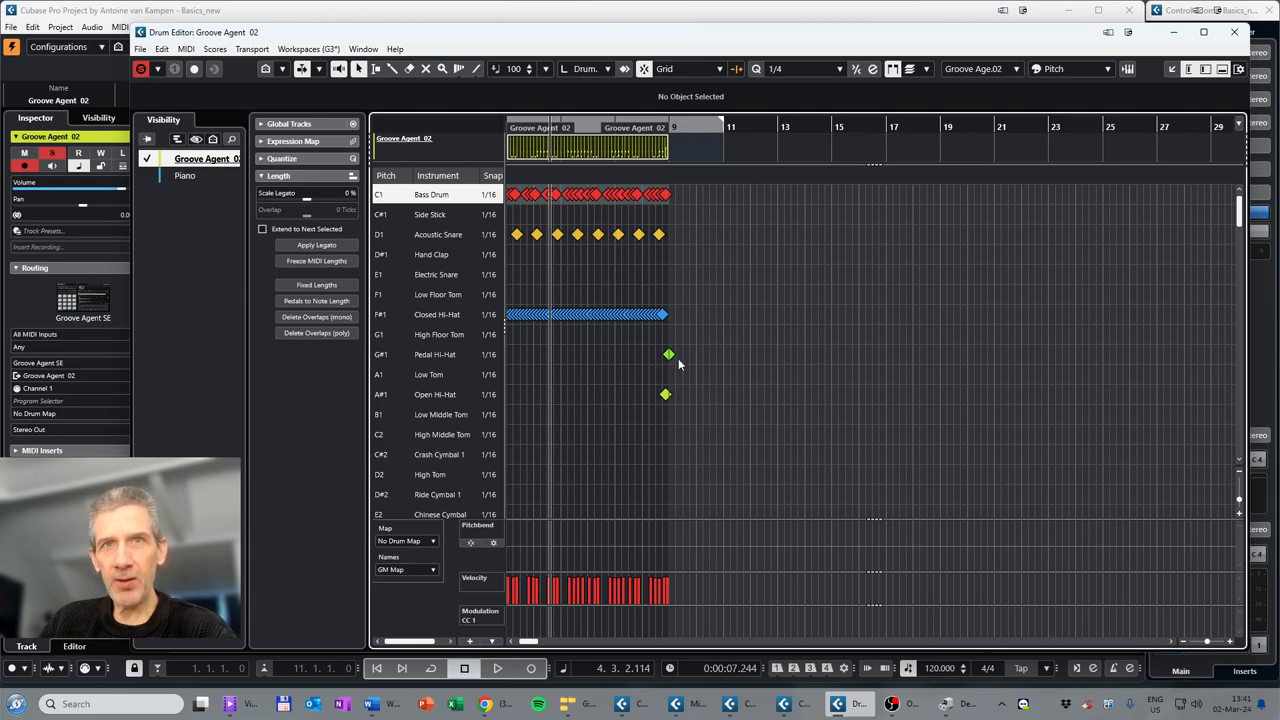
Step: Scroll down through the Drum Editor's instrument lanes
scroll("down", 3)
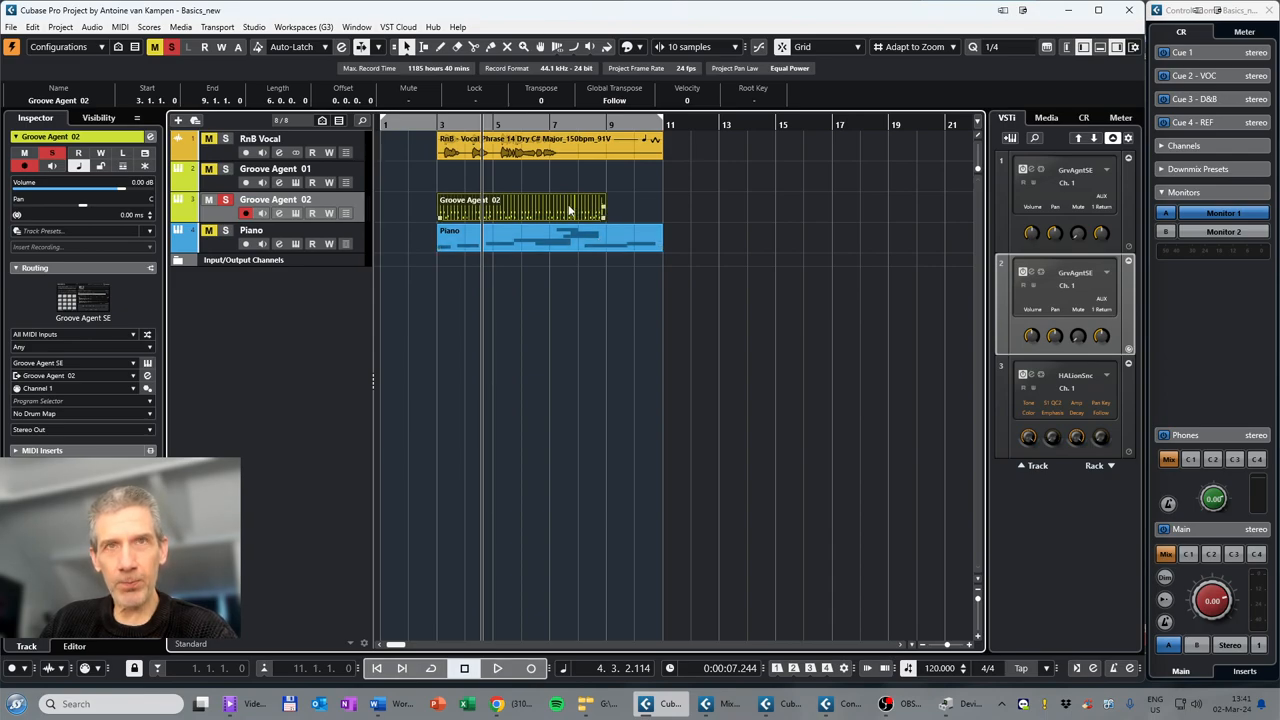
Step: Unsolo Groove Agent 02 and mute Groove Agent 01
left_click(224, 199)
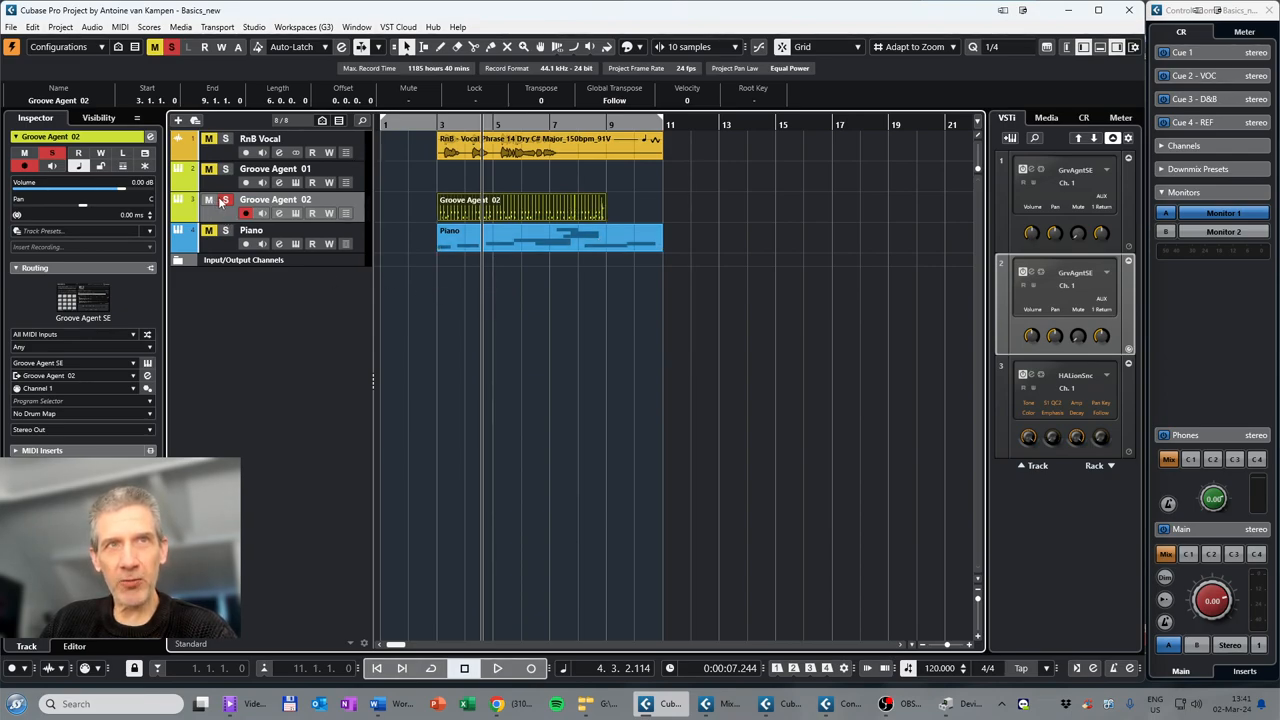
left_click(225, 200)
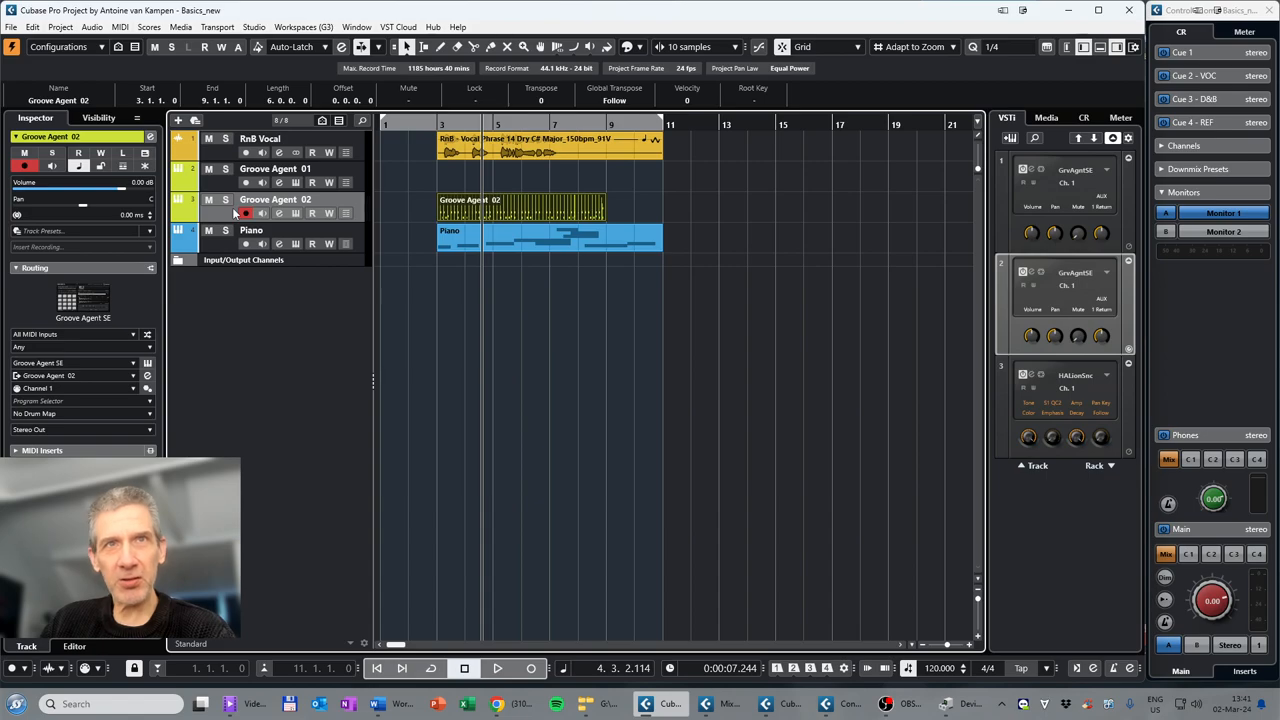
mouse_move(224, 182)
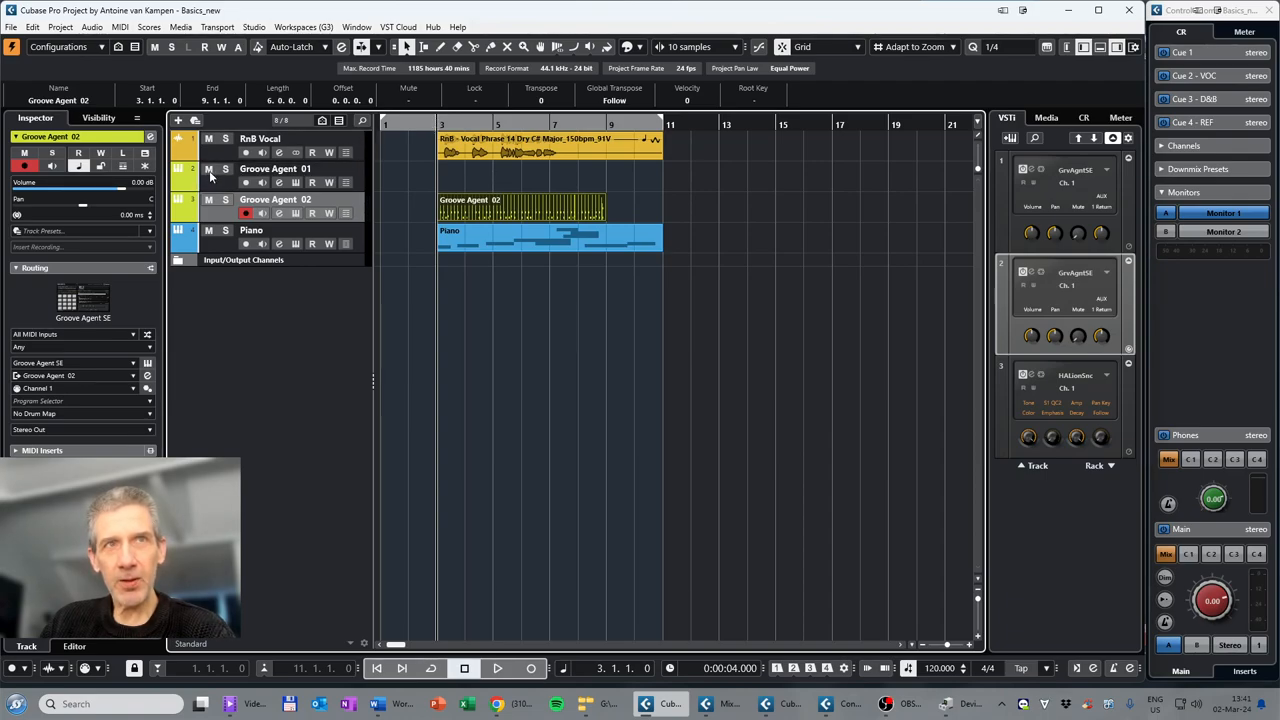
left_click(209, 169)
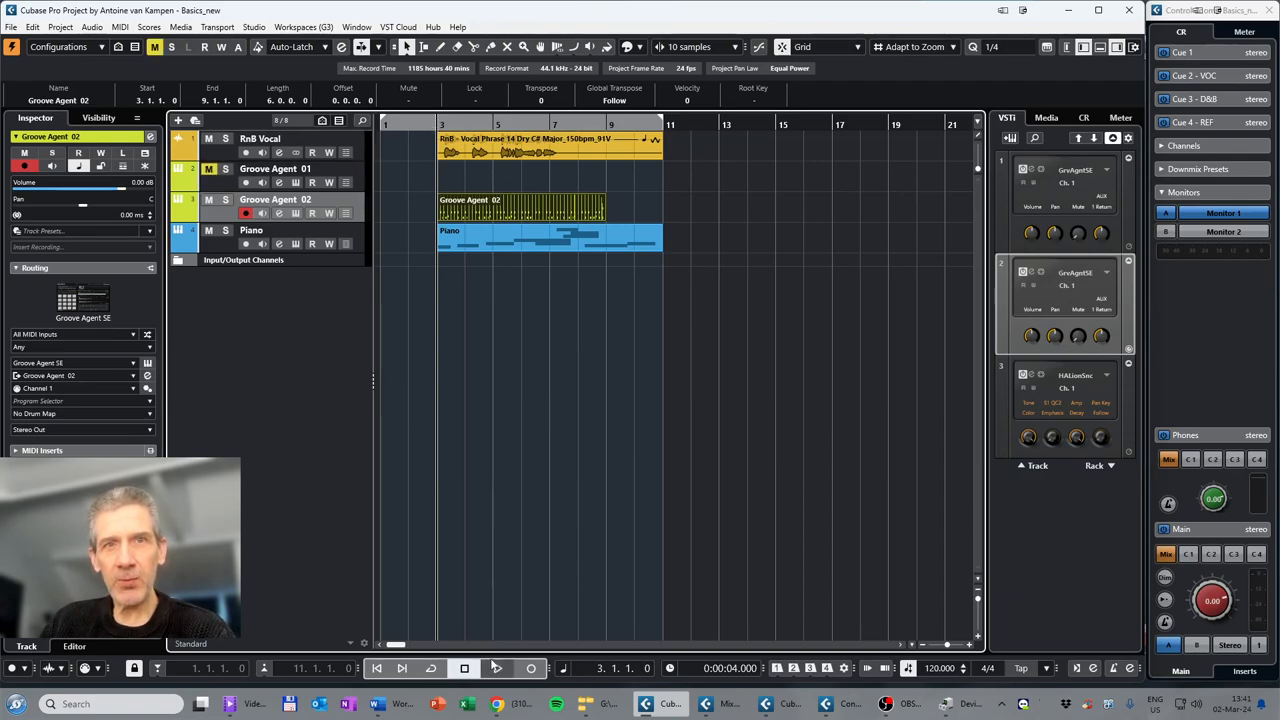
Step: Play the project and stop playback near bar 7
left_click(497, 668)
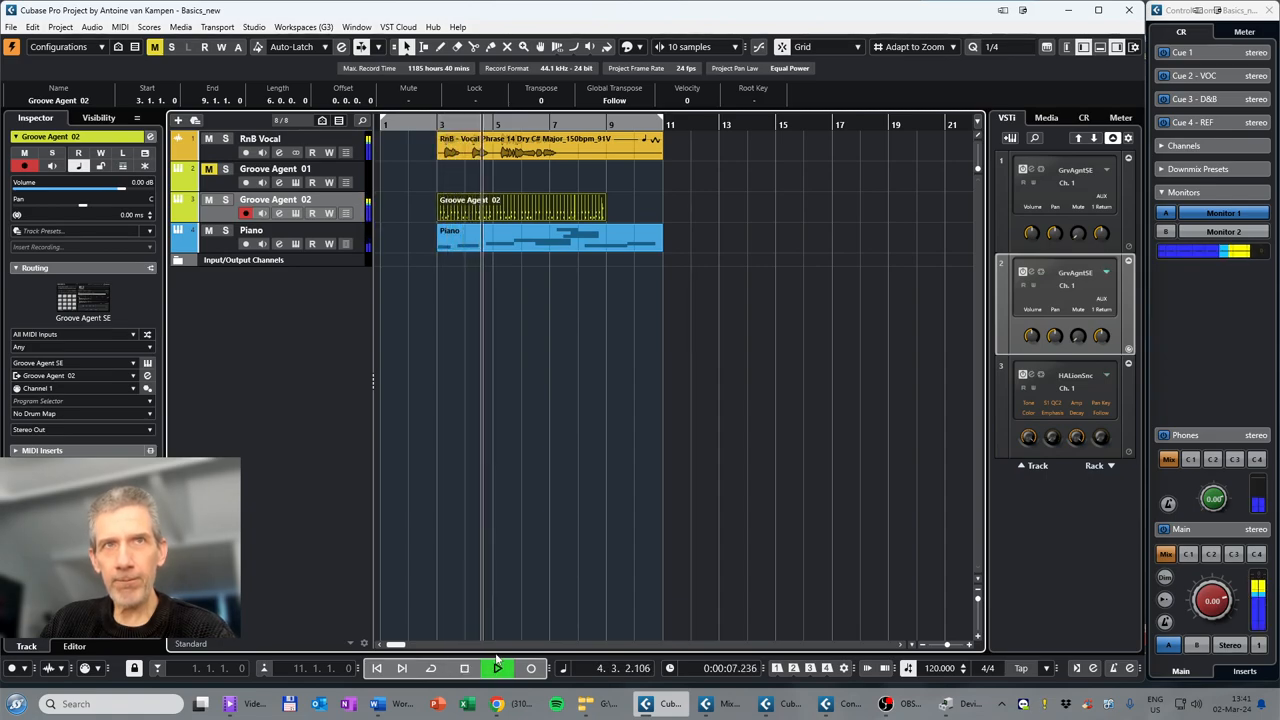
left_click(497, 668)
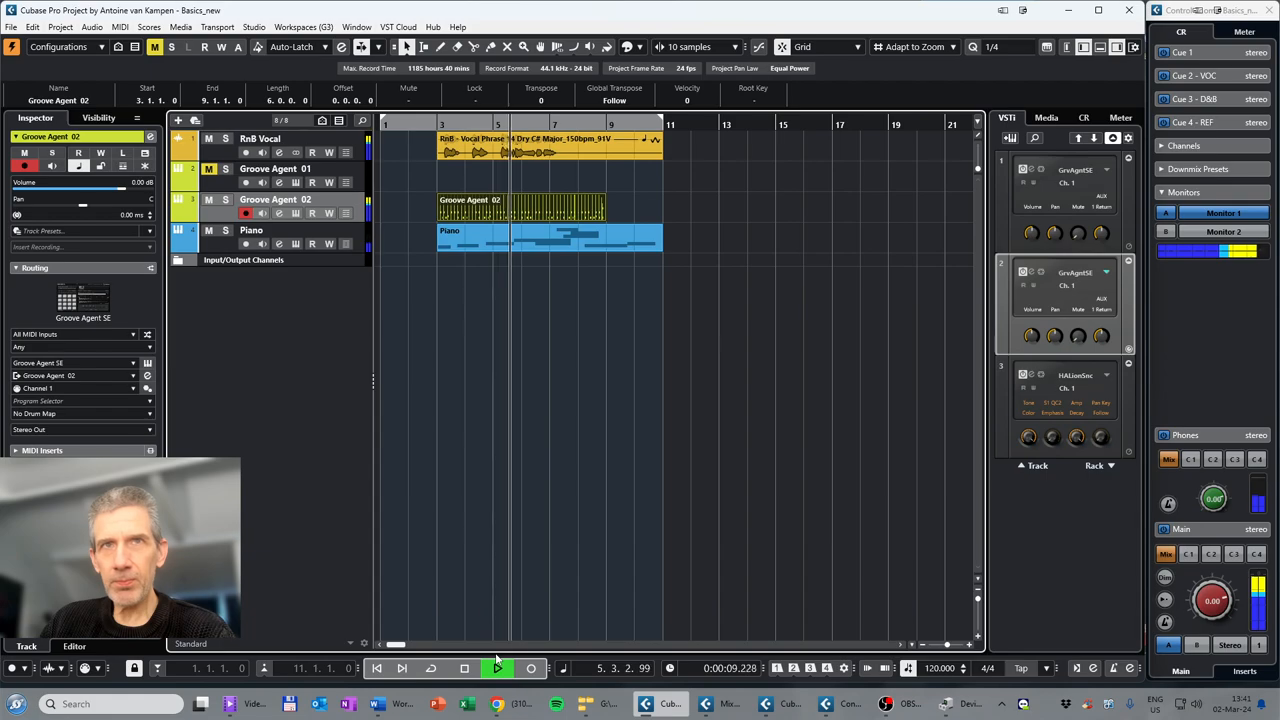
left_click(496, 668)
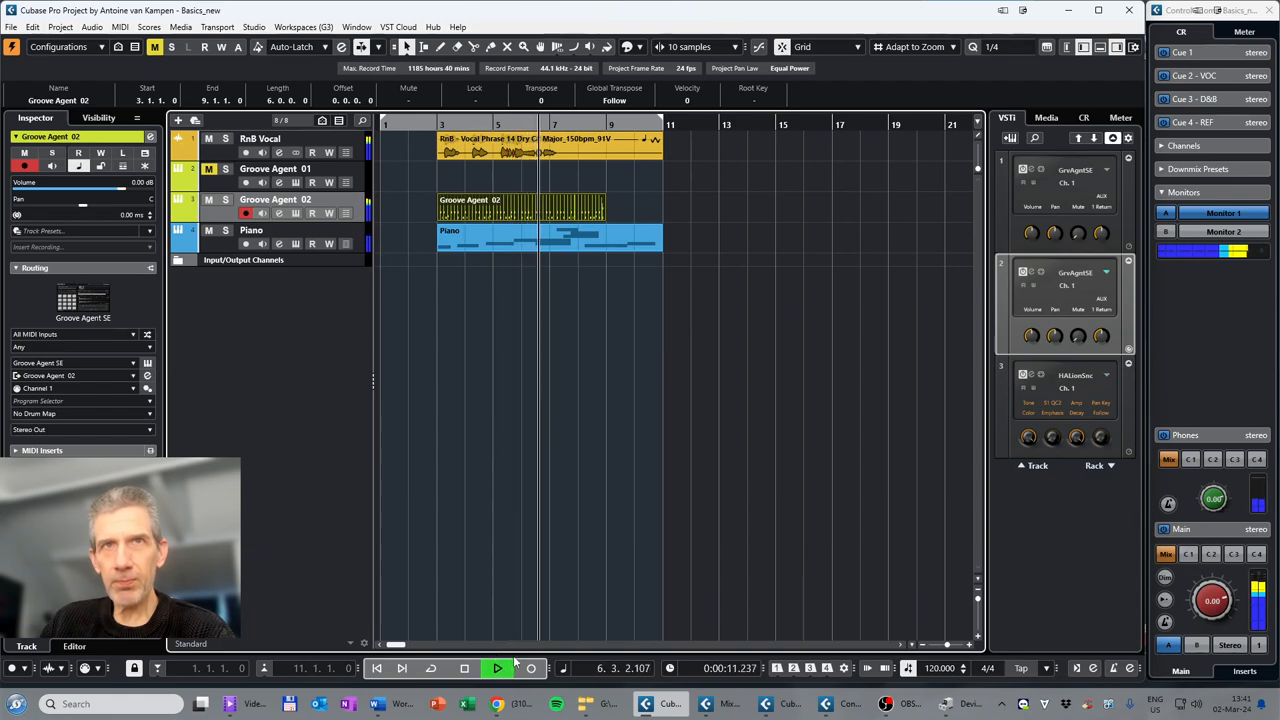
left_click(464, 668)
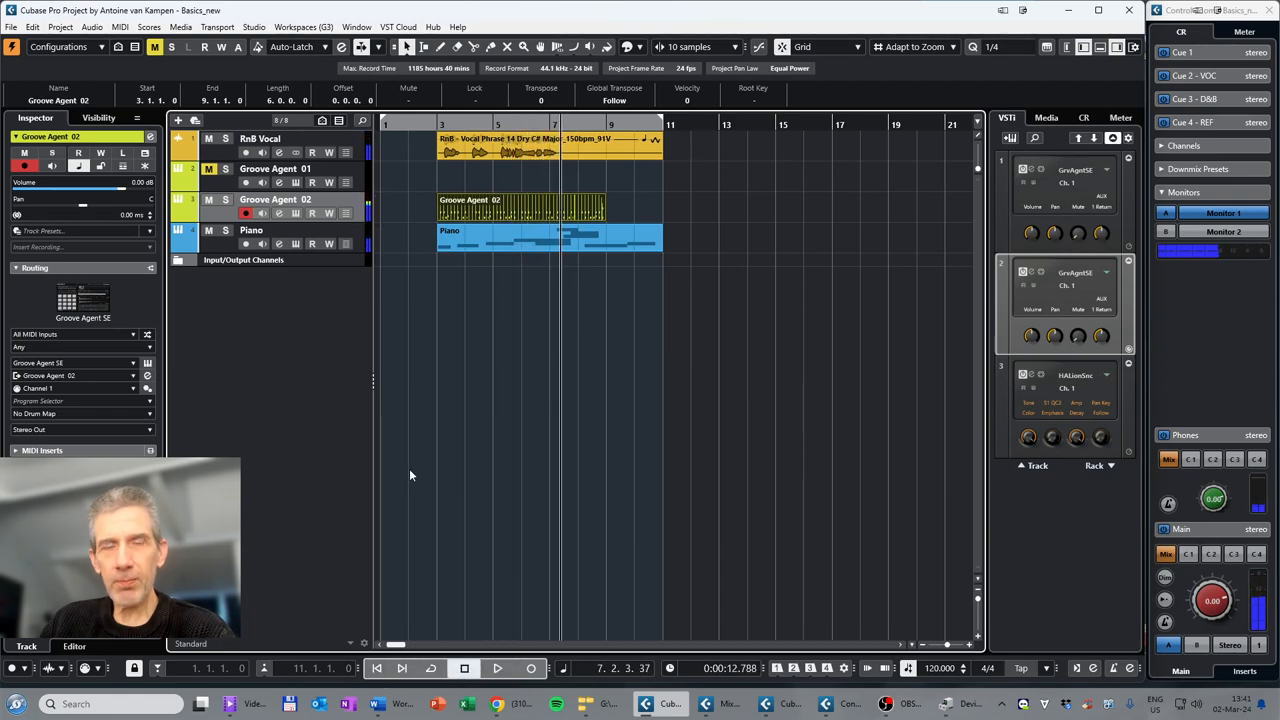
mouse_move(360, 335)
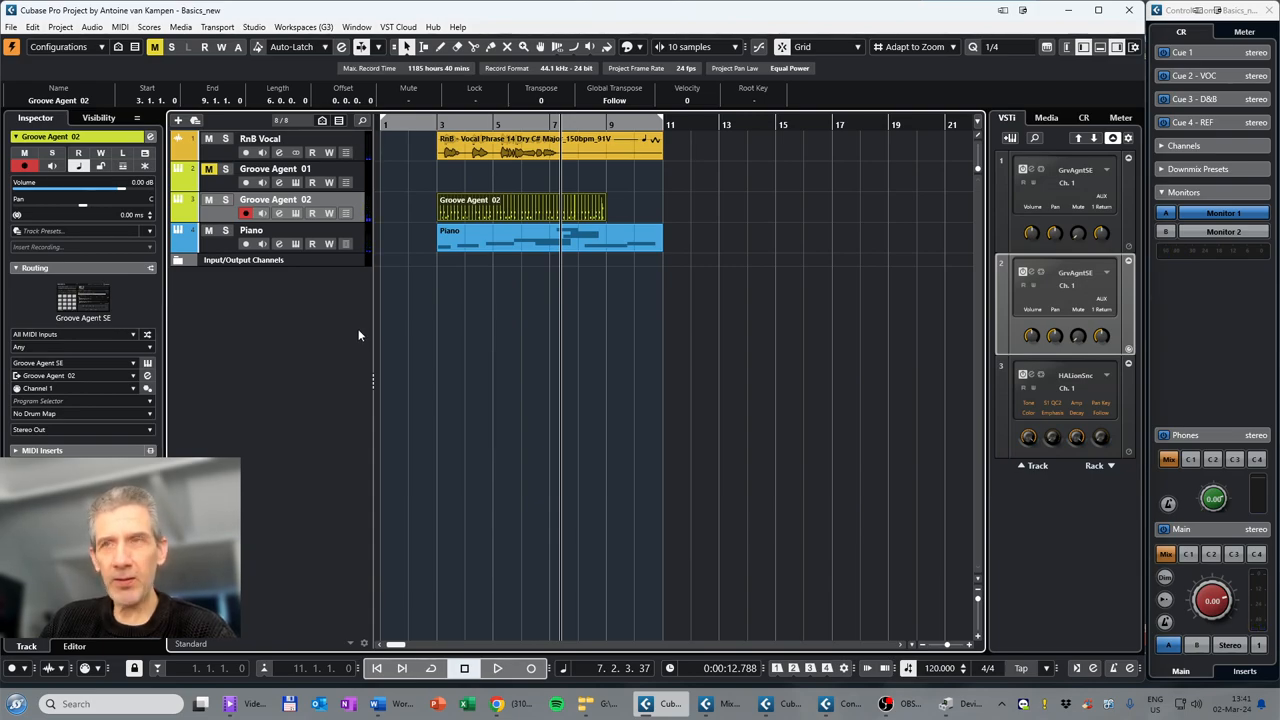
mouse_move(481, 183)
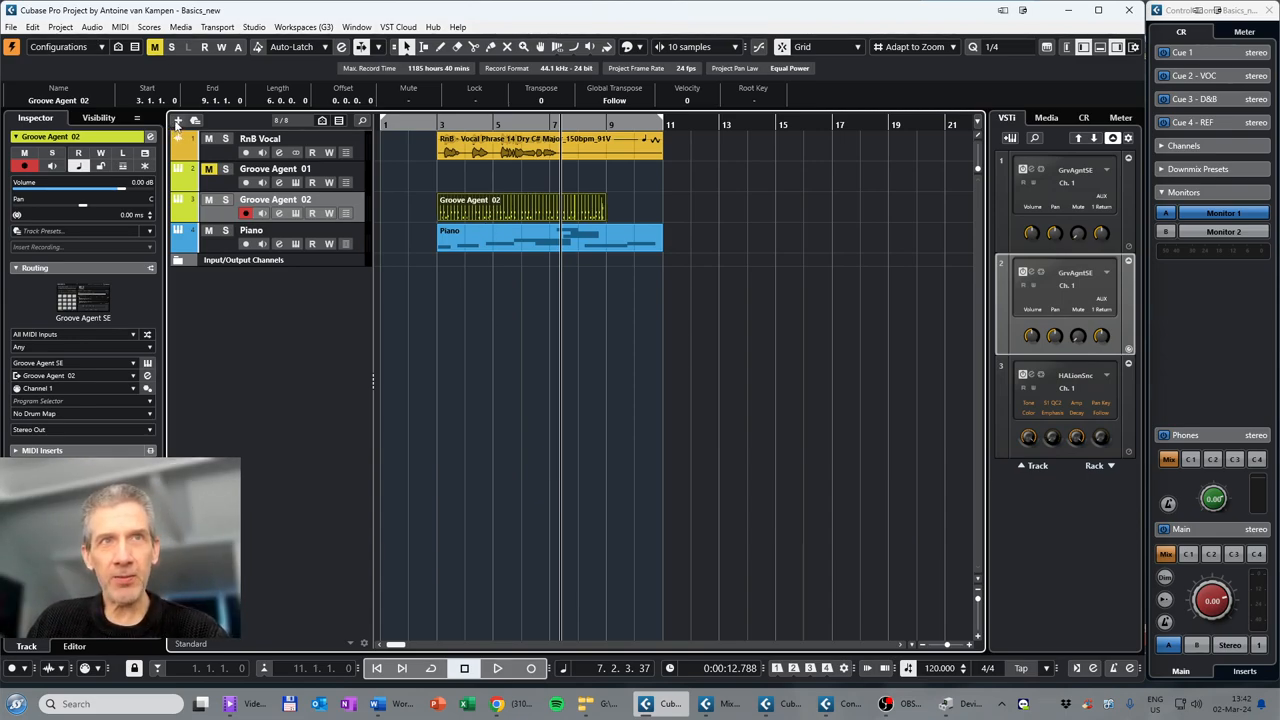
left_click(178, 120)
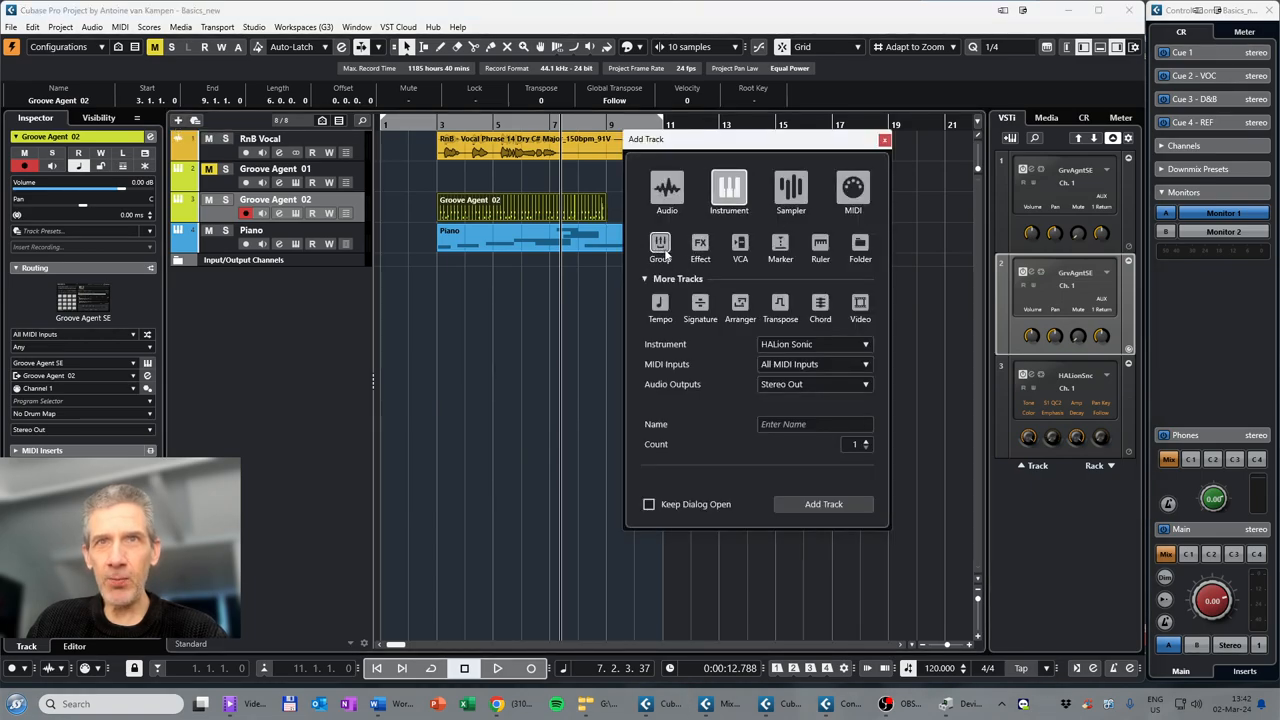
mouse_move(820, 245)
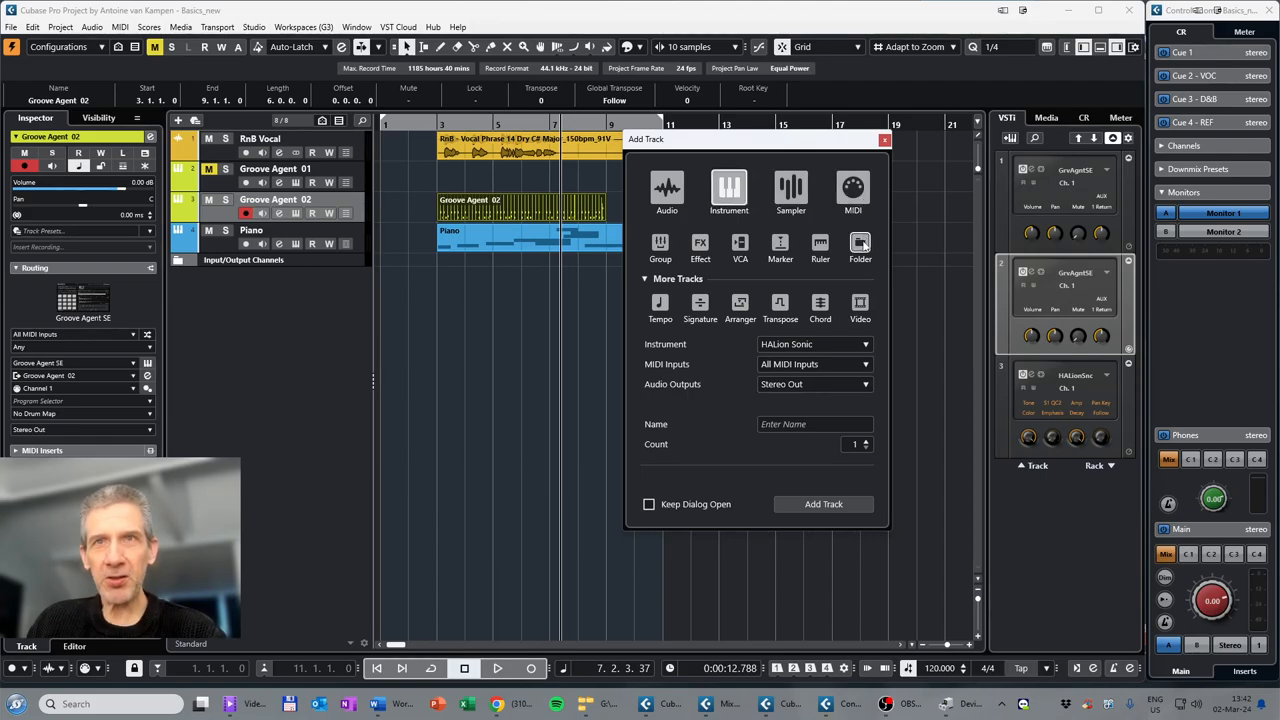
mouse_move(770, 278)
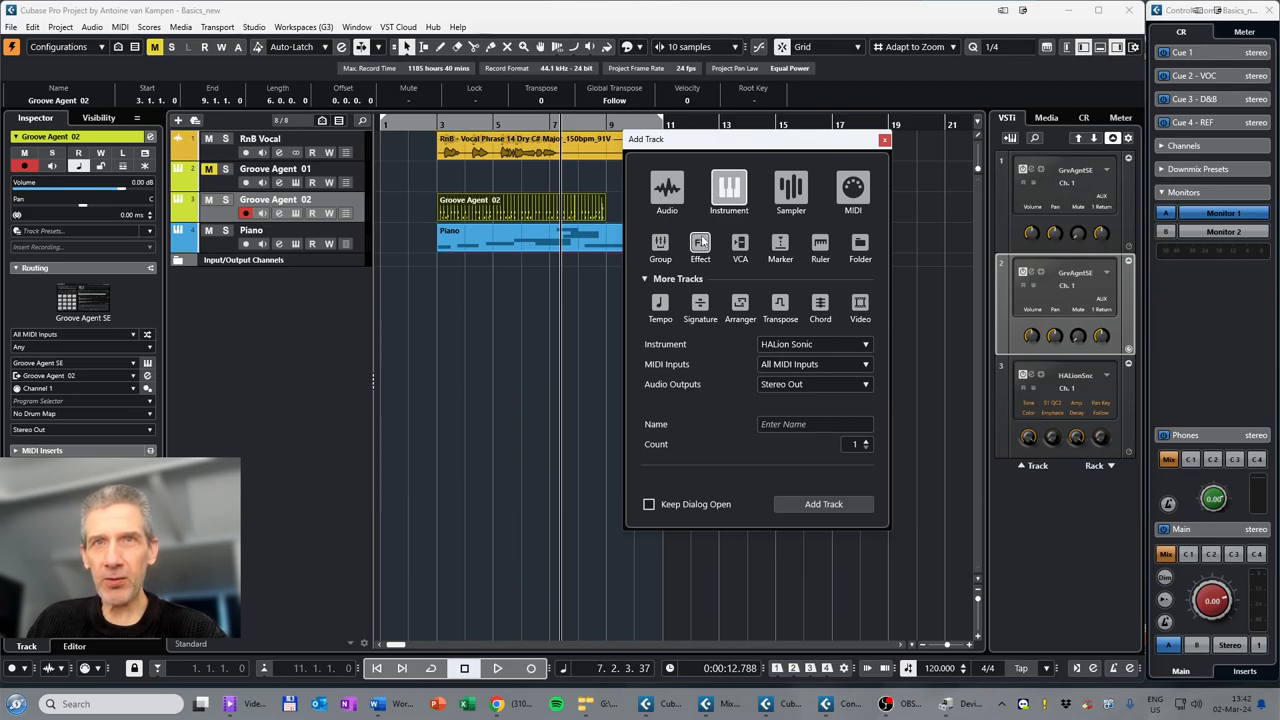
left_click(648, 278)
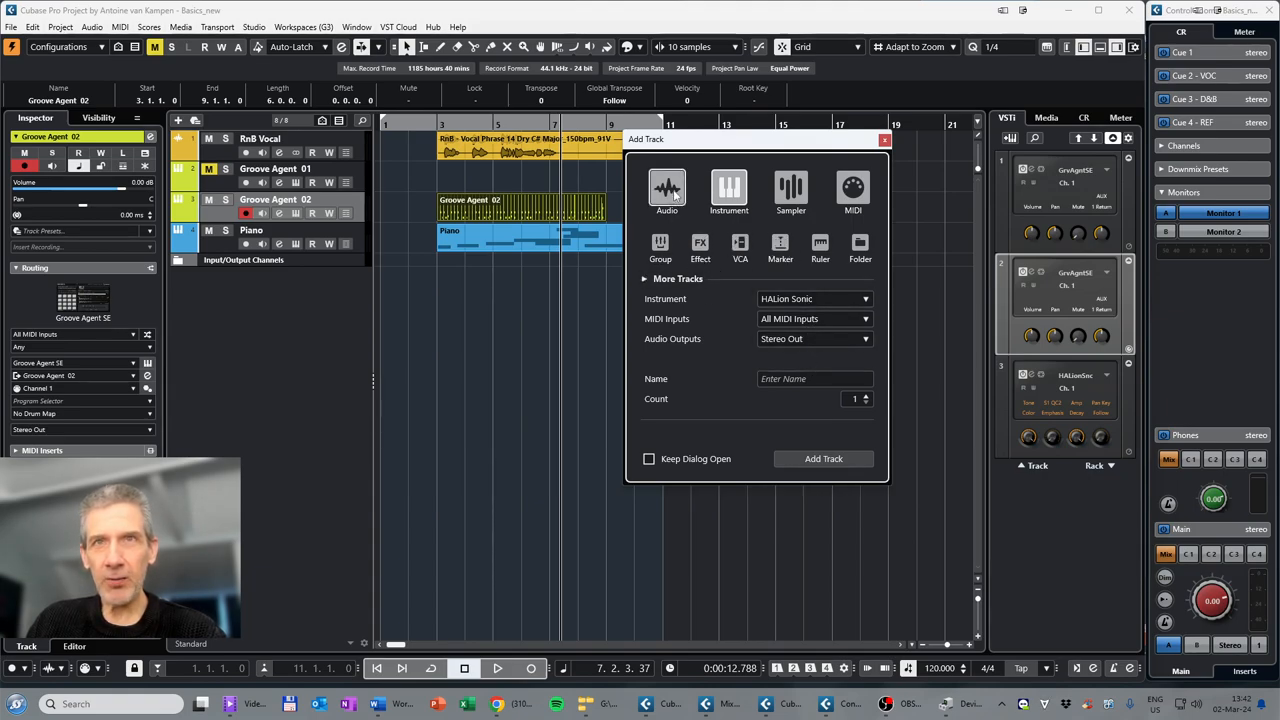
left_click(884, 139)
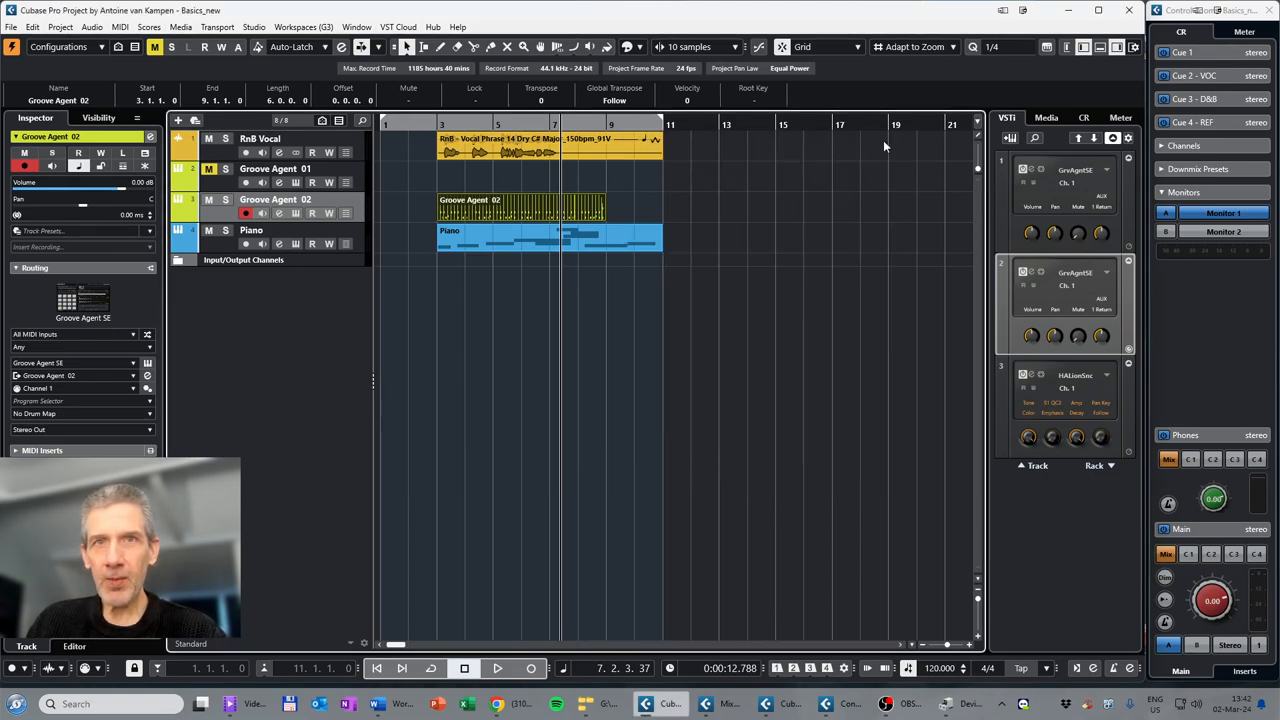